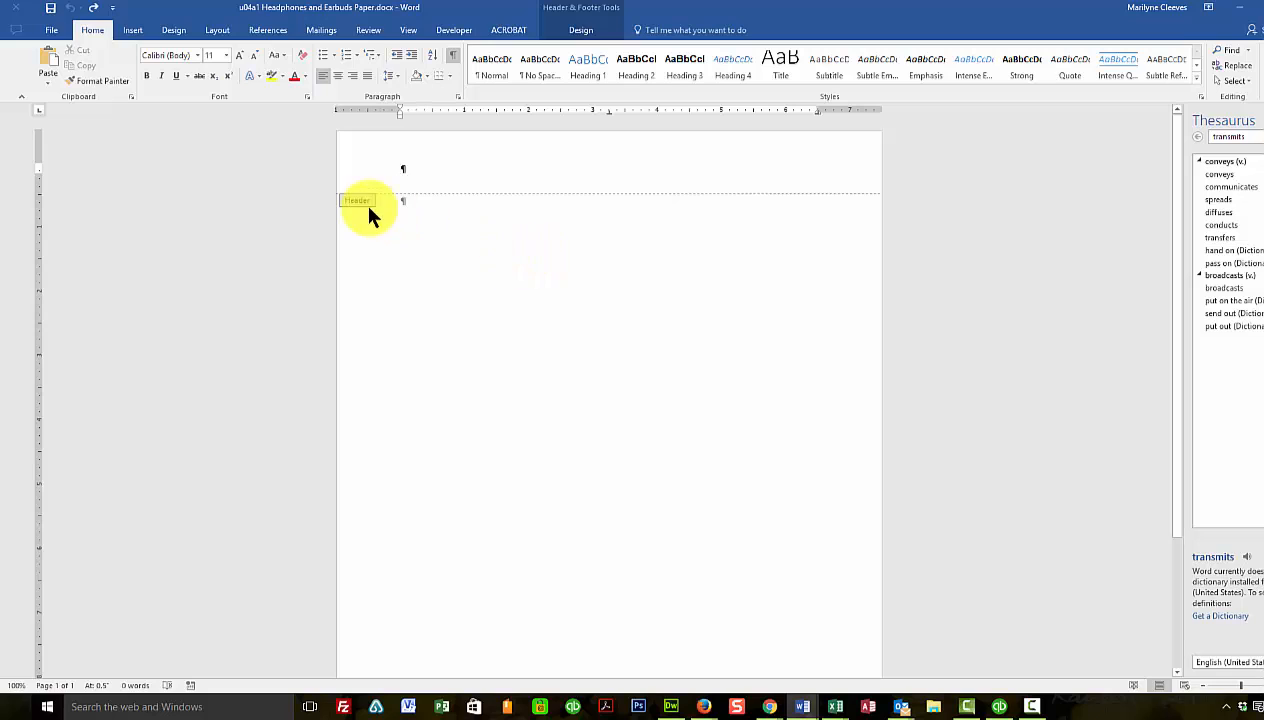
{"action": "mouse_move", "coordinate": [436, 222]}
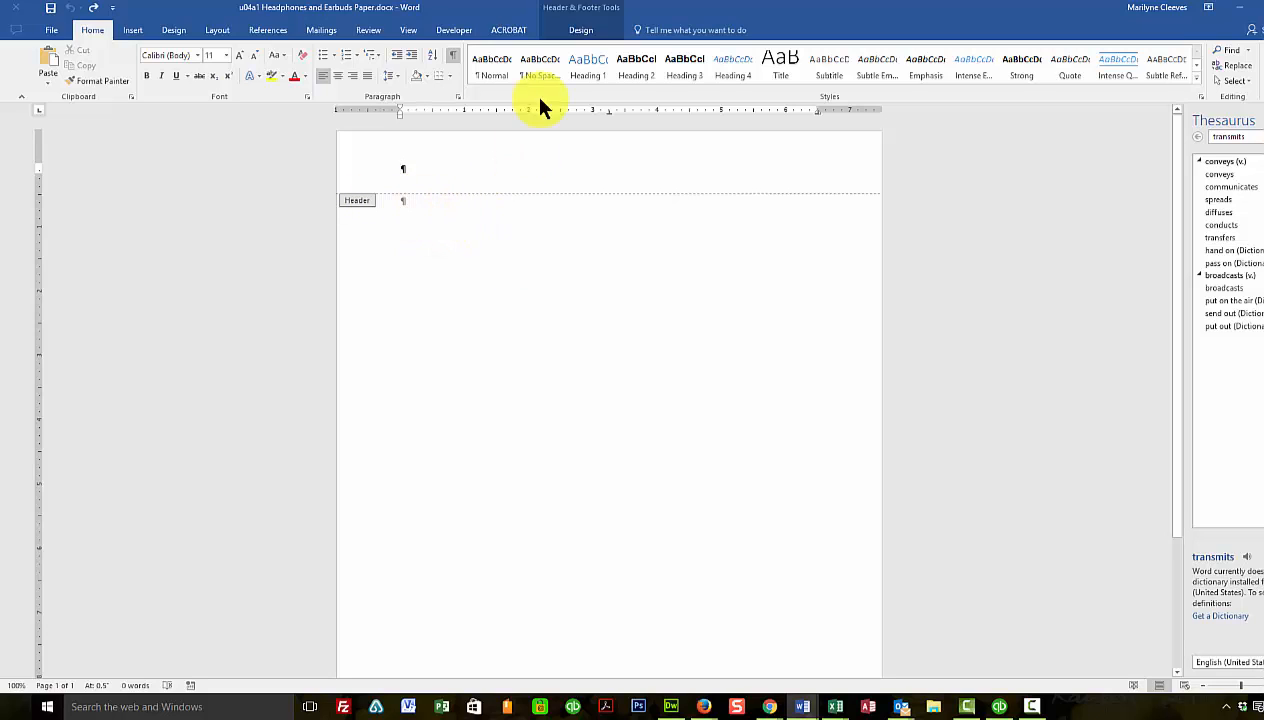
Close header editing to return to the body, then show the ruler from View
{"action": "left_click", "coordinate": [578, 30]}
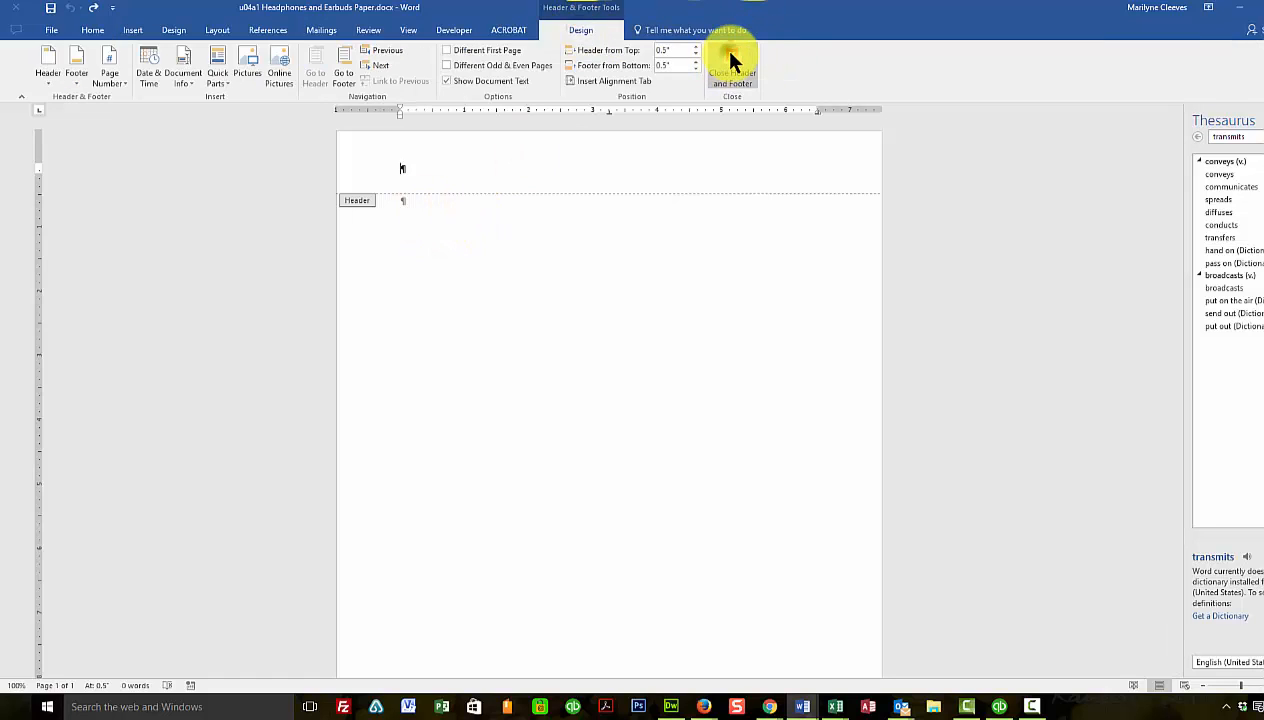
{"action": "left_click", "coordinate": [730, 66]}
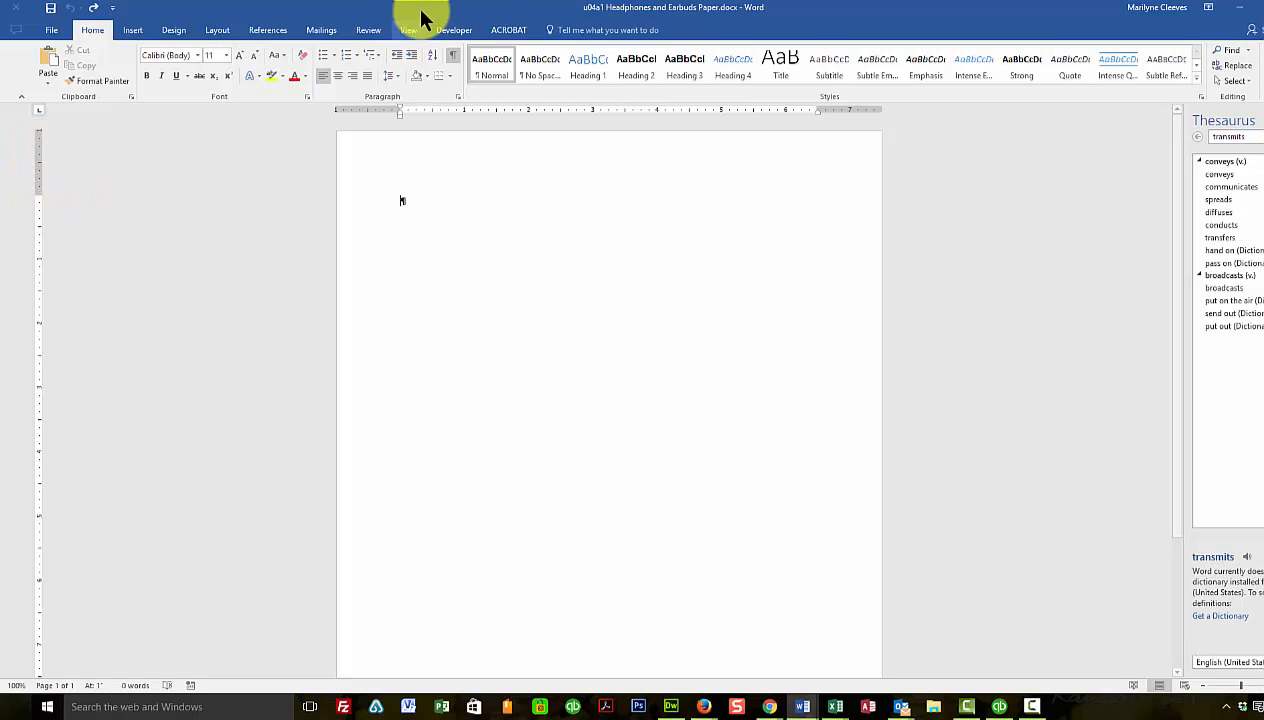
{"action": "left_click", "coordinate": [408, 30]}
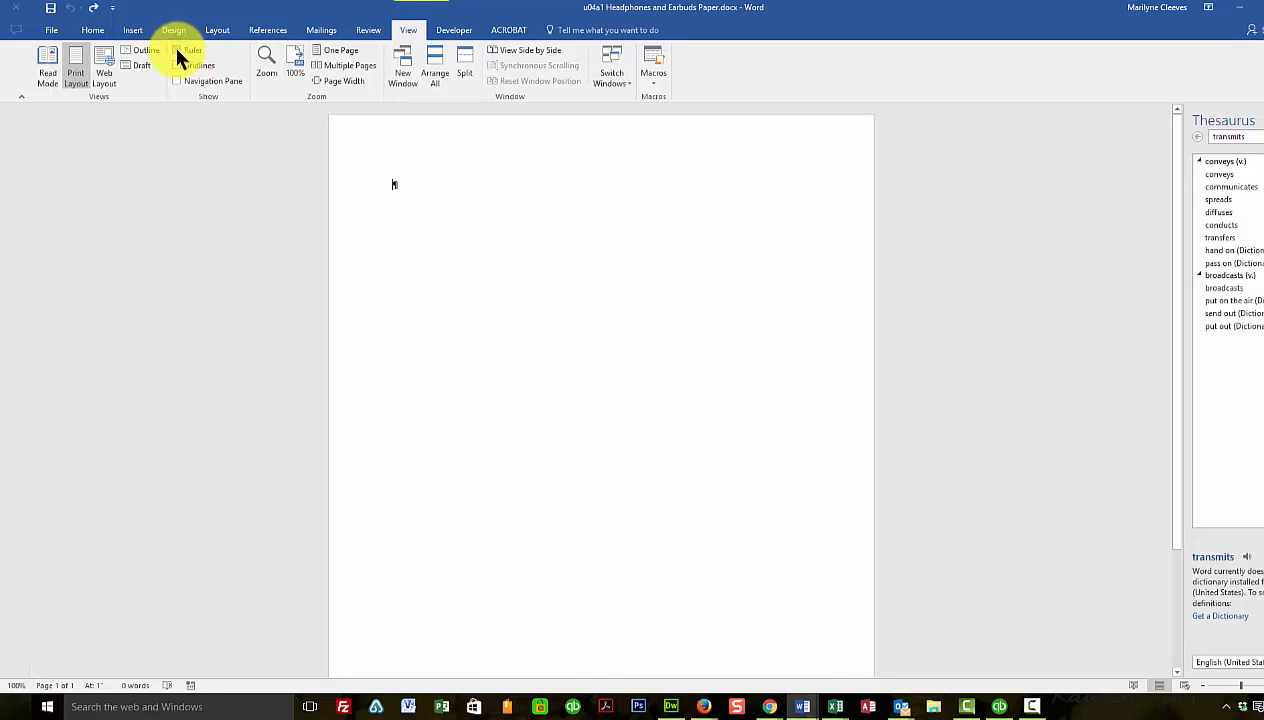
{"action": "left_click", "coordinate": [176, 48]}
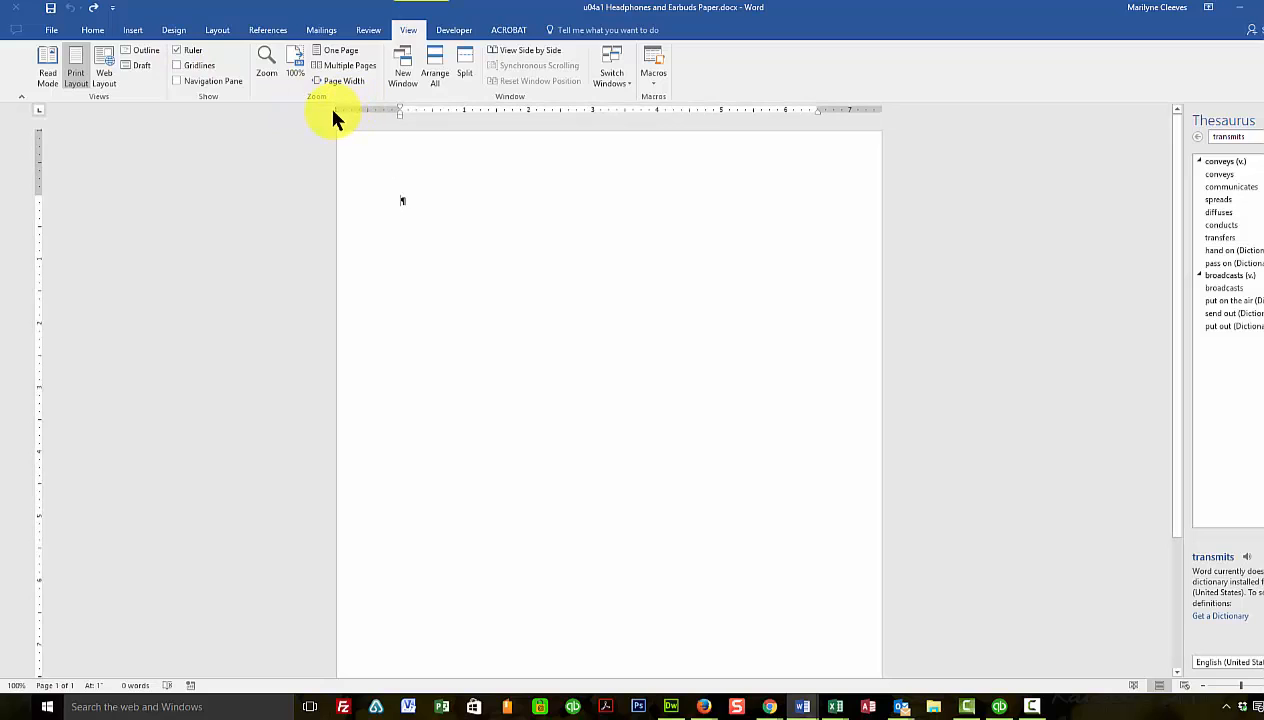
{"action": "mouse_move", "coordinate": [402, 118]}
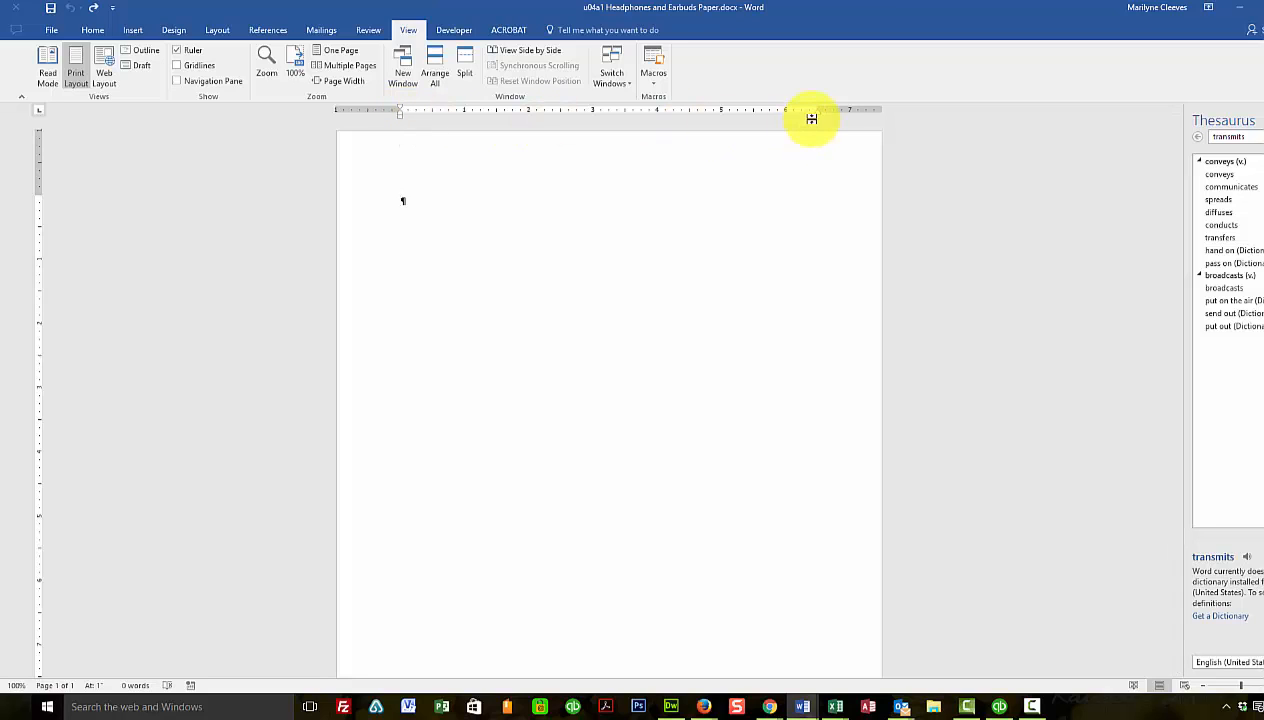
{"action": "mouse_move", "coordinate": [36, 170]}
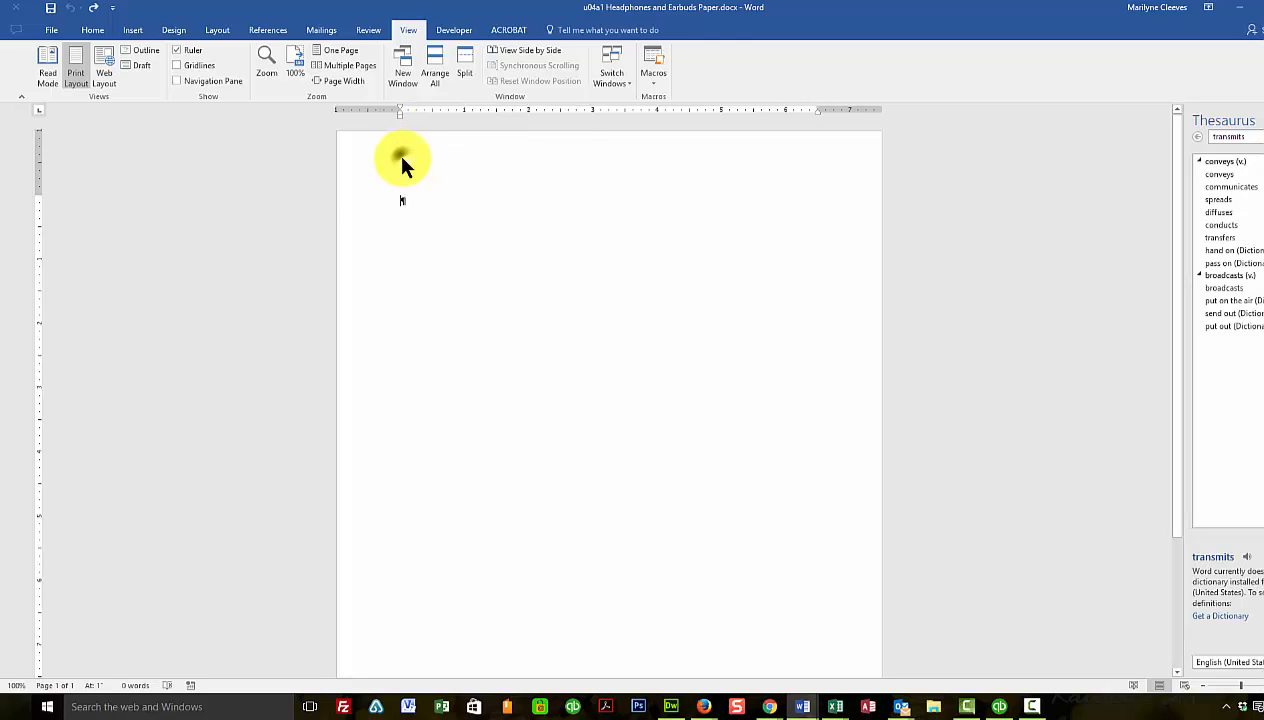
Reopen the header by double-clicking it and go to Home's alignment tools
{"action": "double_click", "coordinate": [402, 164]}
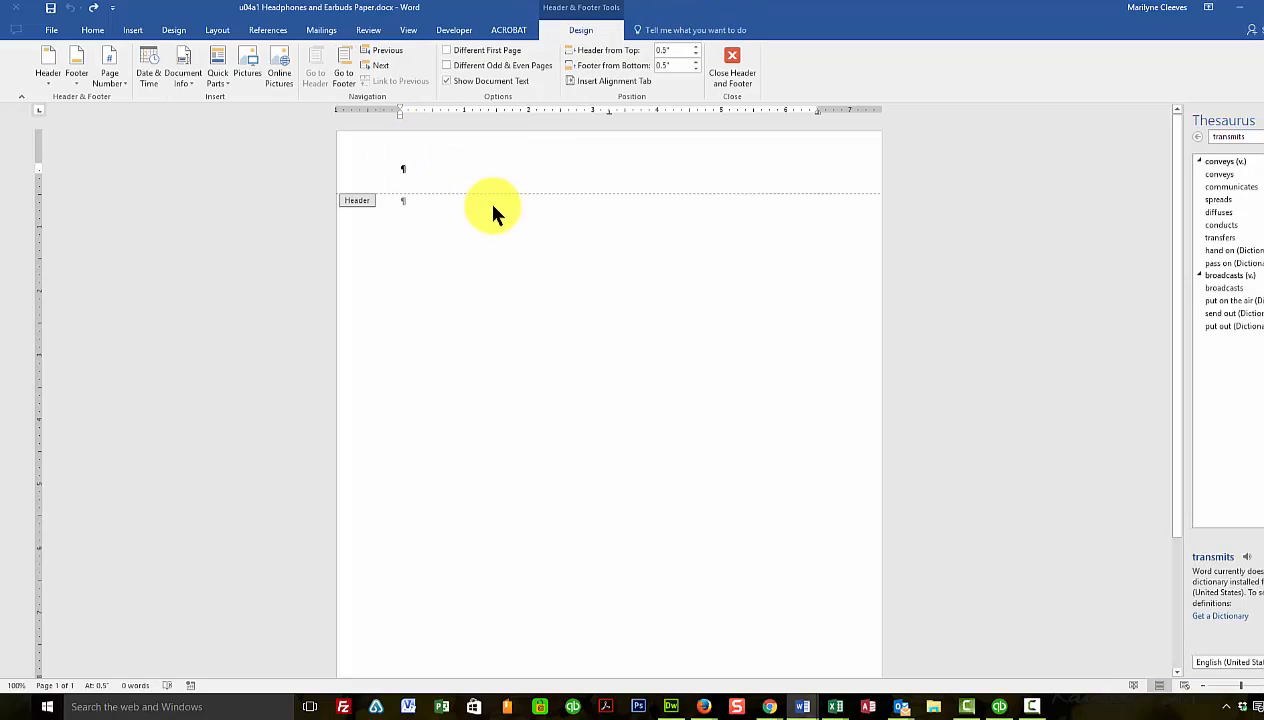
{"action": "mouse_move", "coordinate": [596, 300]}
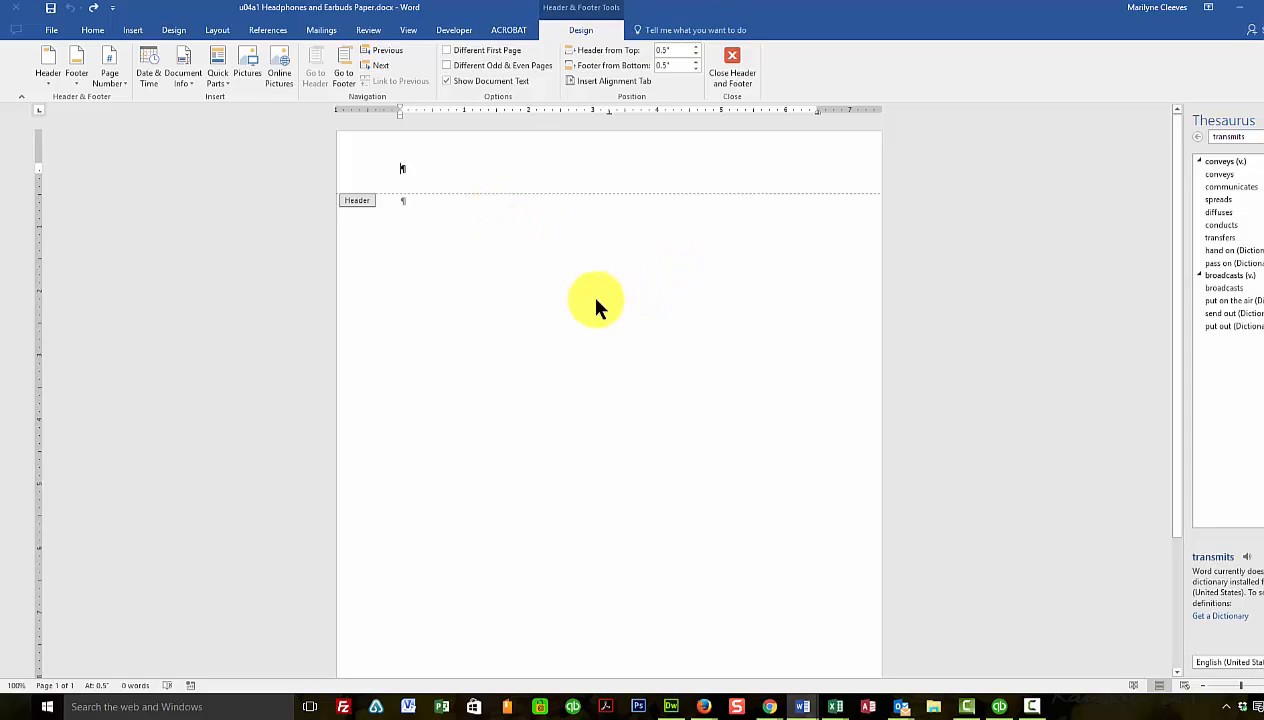
{"action": "mouse_move", "coordinate": [44, 82]}
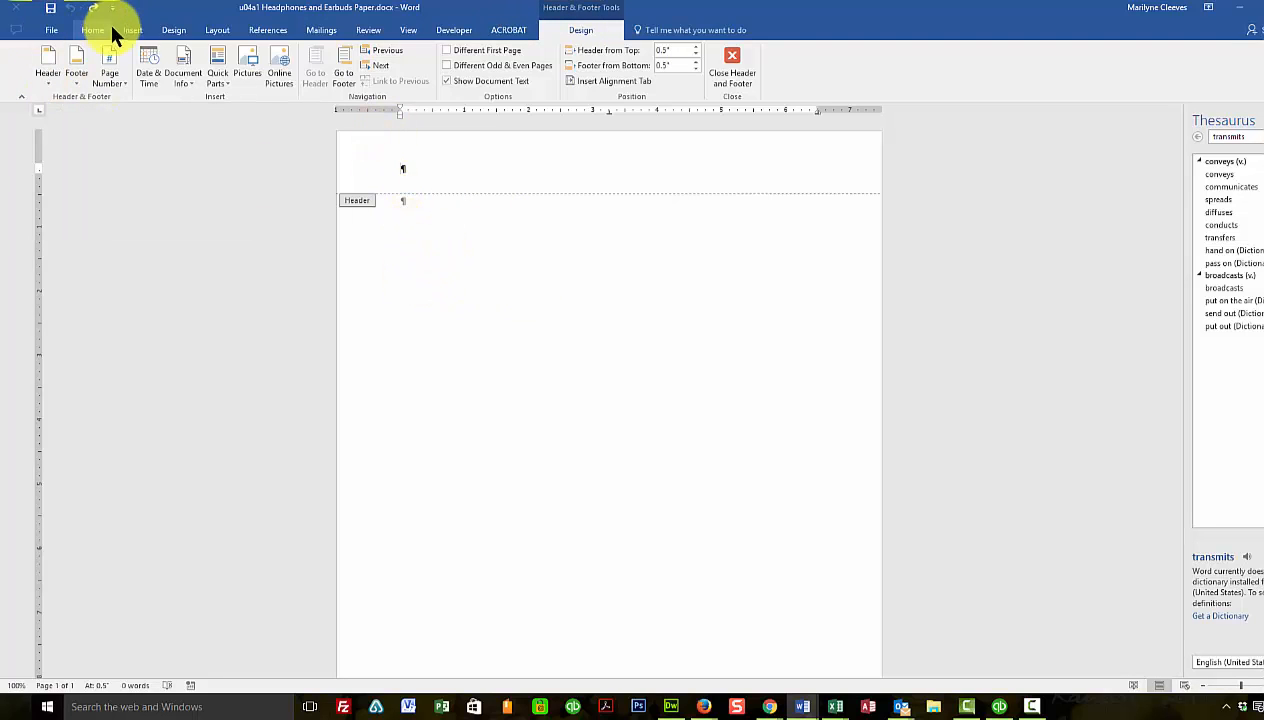
{"action": "left_click", "coordinate": [144, 30]}
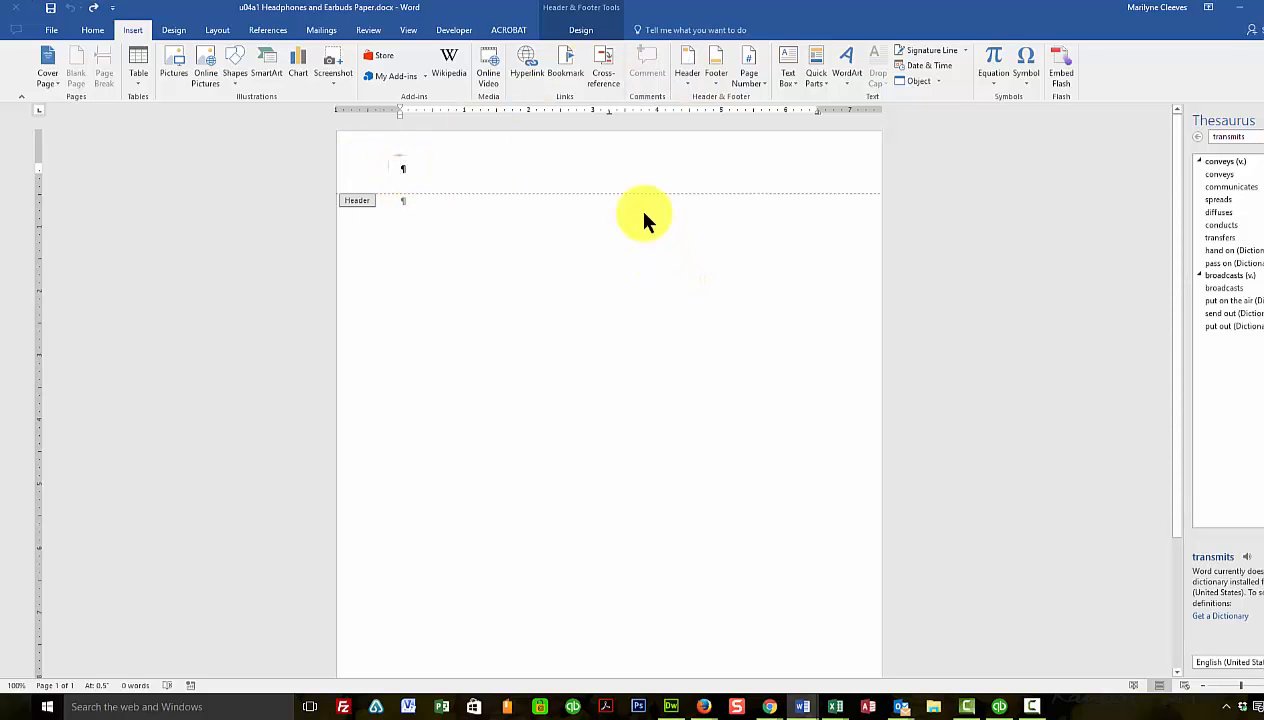
{"action": "left_click", "coordinate": [588, 30]}
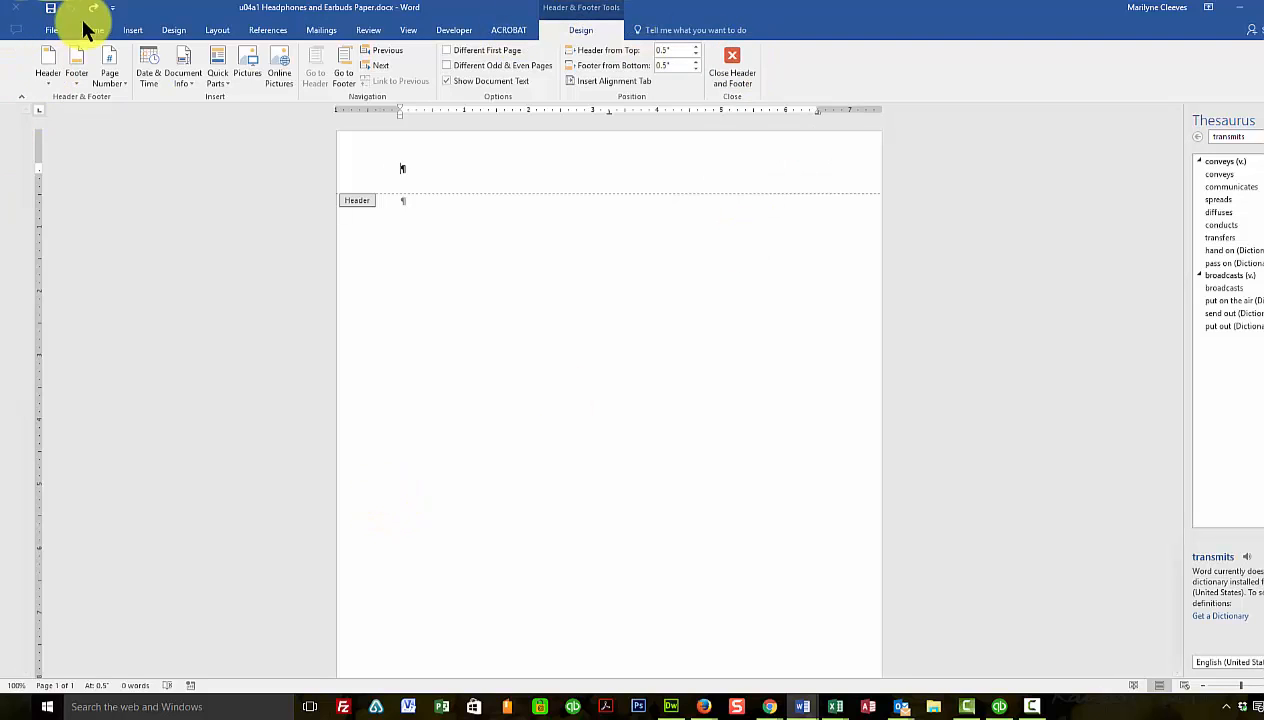
{"action": "left_click", "coordinate": [92, 30]}
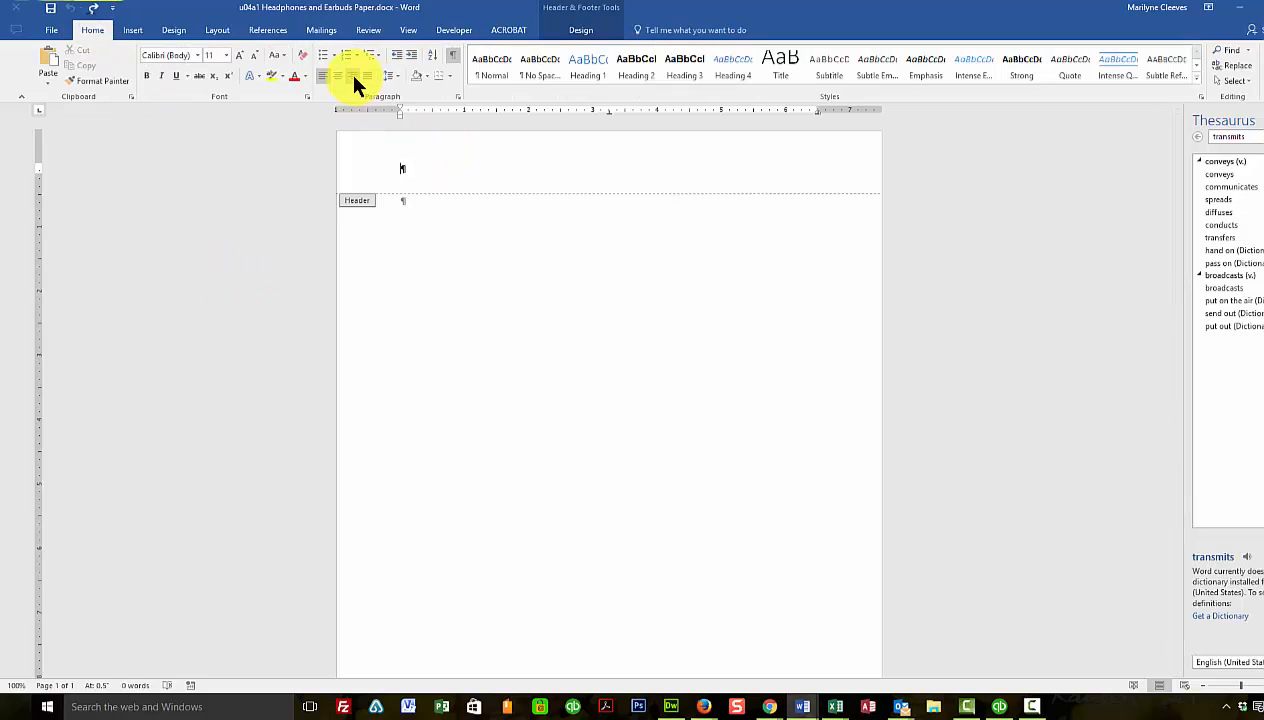
{"action": "mouse_move", "coordinate": [362, 76]}
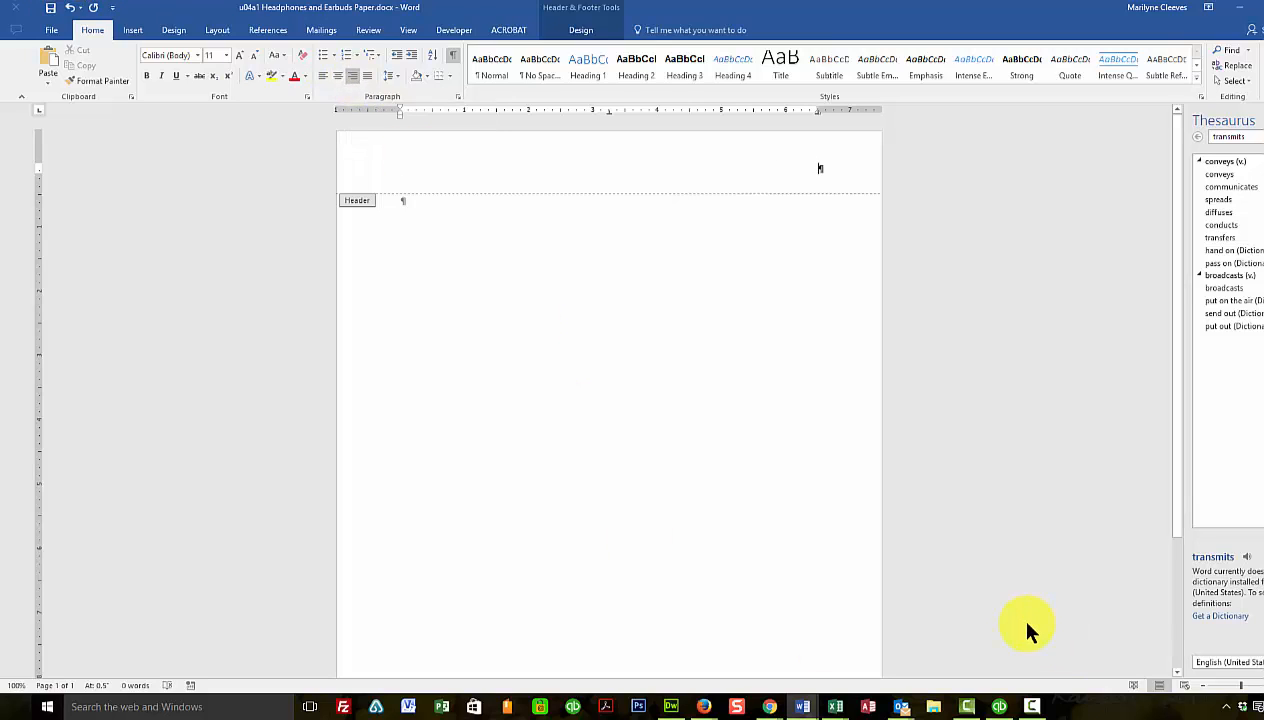
Type the author's last name at the right side of the header
{"action": "type", "text": "Cleo"}
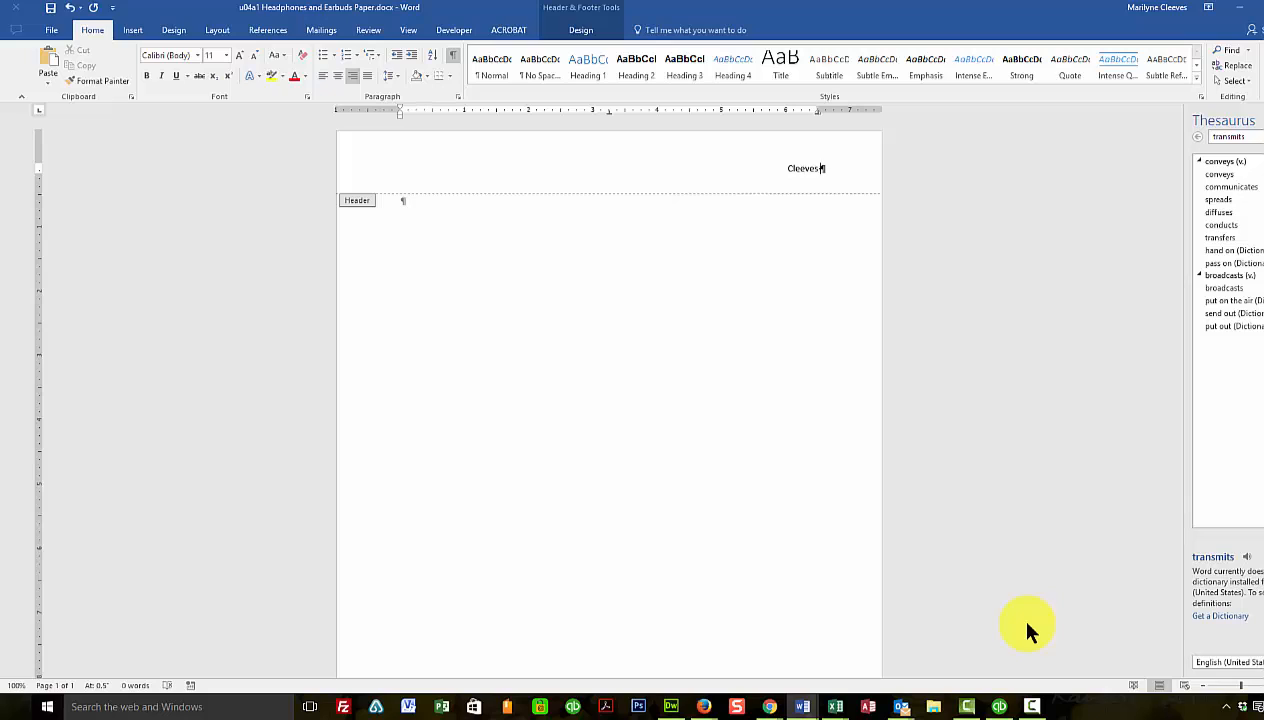
{"action": "mouse_move", "coordinate": [904, 606]}
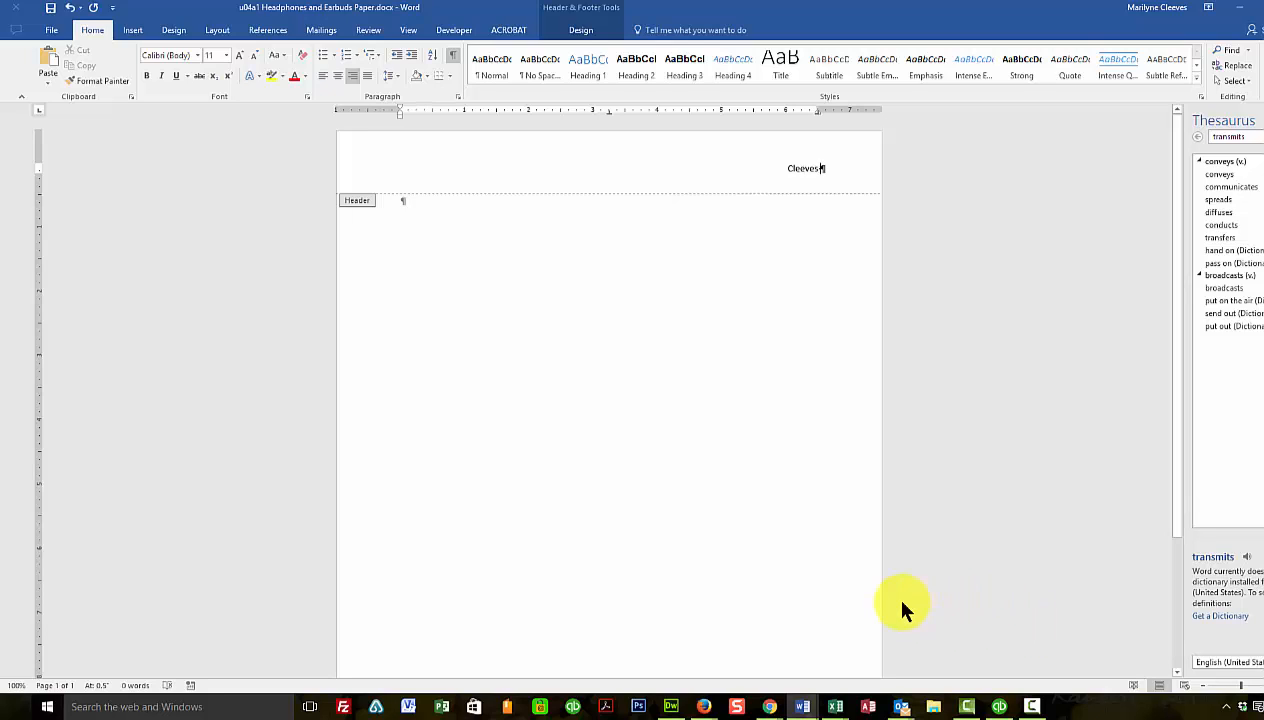
{"action": "mouse_move", "coordinate": [698, 548]}
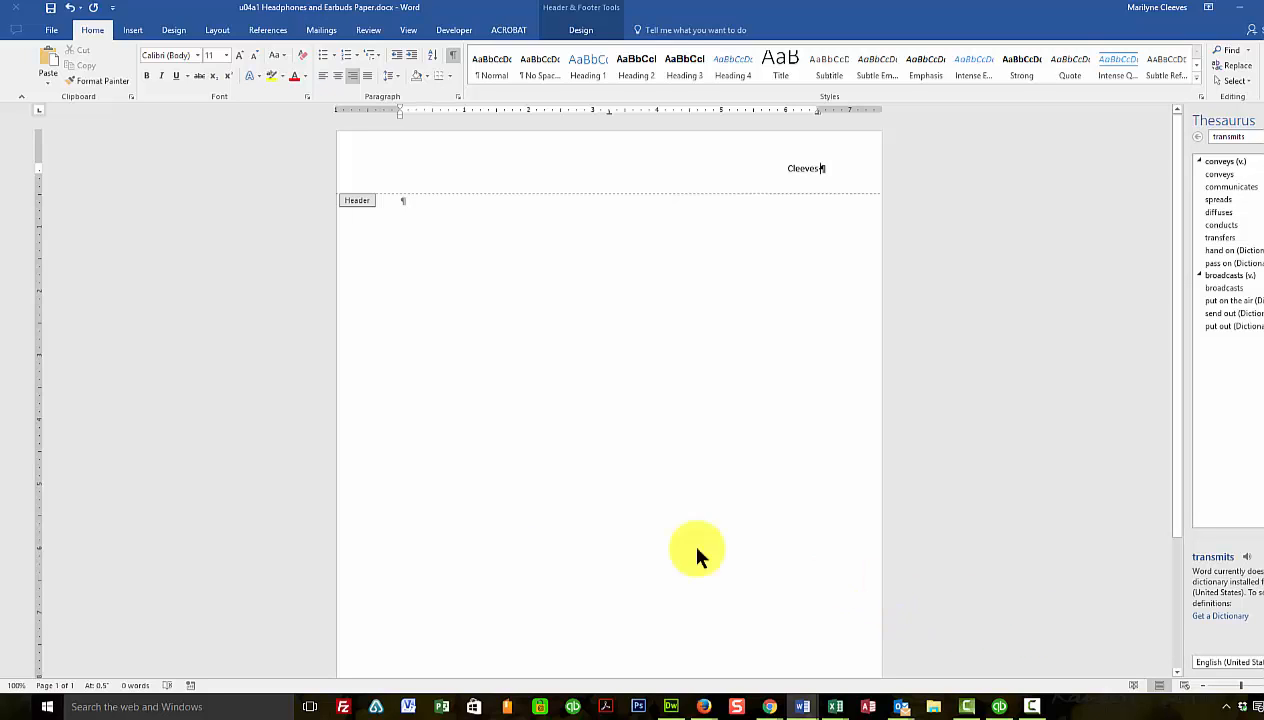
{"action": "mouse_move", "coordinate": [548, 498]}
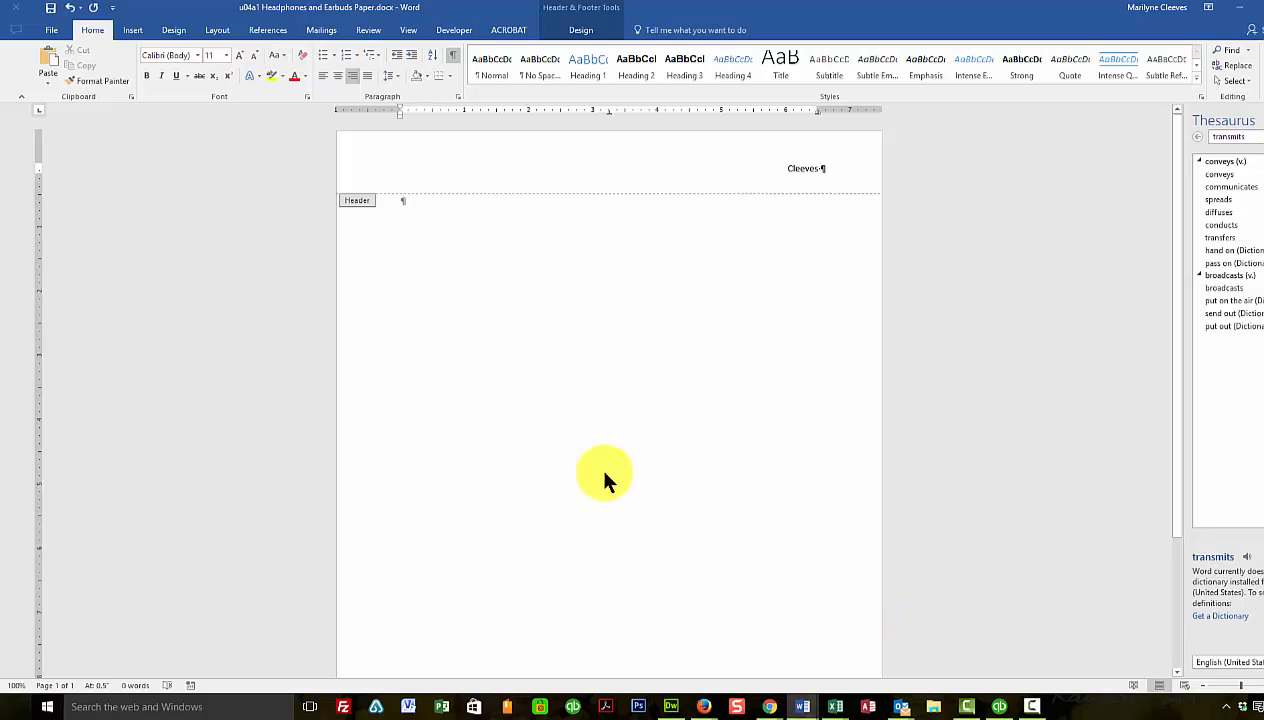
{"action": "mouse_move", "coordinate": [724, 400]}
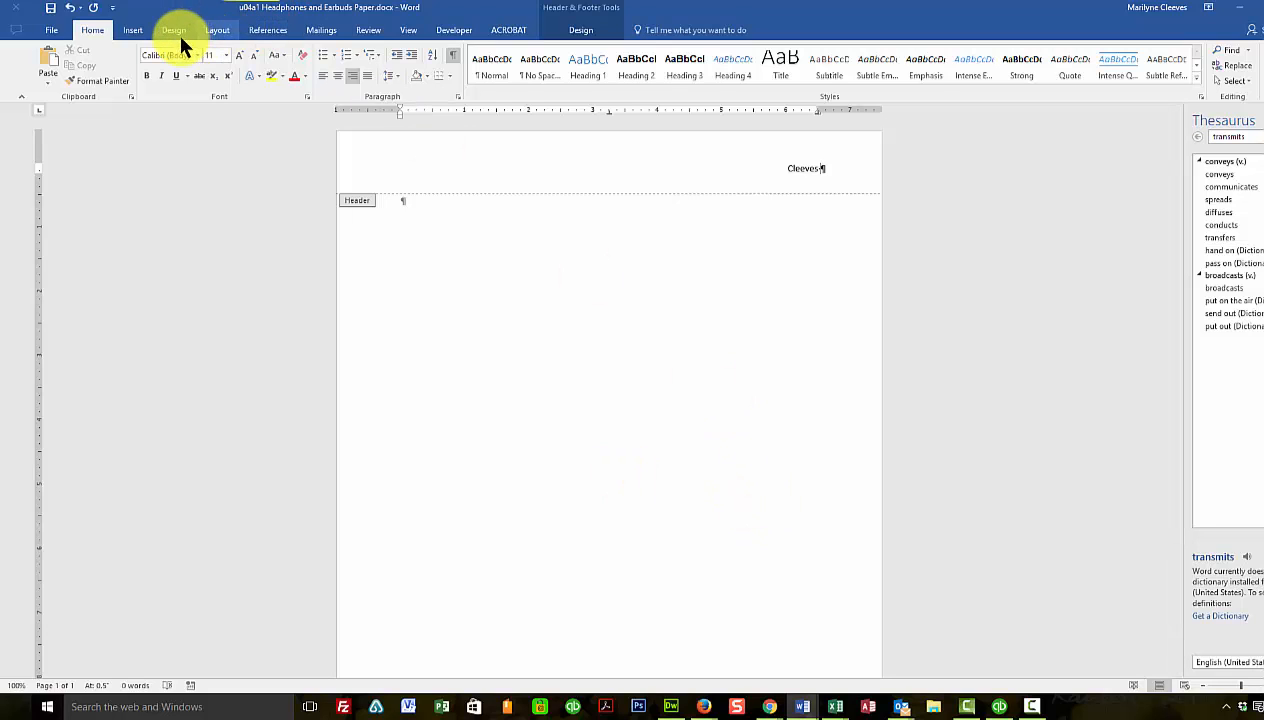
{"action": "left_click", "coordinate": [126, 30]}
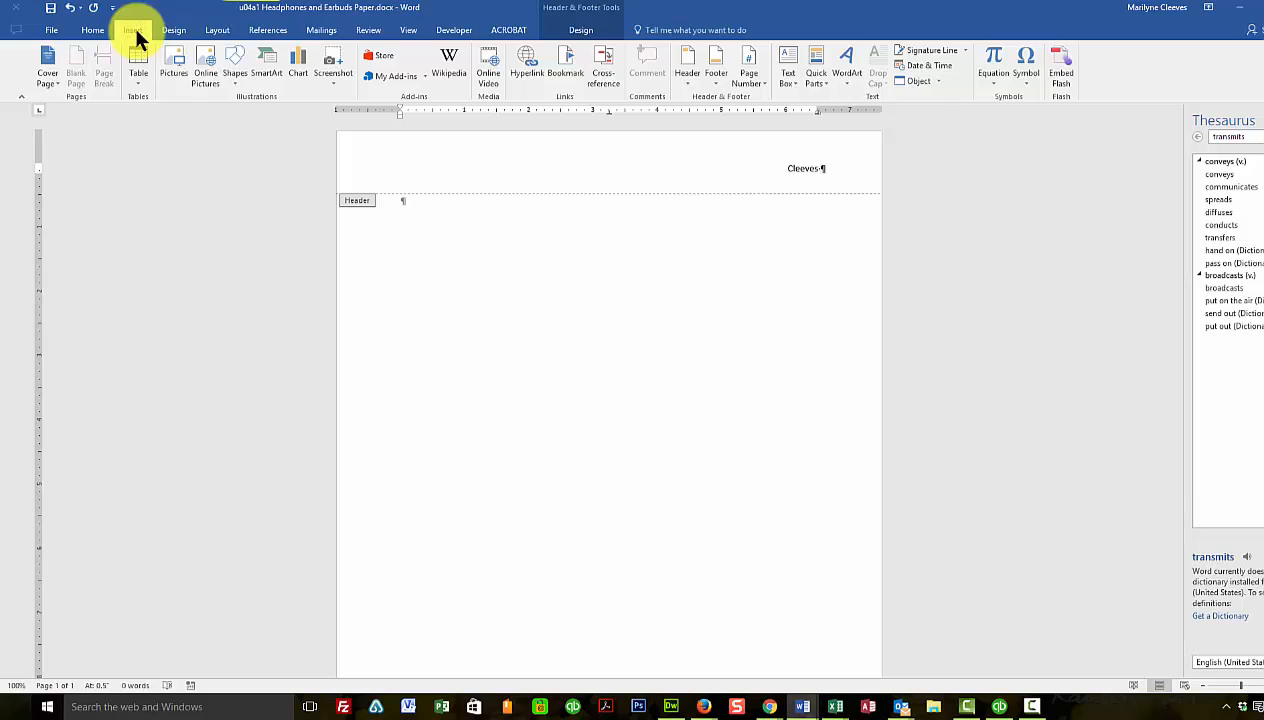
Insert a plain page number at the current position so the header reads 'Cleaves 1'
{"action": "left_click", "coordinate": [748, 64]}
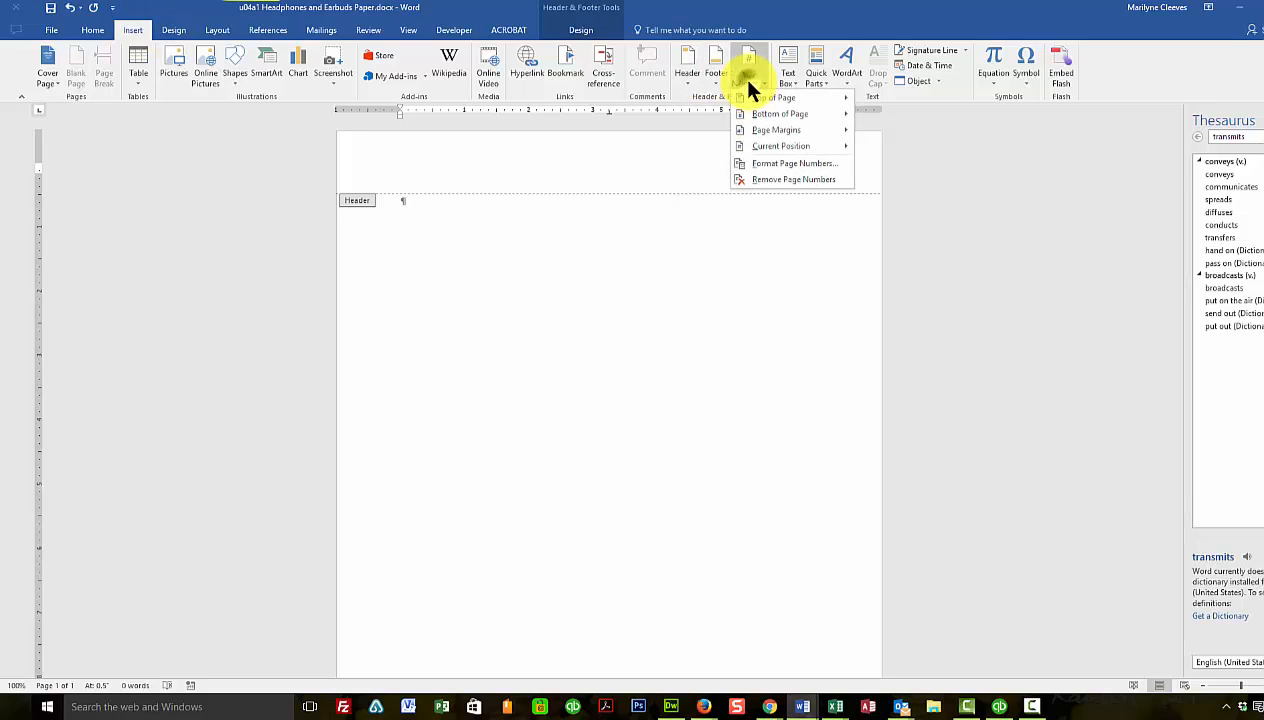
{"action": "mouse_move", "coordinate": [780, 146]}
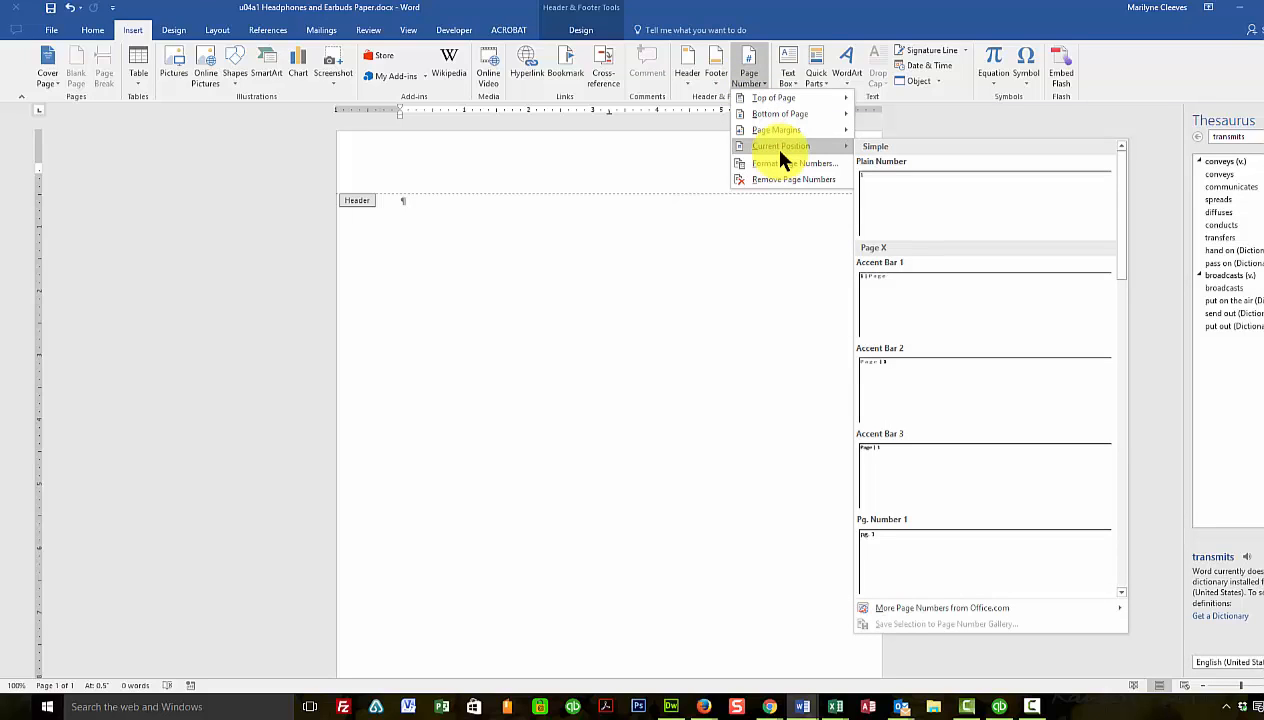
{"action": "mouse_move", "coordinate": [784, 160]}
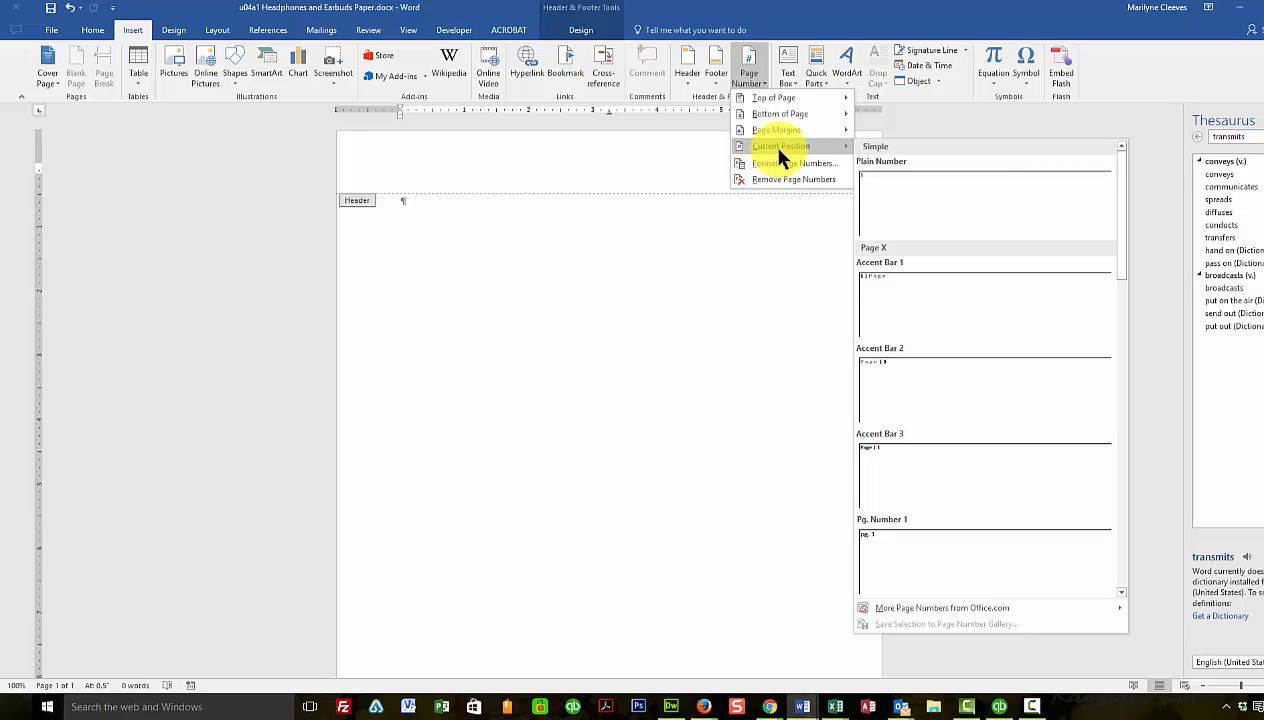
{"action": "mouse_move", "coordinate": [868, 184]}
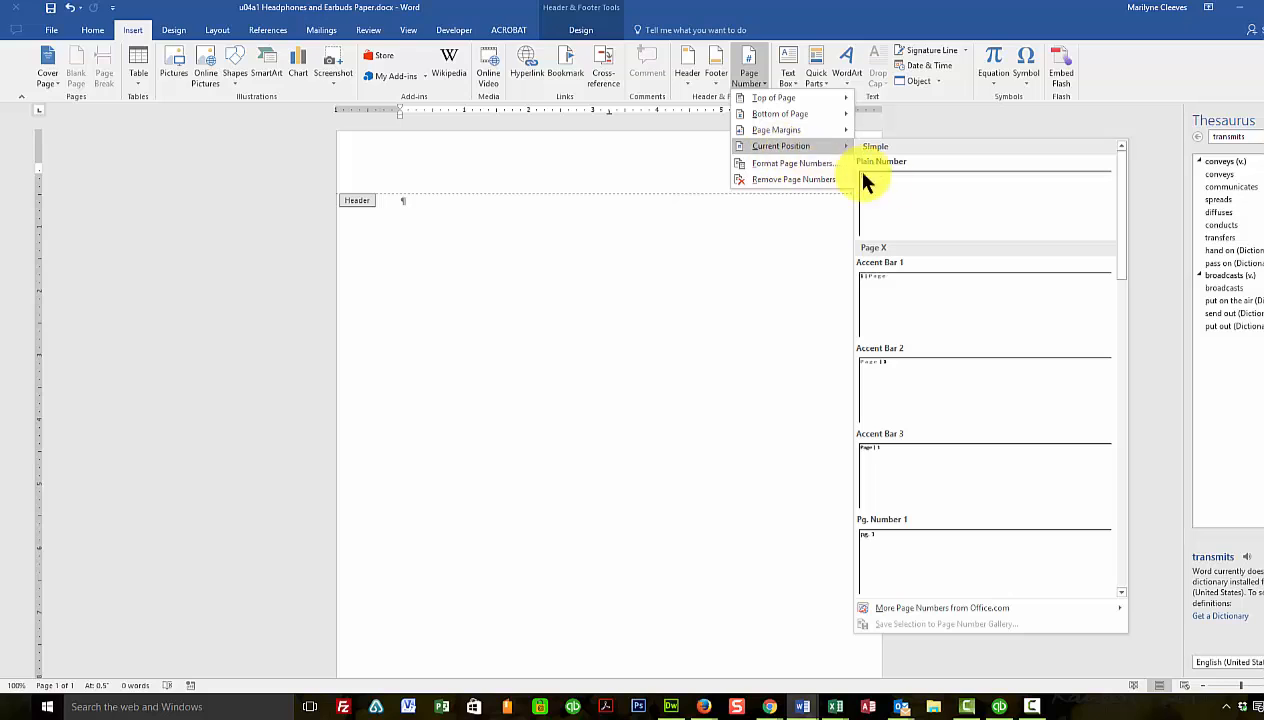
{"action": "left_click", "coordinate": [878, 160]}
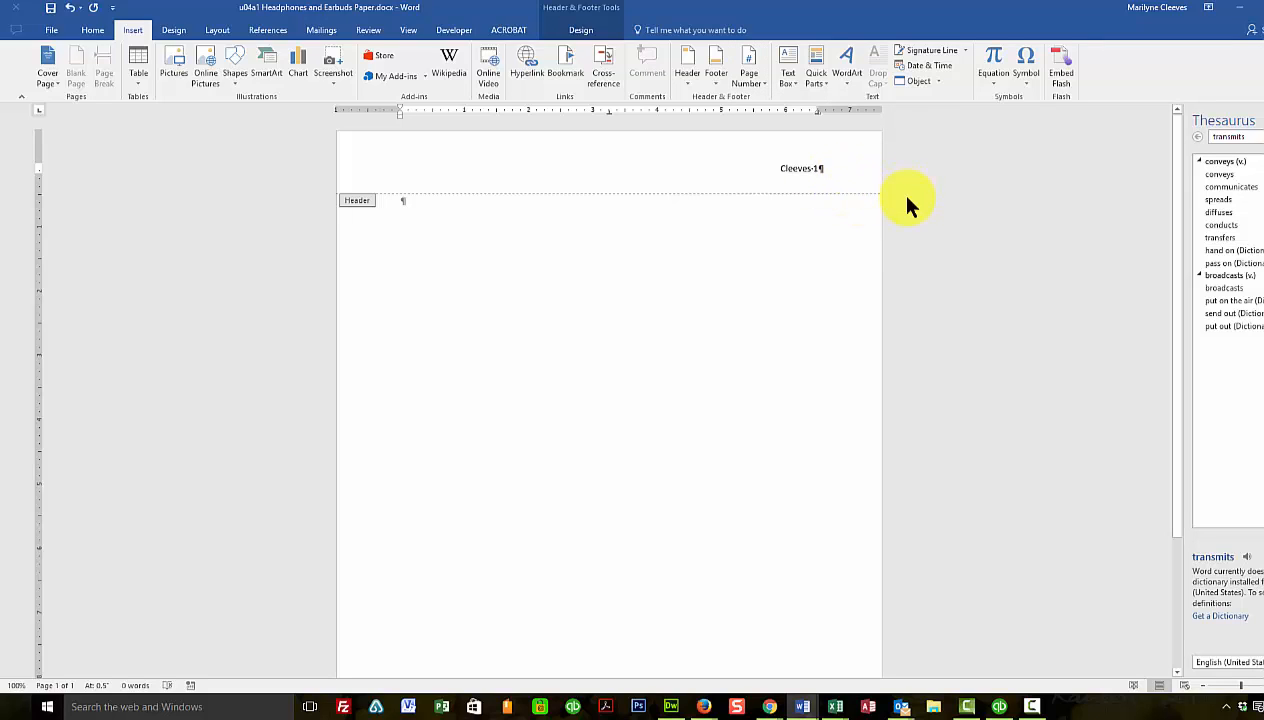
{"action": "mouse_move", "coordinate": [812, 168]}
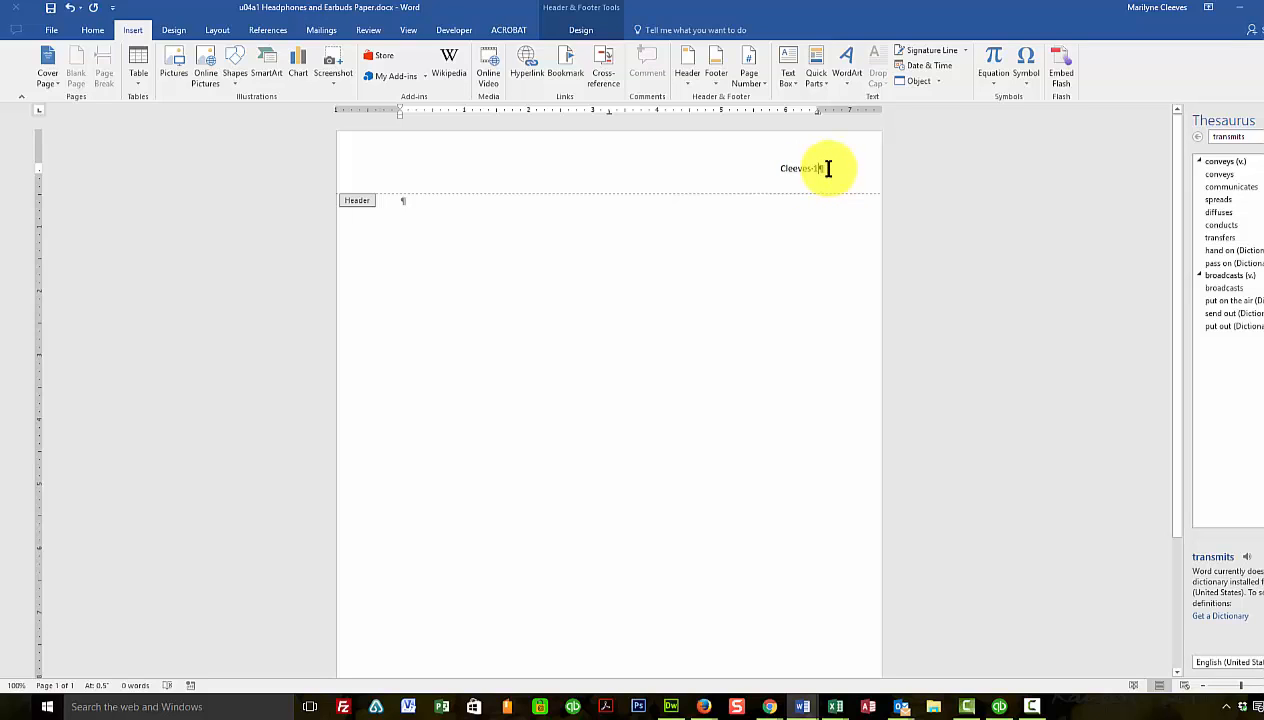
{"action": "left_click", "coordinate": [88, 30]}
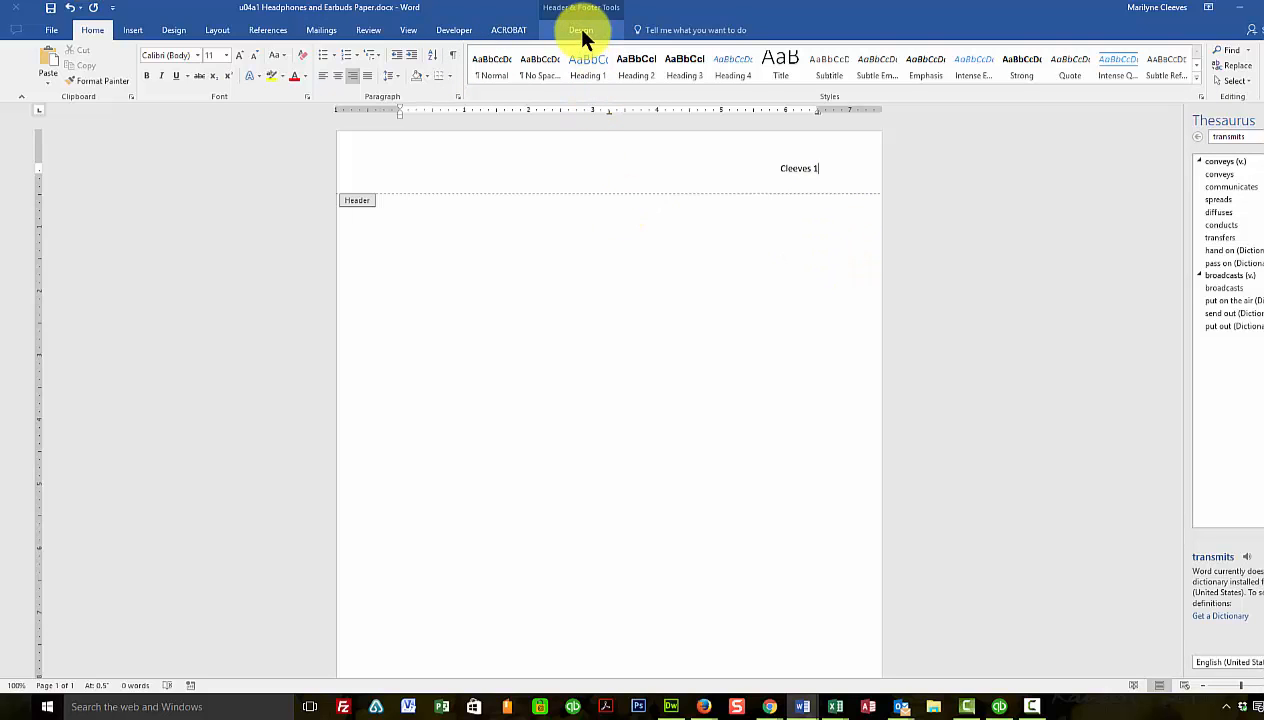
Close header editing, leaving 'Cleaves 1' at the top of the first page
{"action": "left_click", "coordinate": [576, 30]}
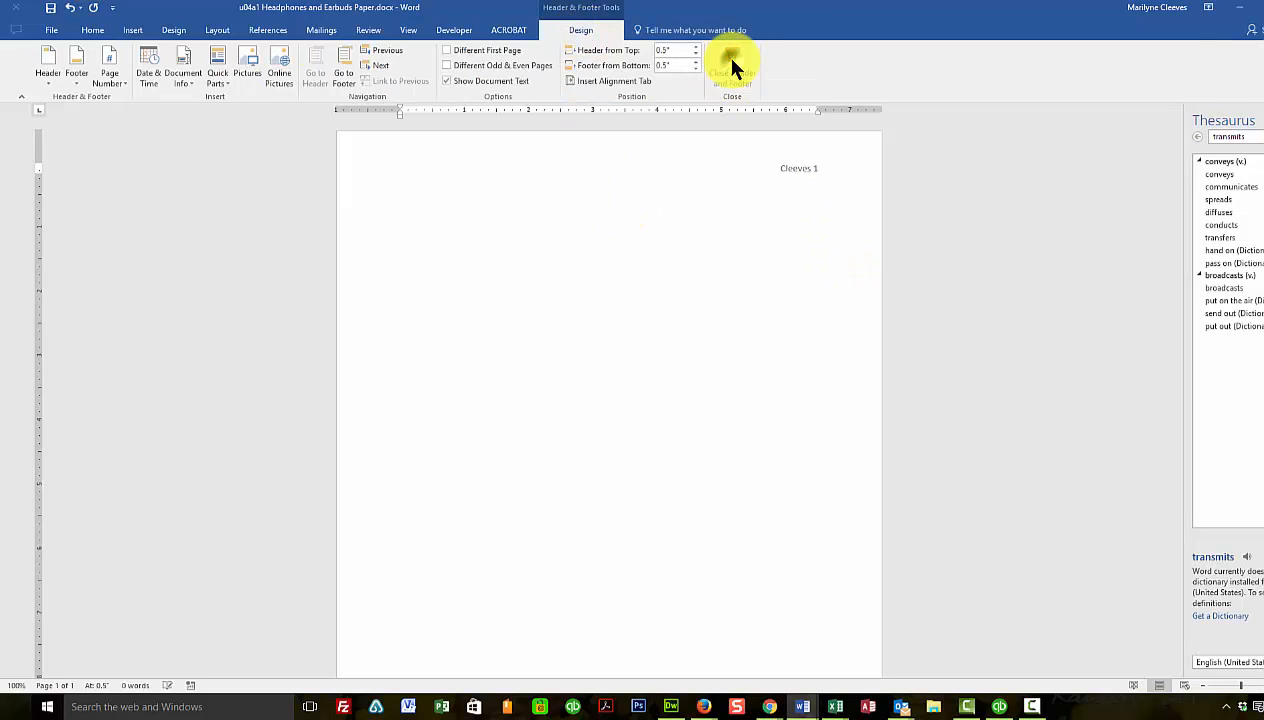
{"action": "left_click", "coordinate": [732, 62]}
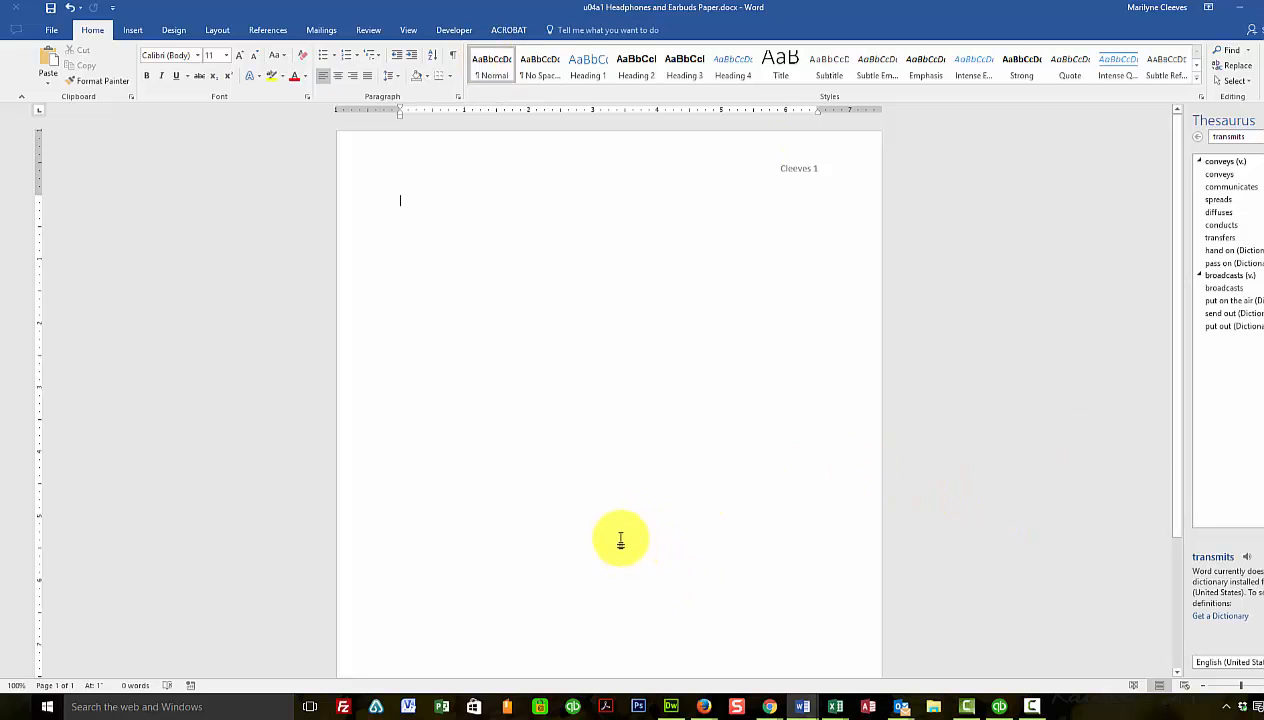
{"action": "mouse_move", "coordinate": [404, 324]}
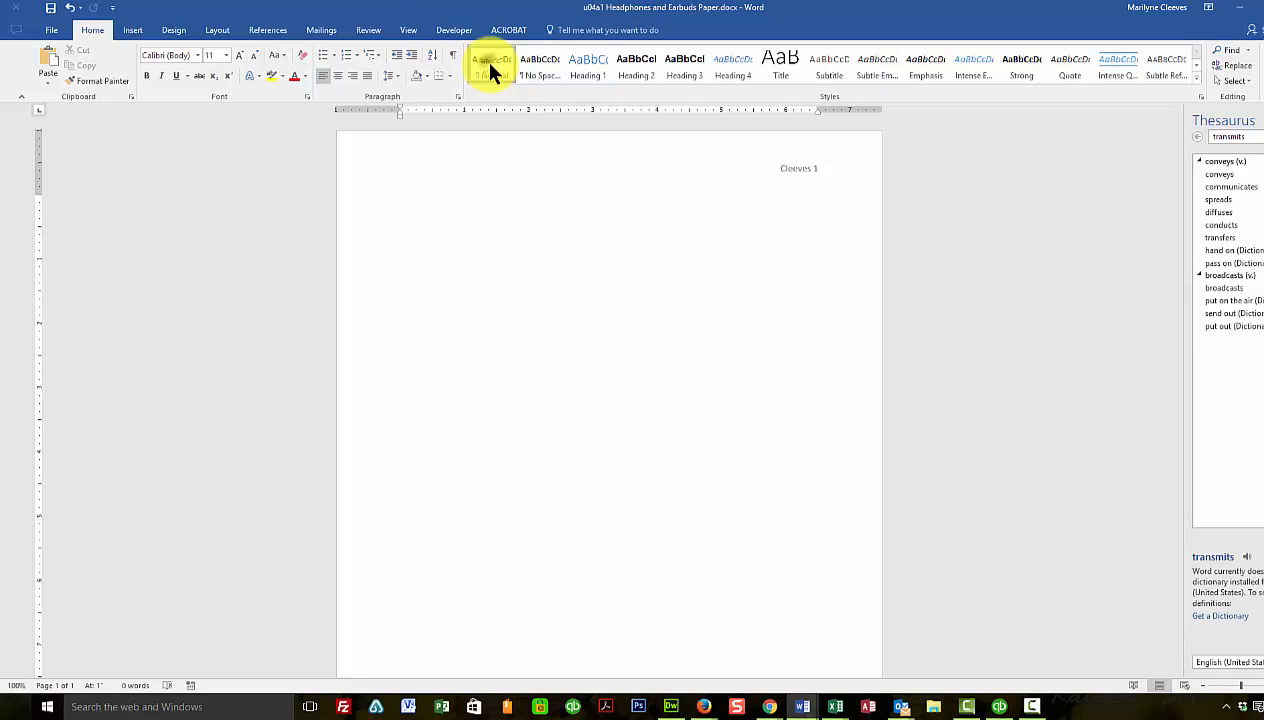
Modify the Normal style to Times New Roman 12 pt and confirm
{"action": "right_click", "coordinate": [488, 62]}
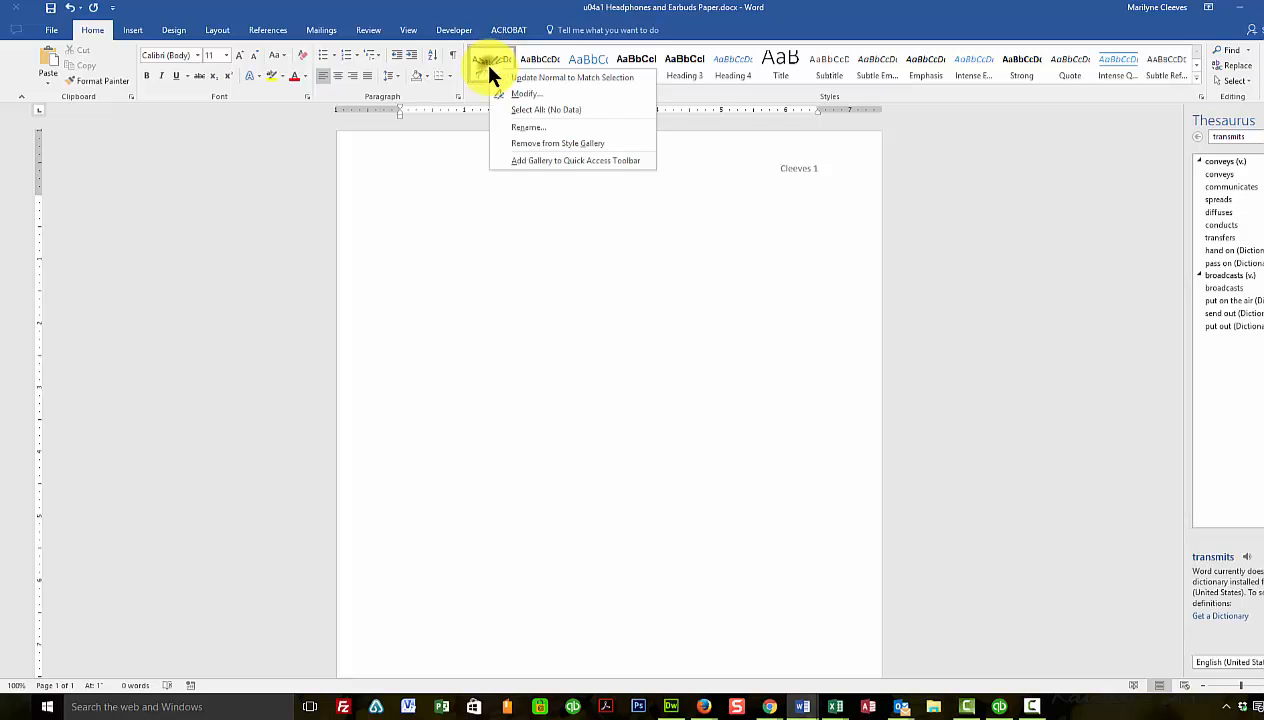
{"action": "mouse_move", "coordinate": [524, 104]}
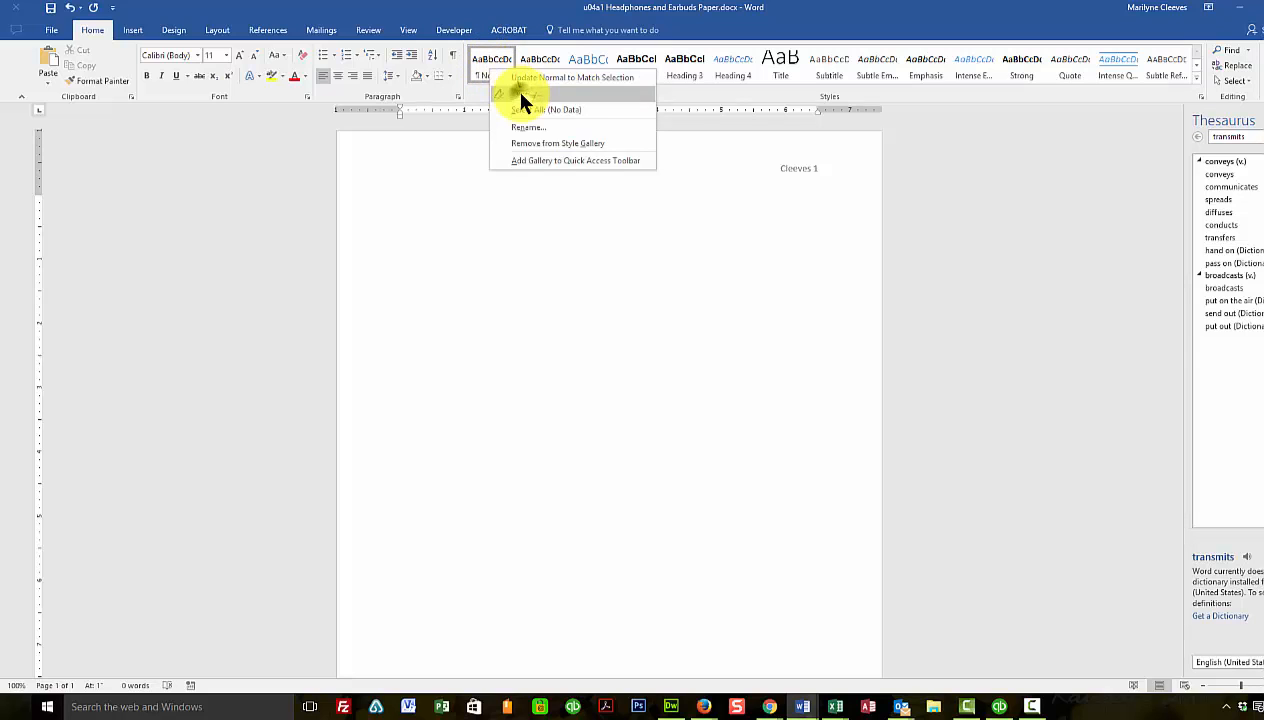
{"action": "left_click", "coordinate": [528, 94]}
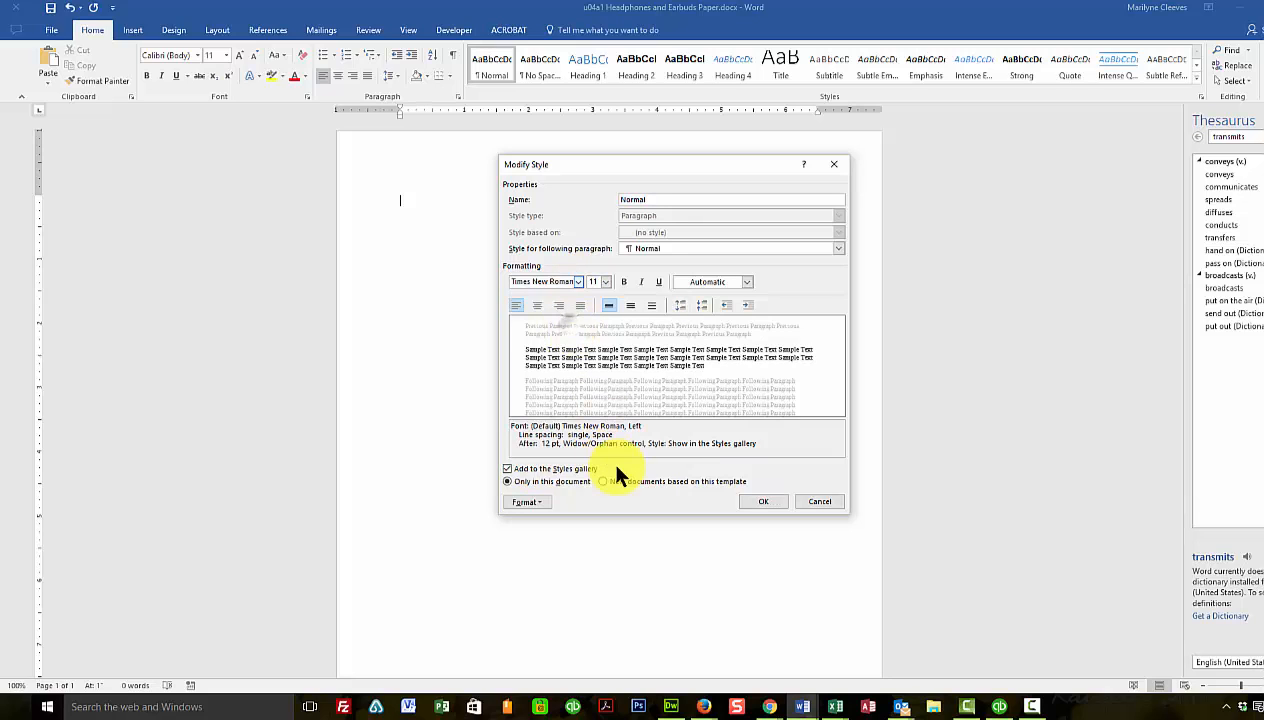
{"action": "left_click", "coordinate": [608, 280]}
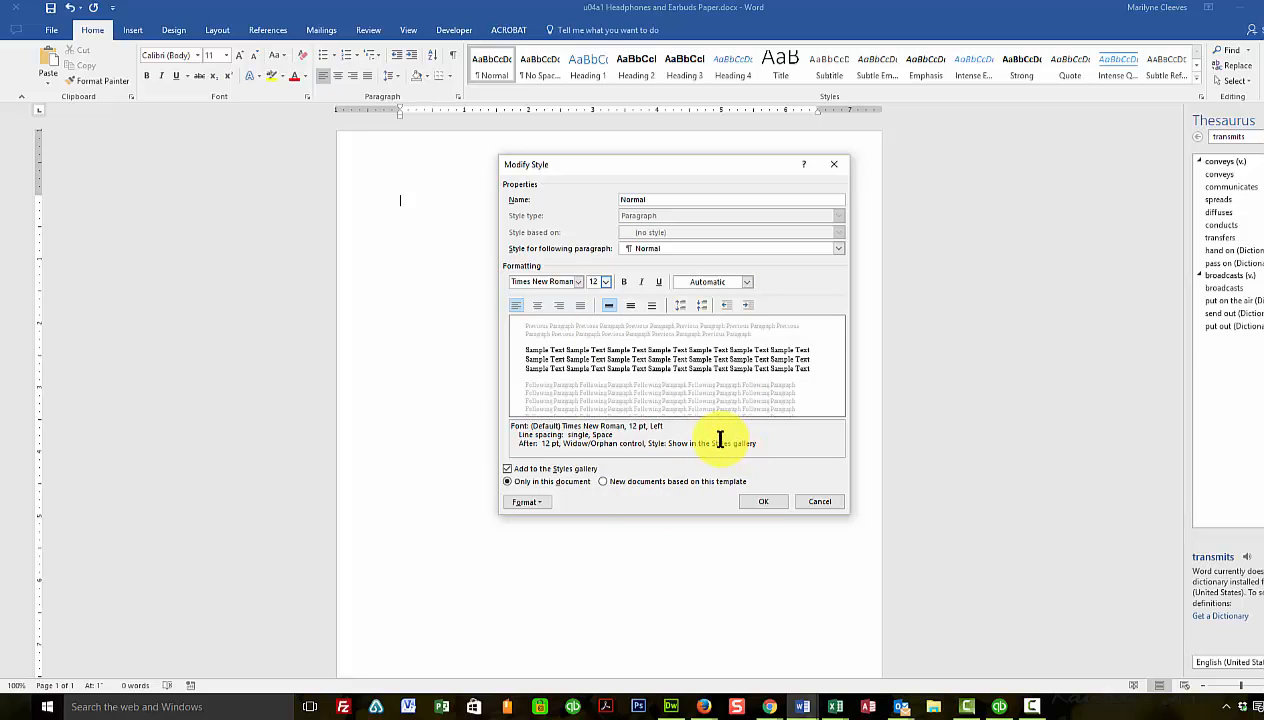
{"action": "mouse_move", "coordinate": [764, 502]}
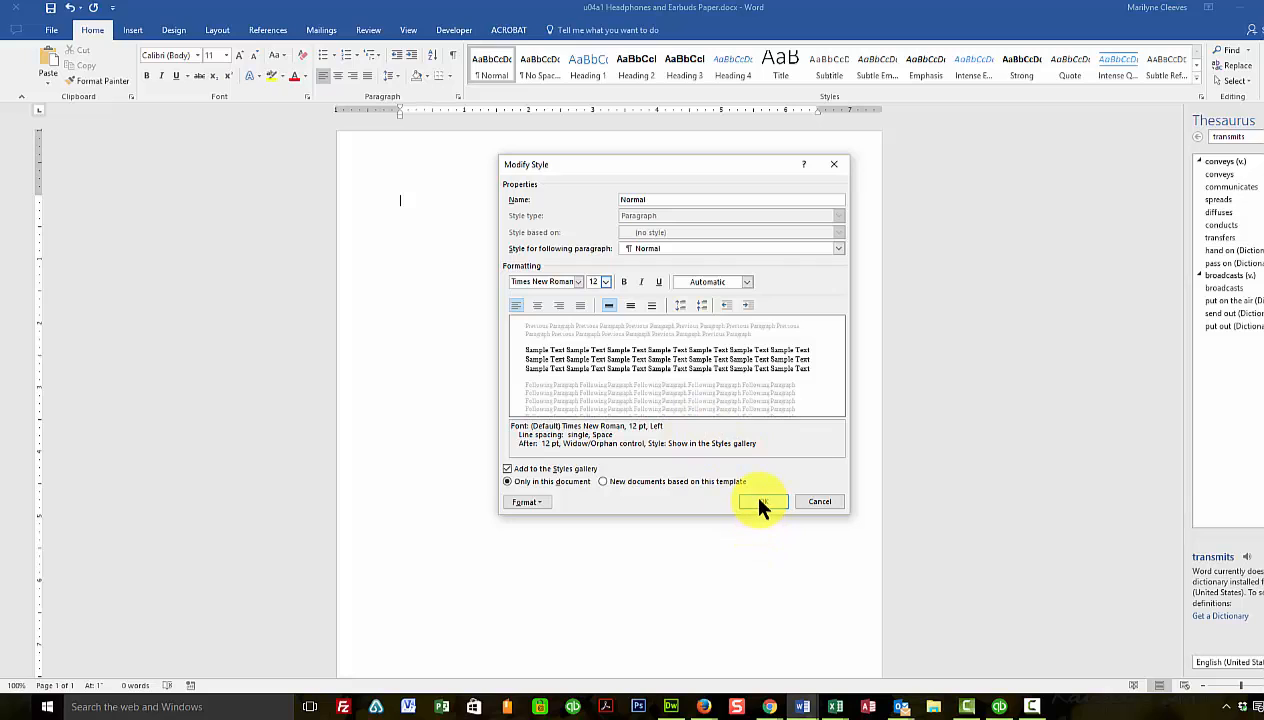
{"action": "left_click", "coordinate": [760, 502]}
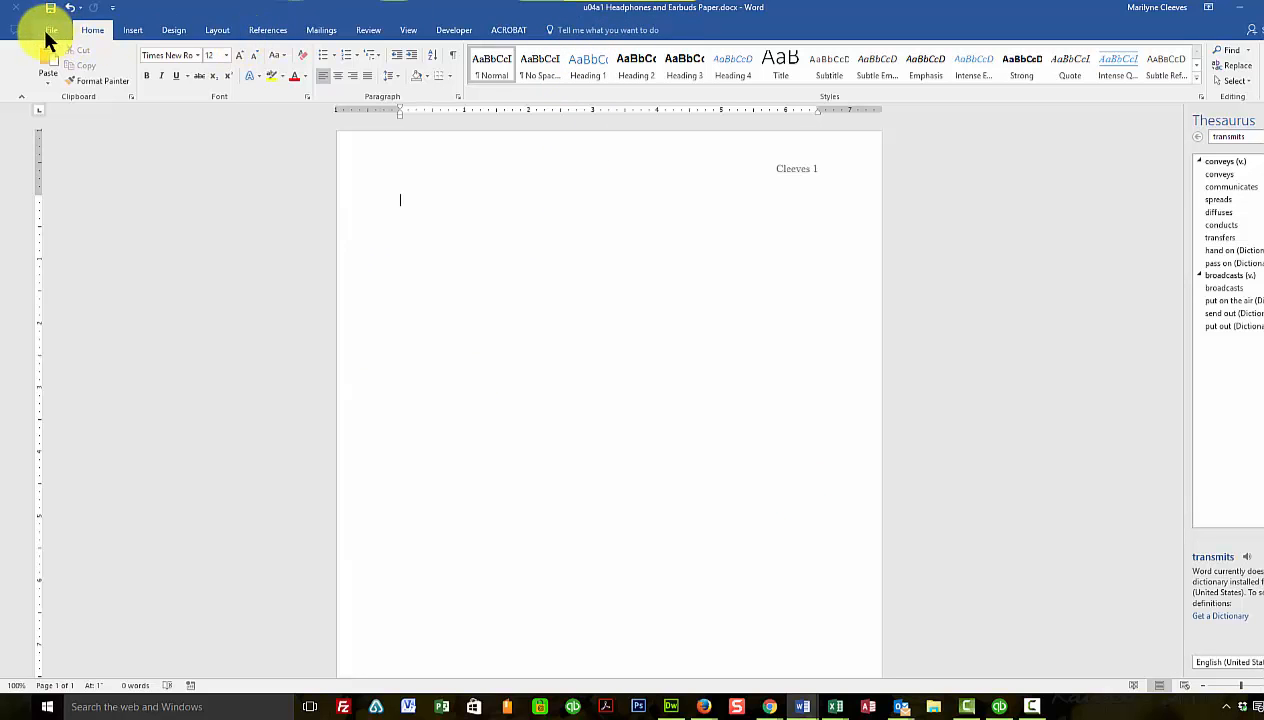
Save the Headphones and Earbuds Paper under its existing name in the u04a1 folder
{"action": "left_click", "coordinate": [46, 28]}
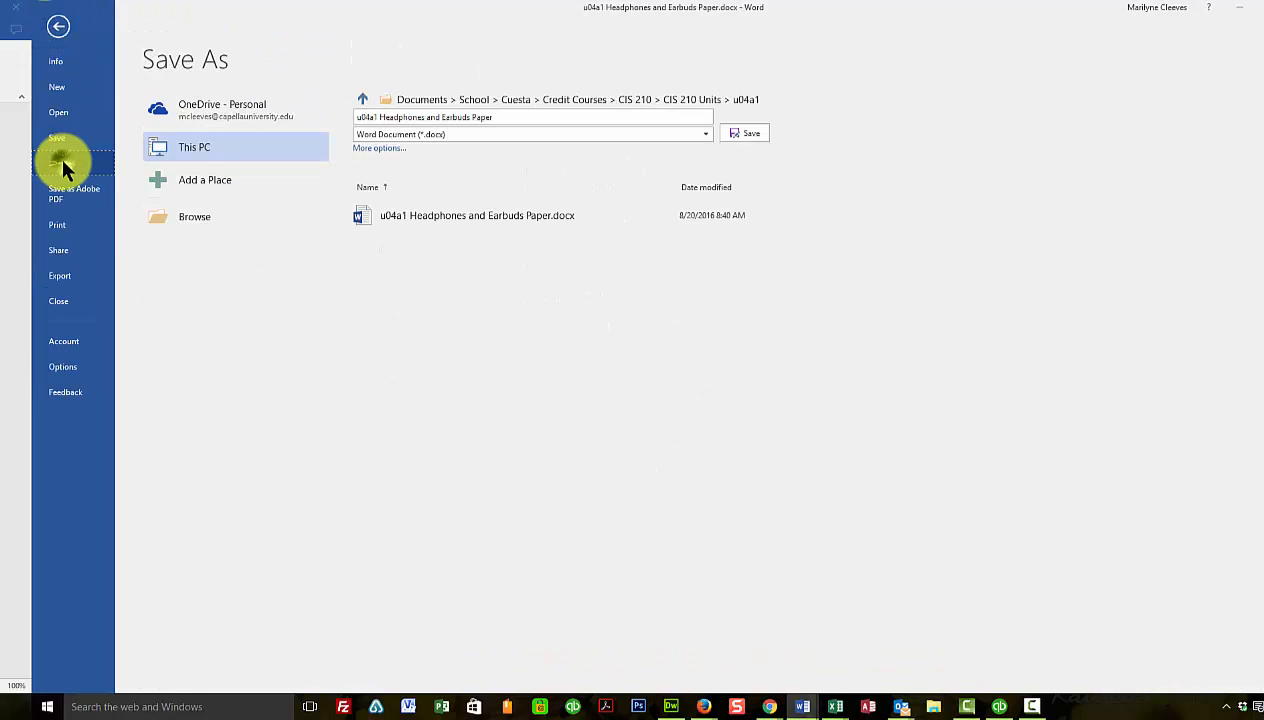
{"action": "left_click", "coordinate": [196, 216]}
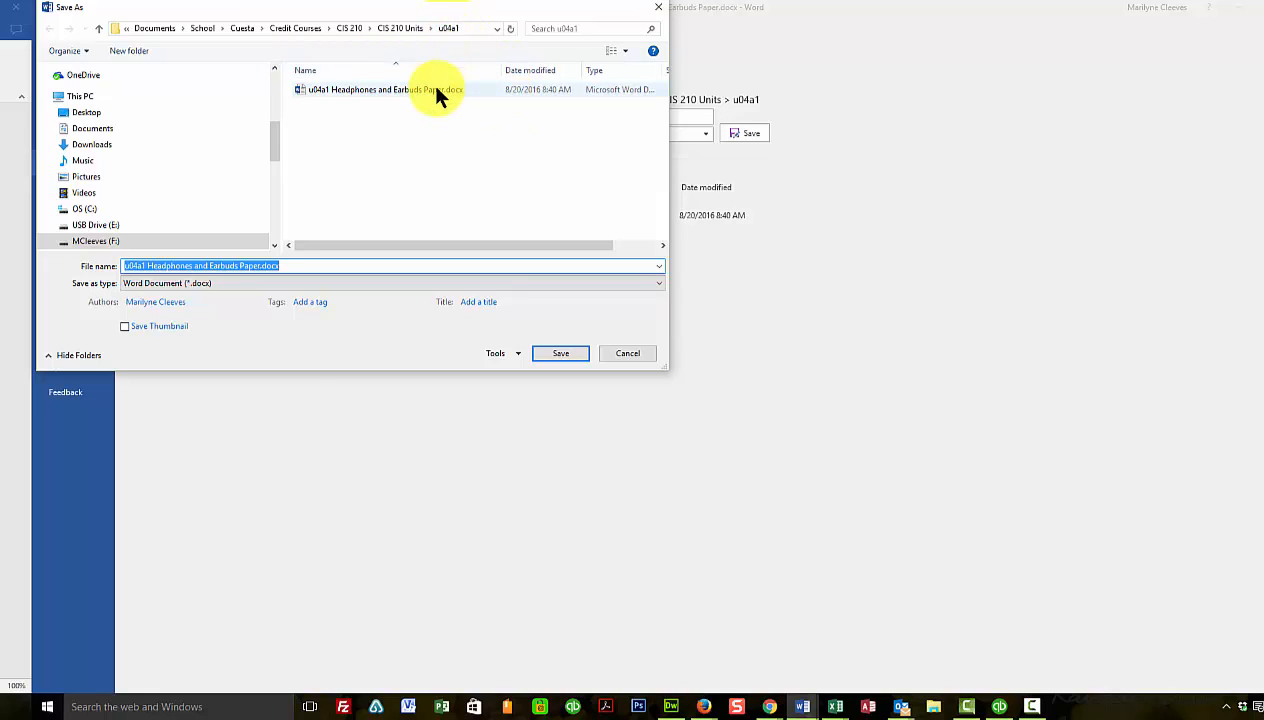
{"action": "mouse_move", "coordinate": [560, 352]}
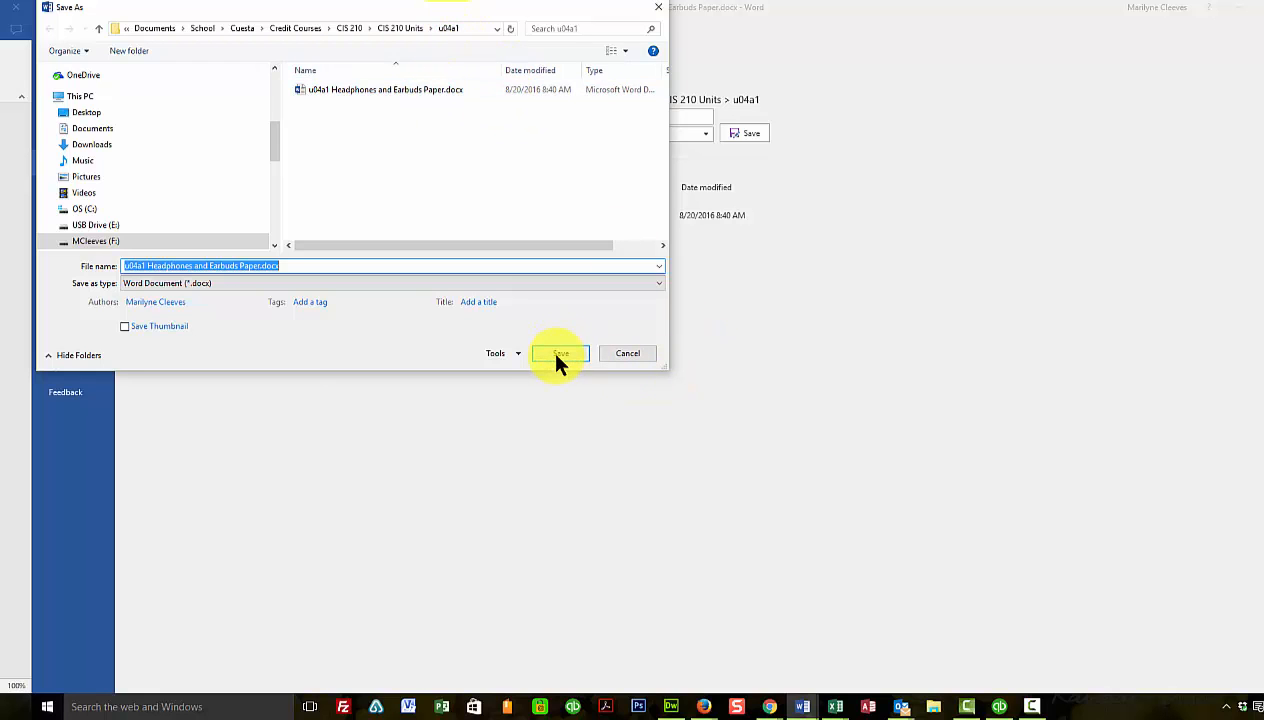
{"action": "left_click", "coordinate": [560, 352]}
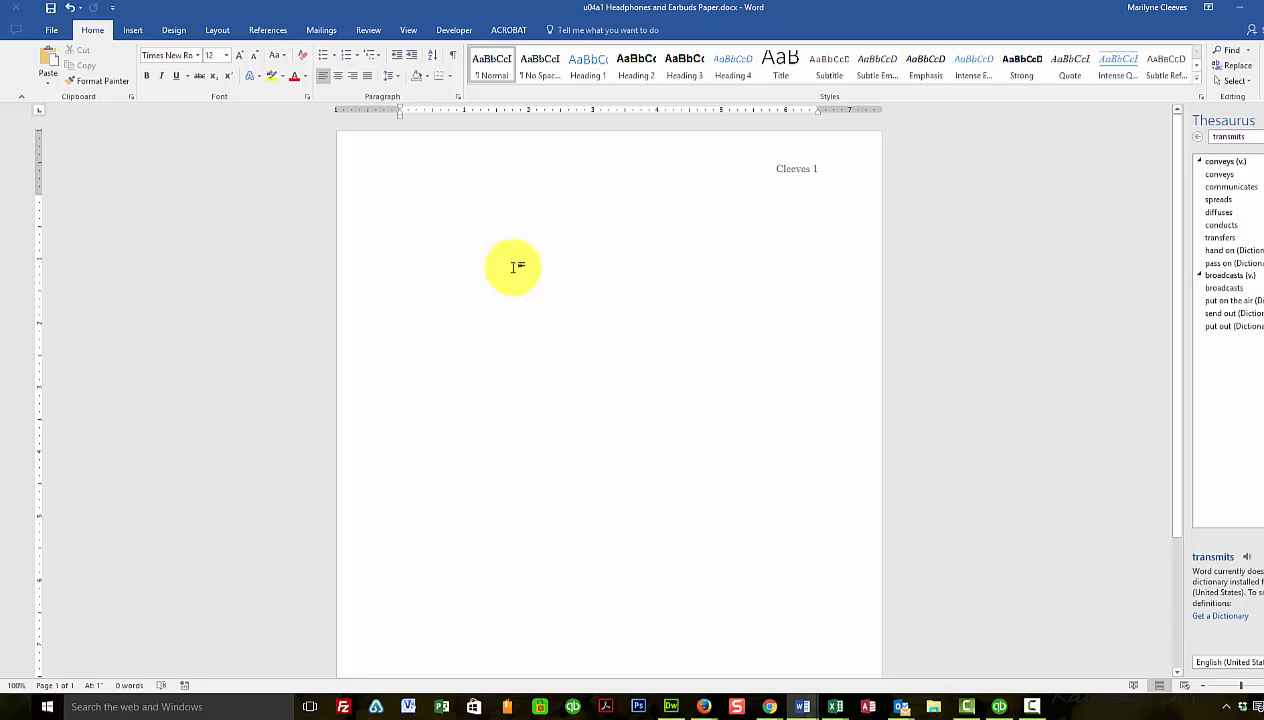
Type the author's name as the paper's first line
{"action": "type", "text": "Marilyne Cleeves"}
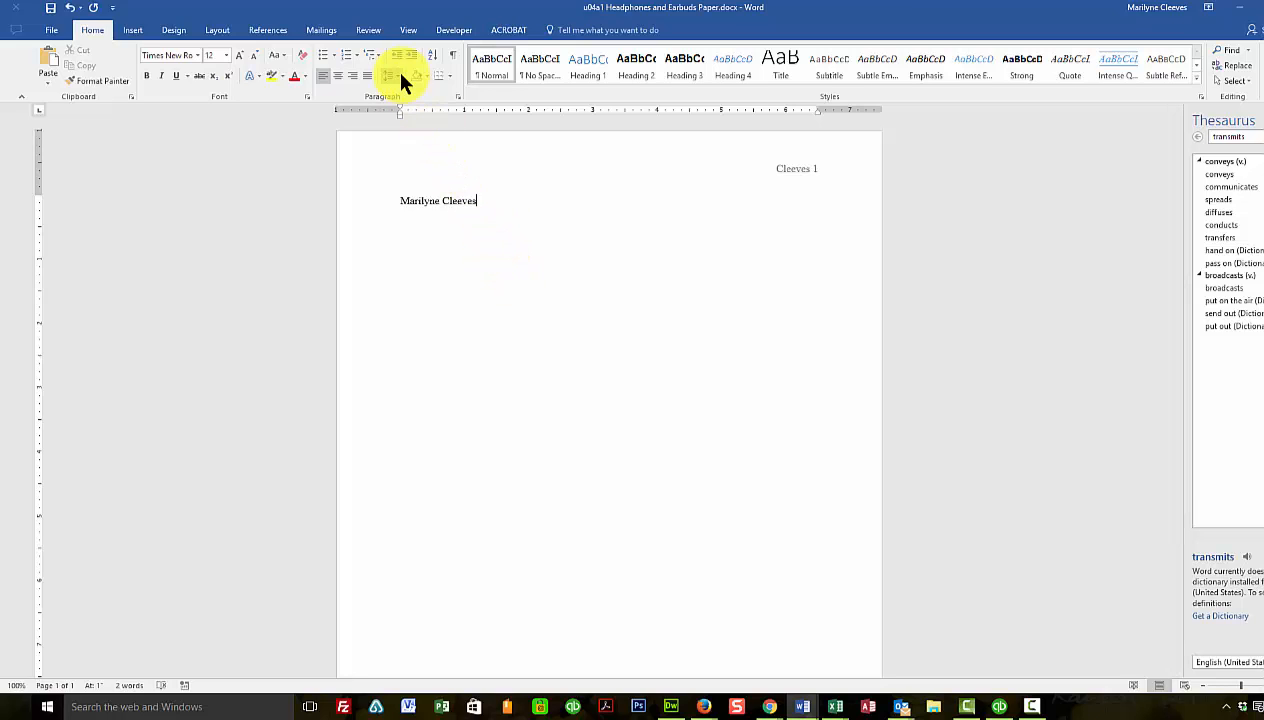
{"action": "left_click", "coordinate": [388, 76]}
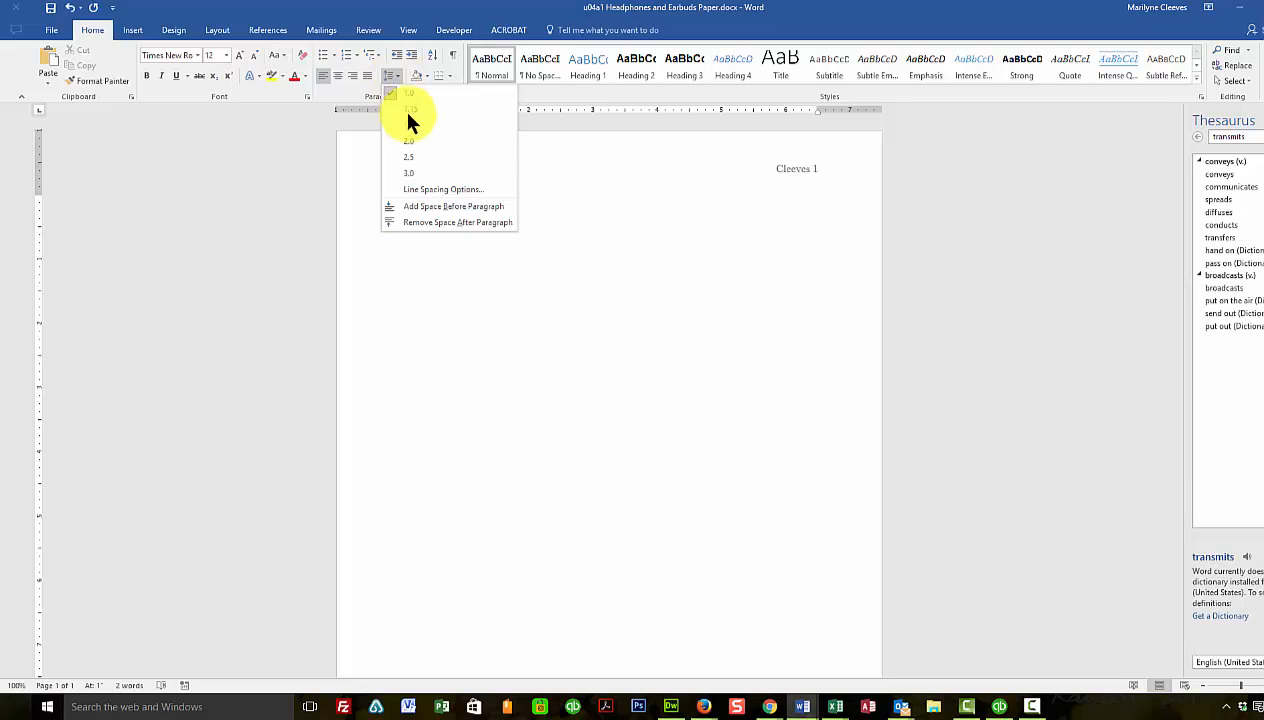
{"action": "mouse_move", "coordinate": [410, 140]}
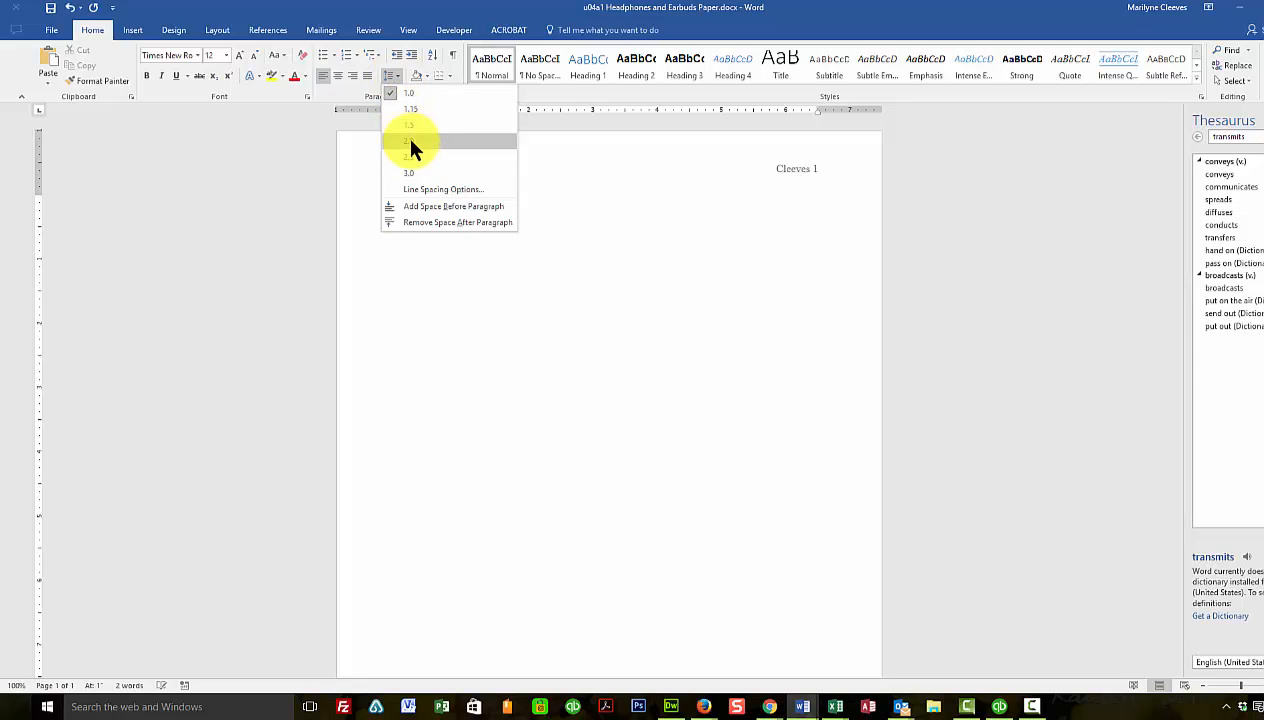
{"action": "mouse_move", "coordinate": [484, 222]}
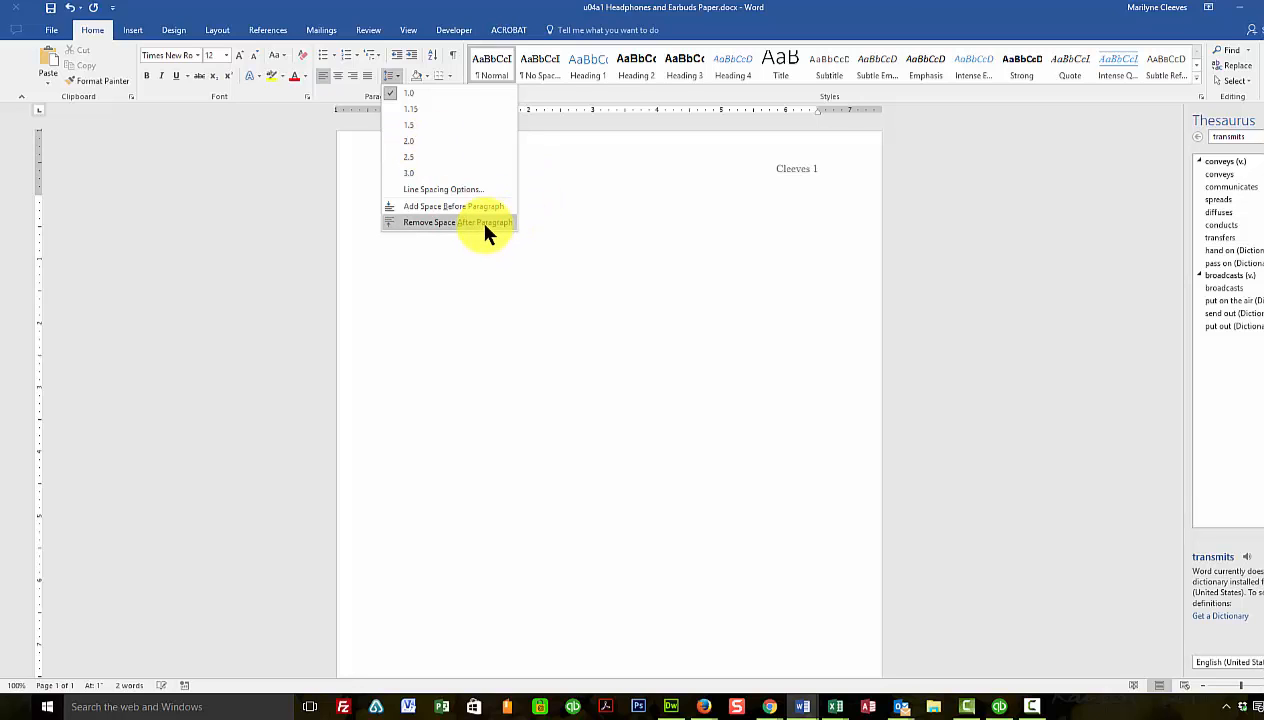
{"action": "mouse_move", "coordinate": [492, 212]}
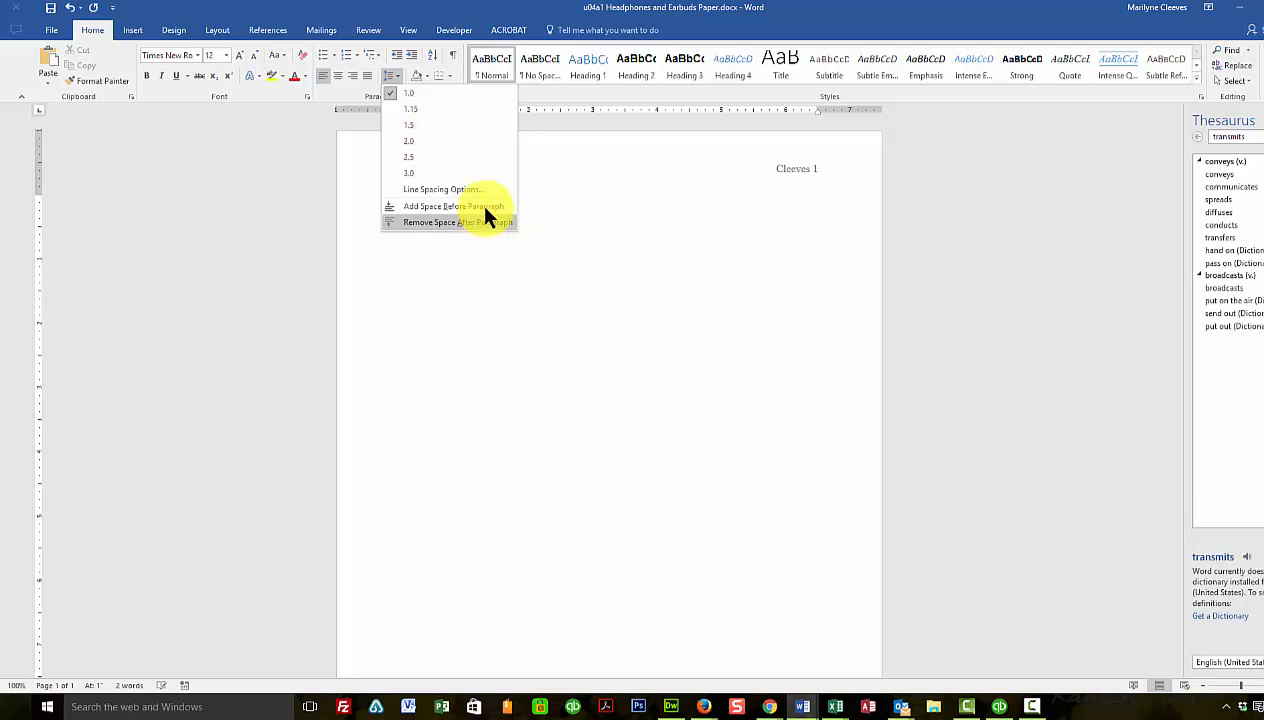
Set the name paragraph to double line spacing with 0 pt spacing after
{"action": "left_click", "coordinate": [444, 188]}
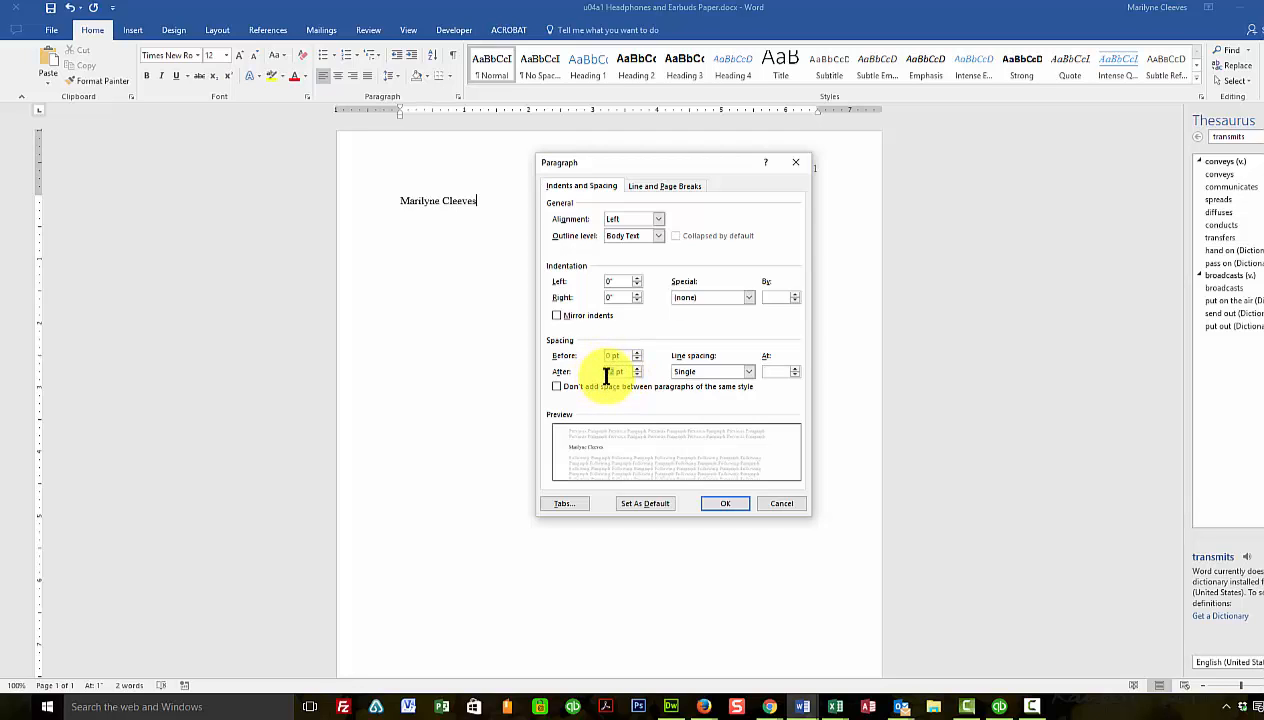
{"action": "mouse_move", "coordinate": [750, 376]}
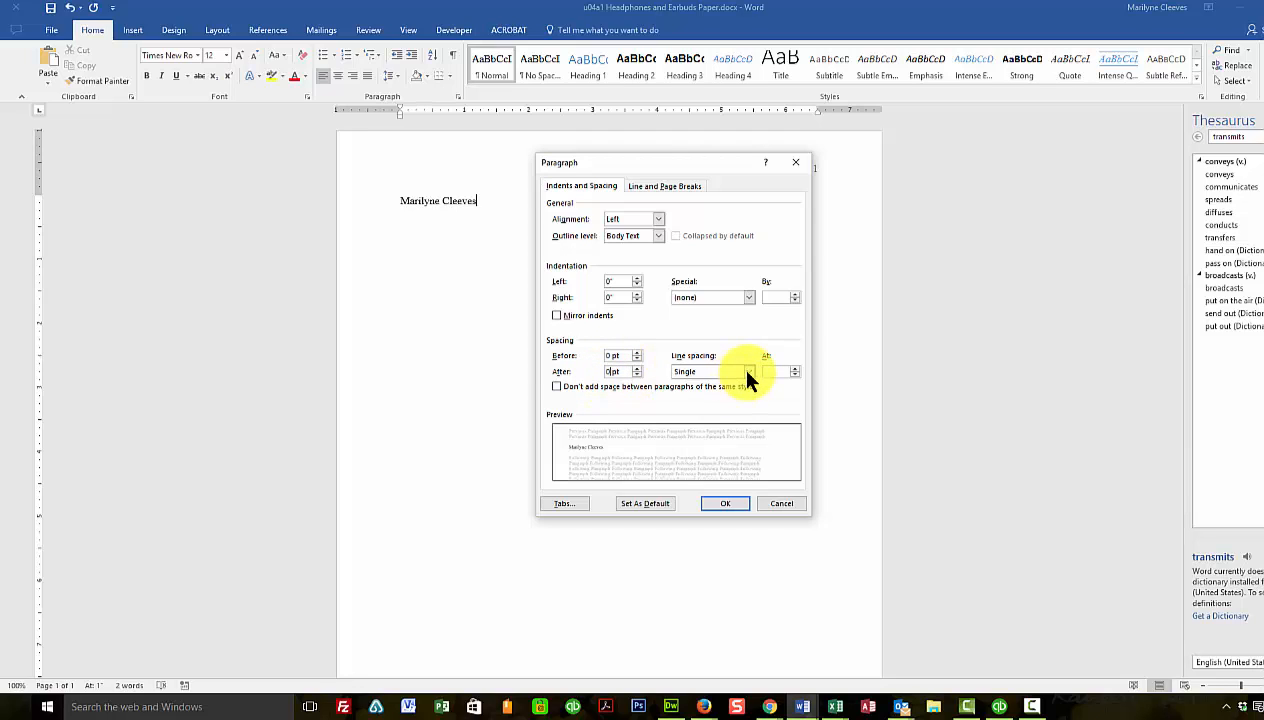
{"action": "left_click", "coordinate": [748, 372]}
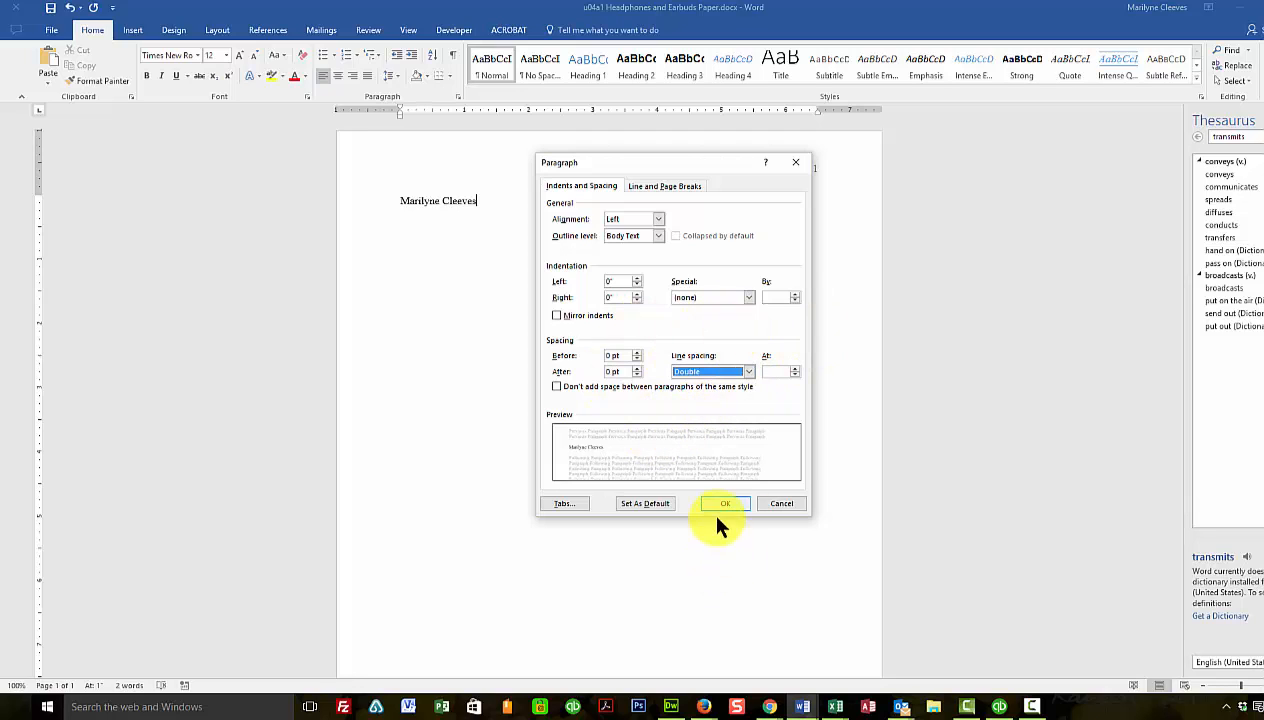
{"action": "left_click", "coordinate": [724, 504]}
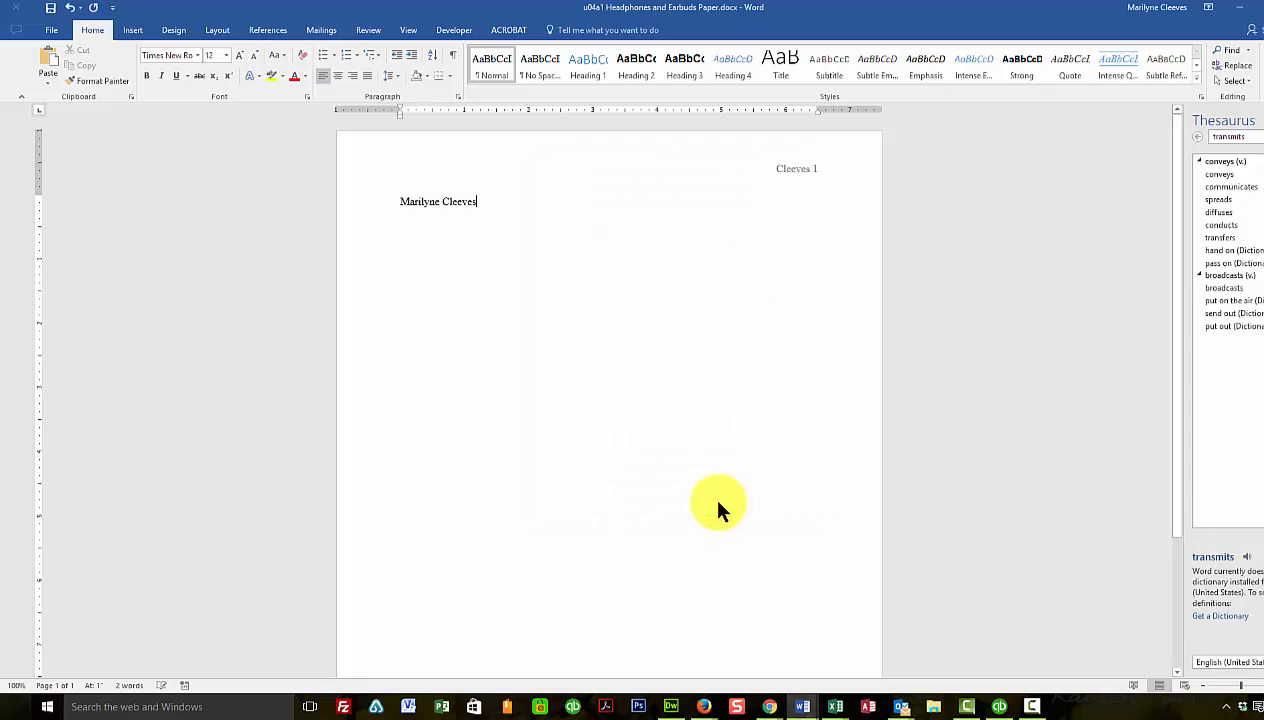
Add the instructor line 'Ms. Cleeves' and the course line 'CIS 210' below the name
{"action": "key", "text": "enter"}
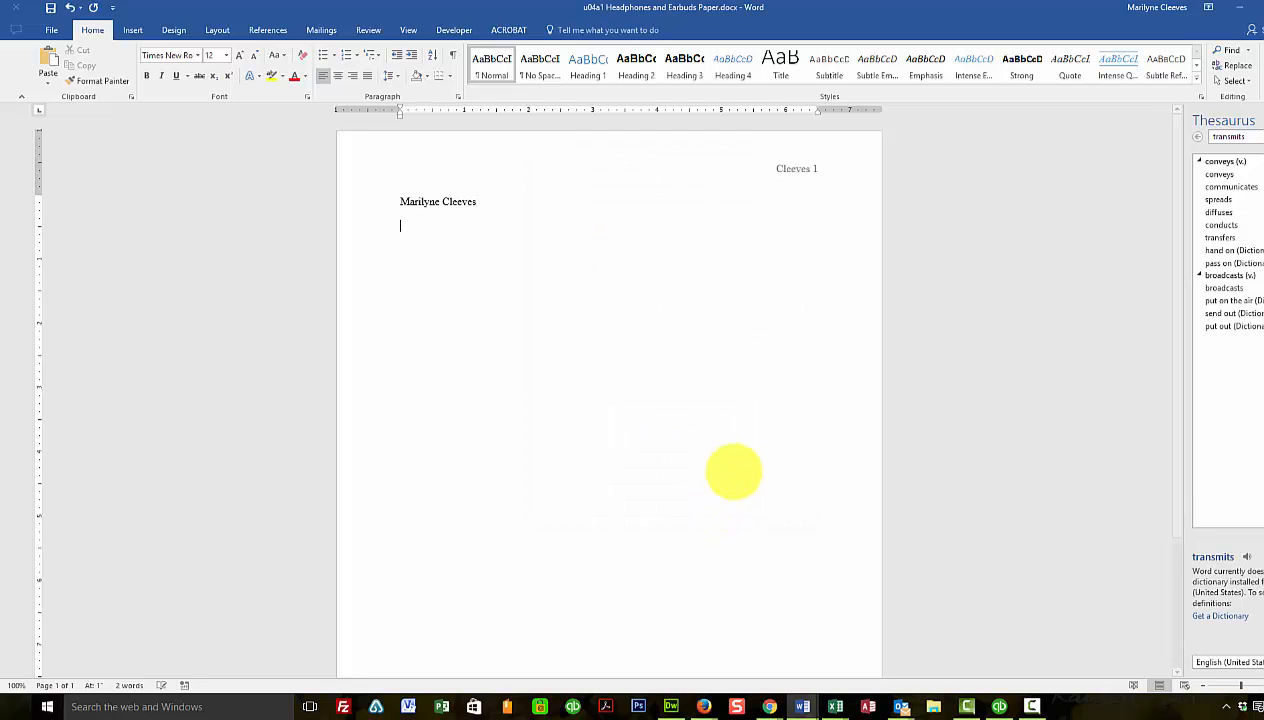
{"action": "type", "text": "M"}
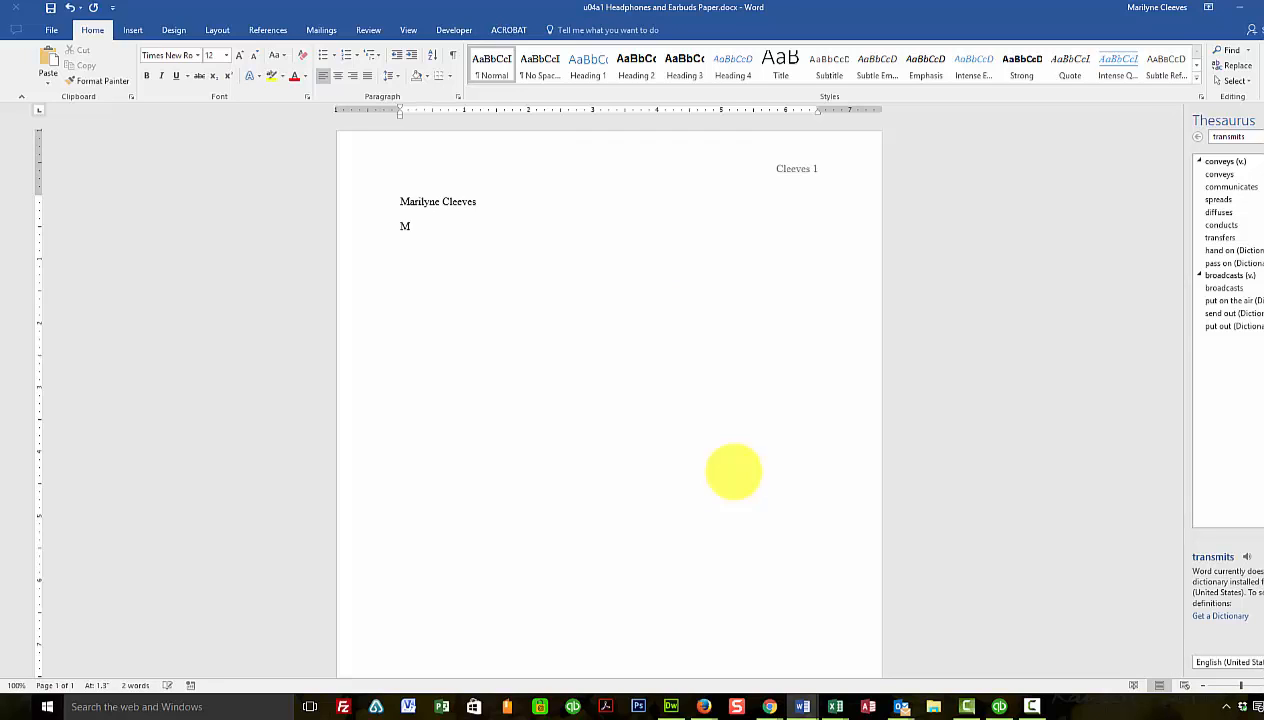
{"action": "type", "text": "s."}
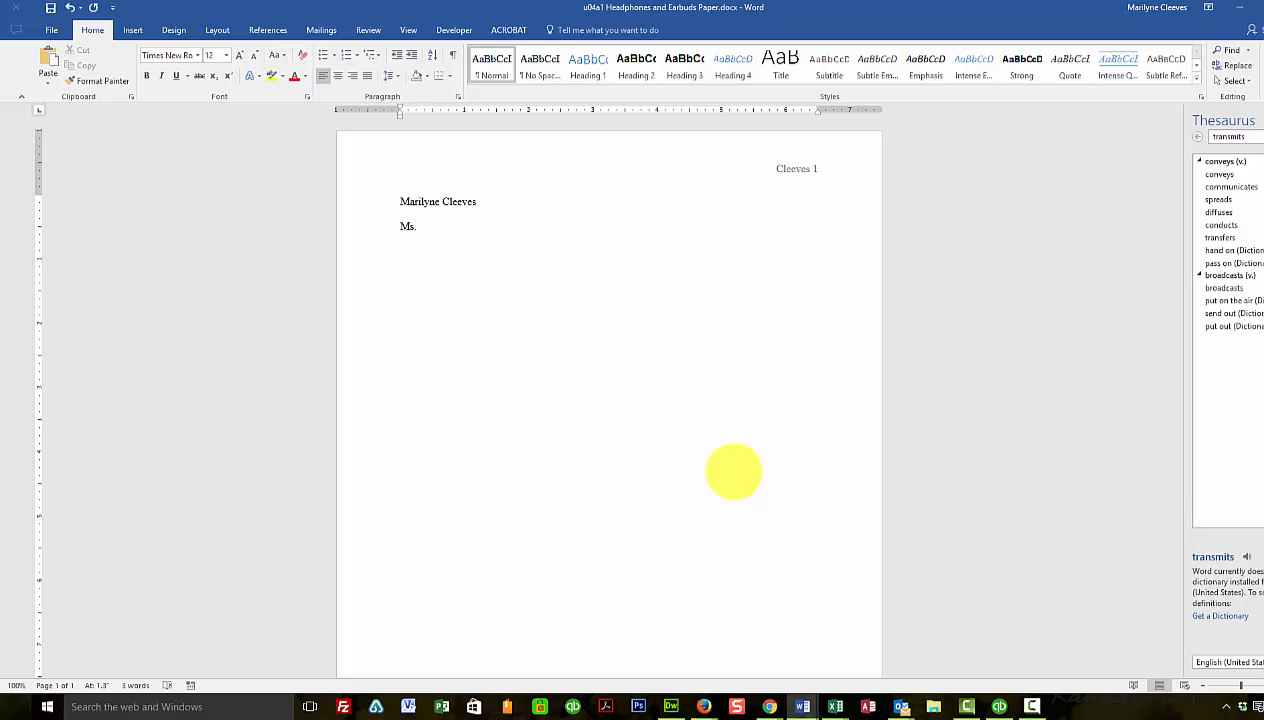
{"action": "type", "text": "Cleeves"}
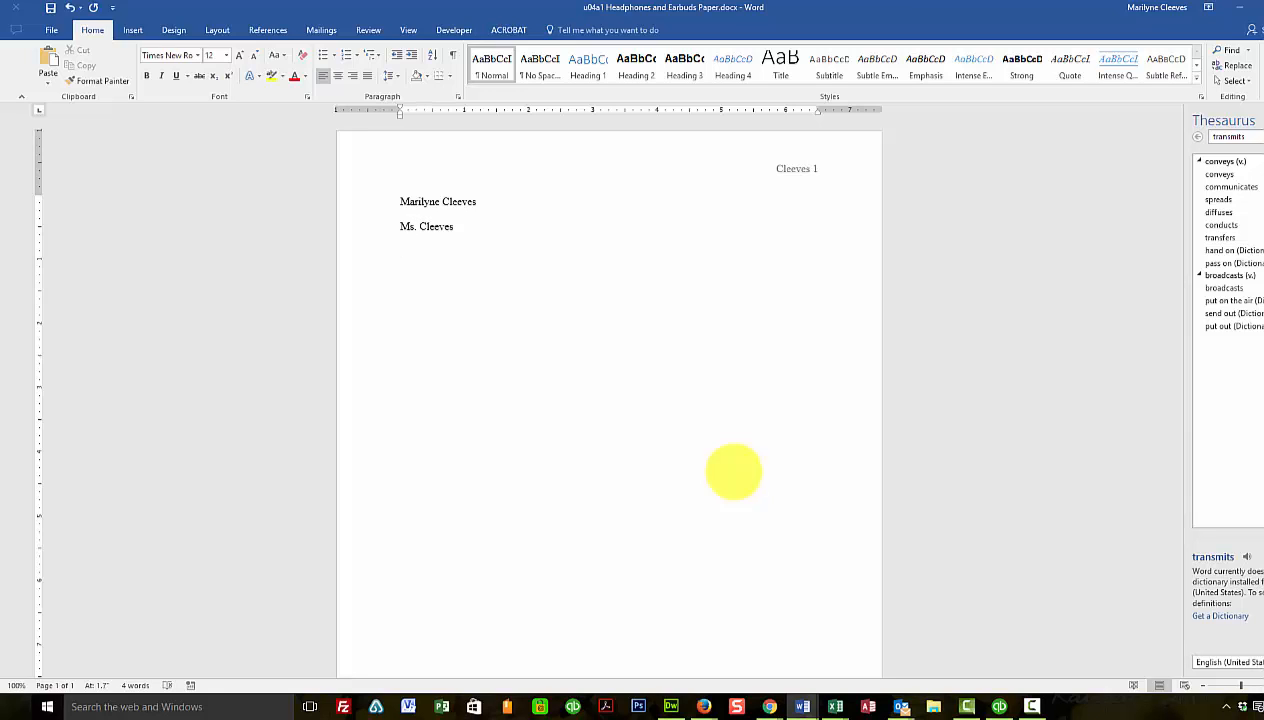
{"action": "type", "text": "CIS 210"}
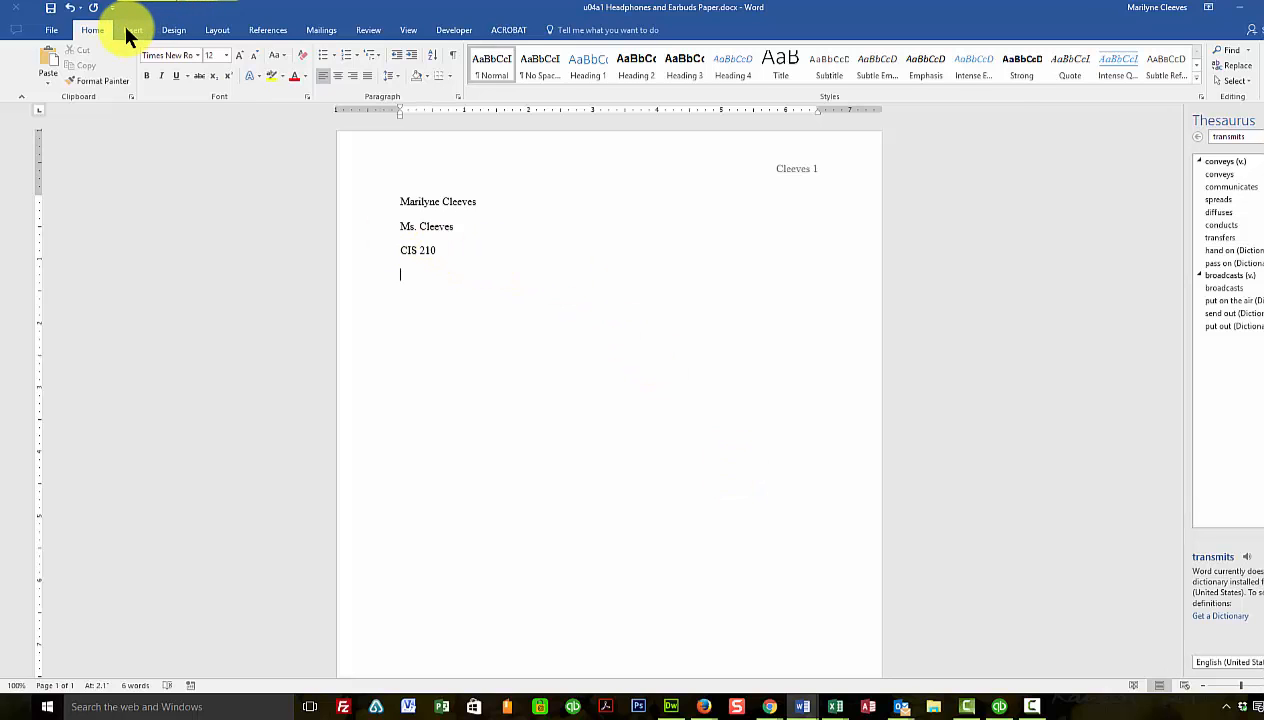
Insert the date August 20, 2016 in 'Month day, year' format below CIS 210
{"action": "left_click", "coordinate": [128, 30]}
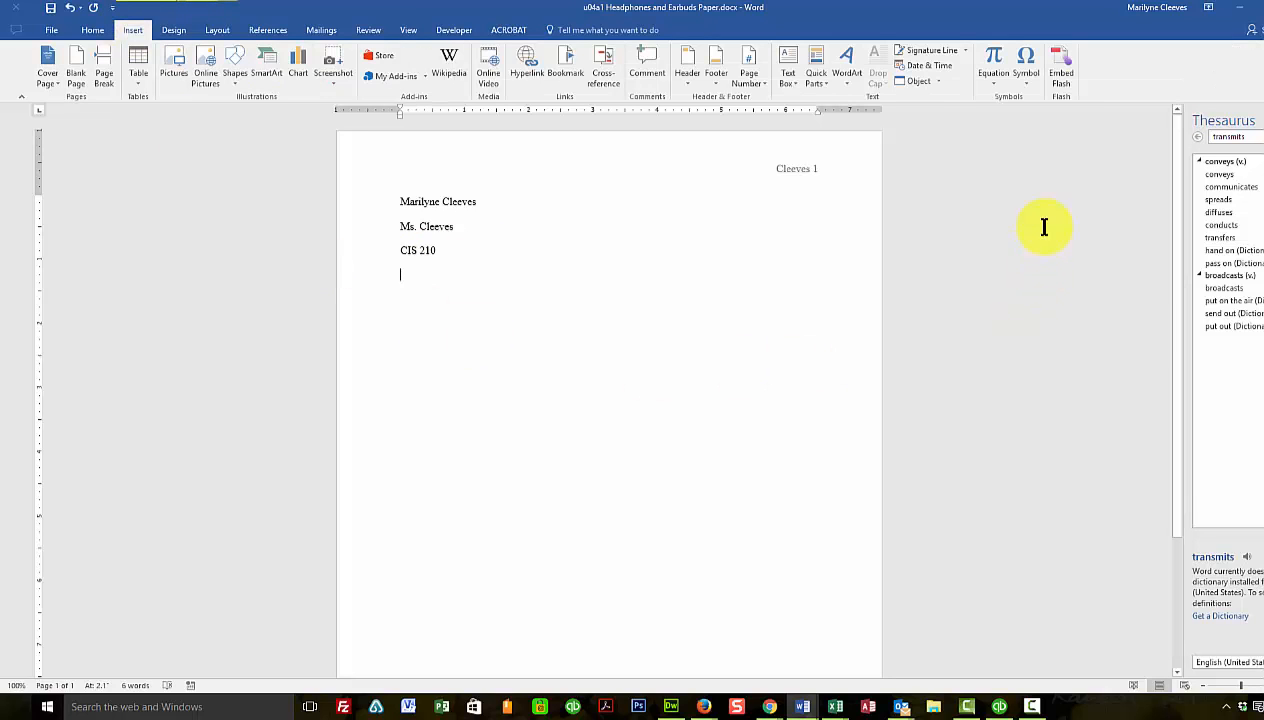
{"action": "left_click", "coordinate": [934, 64]}
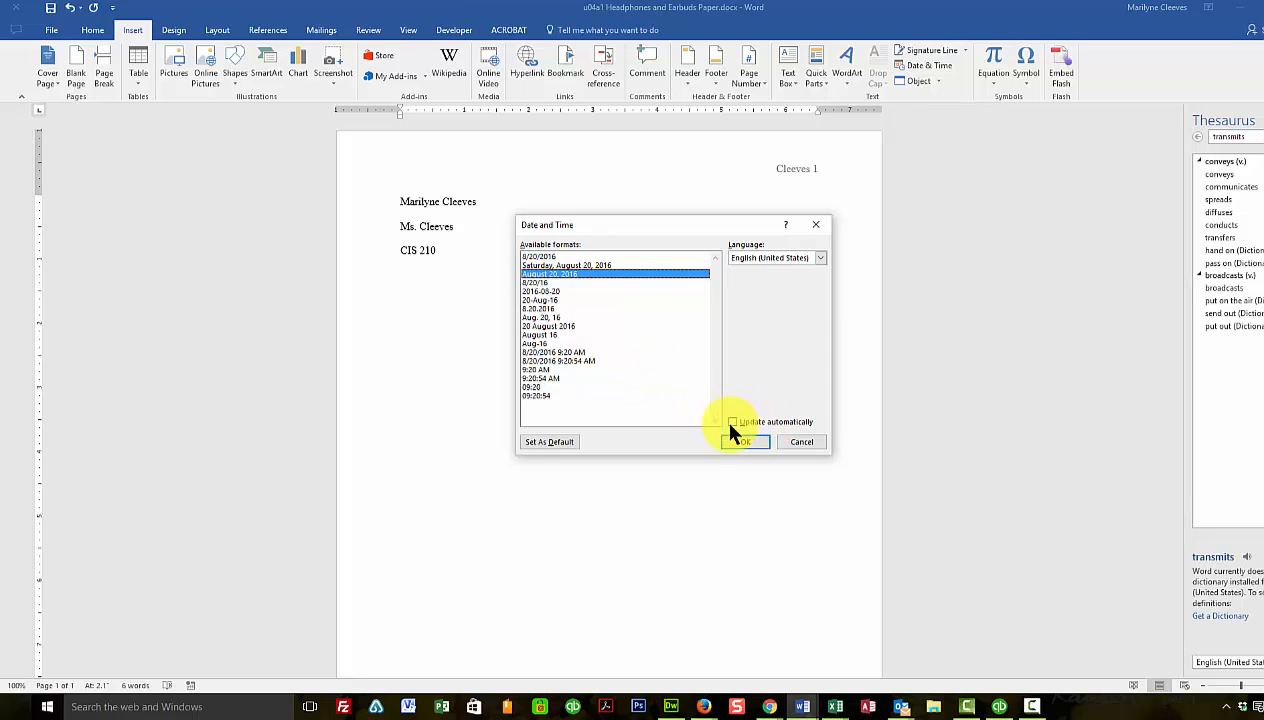
{"action": "mouse_move", "coordinate": [604, 412]}
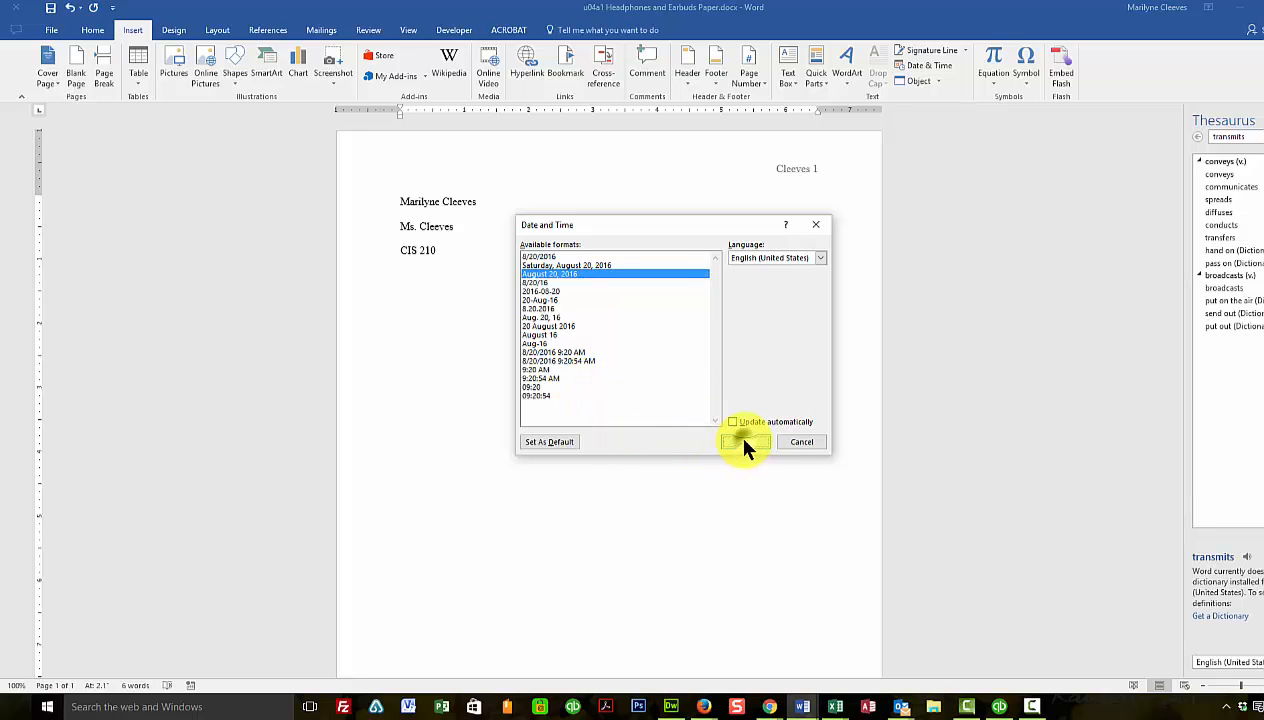
{"action": "left_click", "coordinate": [744, 442]}
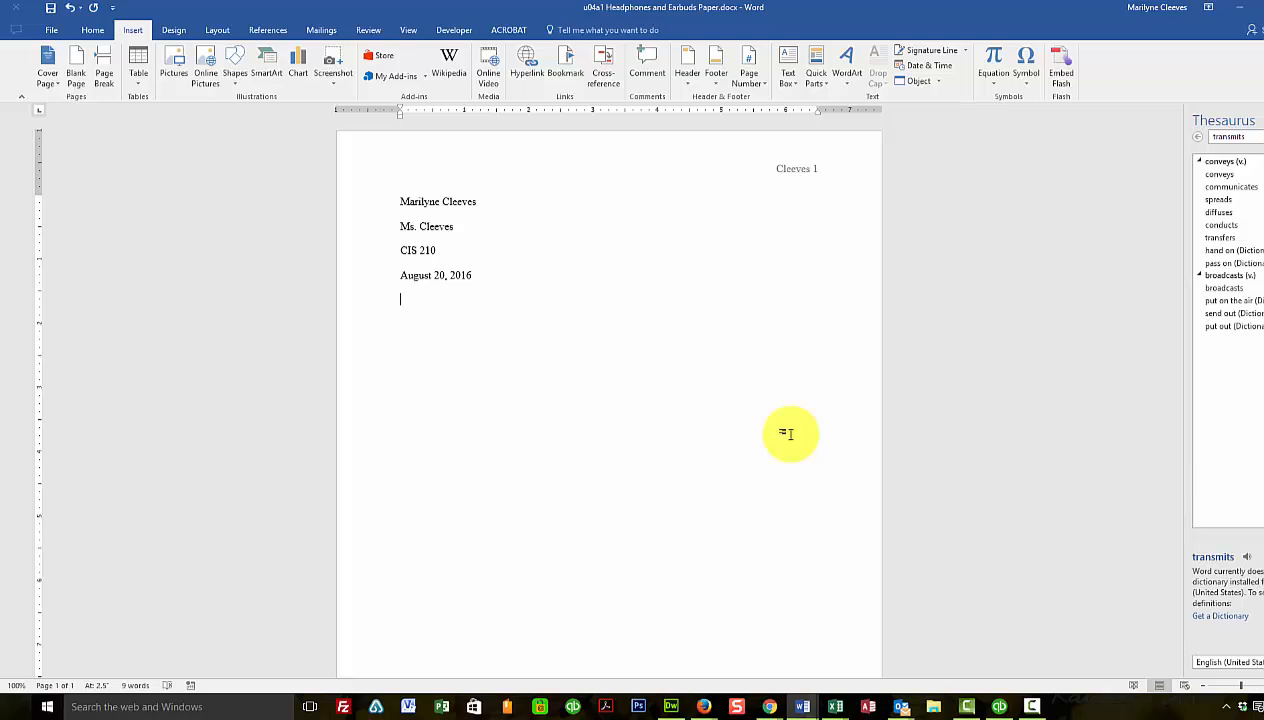
{"action": "mouse_move", "coordinate": [780, 418]}
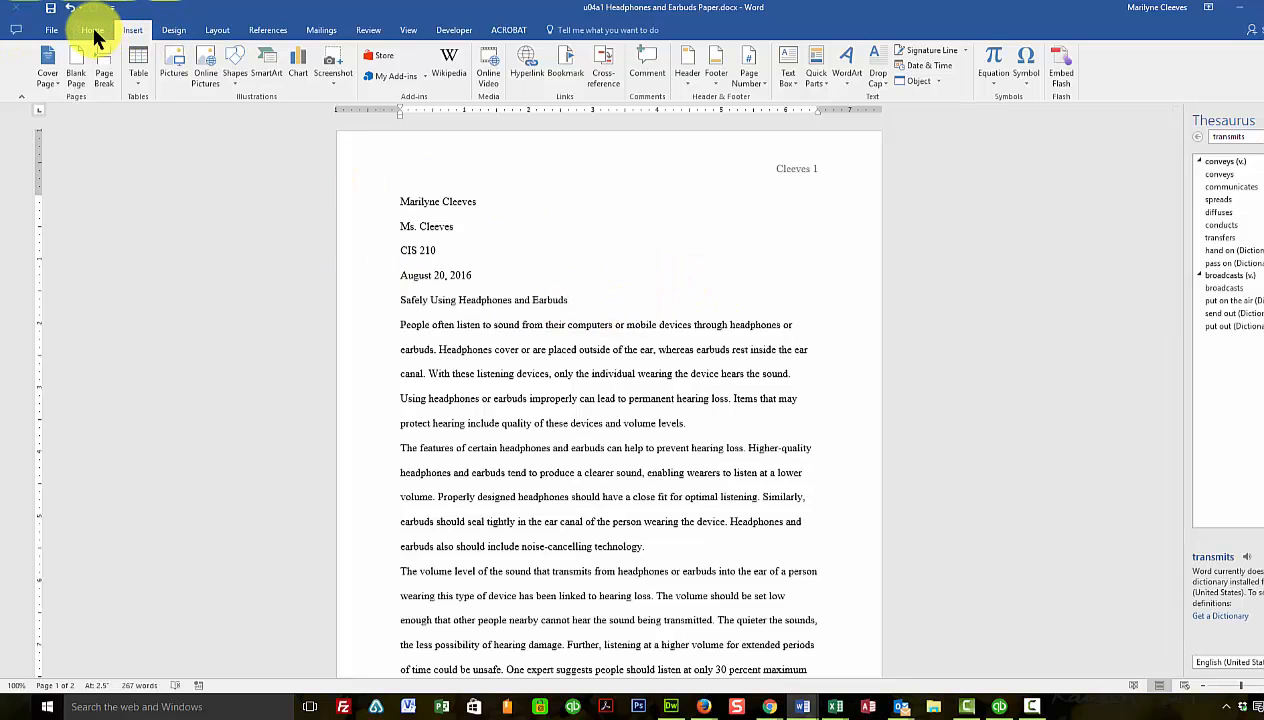
Return to the Home formatting tools after pasting the title and body paragraphs
{"action": "left_click", "coordinate": [84, 30]}
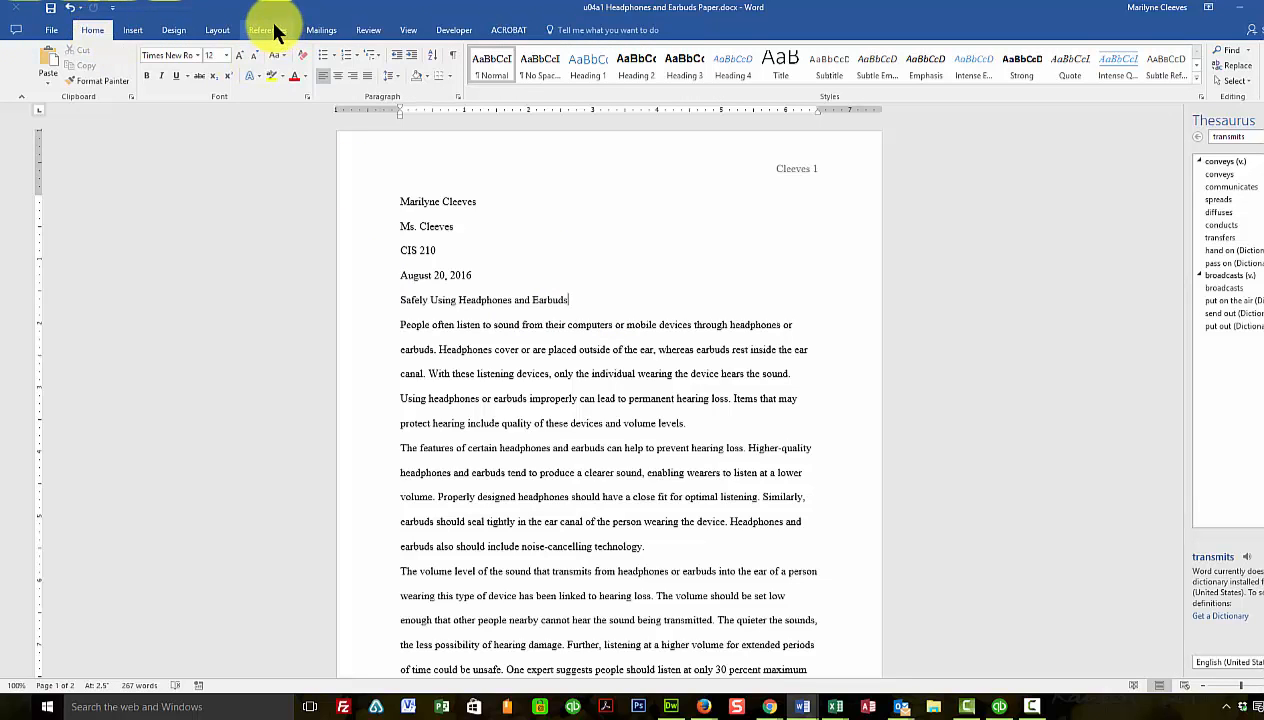
Choose MLA from the Citations & Bibliography style list
{"action": "left_click", "coordinate": [264, 30]}
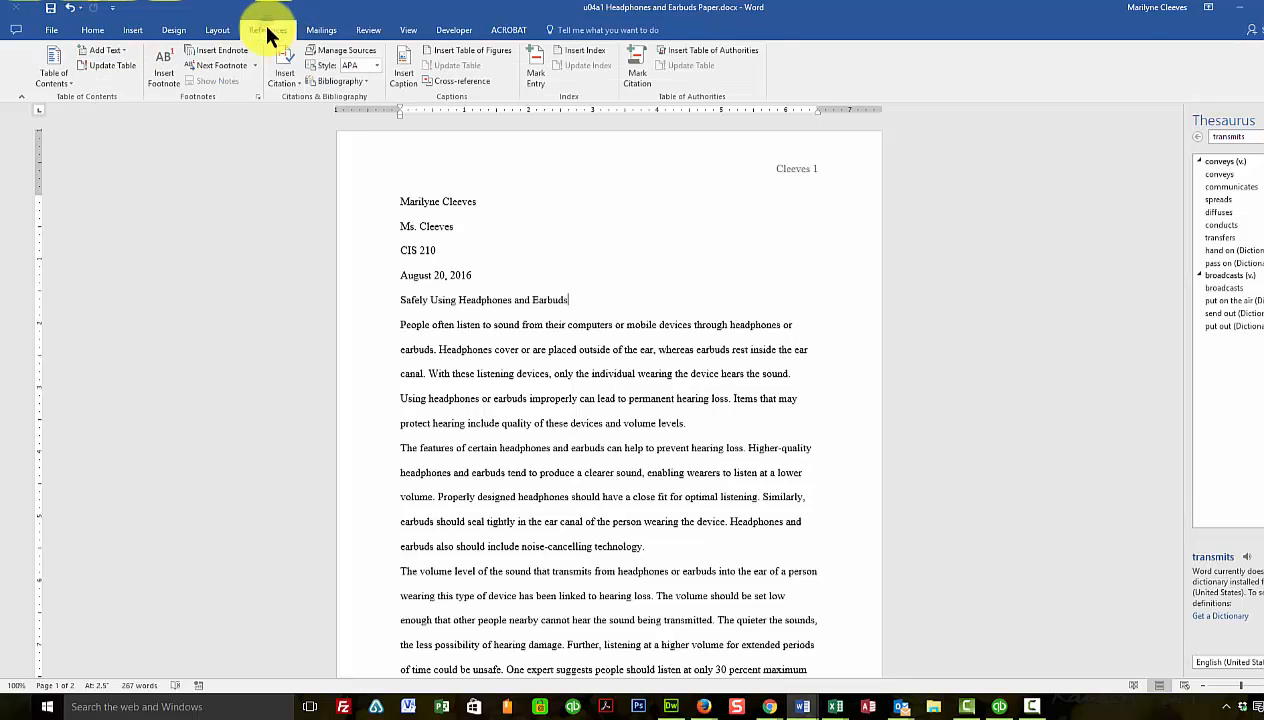
{"action": "mouse_move", "coordinate": [360, 64]}
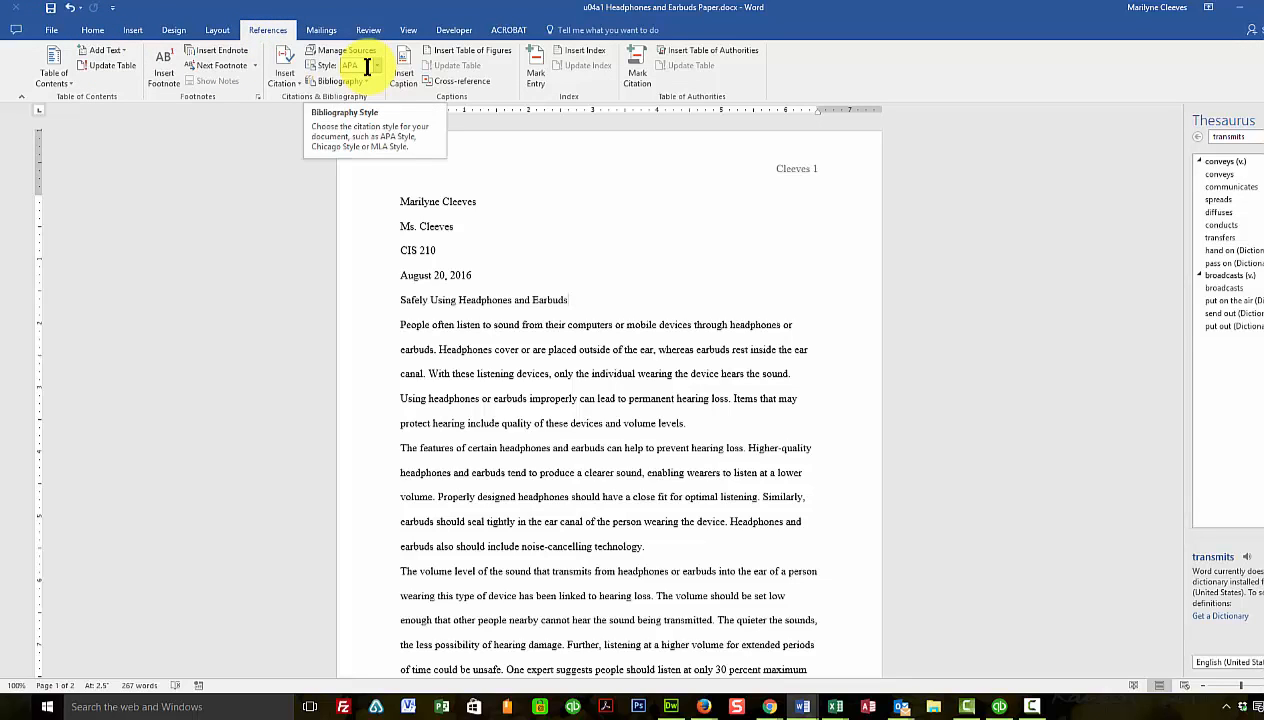
{"action": "left_click", "coordinate": [372, 66]}
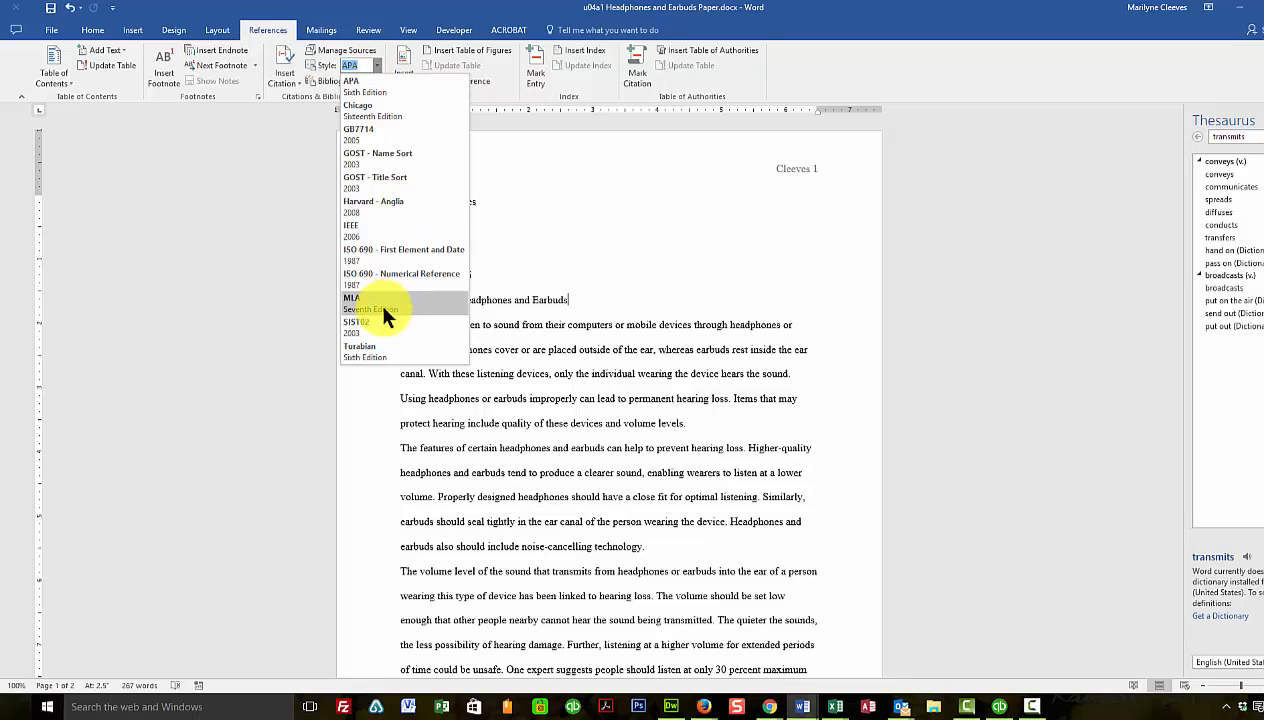
{"action": "left_click", "coordinate": [352, 304]}
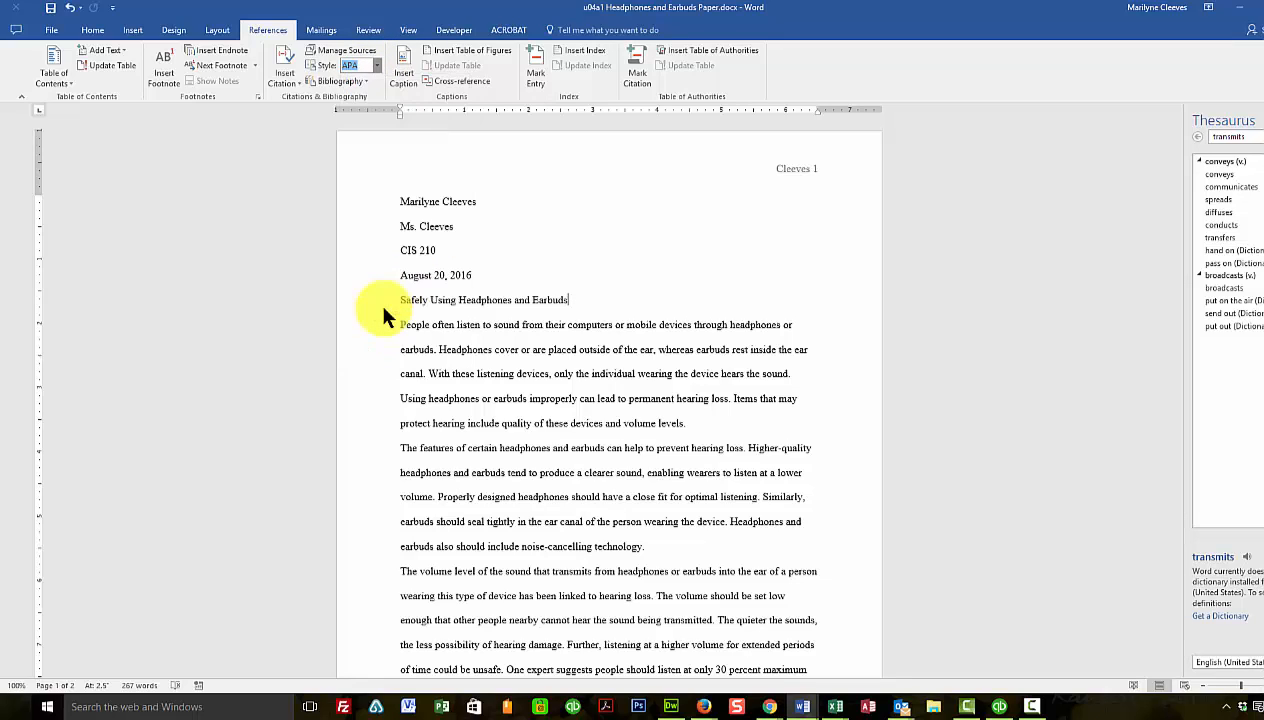
{"action": "left_click", "coordinate": [380, 64]}
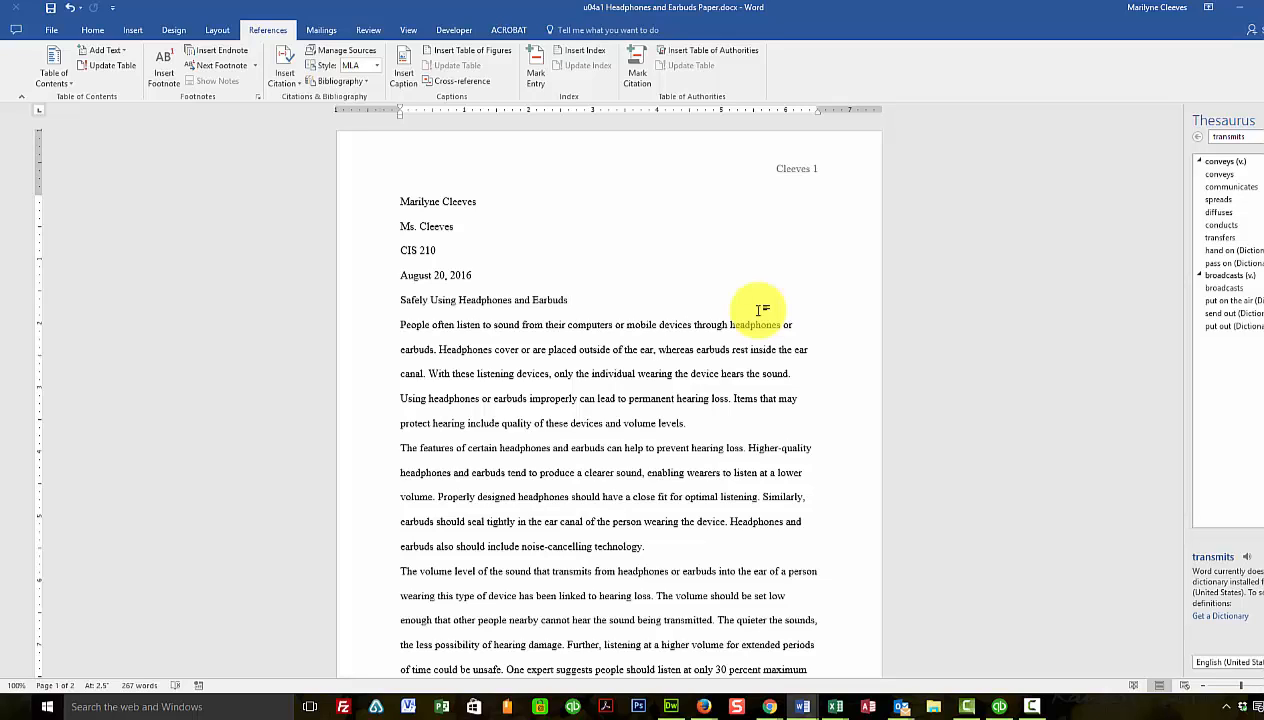
{"action": "mouse_move", "coordinate": [574, 304]}
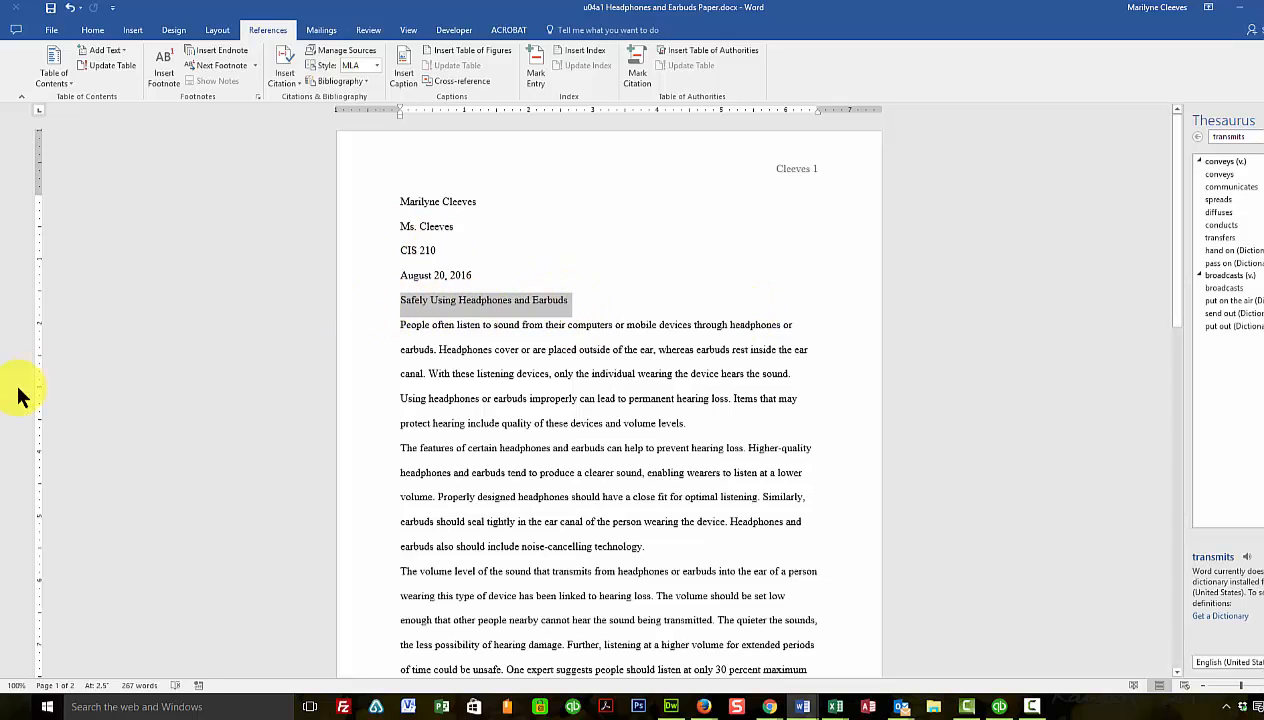
Center the title and give each body paragraph a tab first-line indent
{"action": "left_click", "coordinate": [84, 28]}
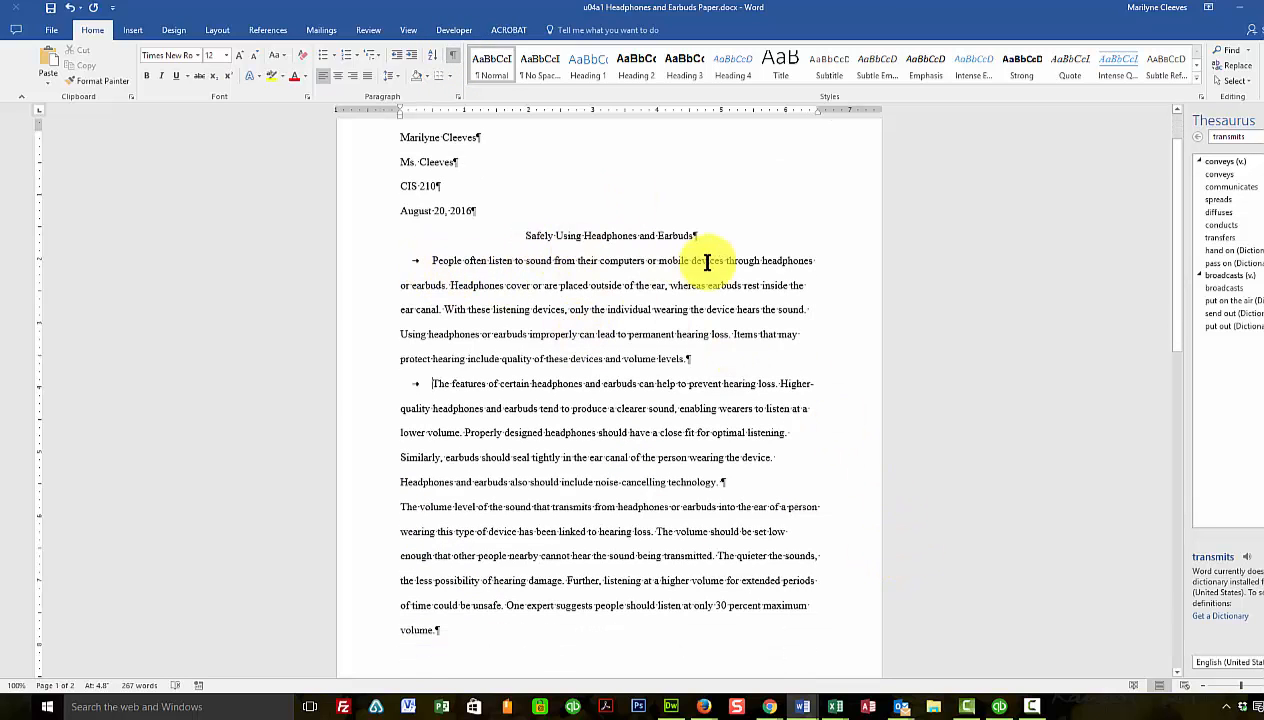
{"action": "mouse_move", "coordinate": [932, 348]}
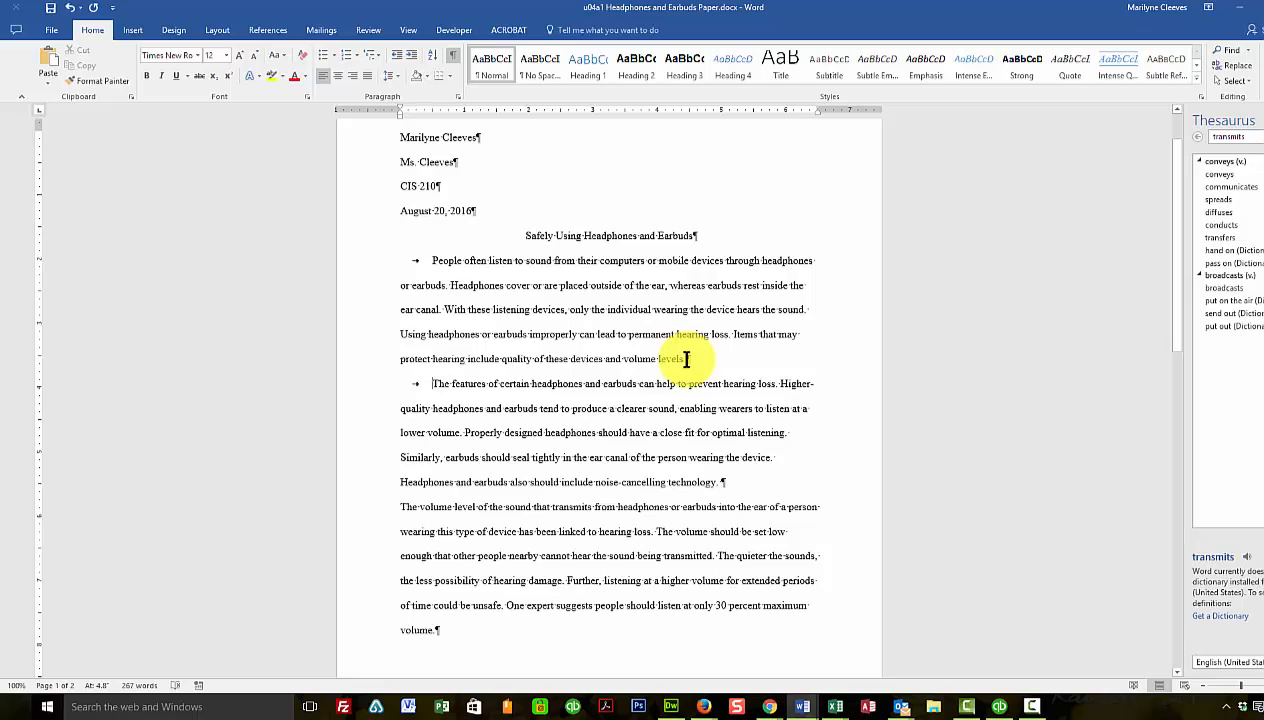
{"action": "mouse_move", "coordinate": [688, 484]}
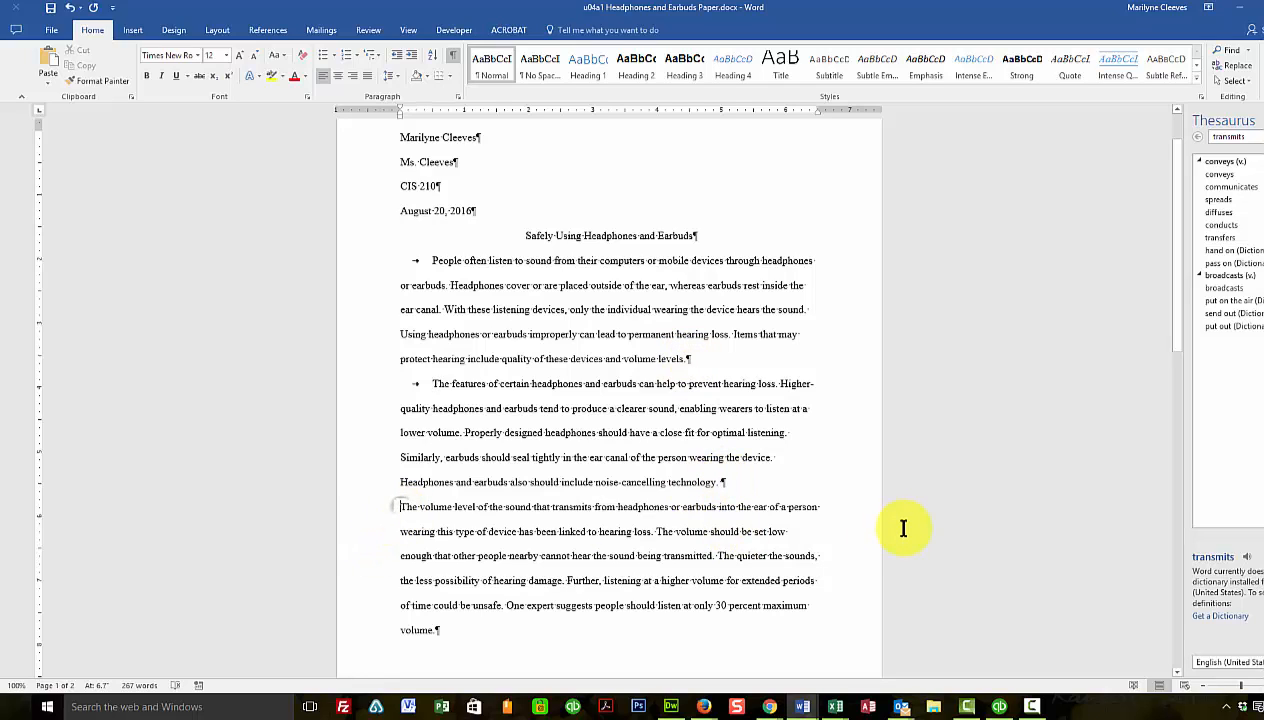
{"action": "scroll", "scroll_direction": "down", "scroll_amount": 3}
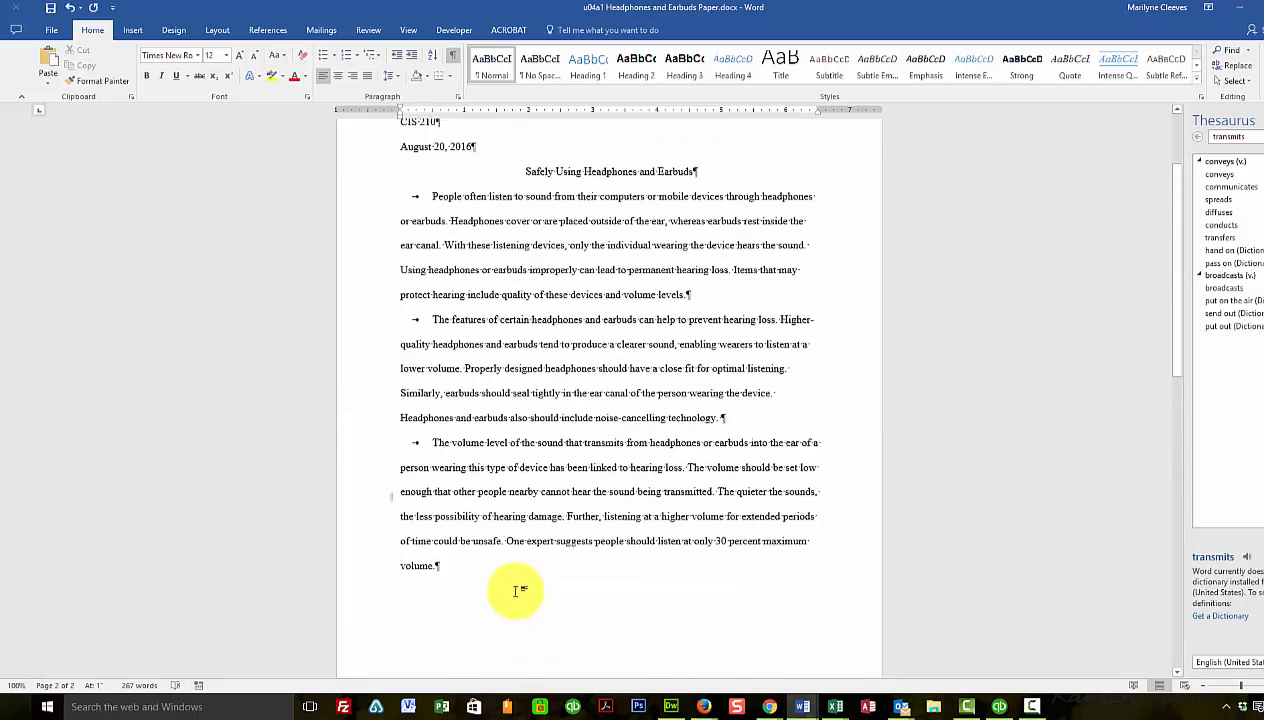
{"action": "scroll", "scroll_direction": "down", "scroll_amount": 3}
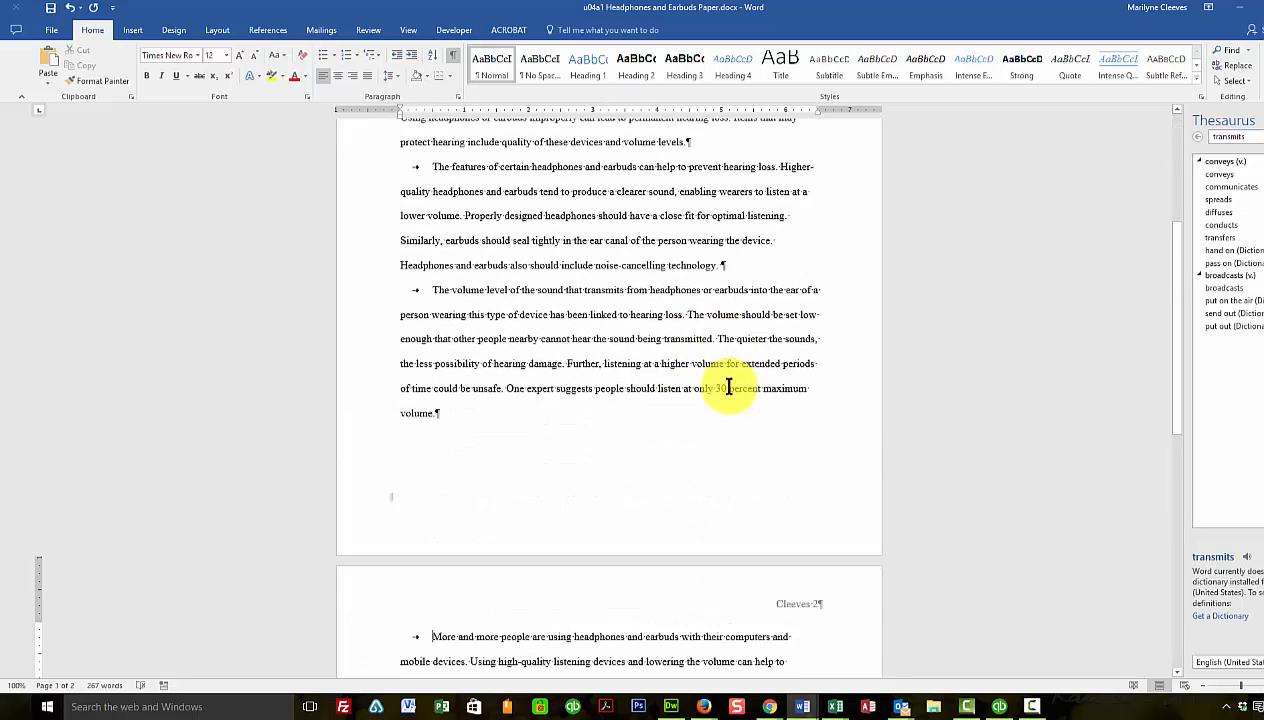
{"action": "scroll", "scroll_direction": "down", "scroll_amount": 3}
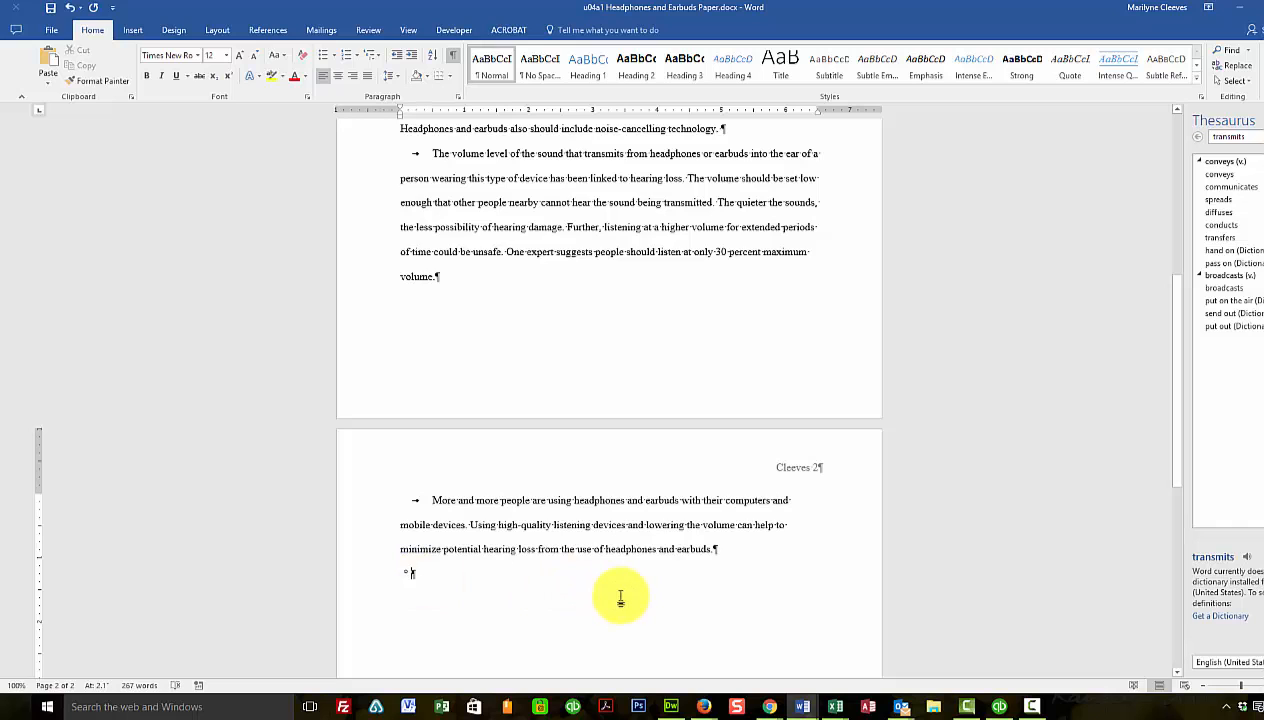
{"action": "key", "text": "Backspace"}
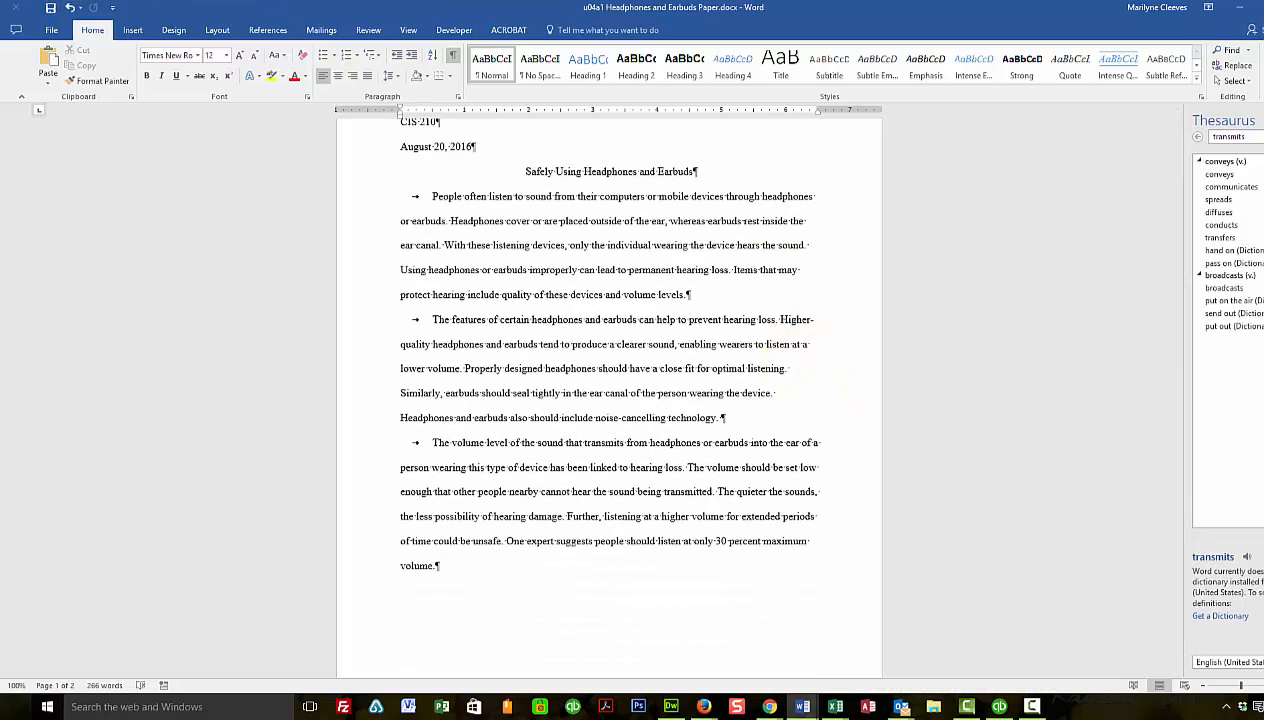
Review the Headphones and Earbuds periodical article (2017) source in Source Manager and confirm it
{"action": "left_click", "coordinate": [268, 30]}
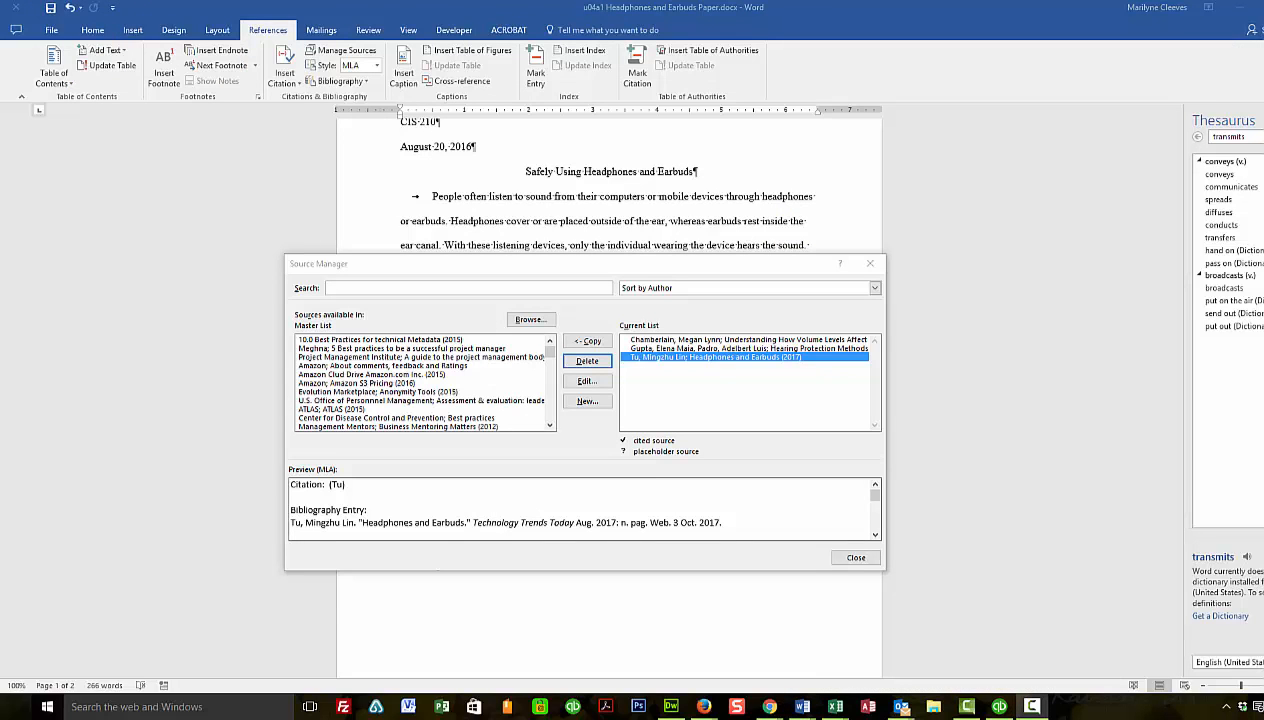
{"action": "mouse_move", "coordinate": [452, 564]}
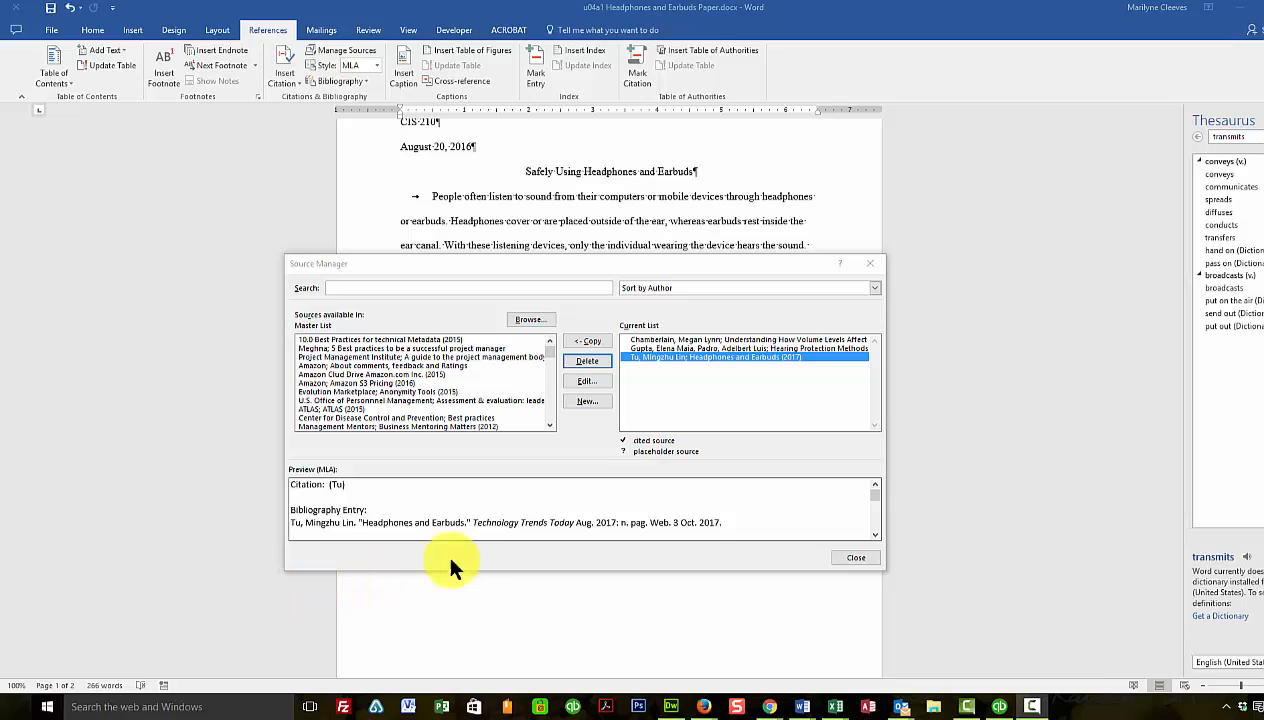
{"action": "mouse_move", "coordinate": [744, 380]}
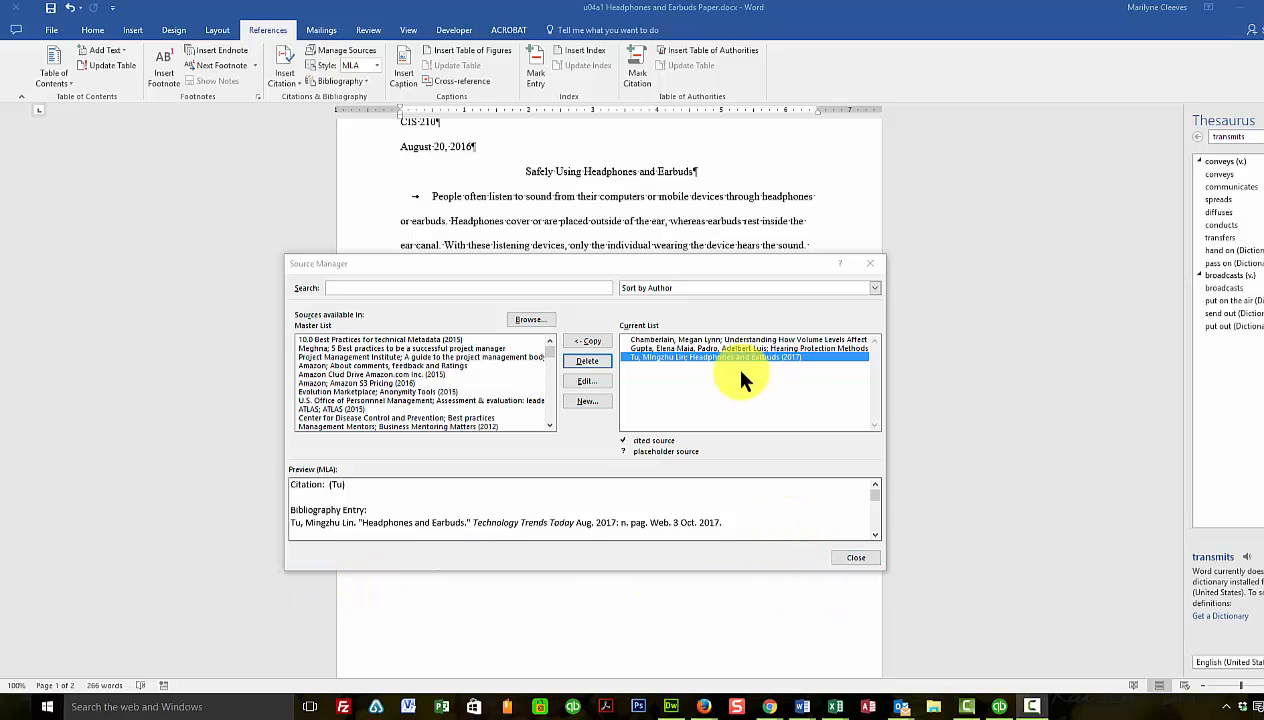
{"action": "mouse_move", "coordinate": [750, 370]}
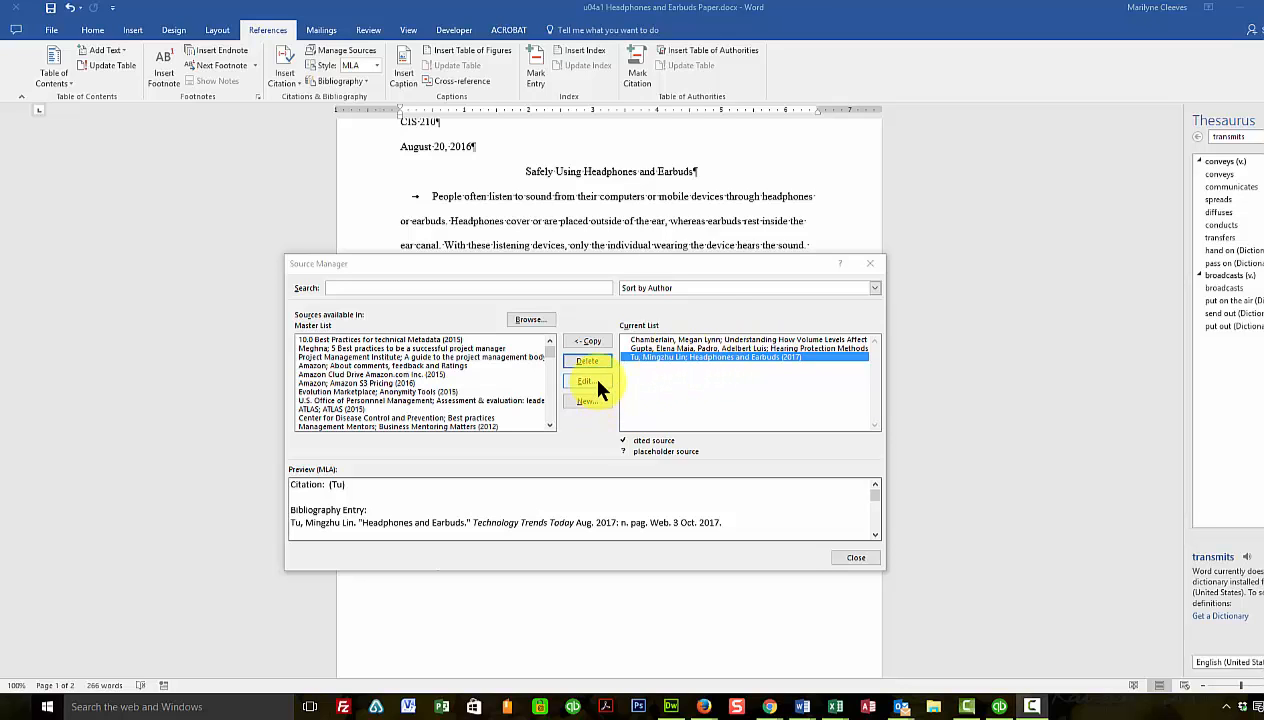
{"action": "left_click", "coordinate": [588, 380]}
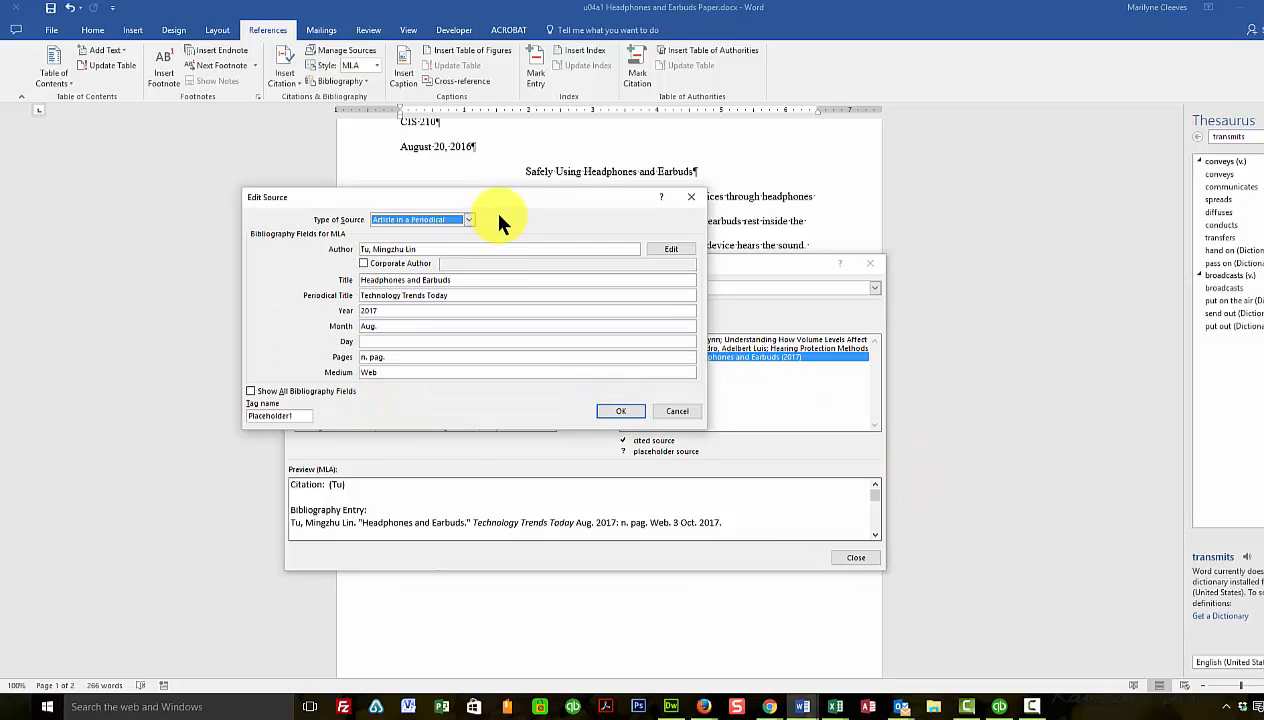
{"action": "mouse_move", "coordinate": [450, 330]}
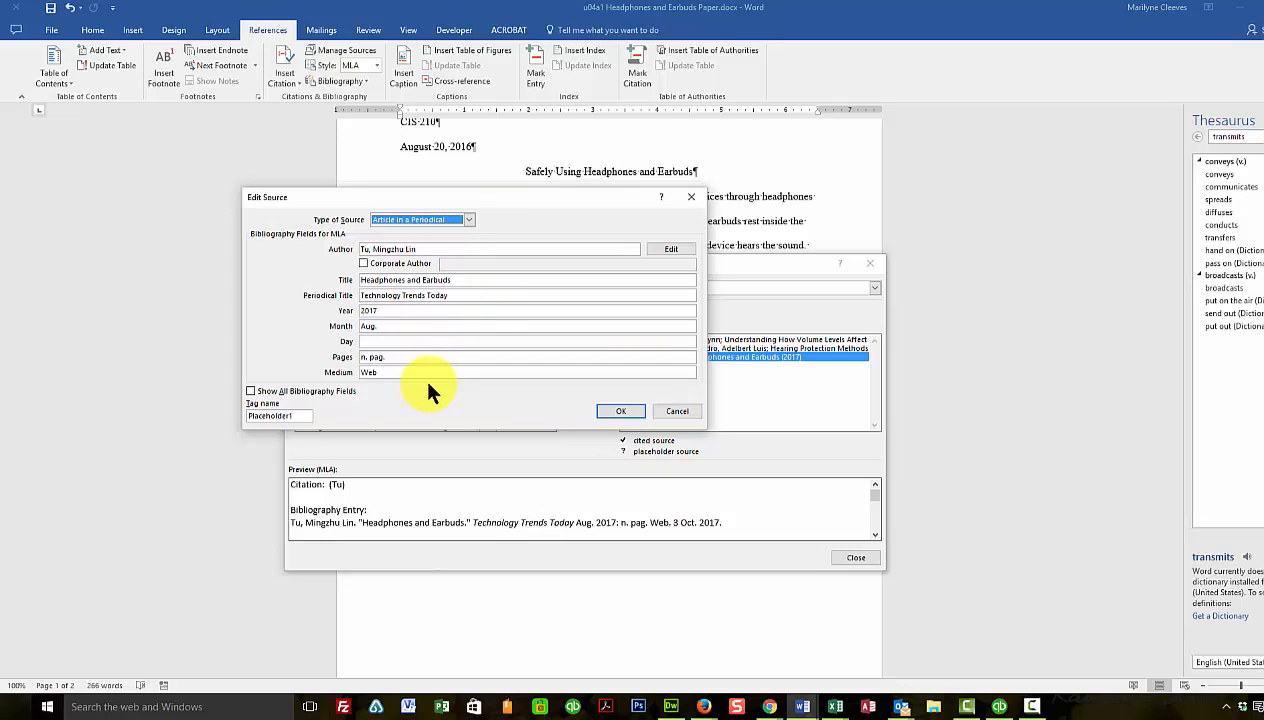
{"action": "left_click", "coordinate": [394, 356]}
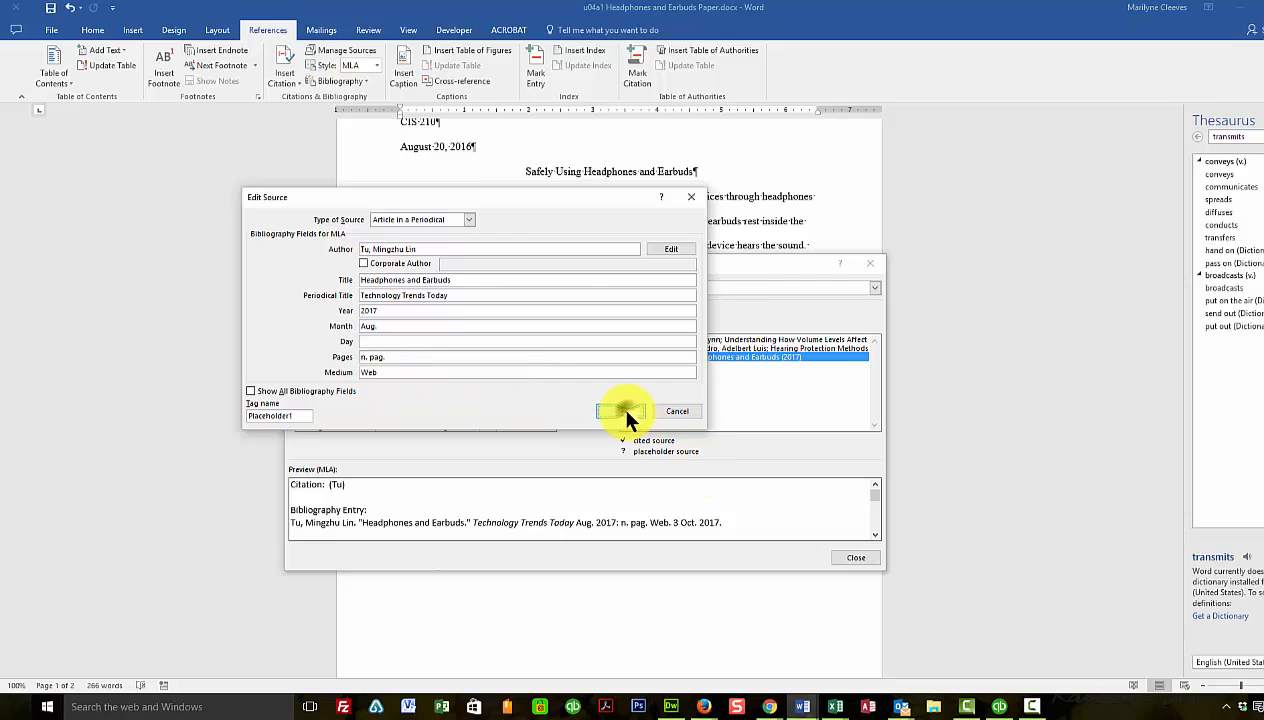
{"action": "left_click", "coordinate": [624, 412]}
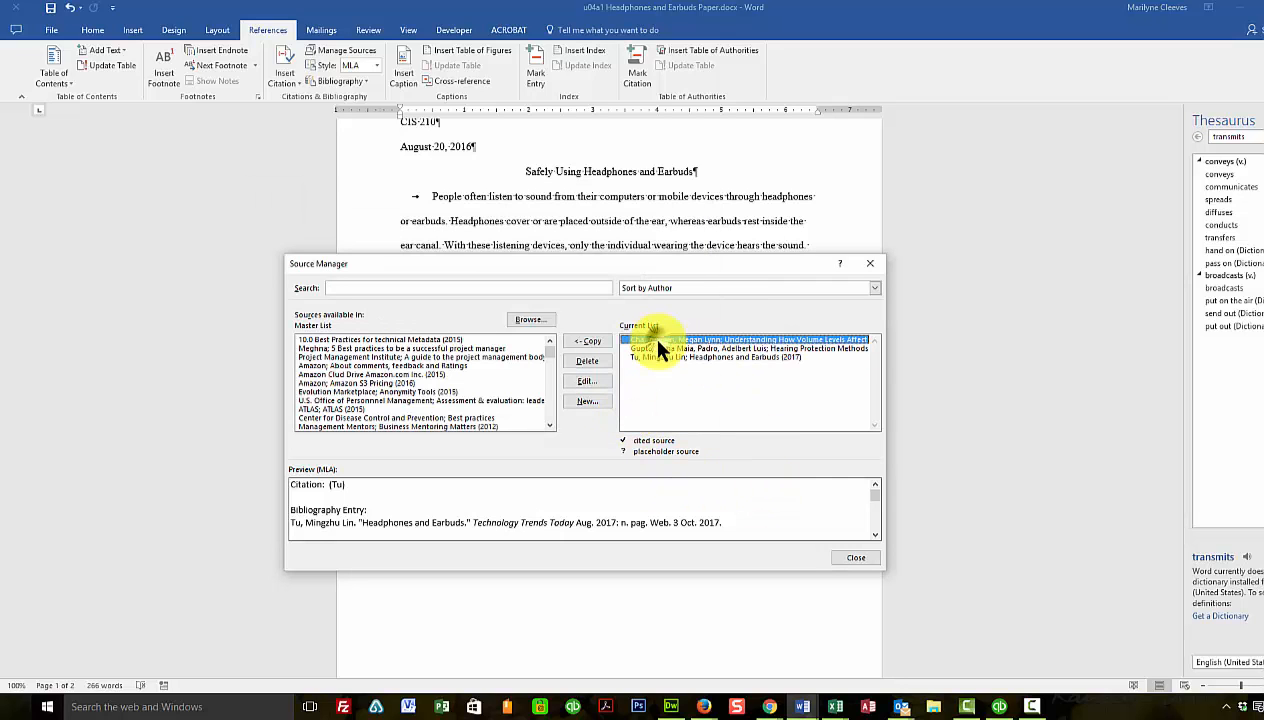
Review the Volume Levels web page and Hearing Protection Methods book sources, then close Source Manager
{"action": "left_click", "coordinate": [588, 380]}
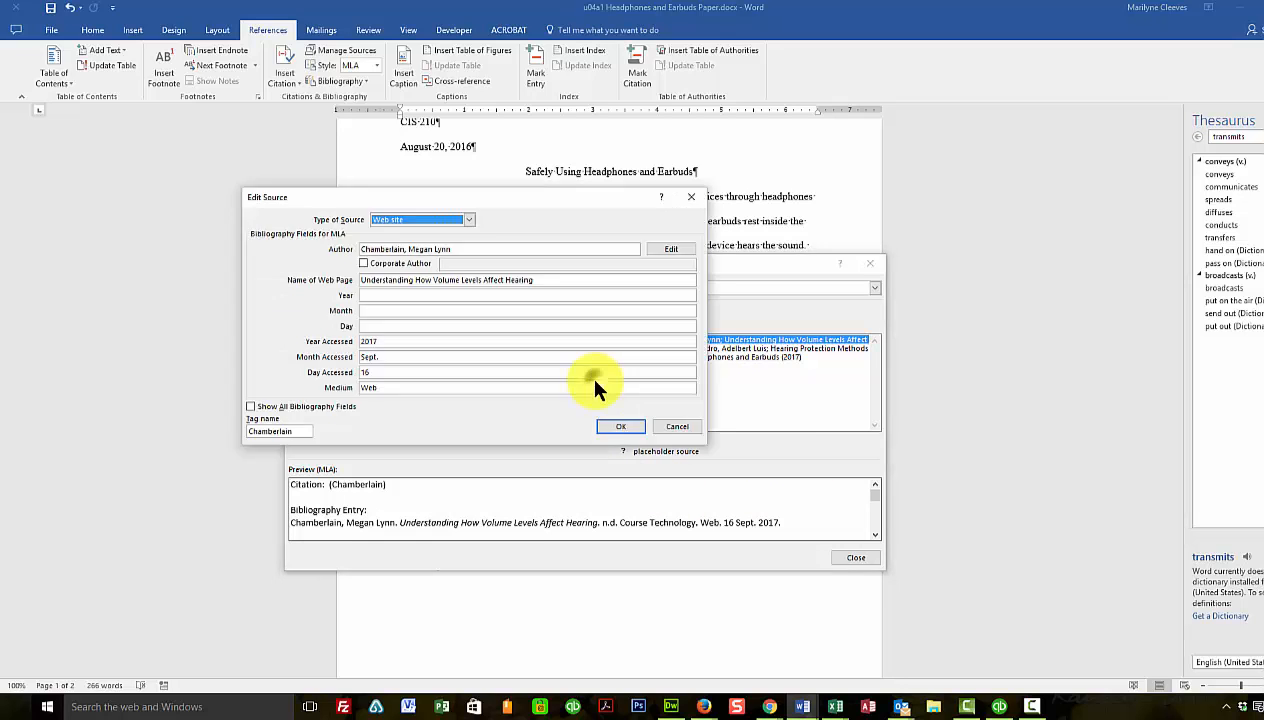
{"action": "mouse_move", "coordinate": [336, 442]}
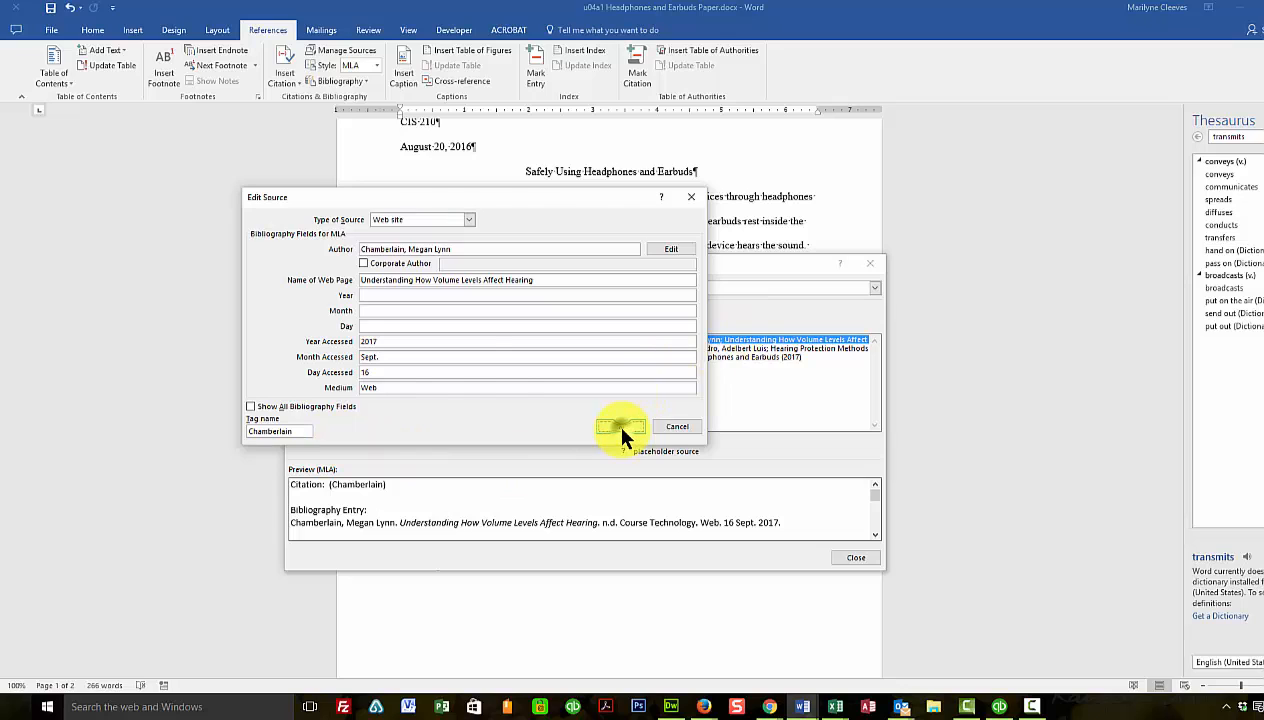
{"action": "left_click", "coordinate": [620, 426]}
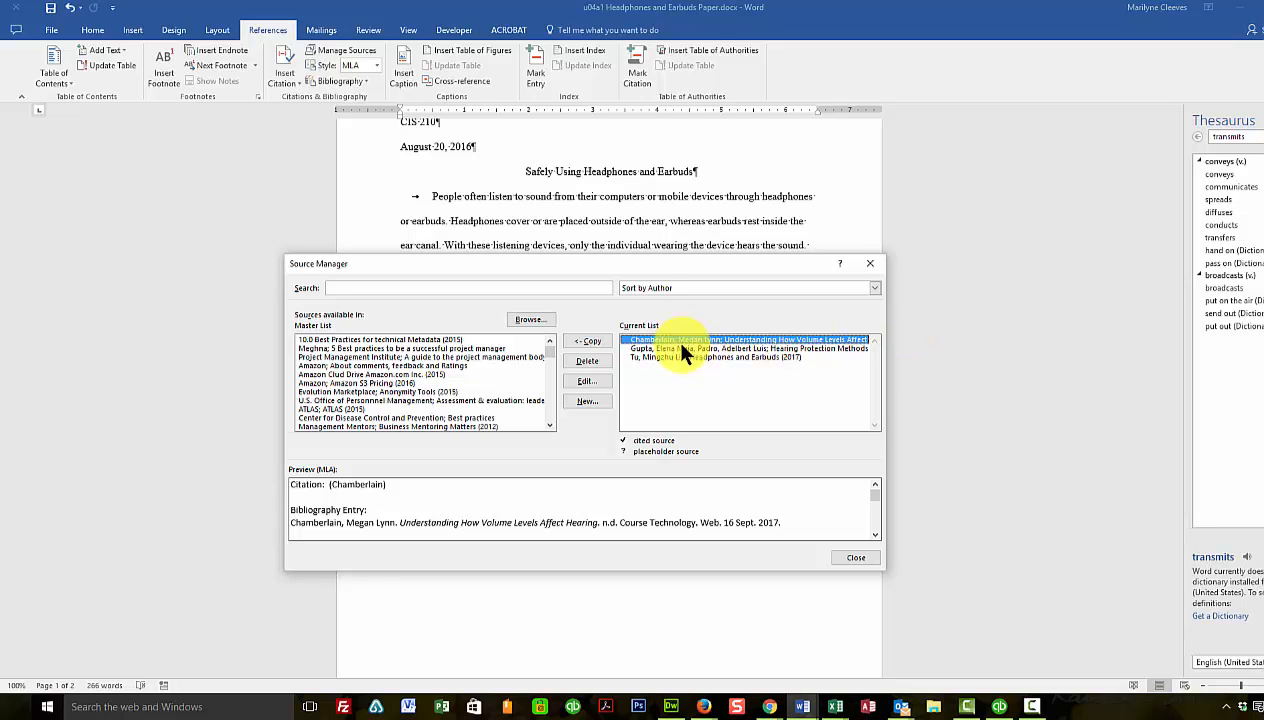
{"action": "left_click", "coordinate": [744, 348]}
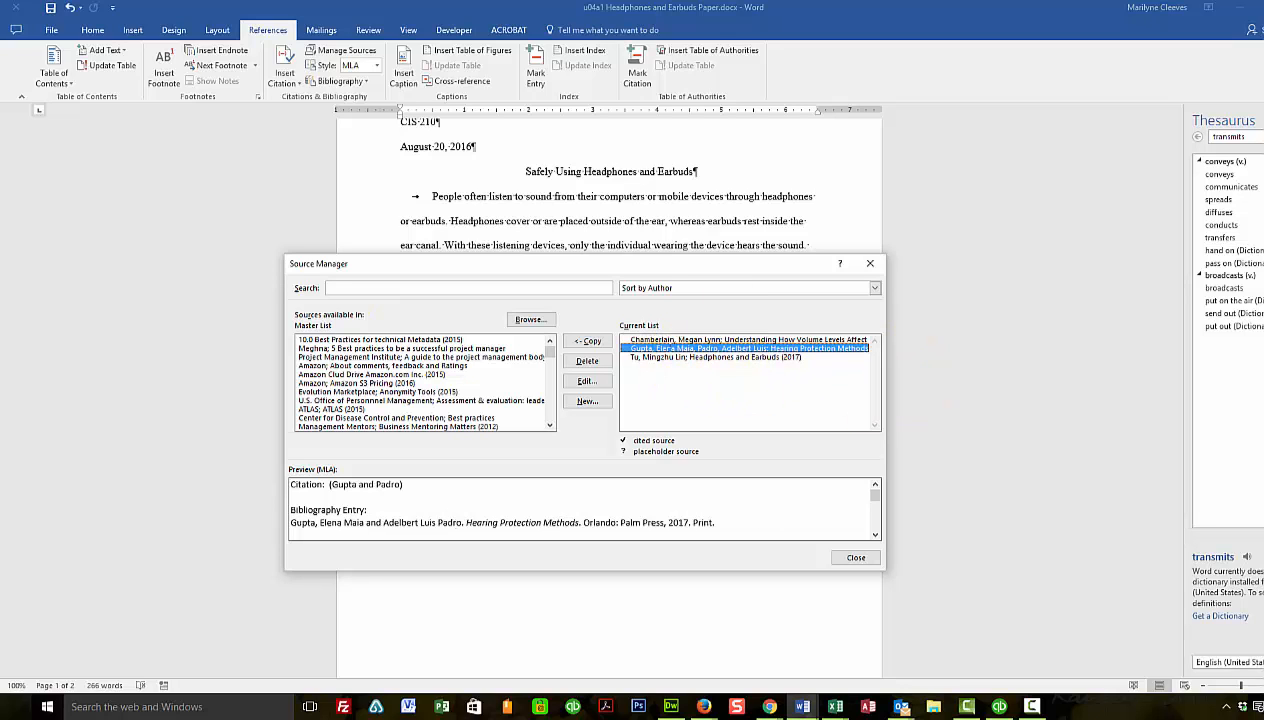
{"action": "left_click", "coordinate": [856, 556]}
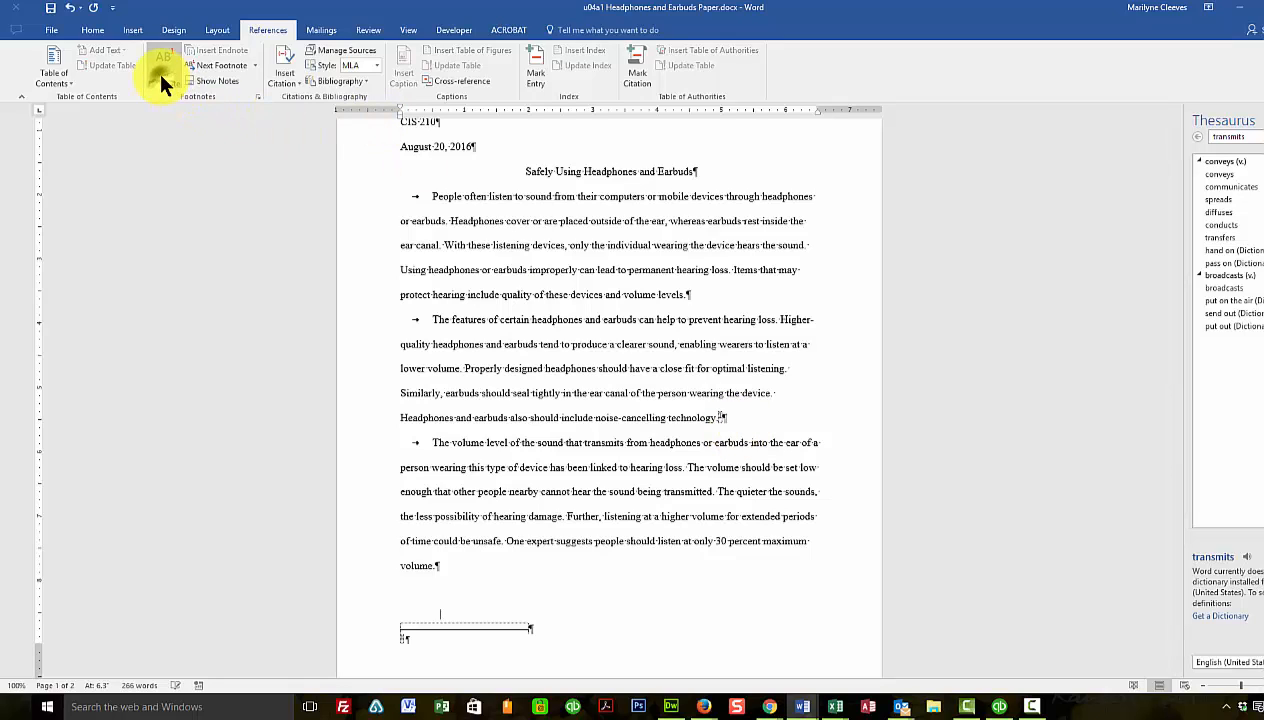
Scroll to the footnote area to paste the noise-cancelling technology note
{"action": "scroll", "scroll_direction": "down", "scroll_amount": 3}
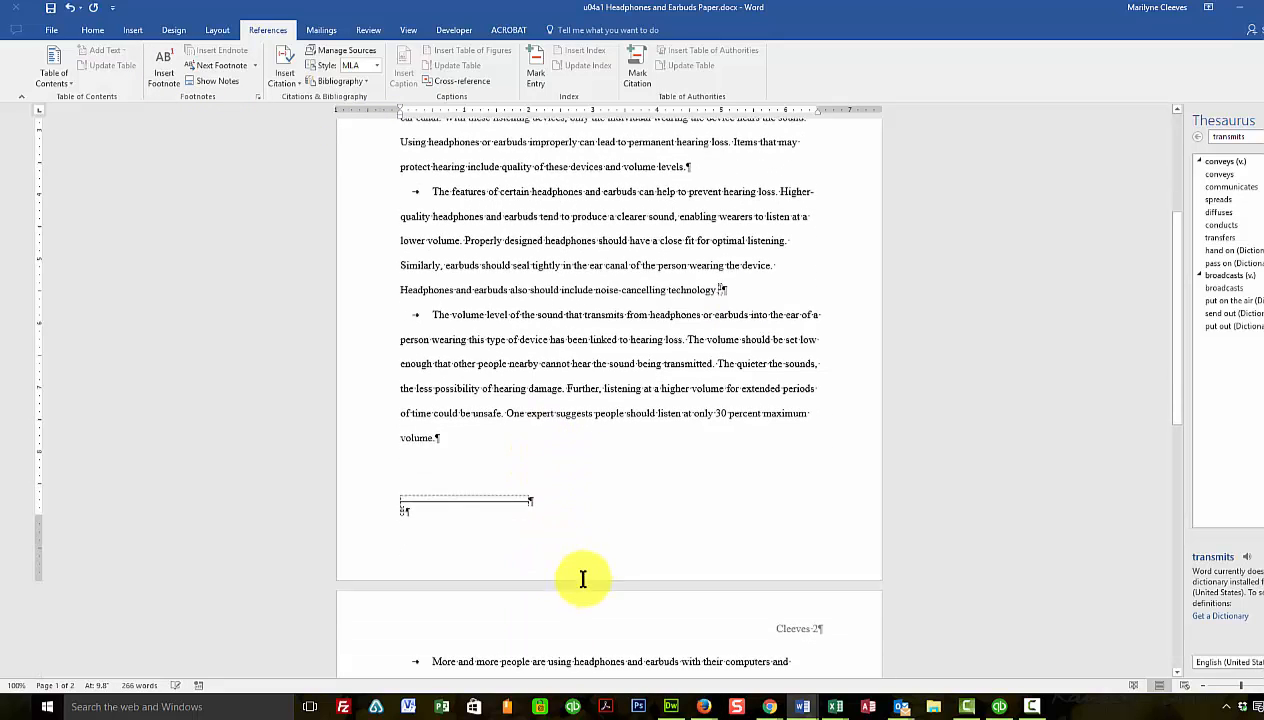
{"action": "mouse_move", "coordinate": [736, 276]}
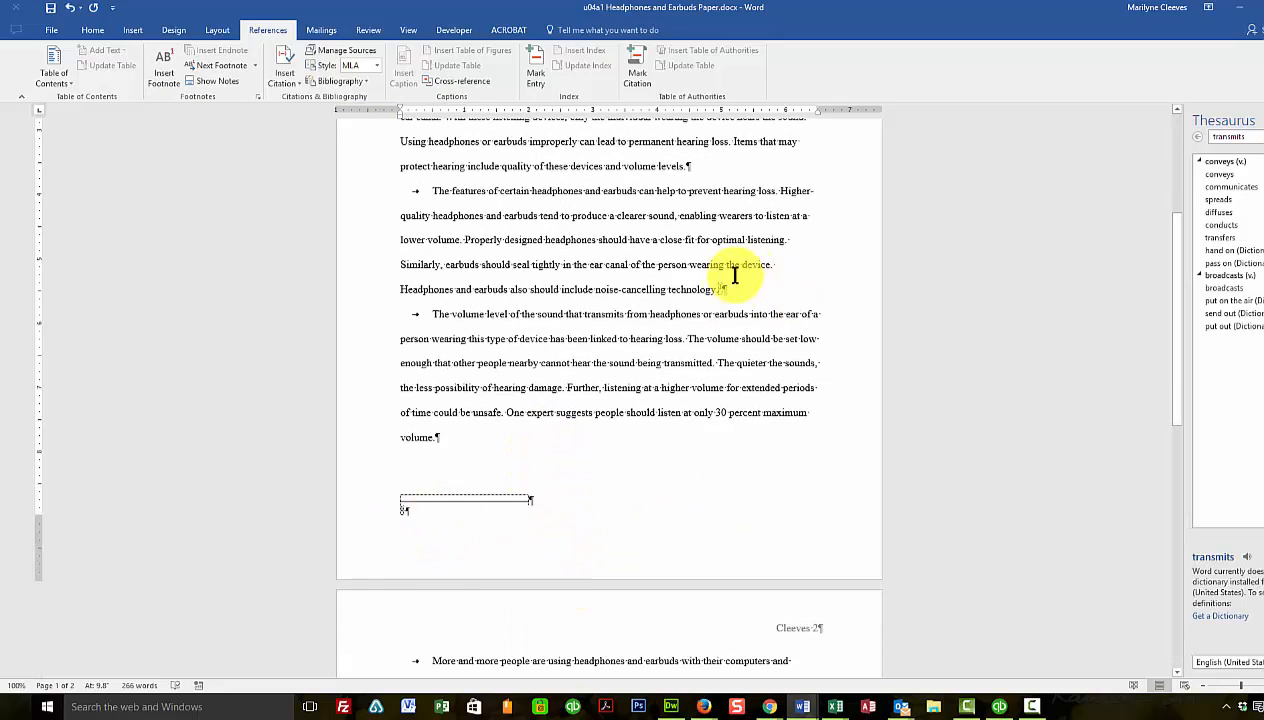
{"action": "mouse_move", "coordinate": [408, 510]}
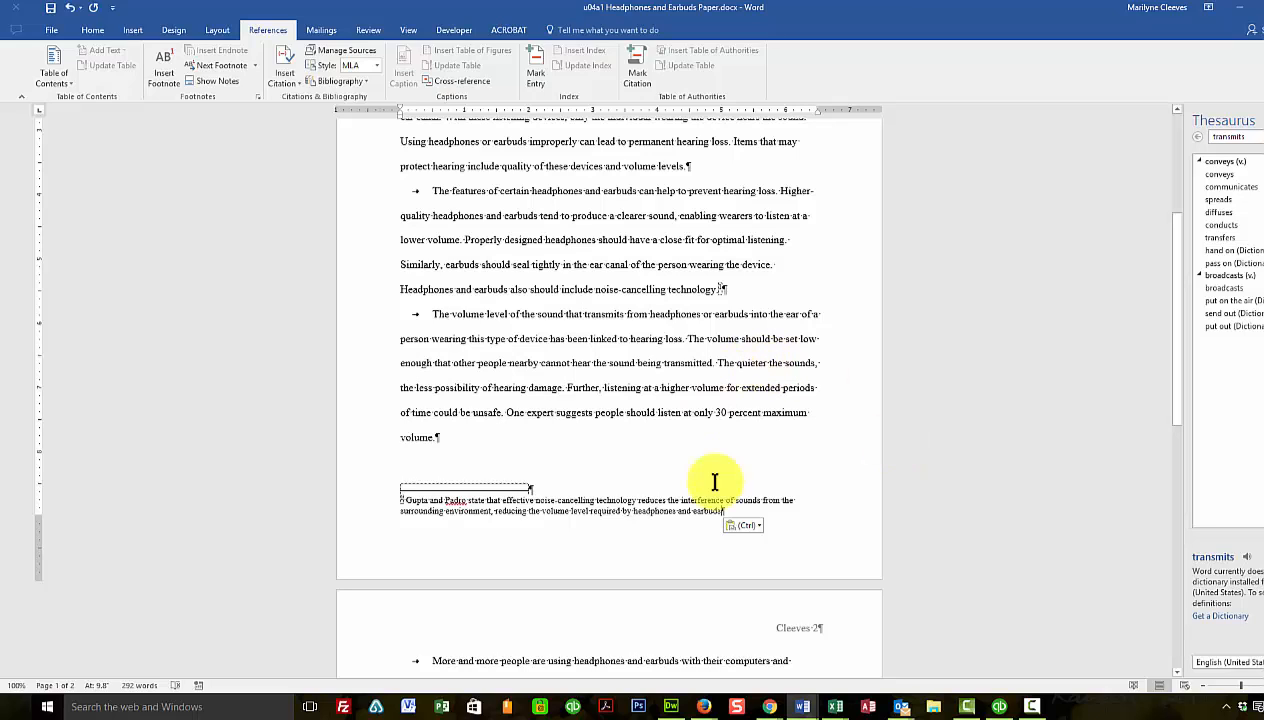
{"action": "mouse_move", "coordinate": [718, 512]}
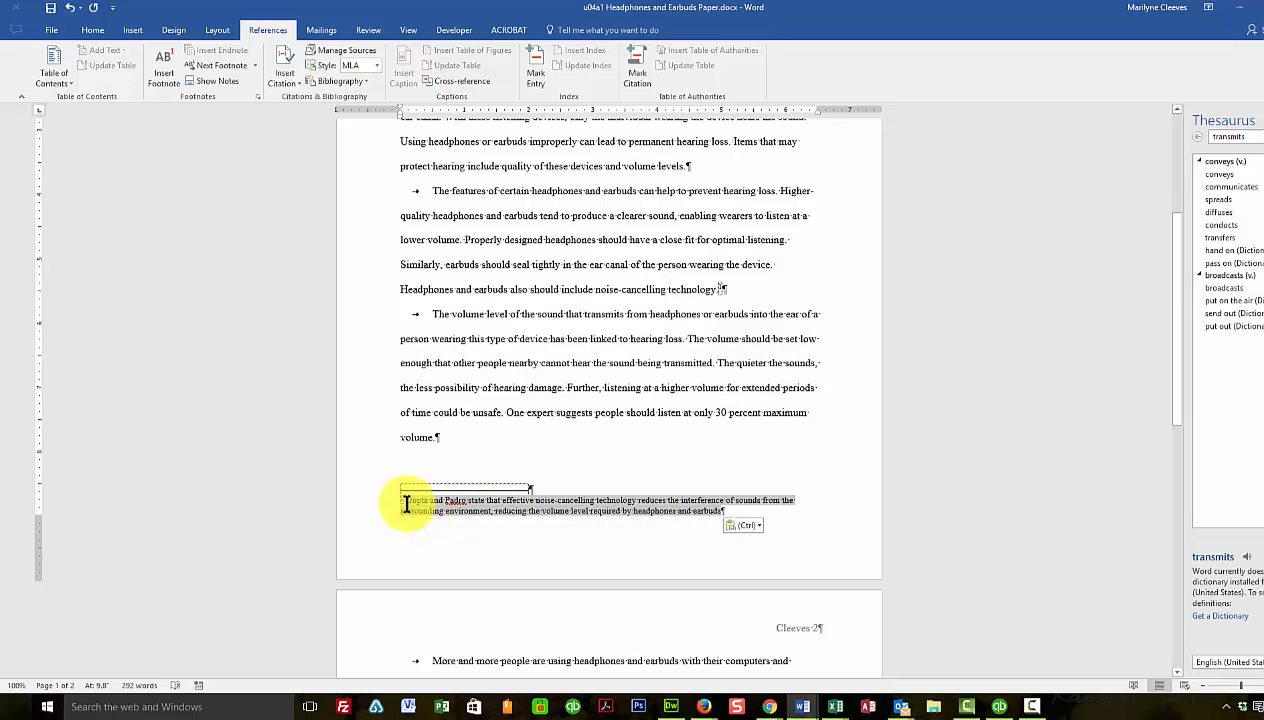
Modify the Footnote Text style to 0.5" first-line indent and double spacing
{"action": "right_click", "coordinate": [414, 500]}
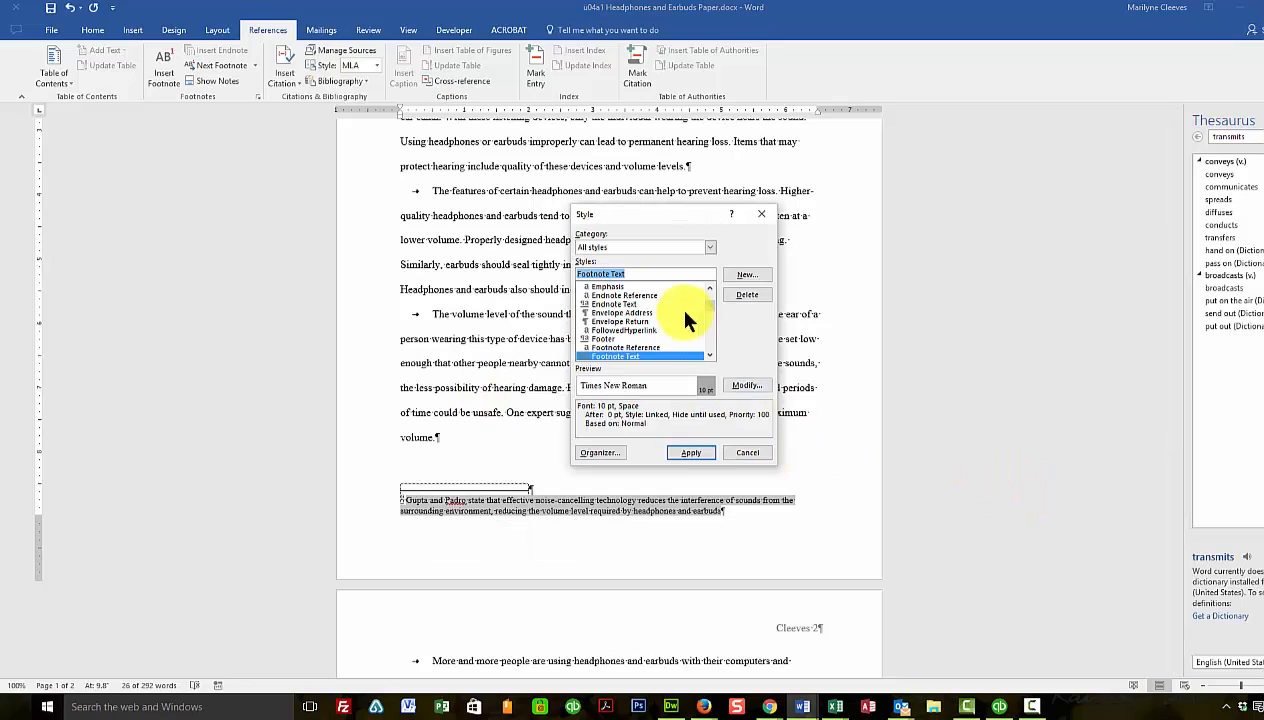
{"action": "mouse_move", "coordinate": [664, 300]}
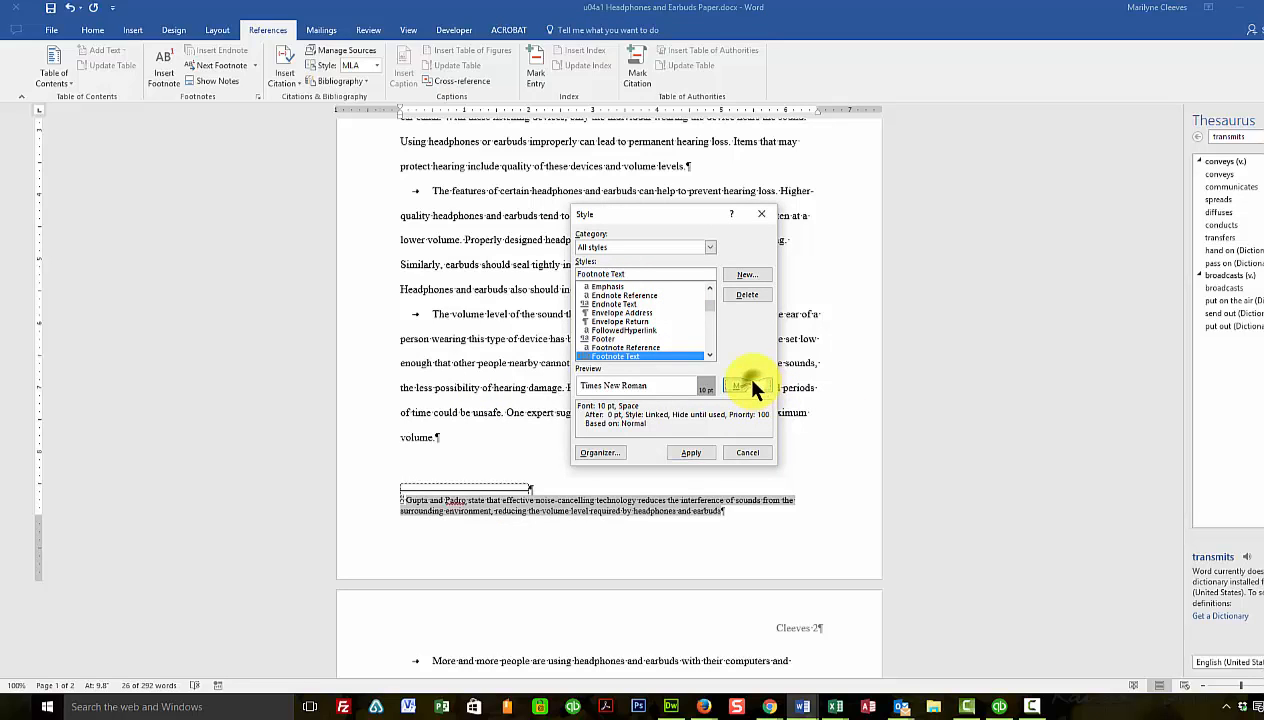
{"action": "left_click", "coordinate": [736, 388]}
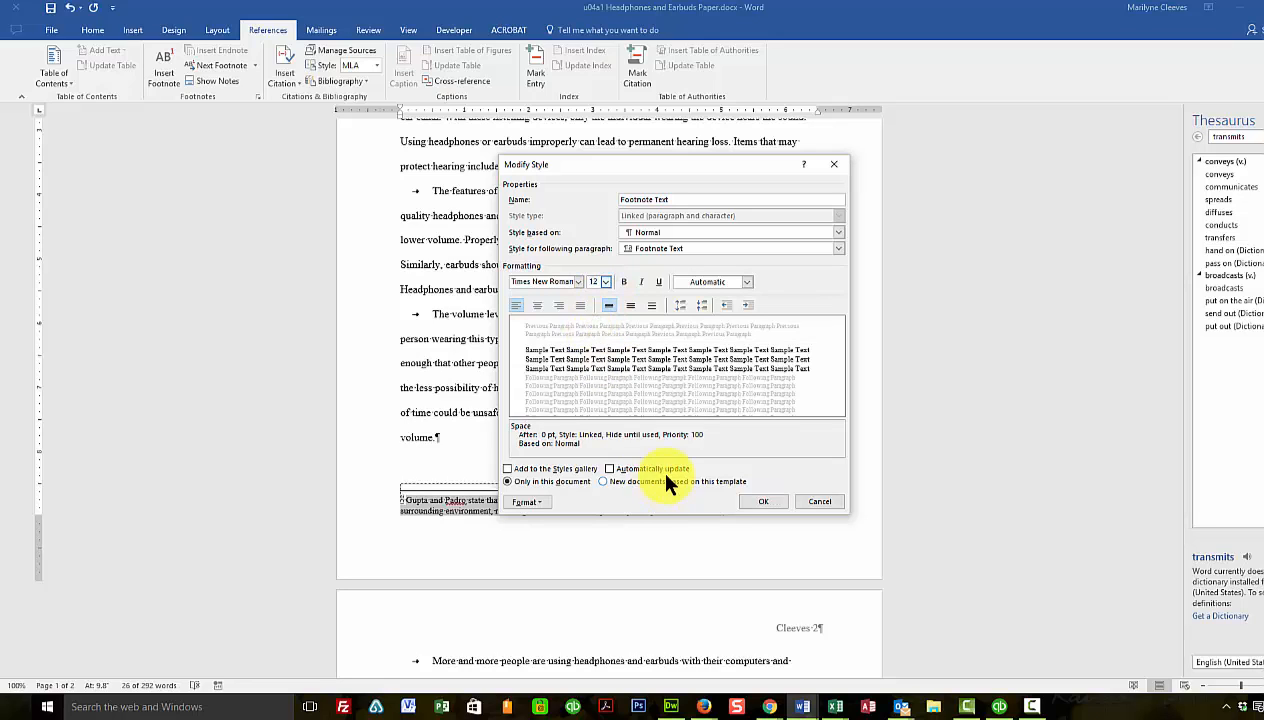
{"action": "left_click", "coordinate": [526, 502]}
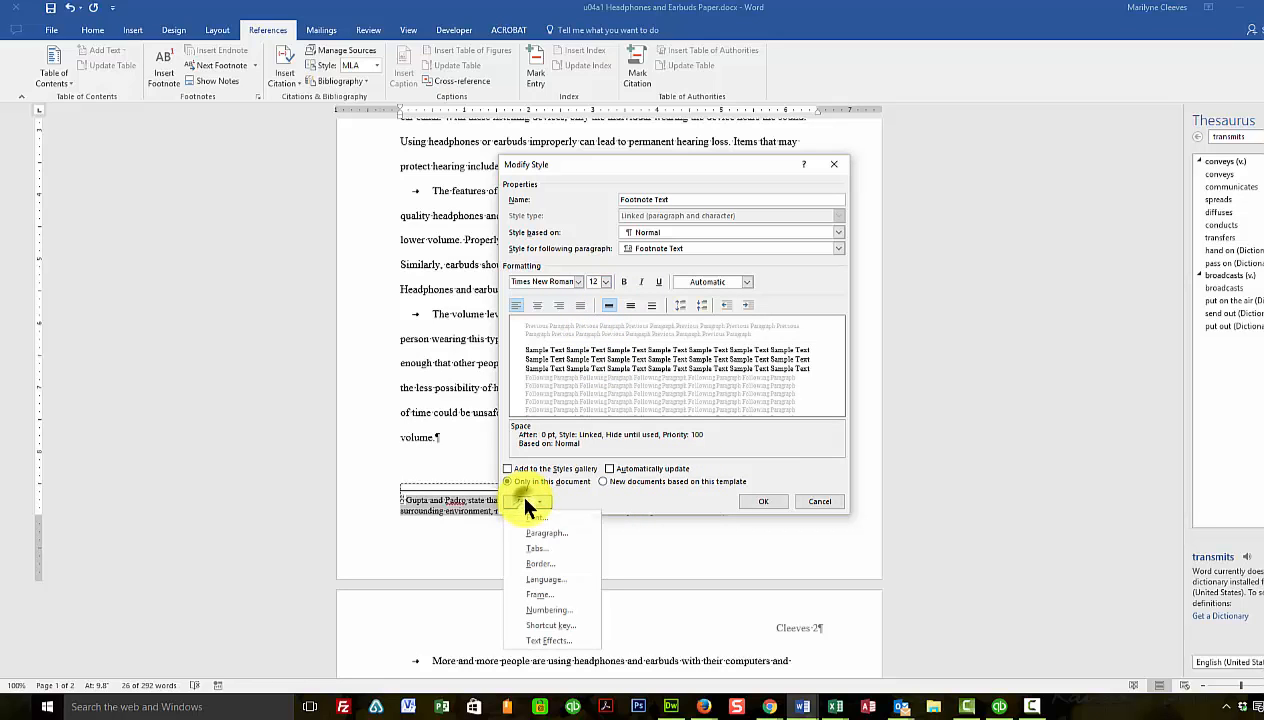
{"action": "left_click", "coordinate": [536, 532]}
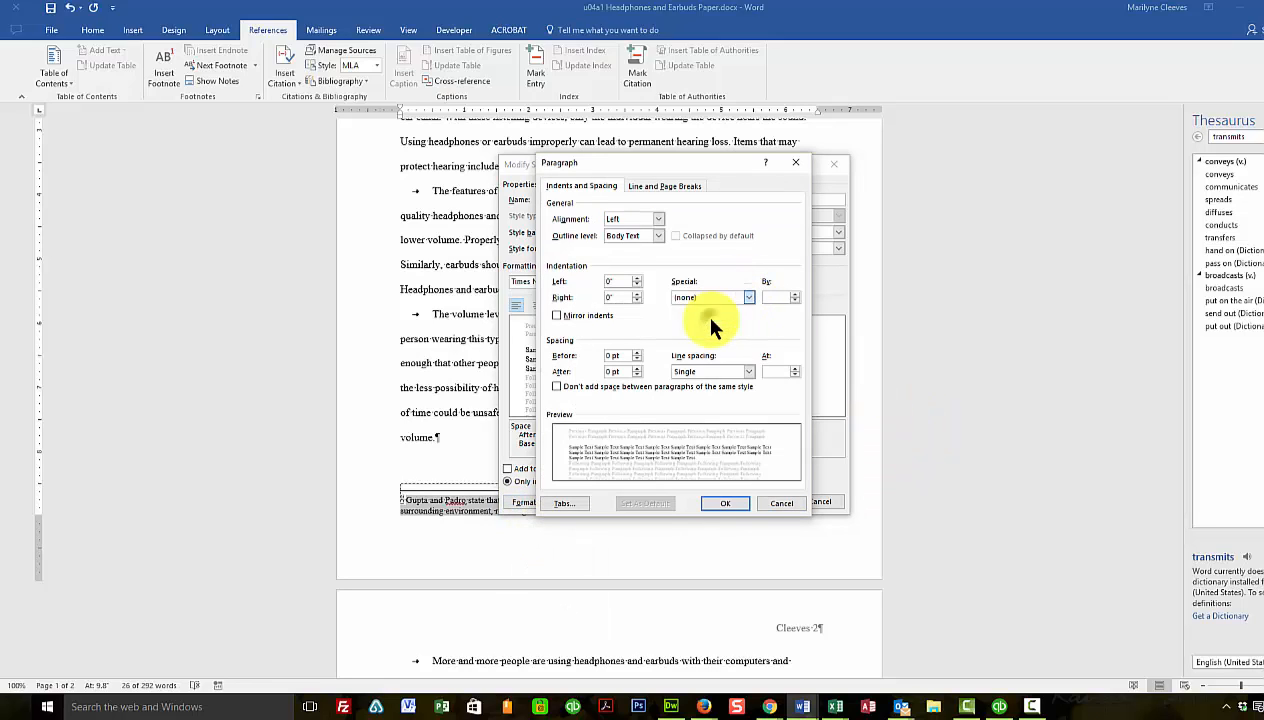
{"action": "left_click", "coordinate": [746, 370]}
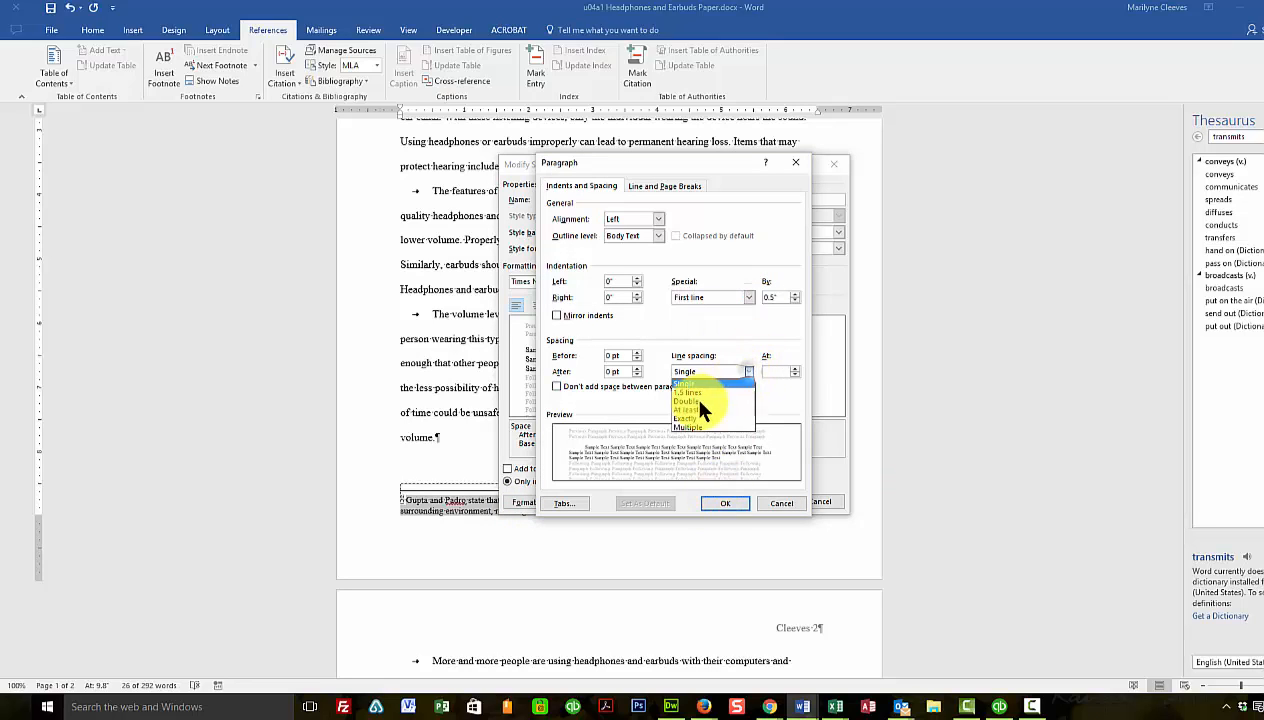
{"action": "left_click", "coordinate": [688, 400]}
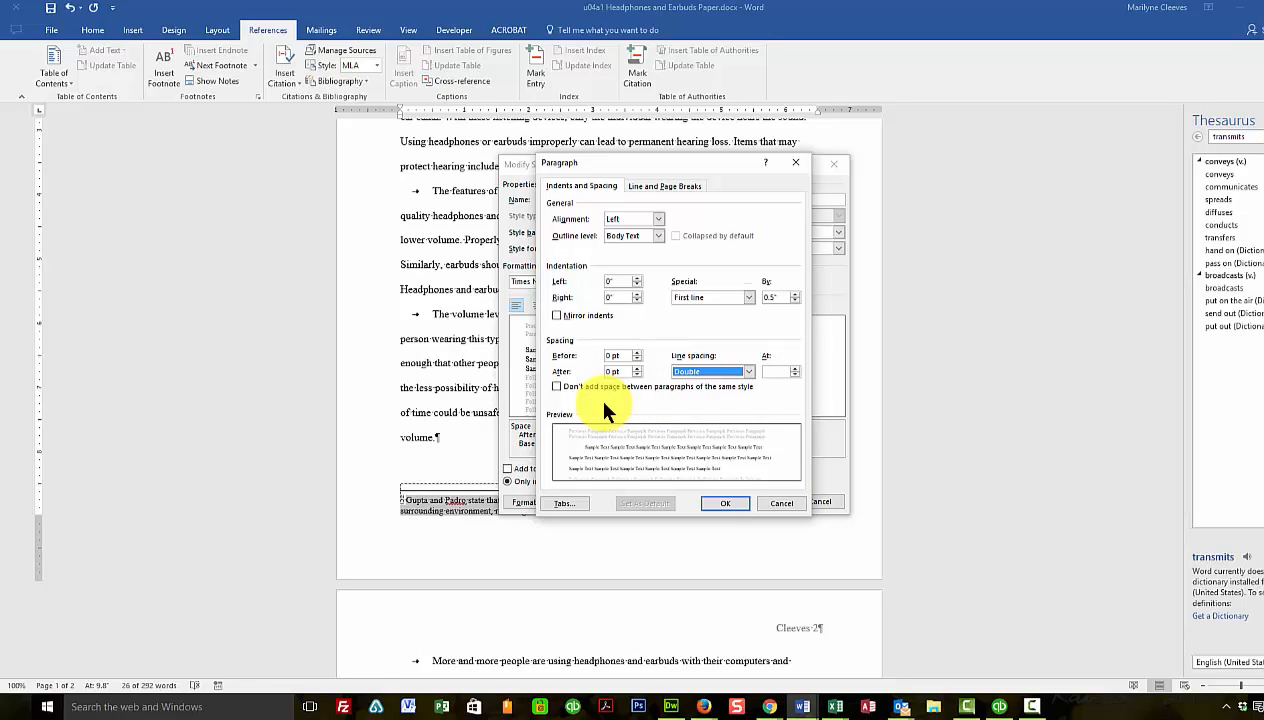
{"action": "mouse_move", "coordinate": [616, 412]}
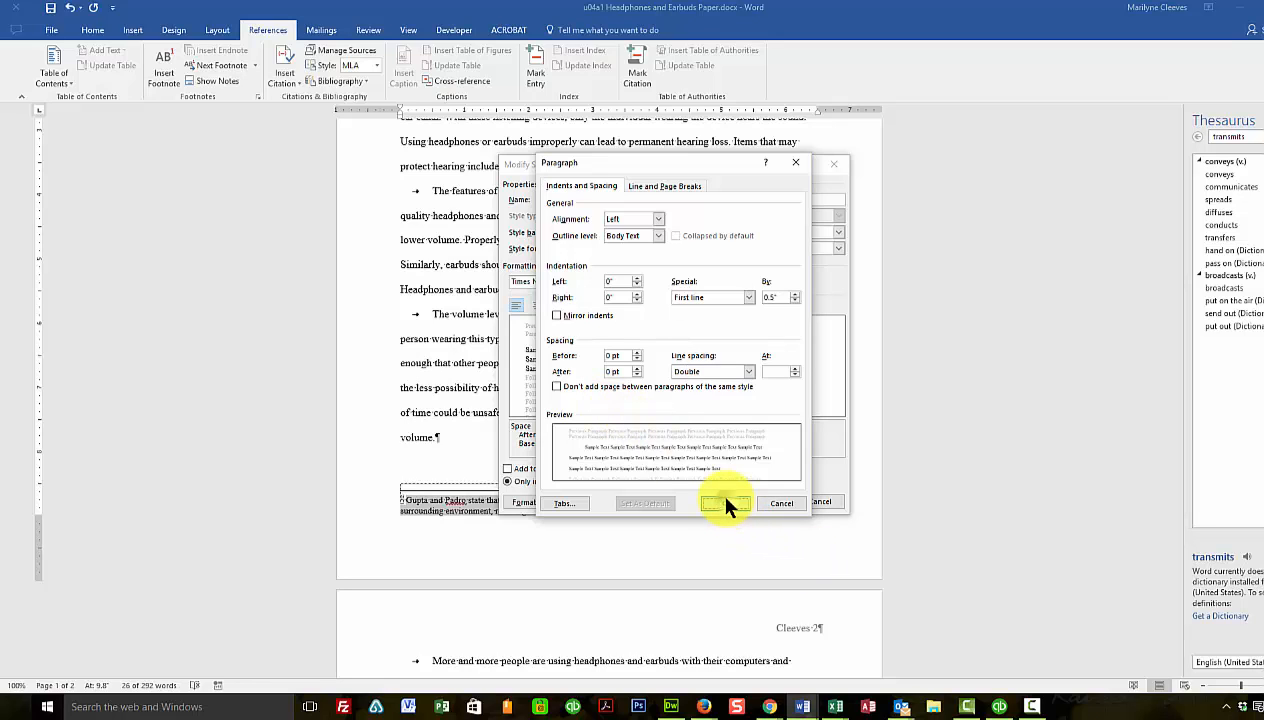
{"action": "left_click", "coordinate": [724, 504]}
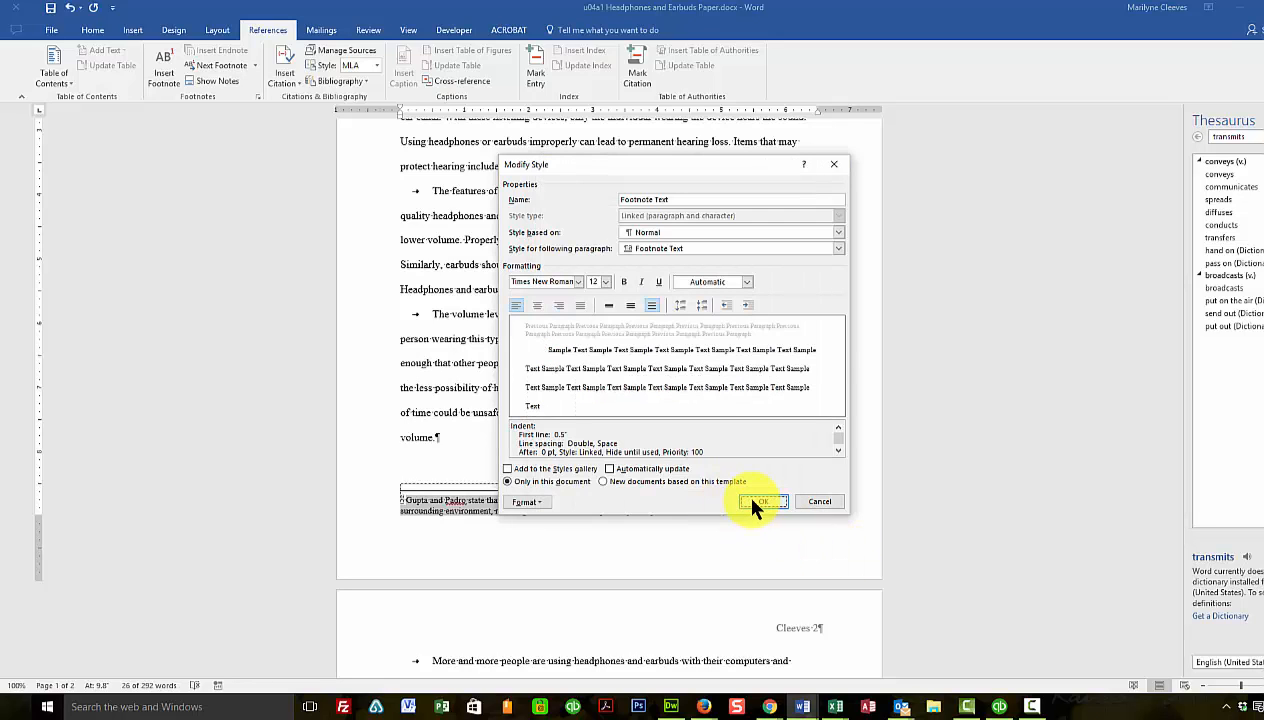
{"action": "left_click", "coordinate": [760, 500]}
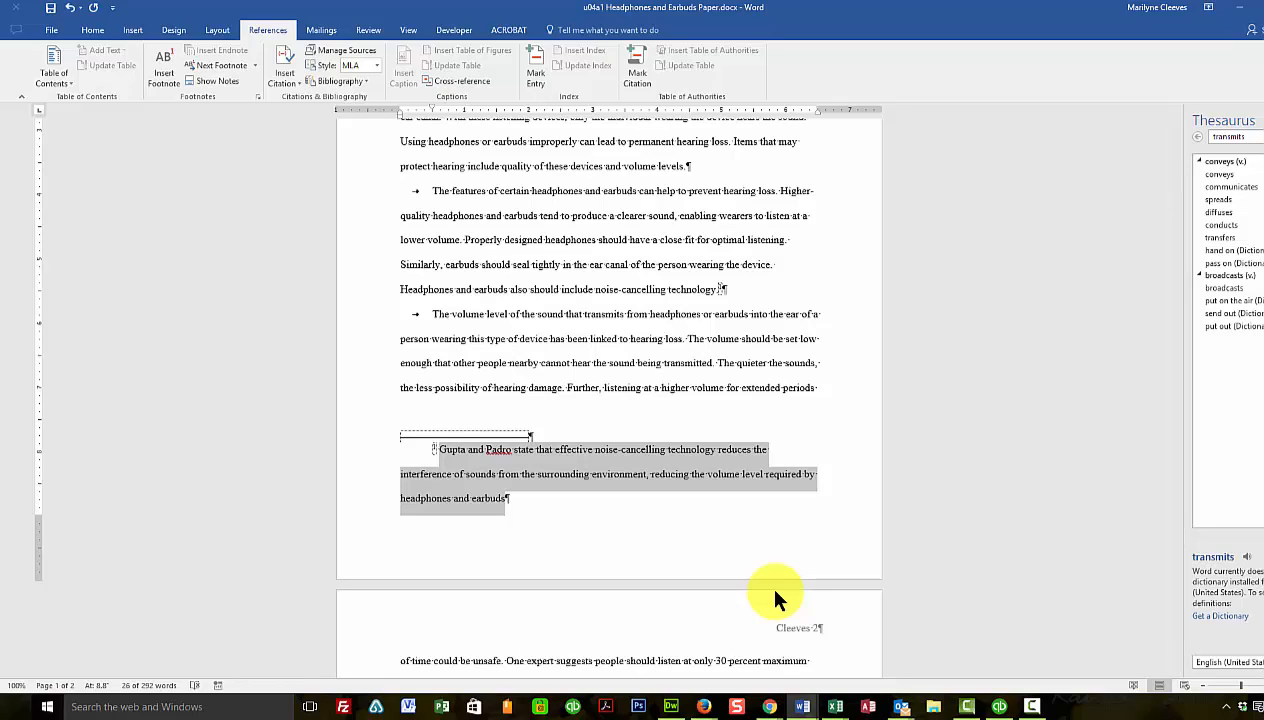
{"action": "mouse_move", "coordinate": [460, 504]}
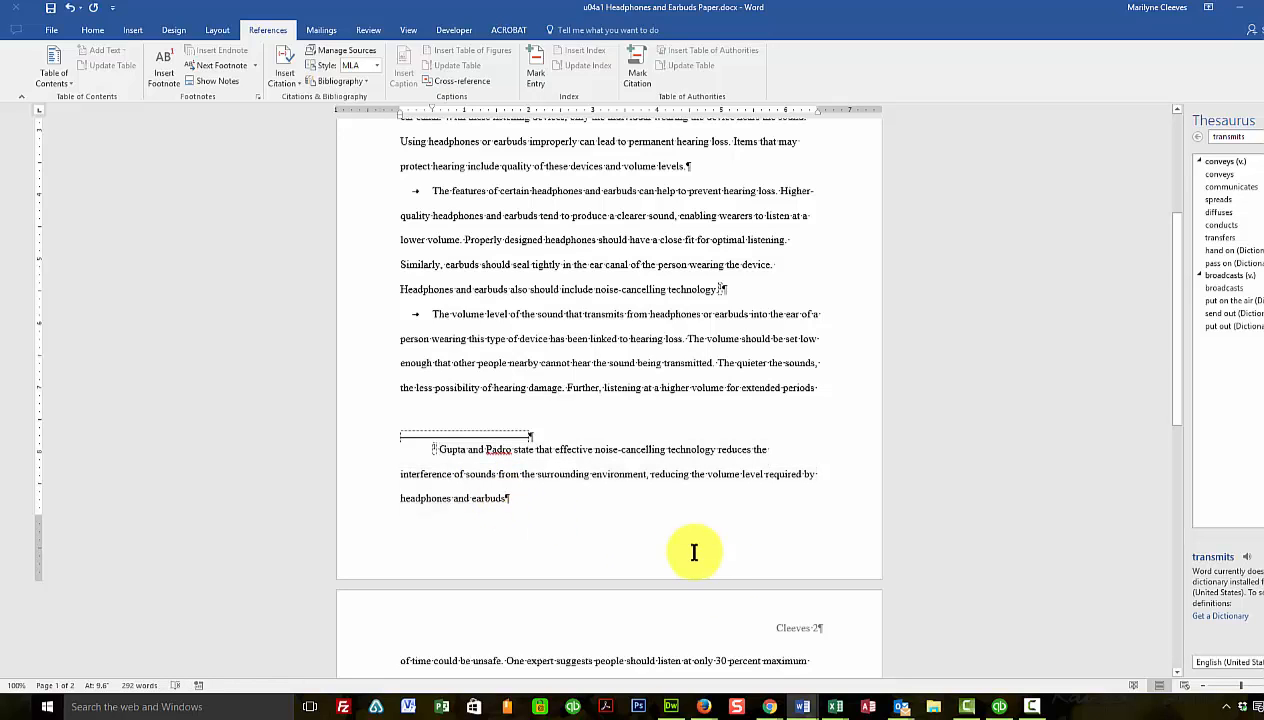
{"action": "mouse_move", "coordinate": [728, 552]}
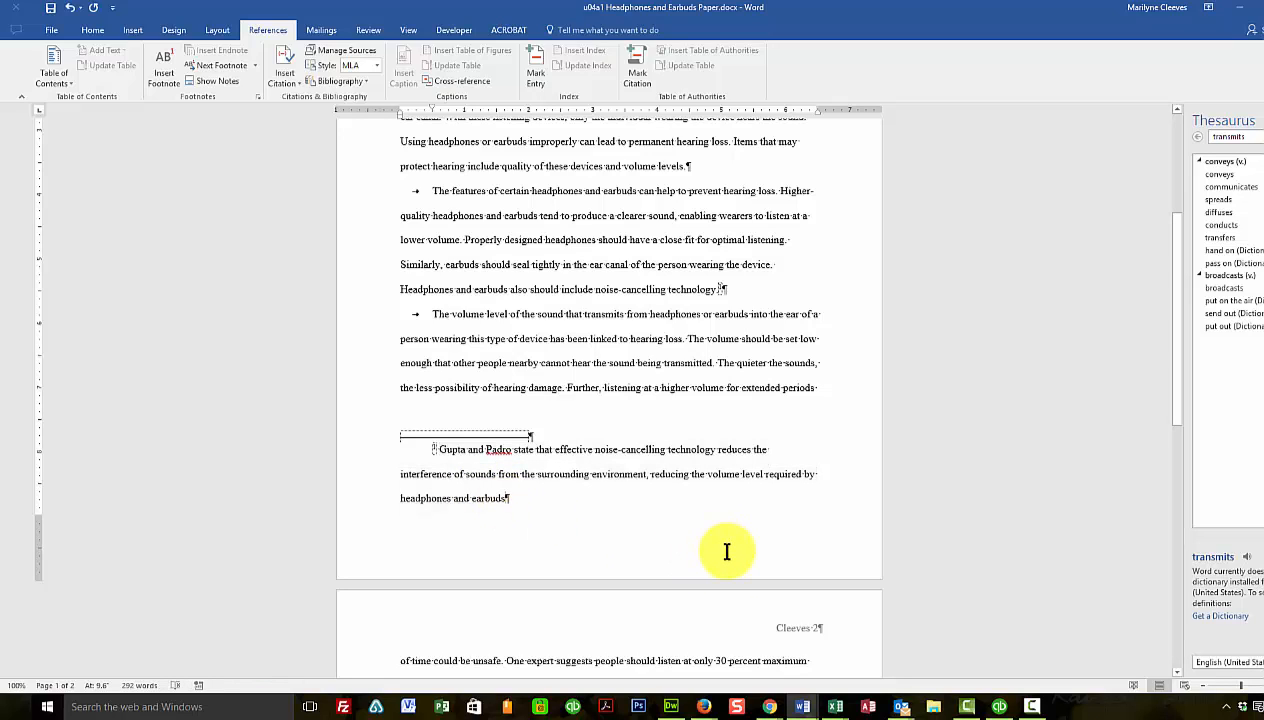
{"action": "mouse_move", "coordinate": [276, 100]}
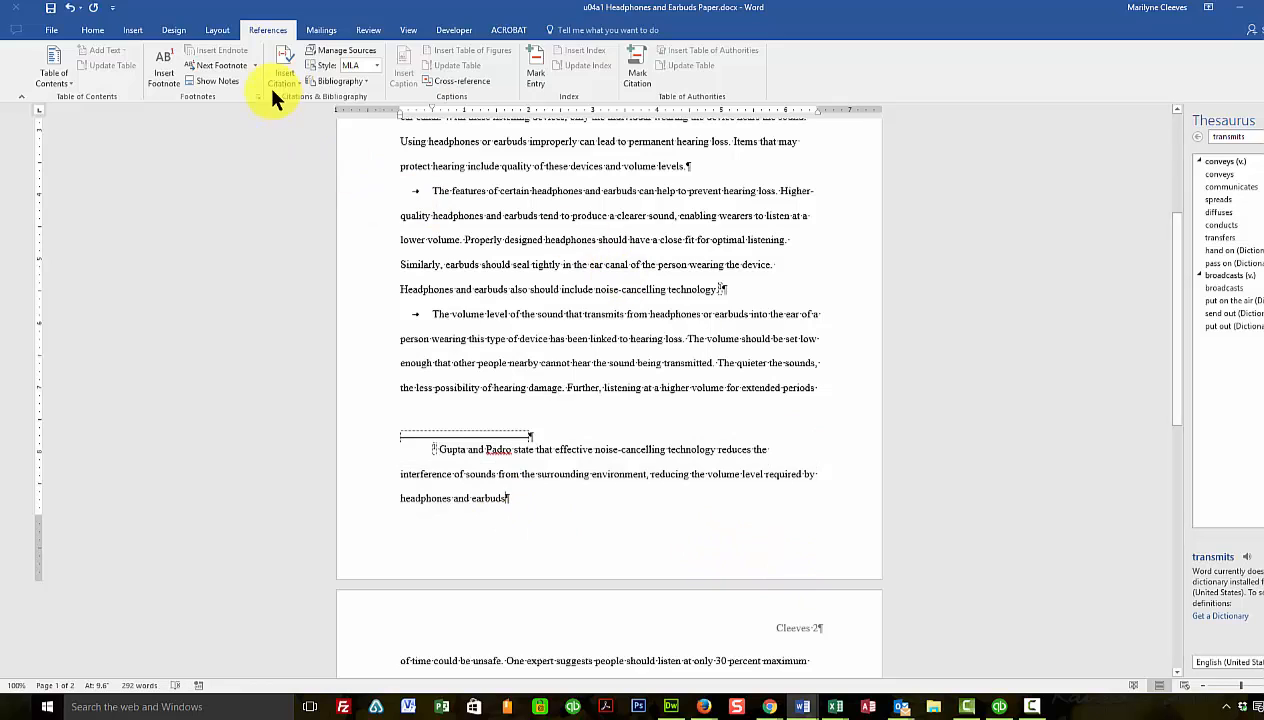
Insert a new placeholder citation named Gupta at the end of the footnote
{"action": "left_click", "coordinate": [284, 64]}
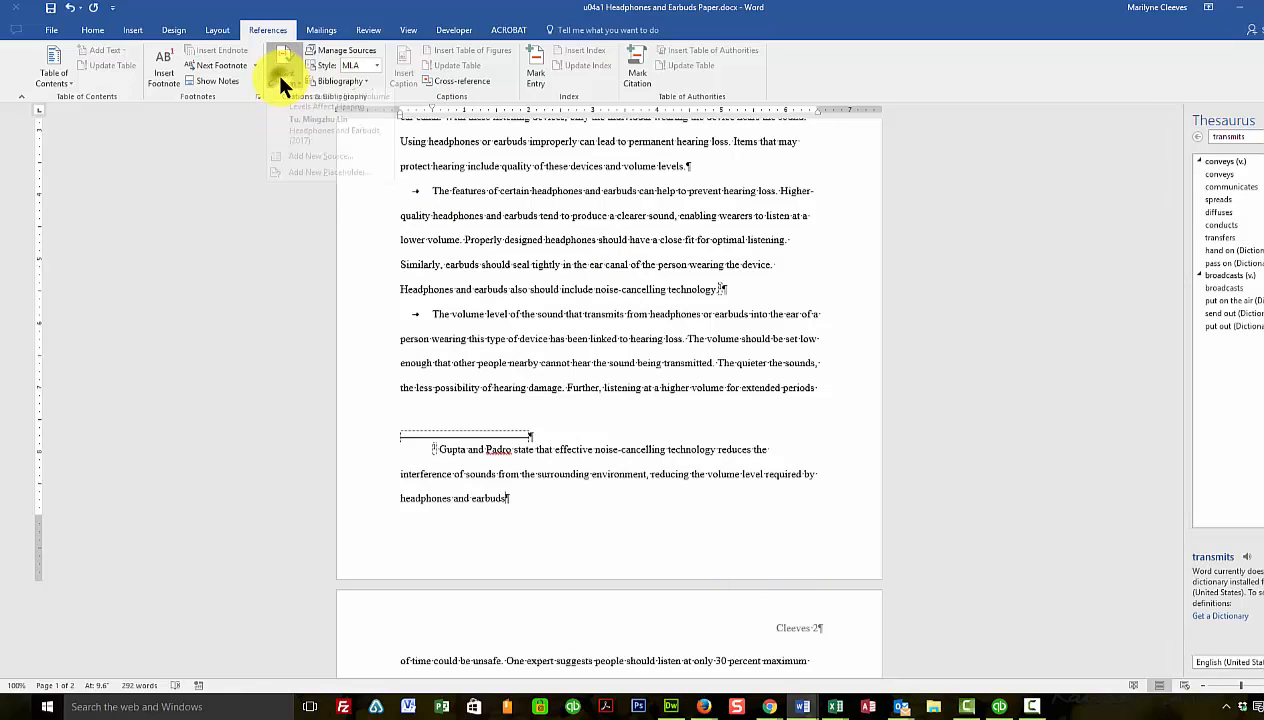
{"action": "left_click", "coordinate": [284, 60]}
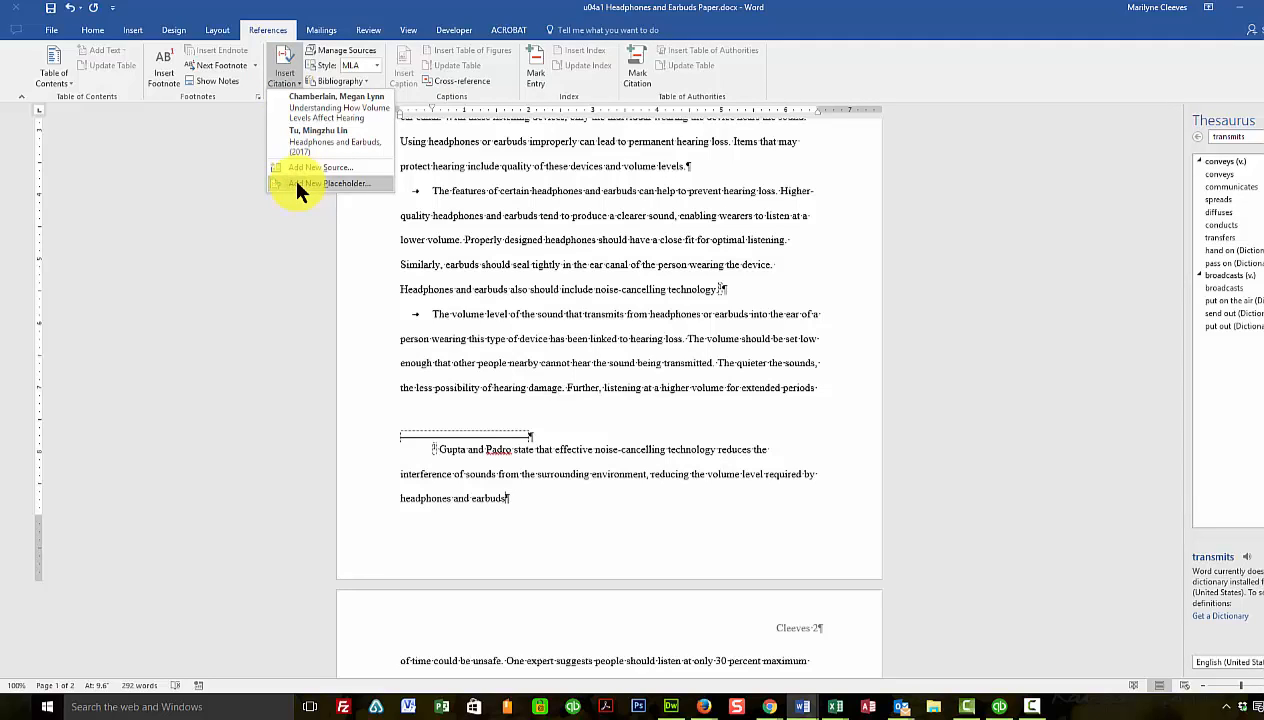
{"action": "left_click", "coordinate": [330, 184]}
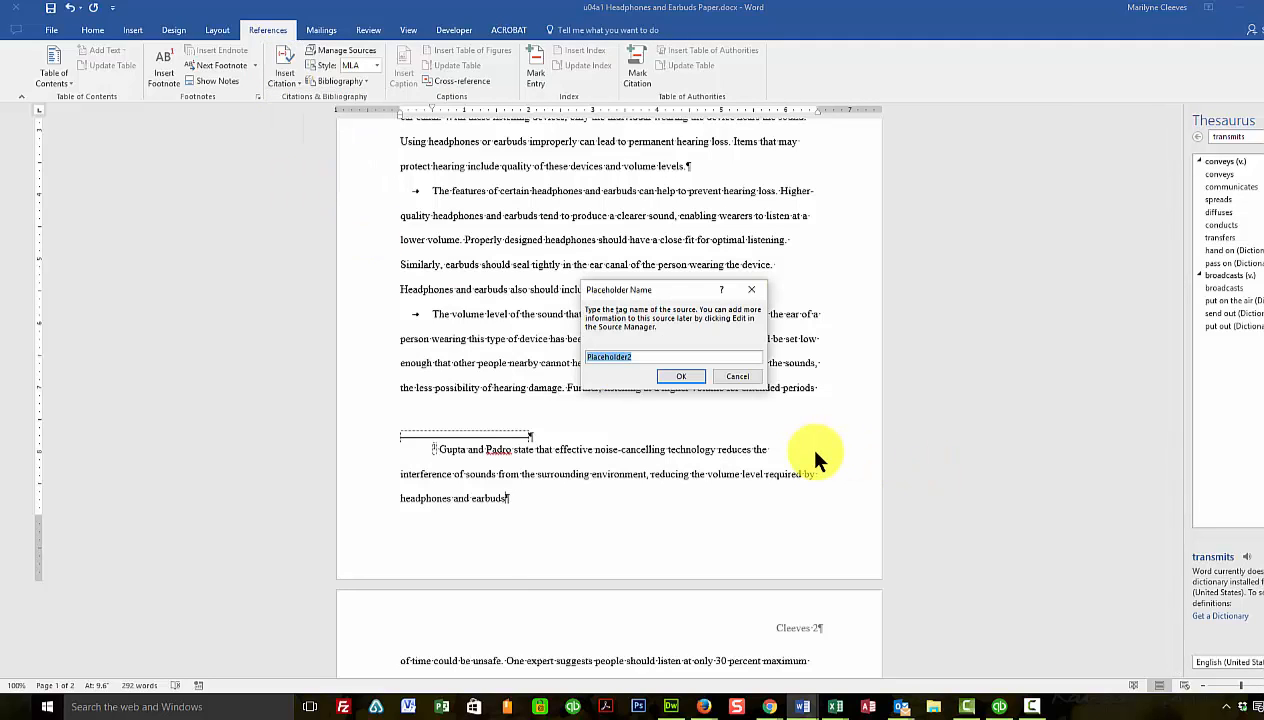
{"action": "type", "text": "Gupta"}
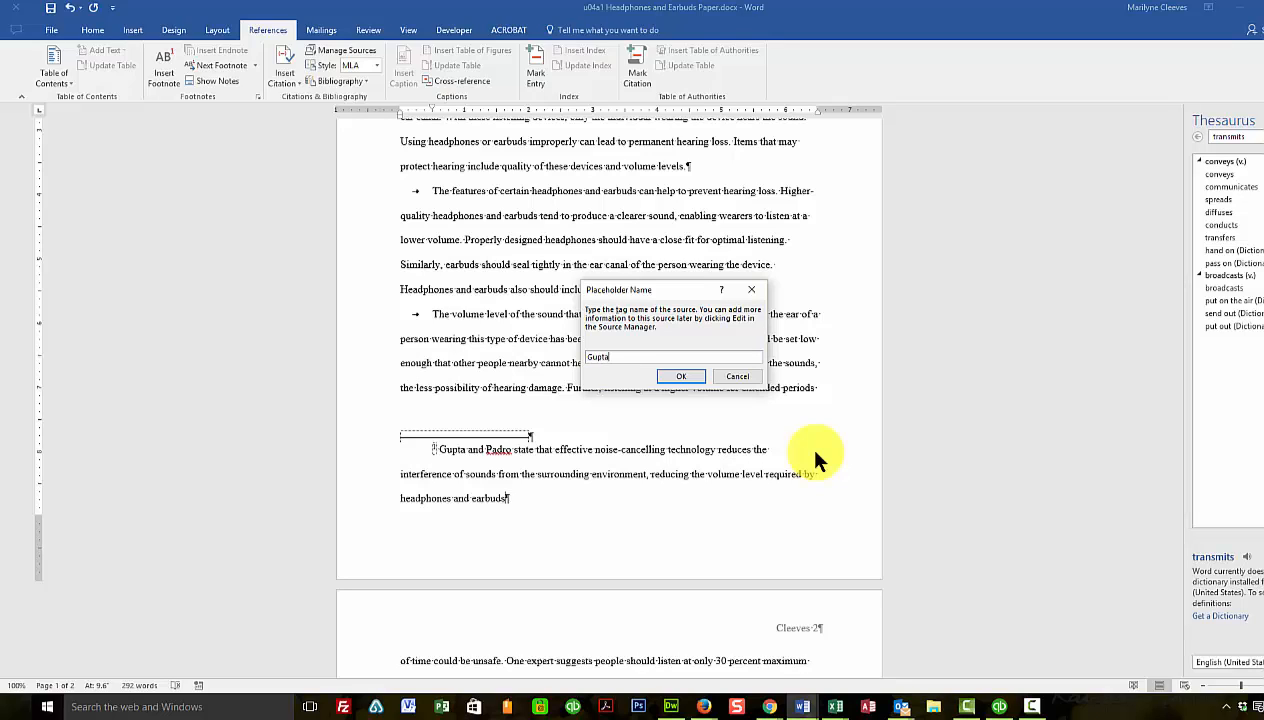
{"action": "mouse_move", "coordinate": [768, 458]}
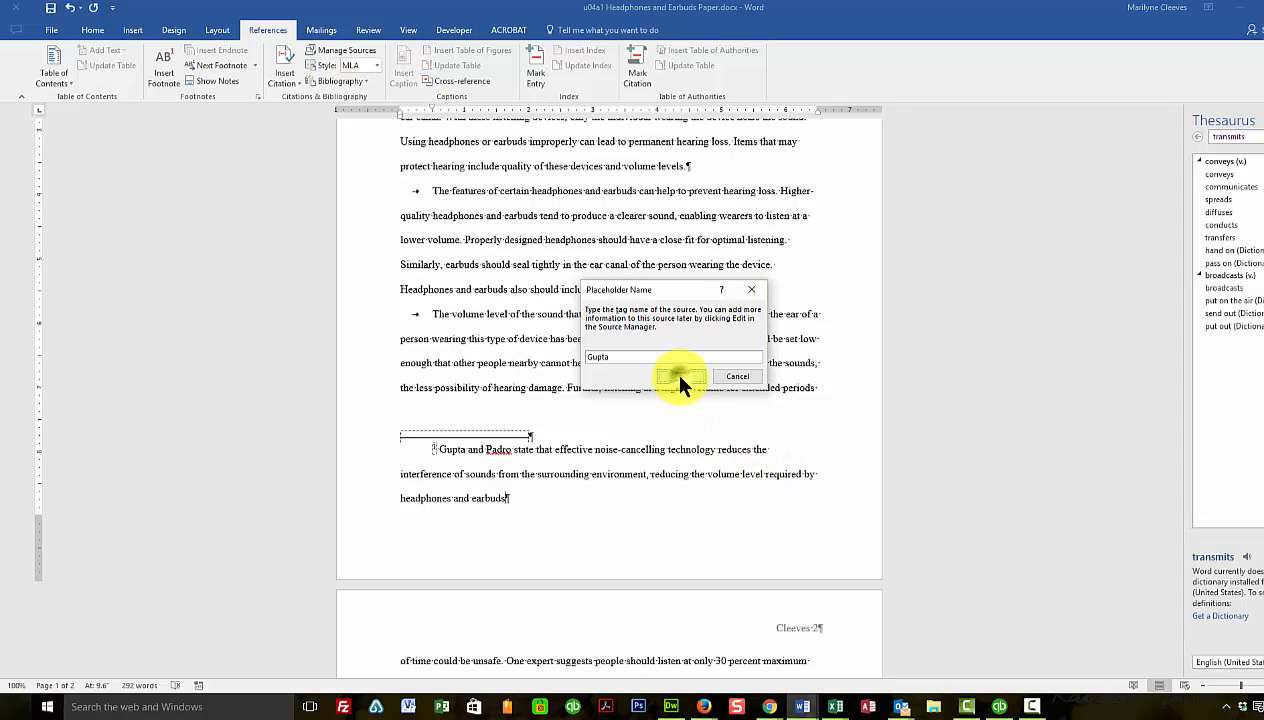
{"action": "left_click", "coordinate": [680, 376]}
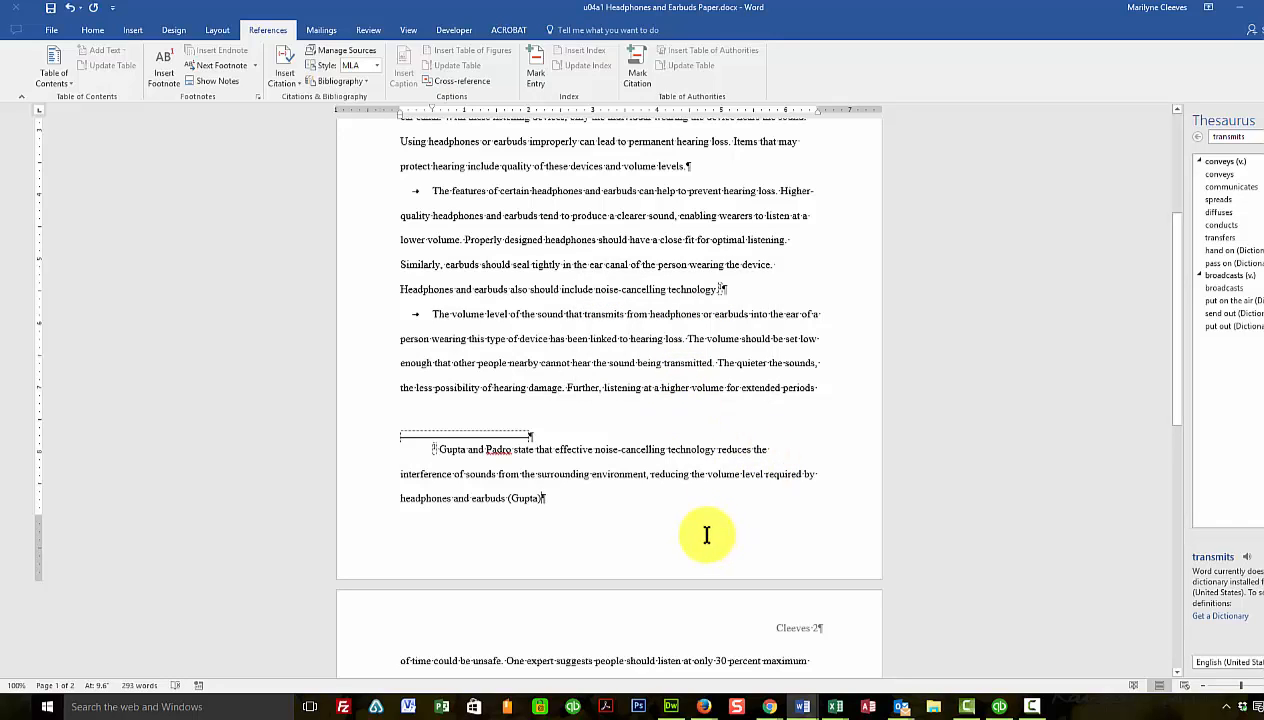
{"action": "mouse_move", "coordinate": [544, 328]}
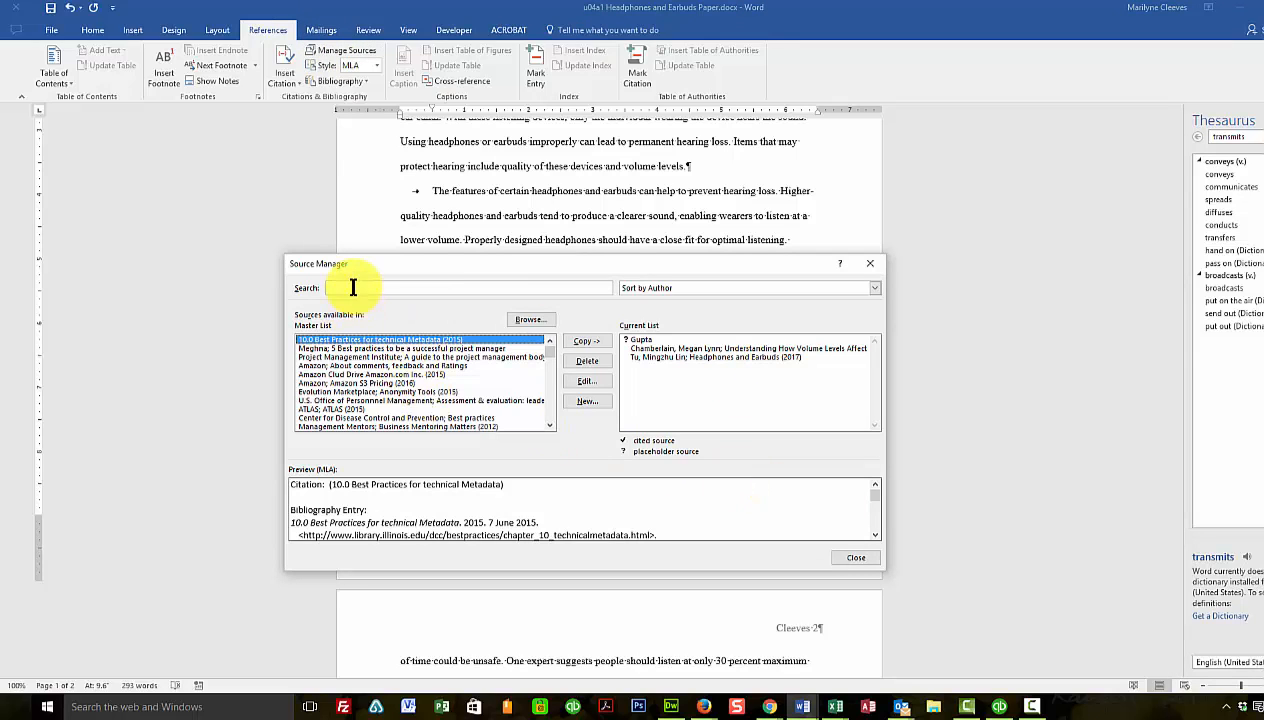
{"action": "type", "text": "d"}
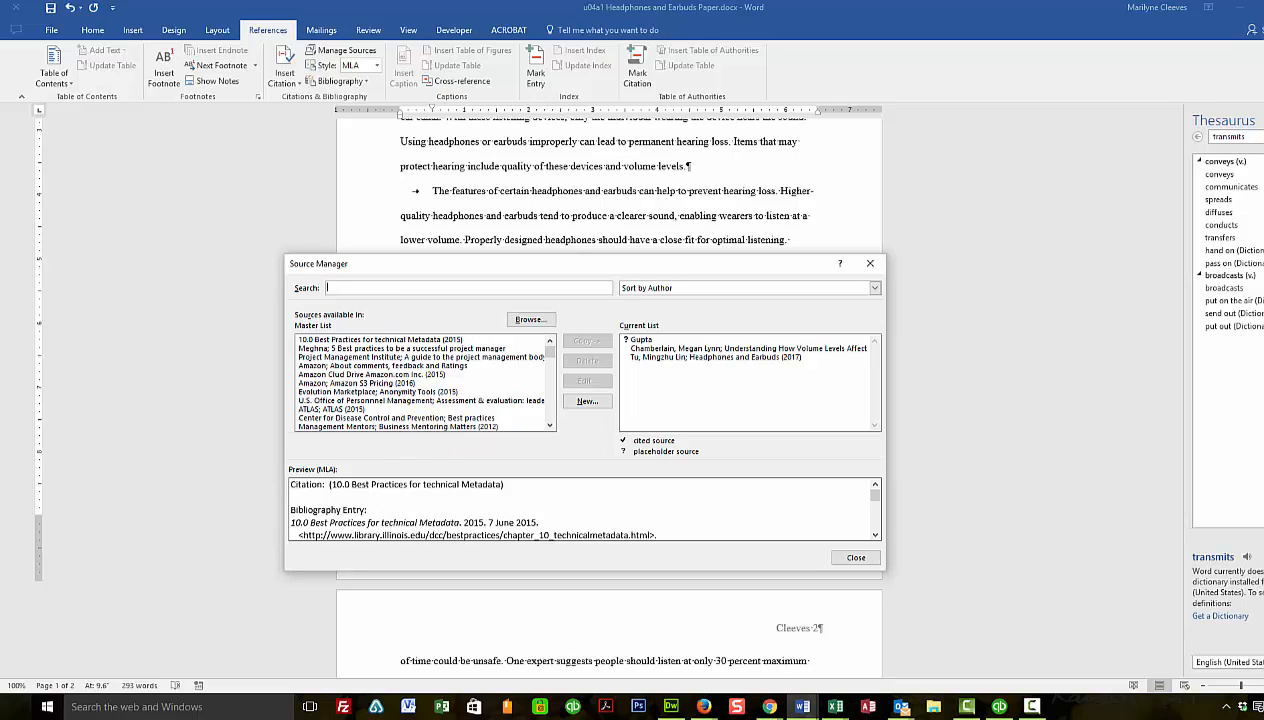
{"action": "left_click", "coordinate": [856, 556]}
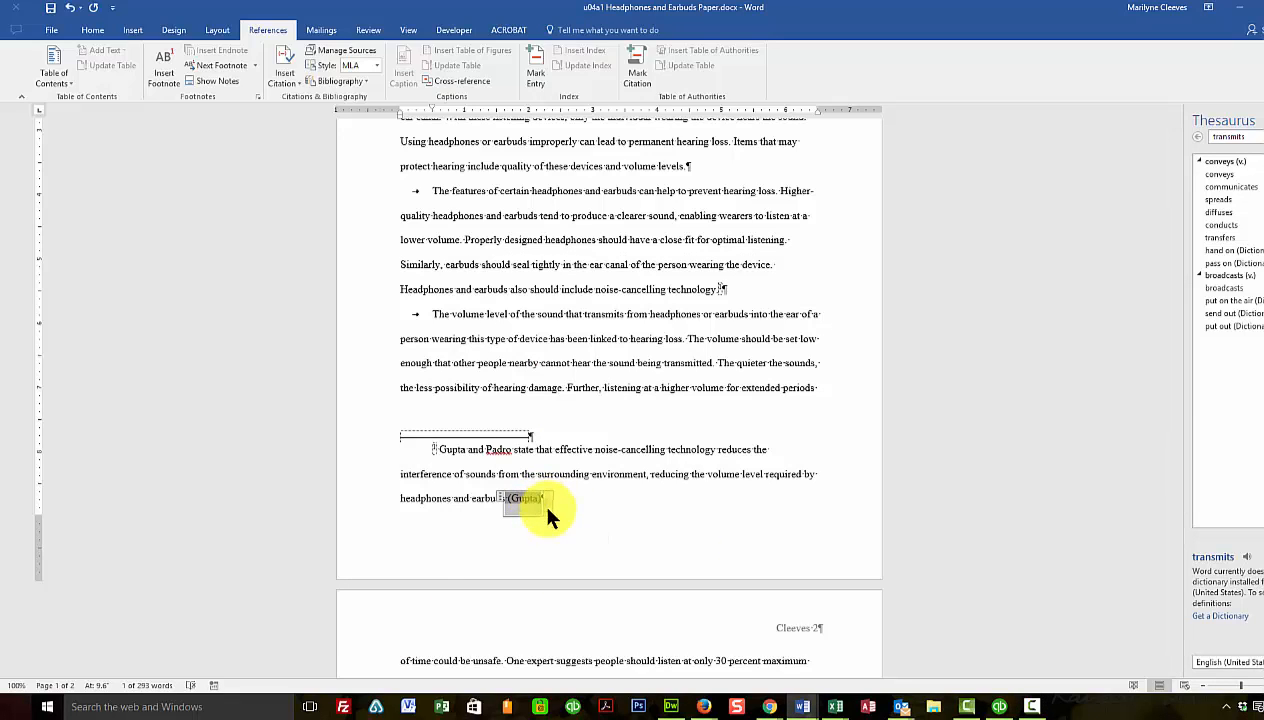
Edit the Gupta placeholder's source, setting its type to Book
{"action": "left_click", "coordinate": [524, 498]}
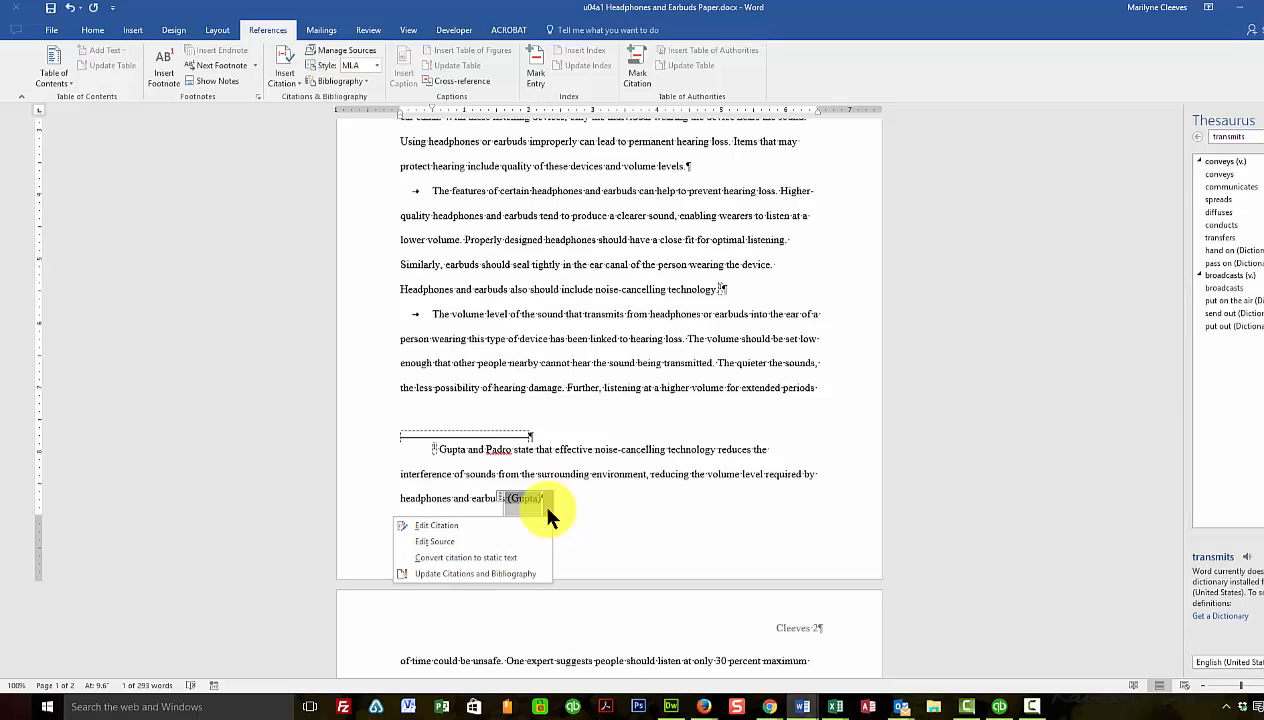
{"action": "mouse_move", "coordinate": [450, 552]}
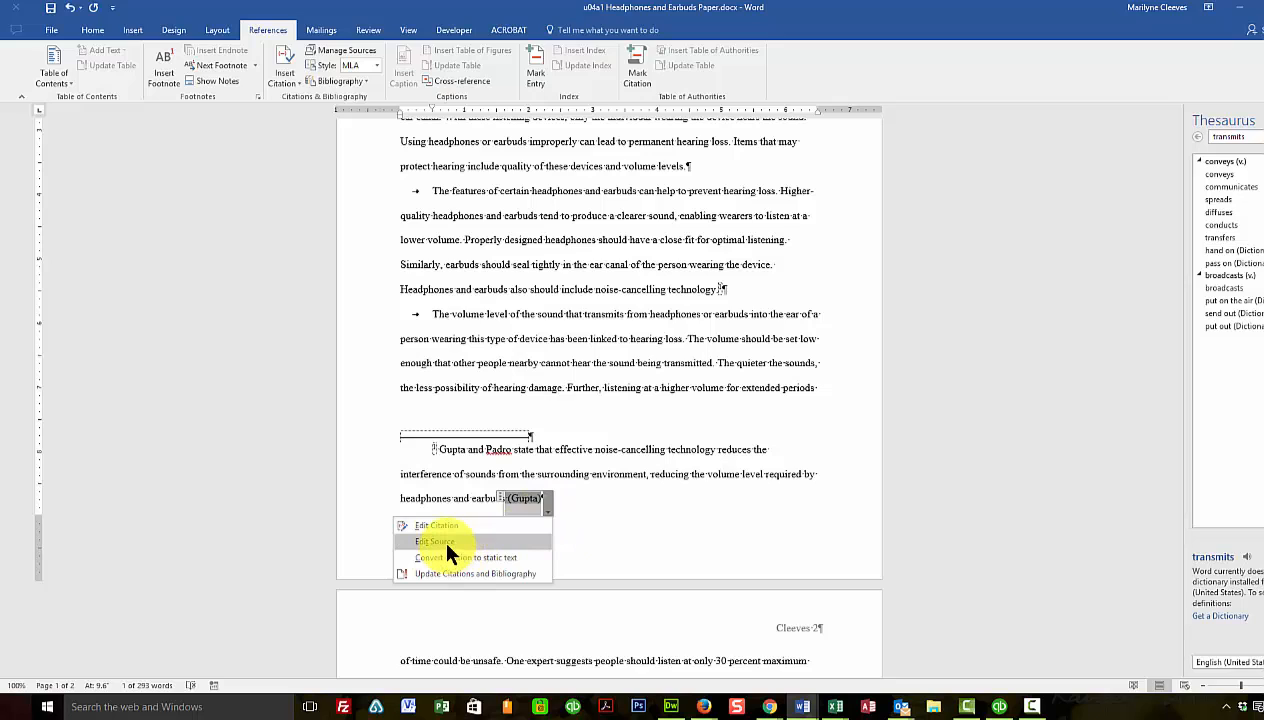
{"action": "left_click", "coordinate": [436, 540]}
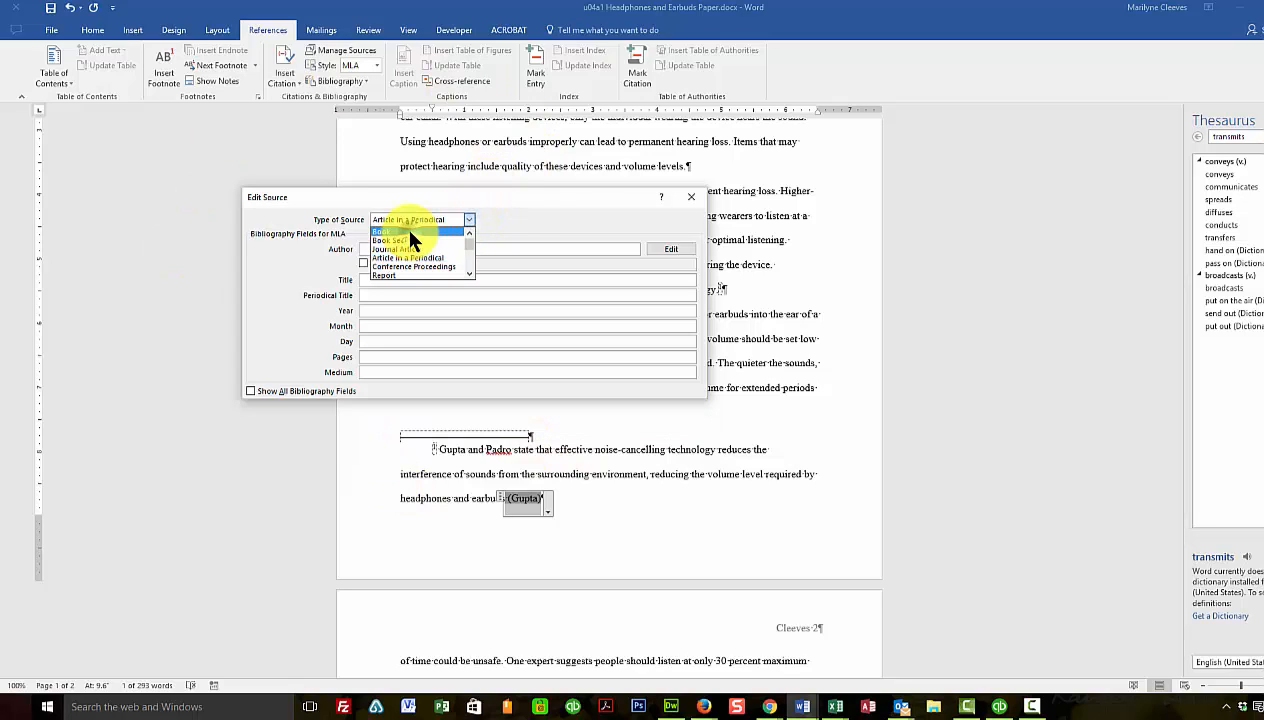
{"action": "left_click", "coordinate": [384, 232]}
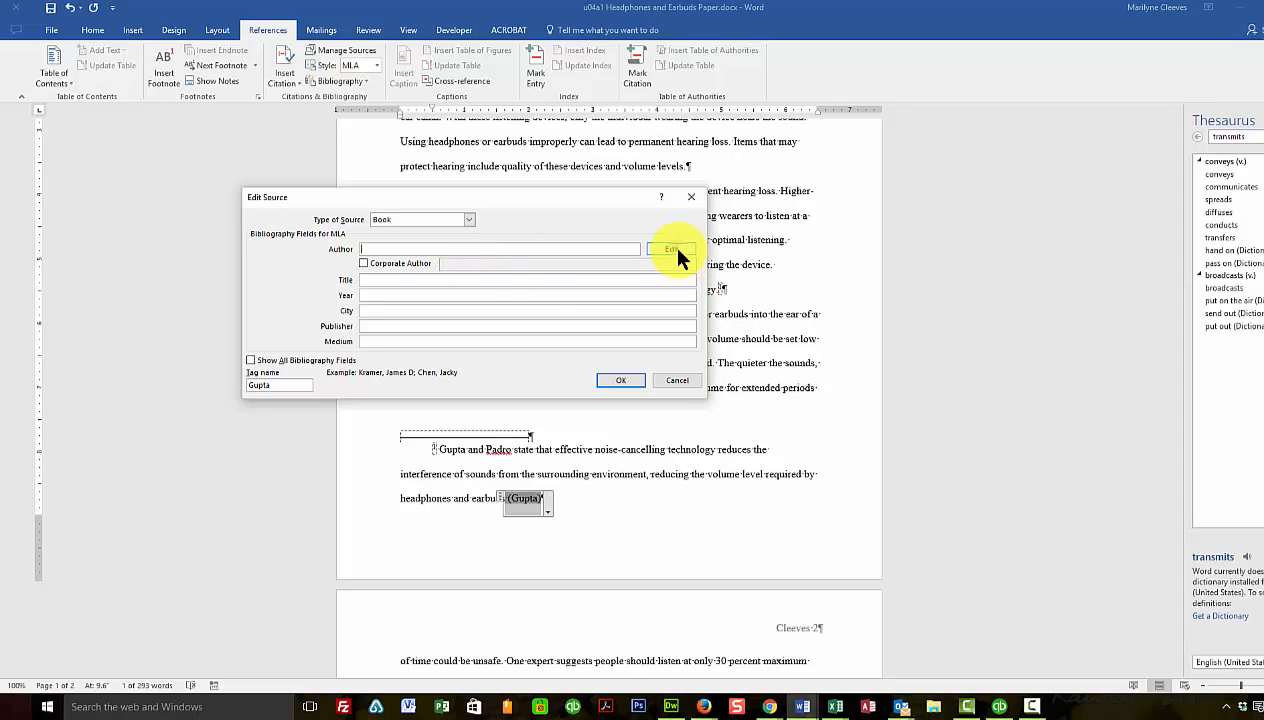
{"action": "left_click", "coordinate": [672, 248]}
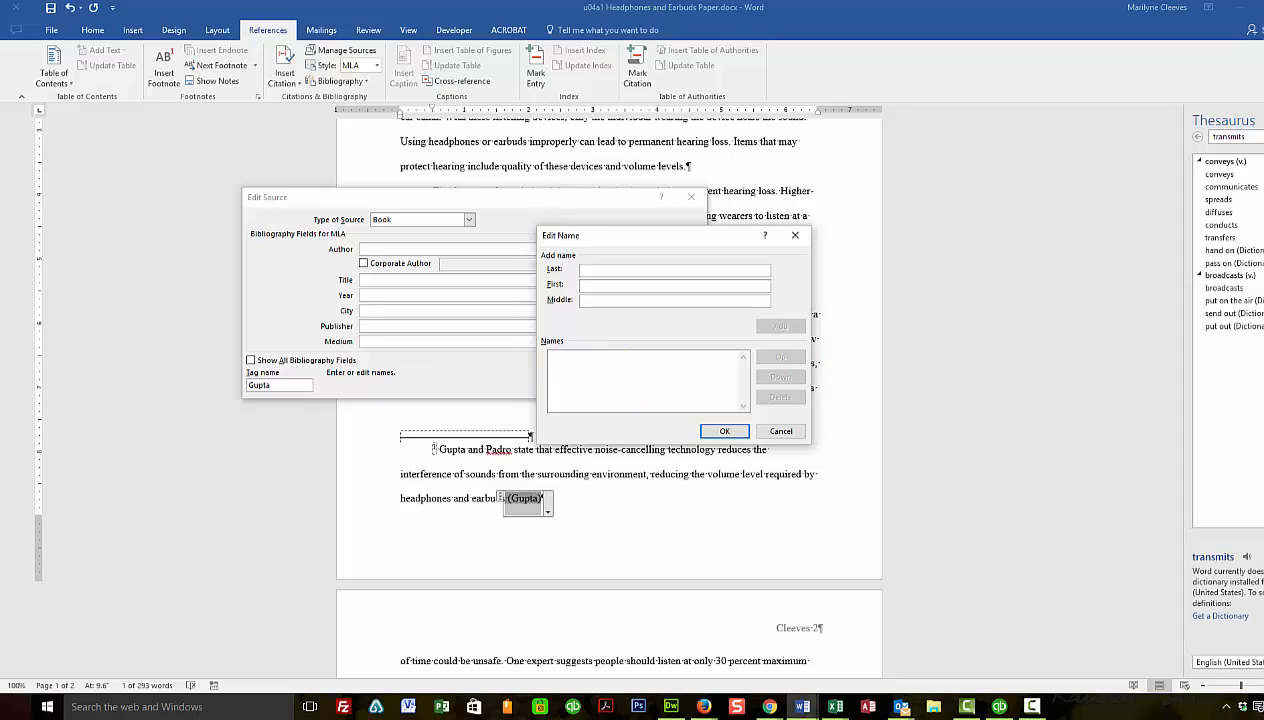
Add the author names so the citation reads (Gupta and Padro) and confirm the source
{"action": "left_click", "coordinate": [780, 326]}
{"action": "type", "text": "Luis"}
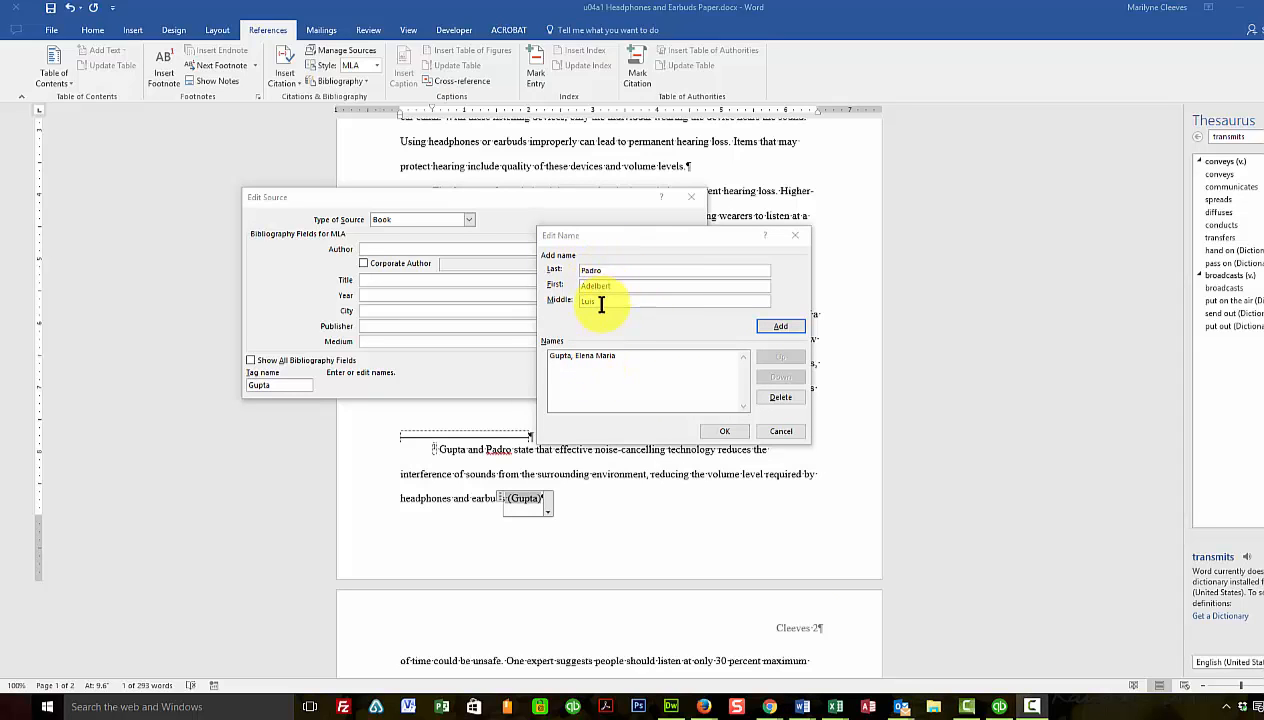
{"action": "left_click", "coordinate": [780, 326]}
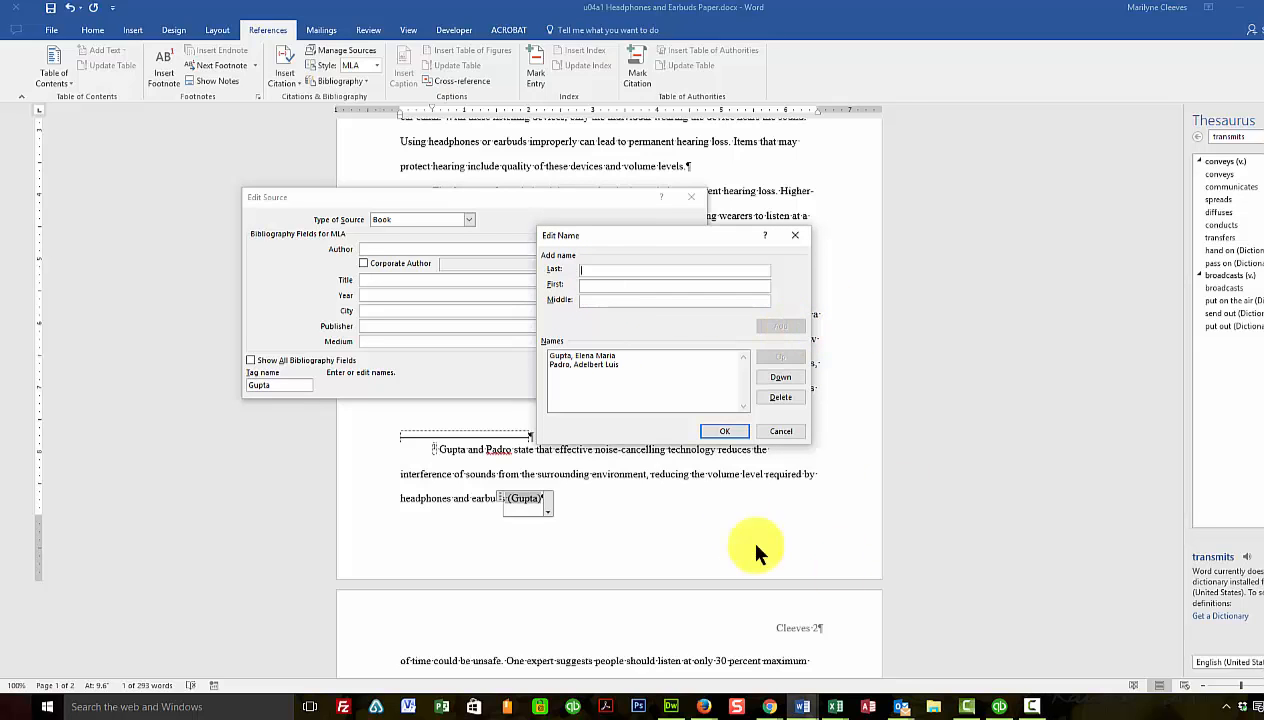
{"action": "left_click", "coordinate": [724, 432]}
{"action": "type", "text": "Print"}
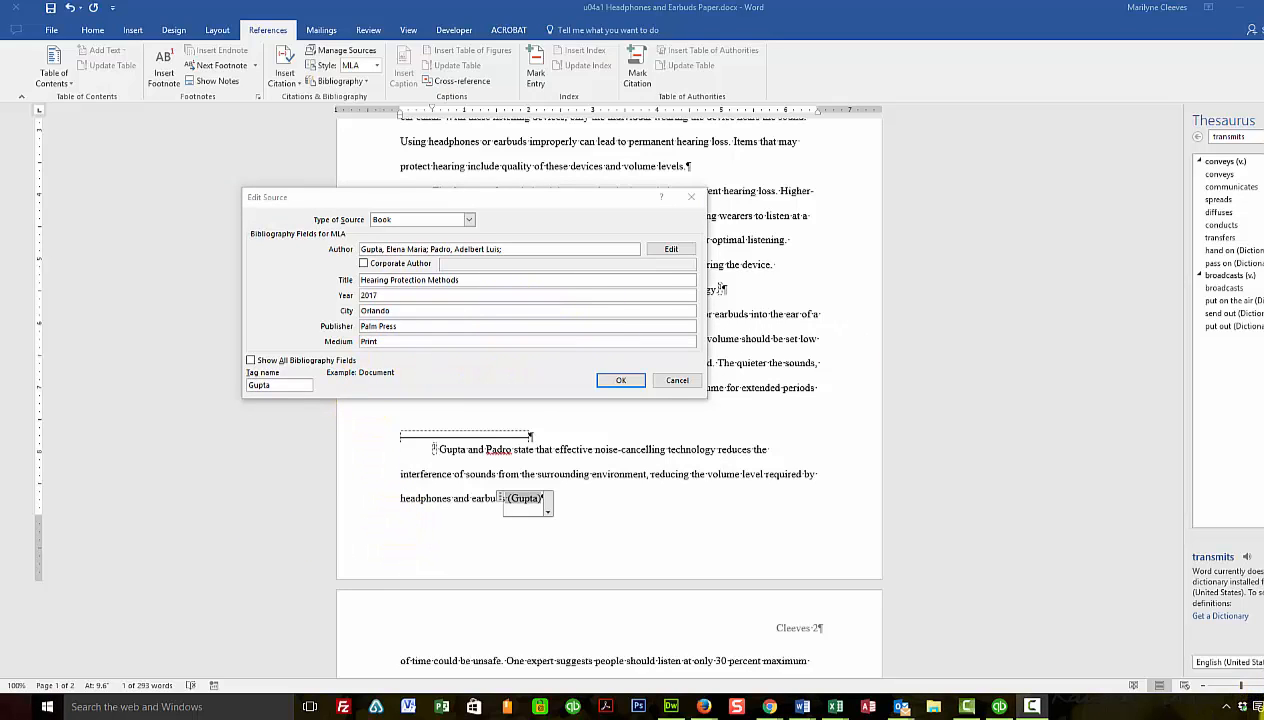
{"action": "mouse_move", "coordinate": [760, 568]}
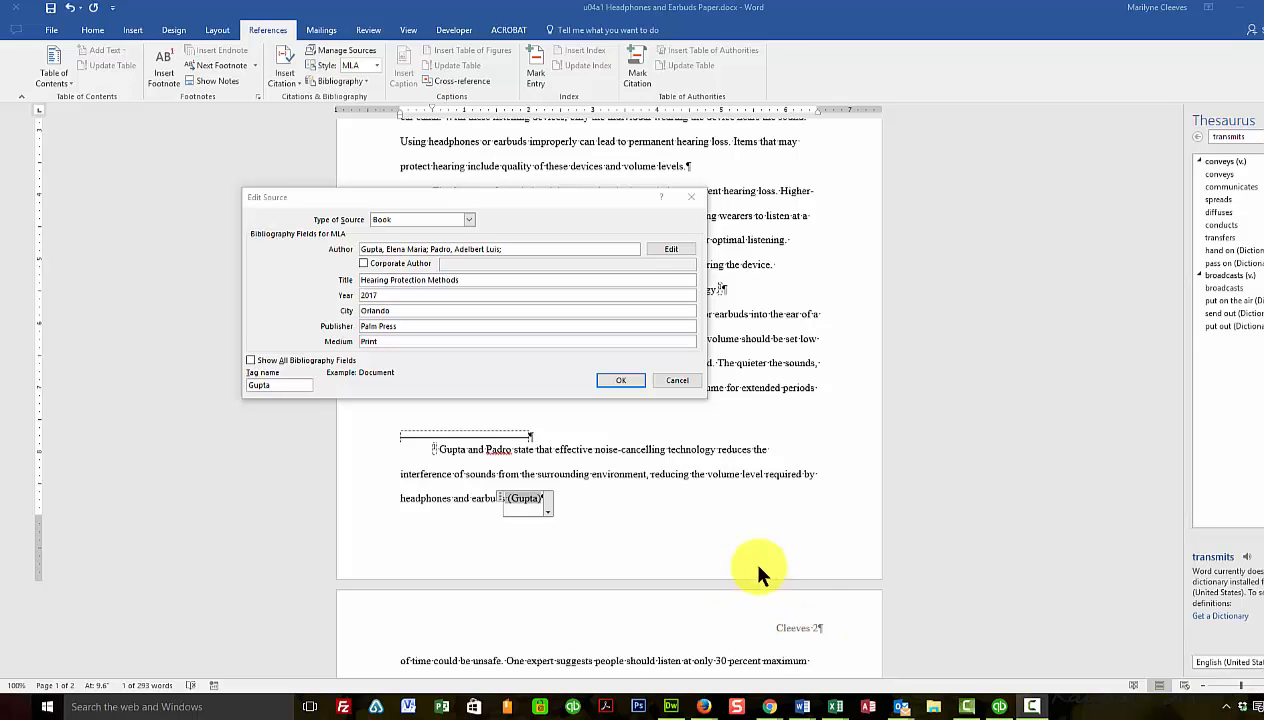
{"action": "mouse_move", "coordinate": [404, 444]}
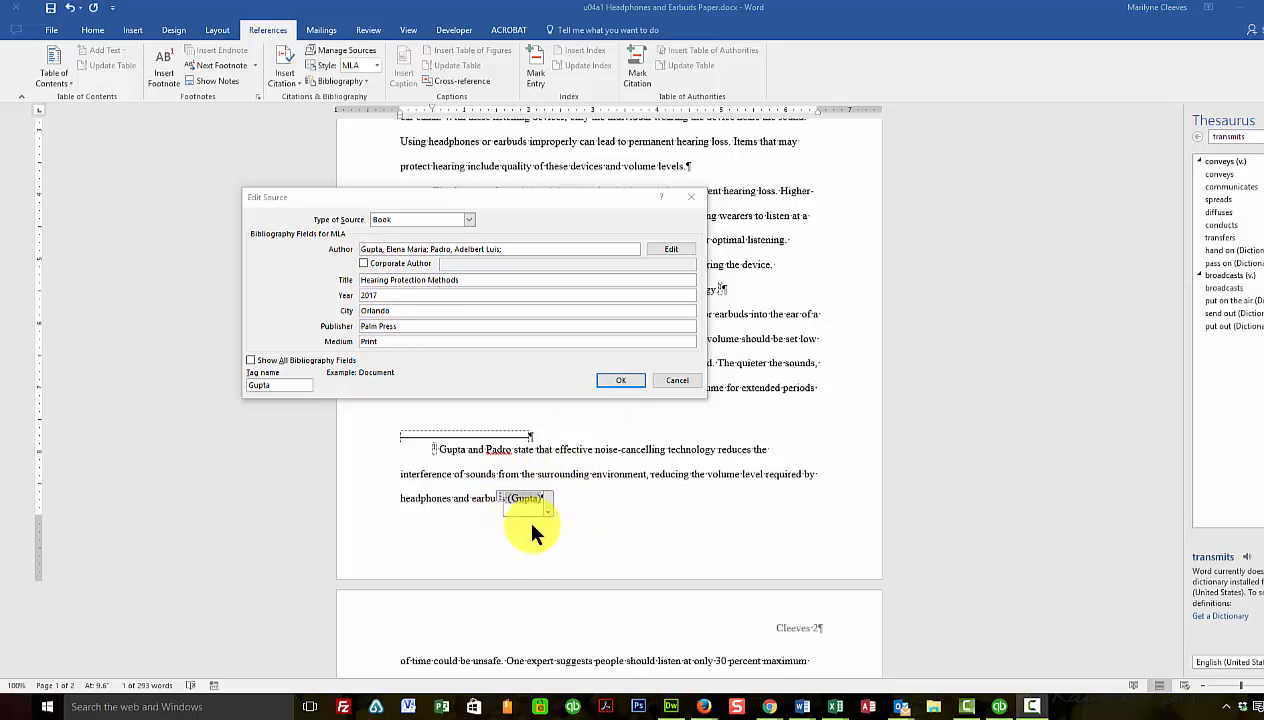
{"action": "mouse_move", "coordinate": [620, 380]}
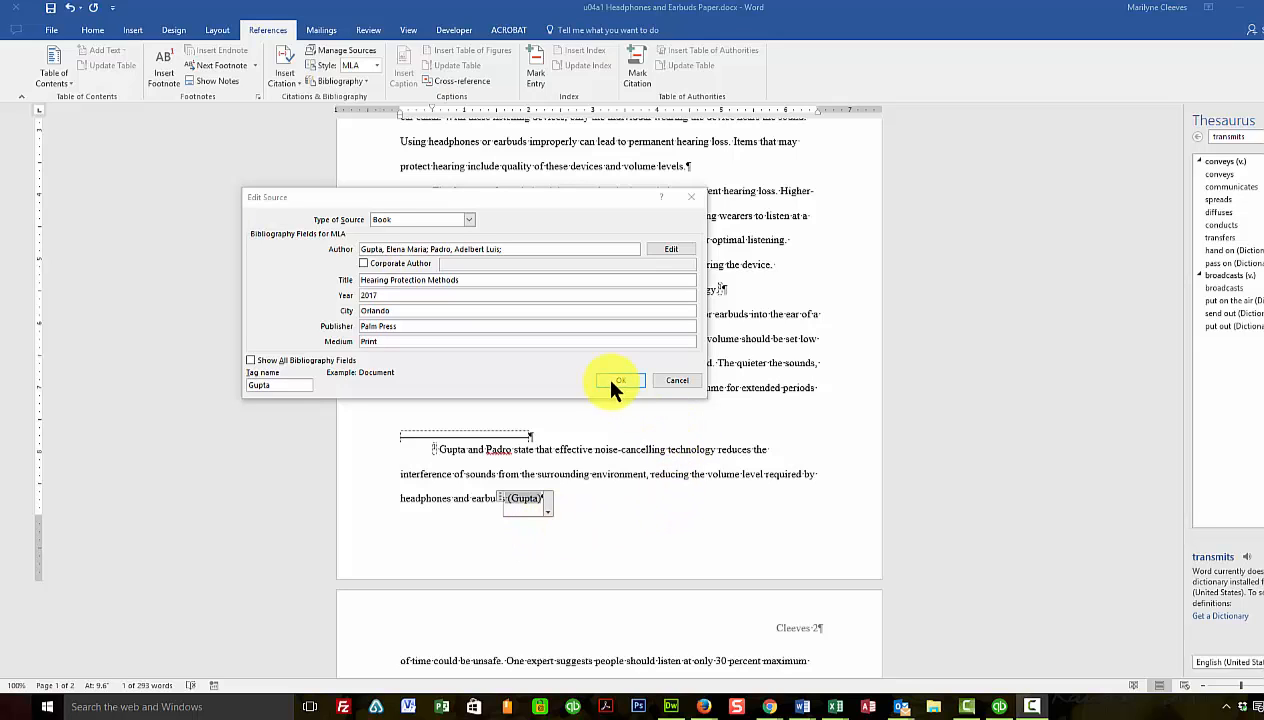
{"action": "left_click", "coordinate": [616, 380]}
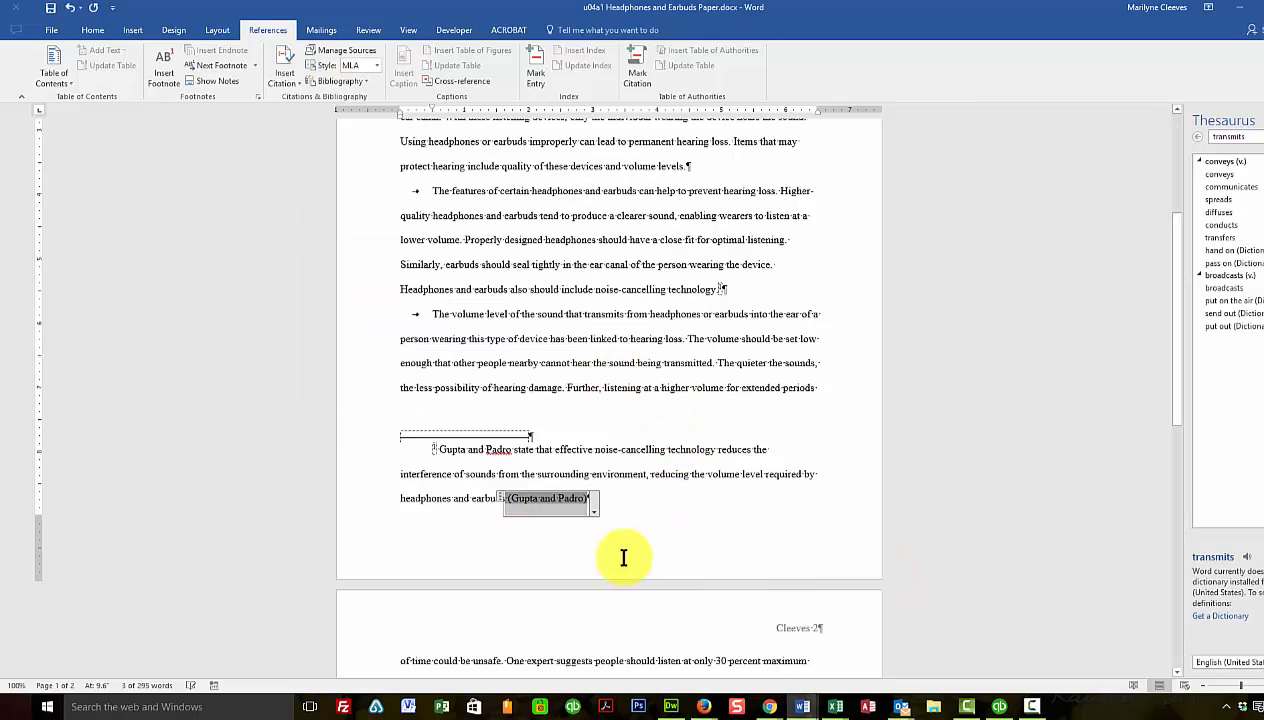
{"action": "mouse_move", "coordinate": [628, 548]}
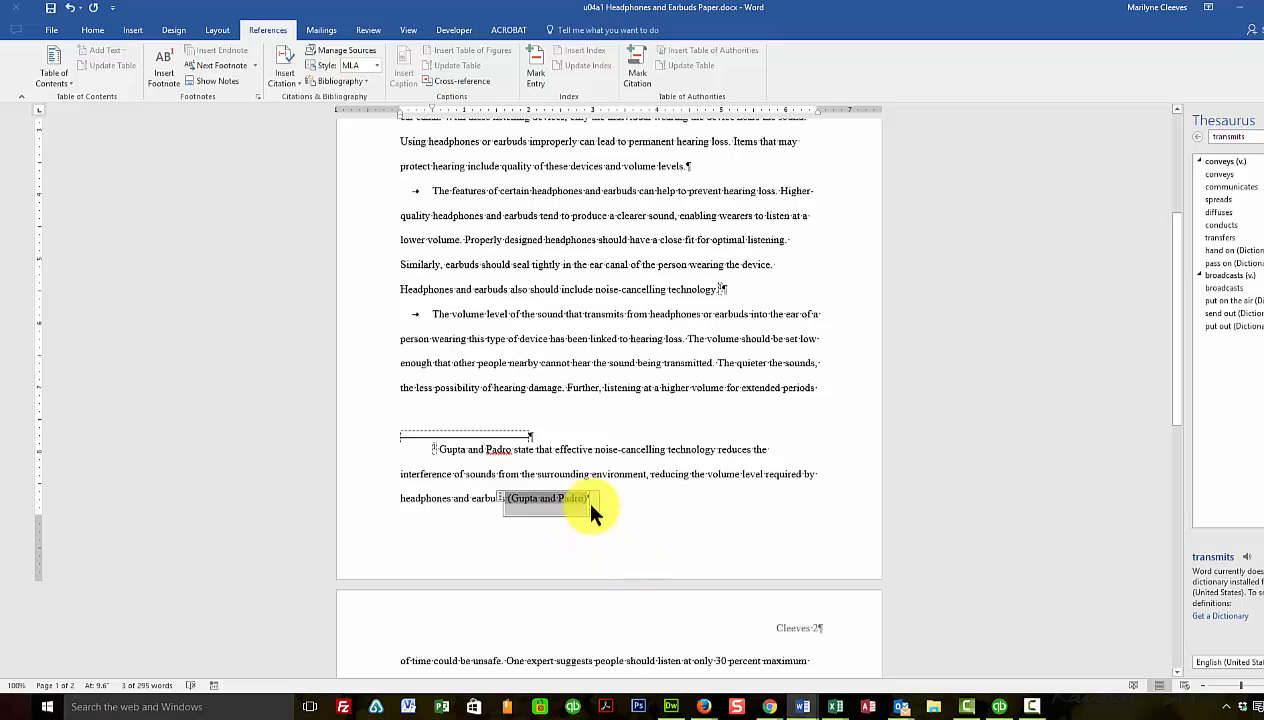
Edit the Gupta and Padro citation to pages 75-78 with author and title suppressed
{"action": "left_click", "coordinate": [592, 500]}
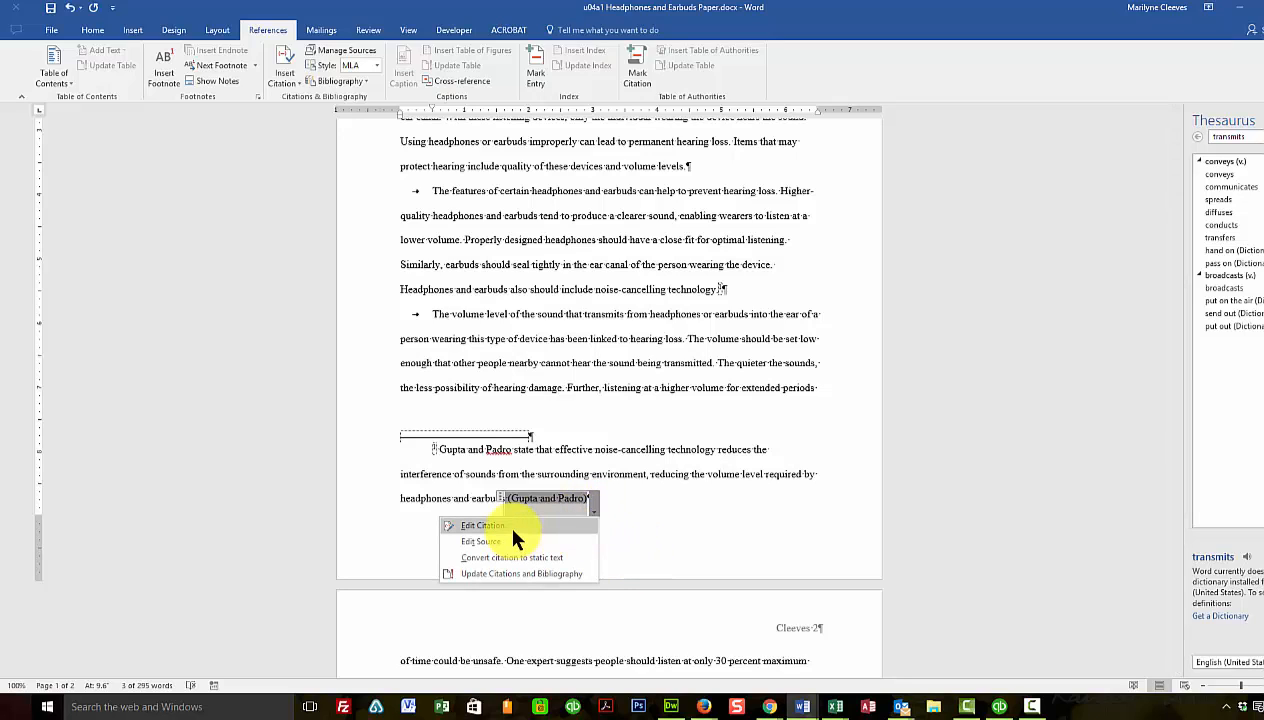
{"action": "left_click", "coordinate": [480, 524]}
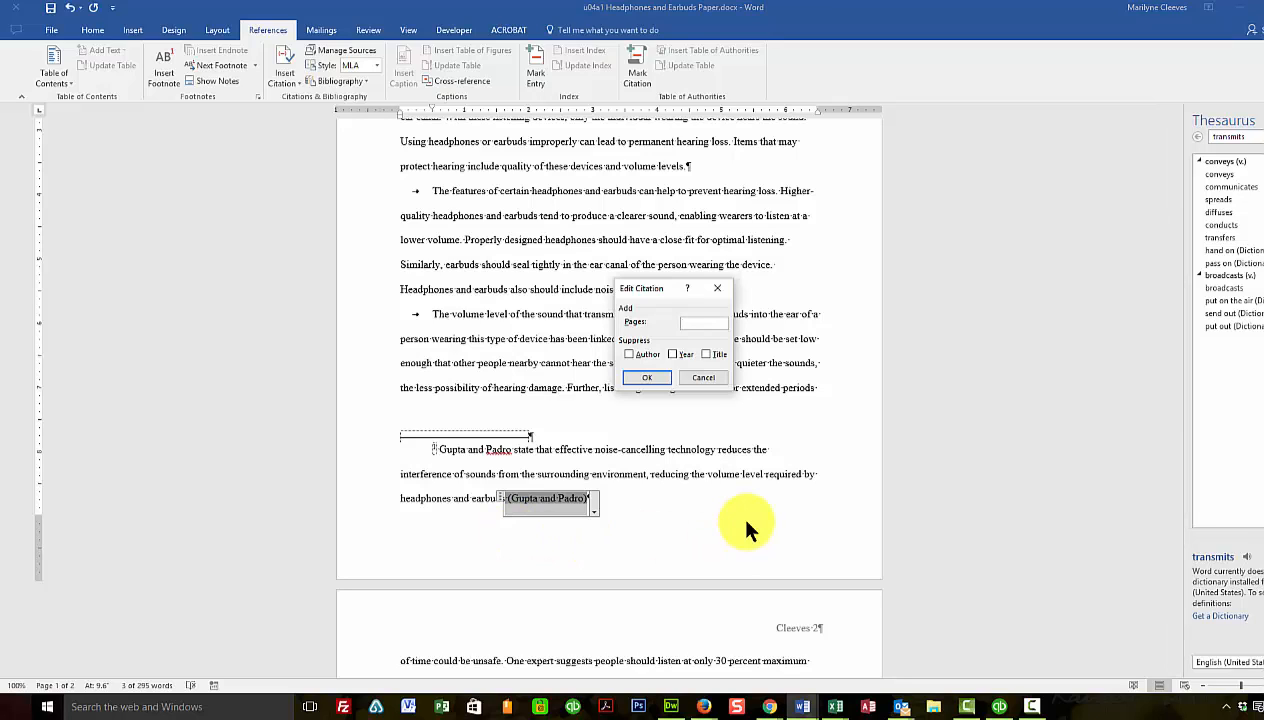
{"action": "mouse_move", "coordinate": [700, 320]}
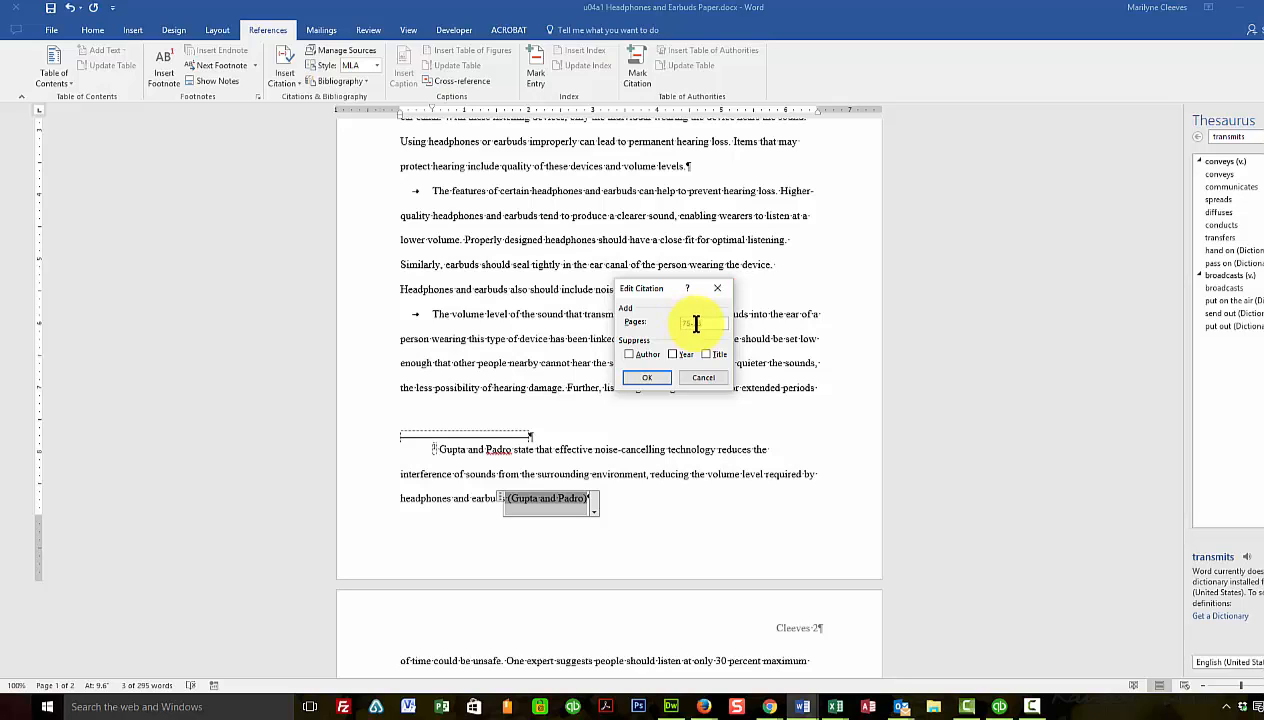
{"action": "type", "text": "75-78"}
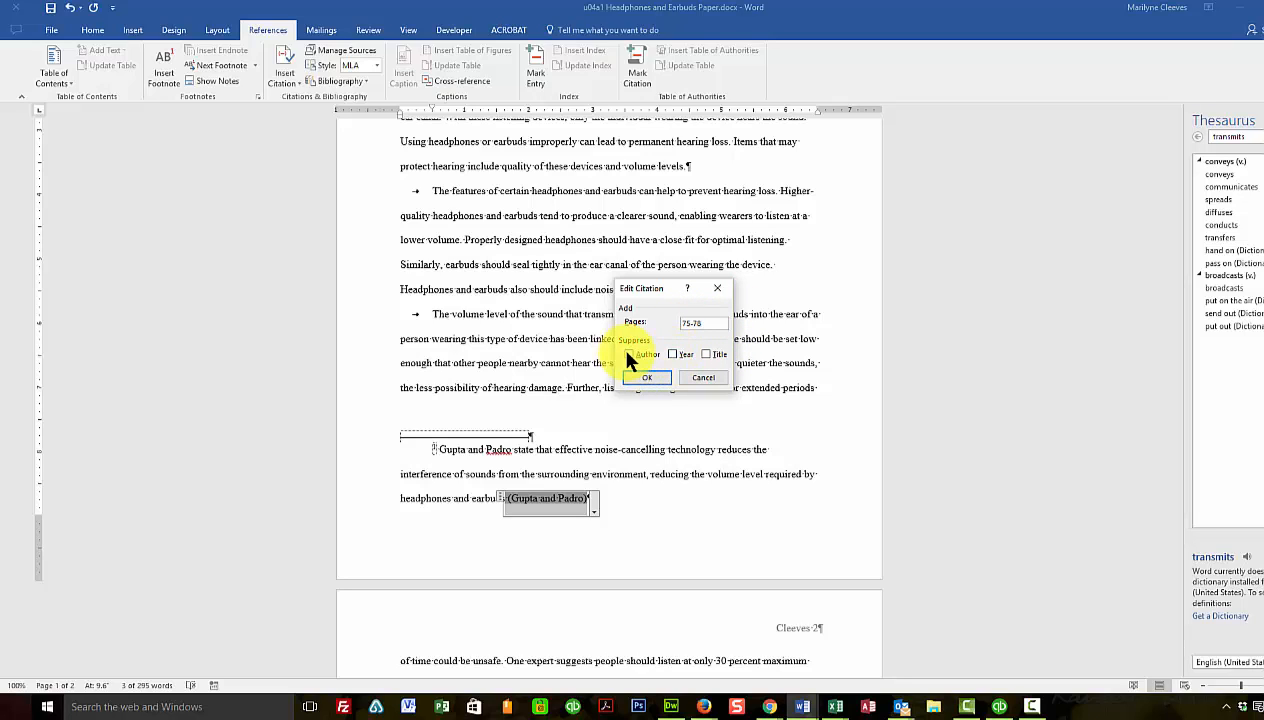
{"action": "left_click", "coordinate": [628, 354]}
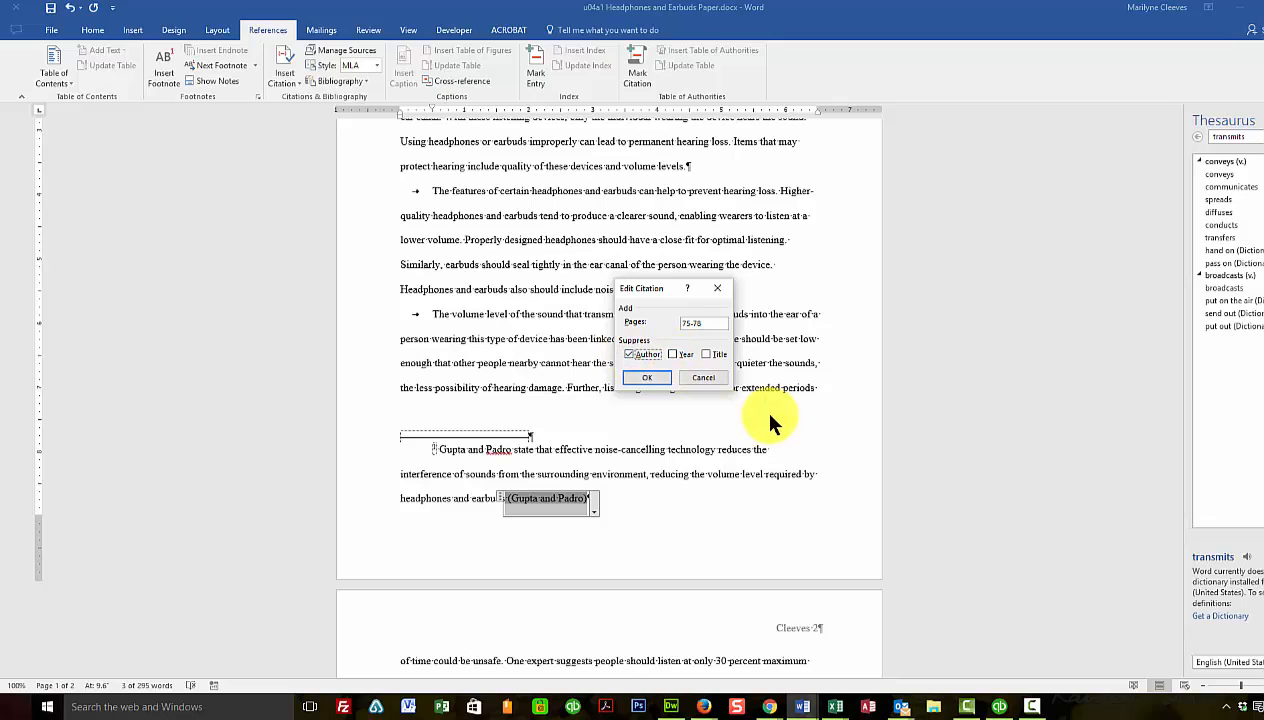
{"action": "mouse_move", "coordinate": [764, 414]}
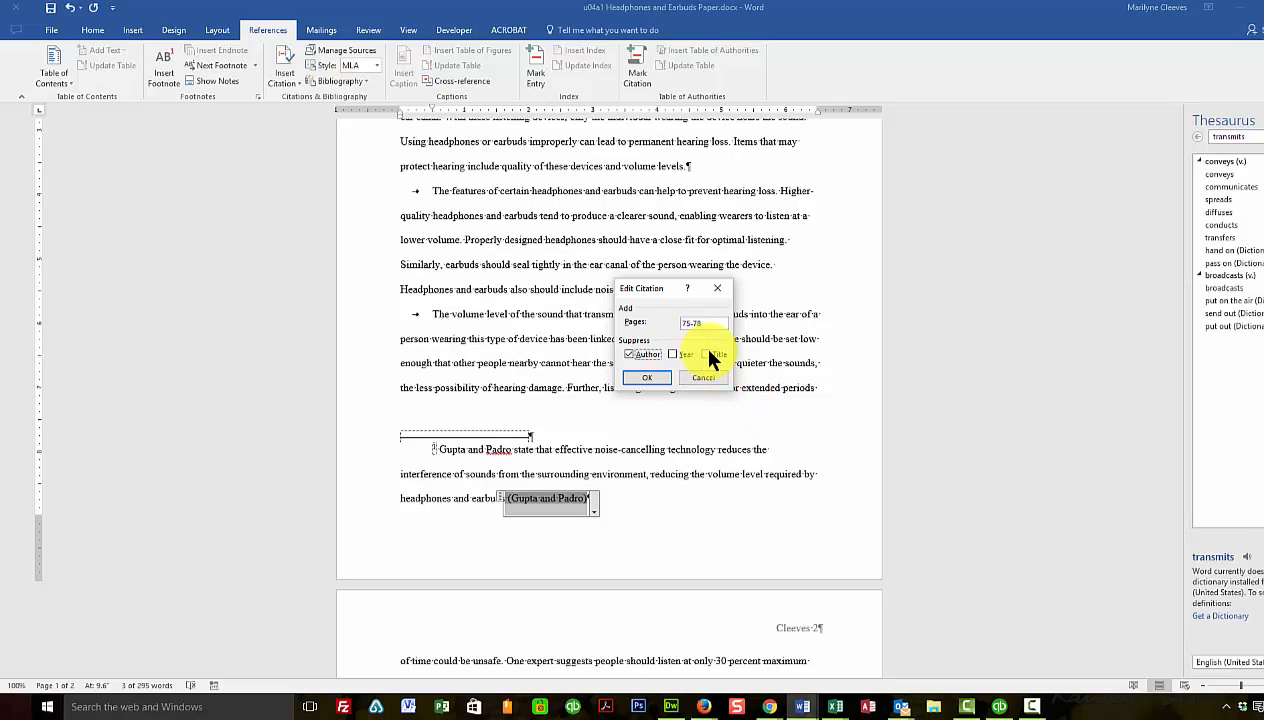
{"action": "left_click", "coordinate": [704, 354]}
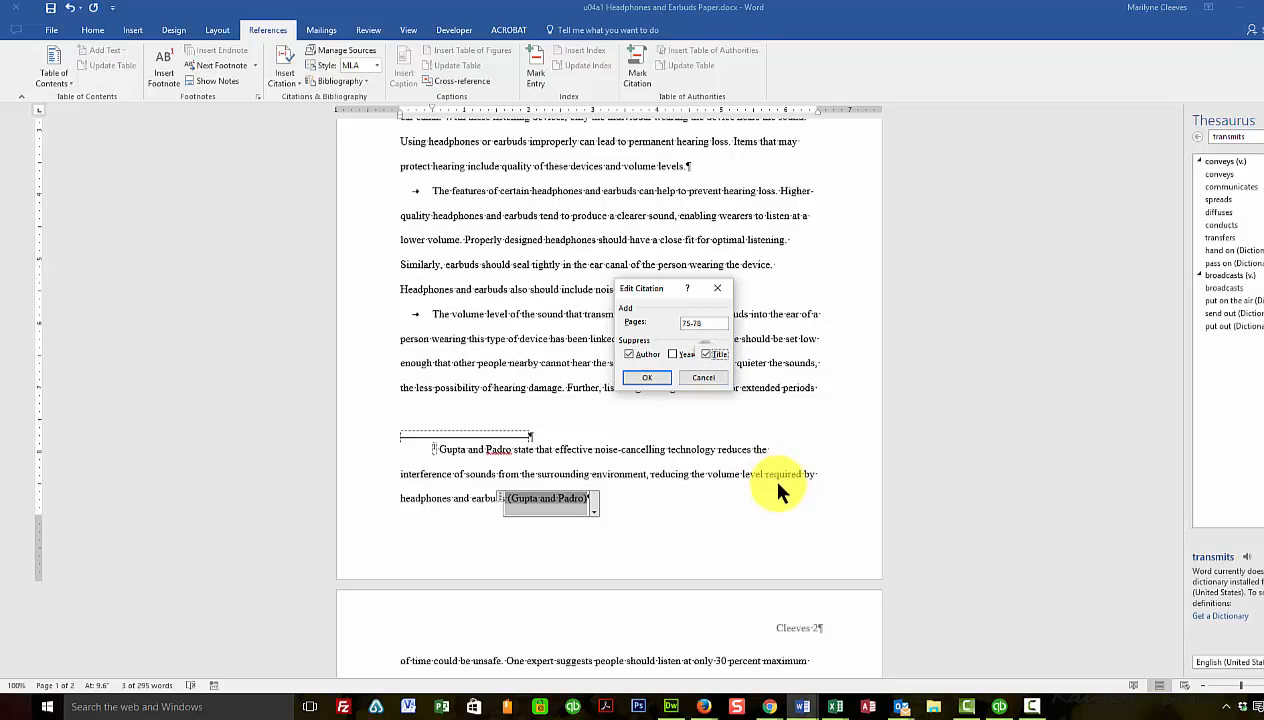
{"action": "mouse_move", "coordinate": [616, 386]}
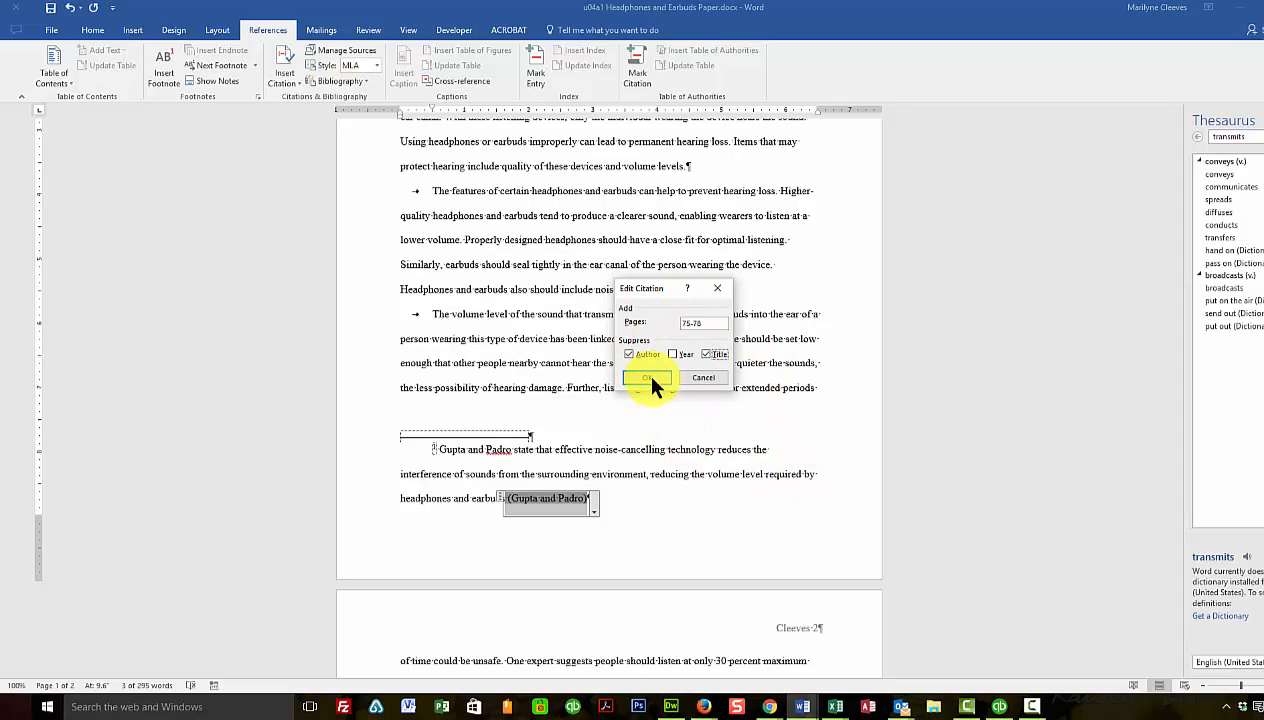
{"action": "left_click", "coordinate": [646, 378]}
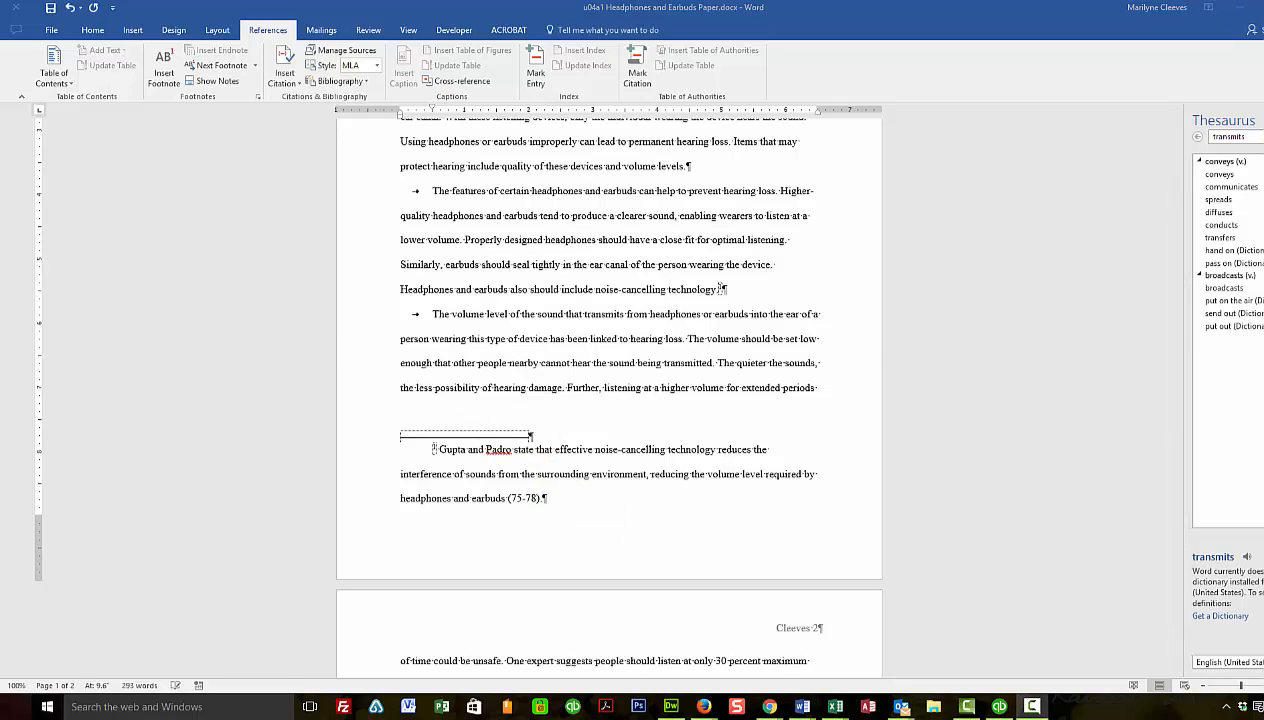
{"action": "scroll", "scroll_direction": "down", "scroll_amount": 3}
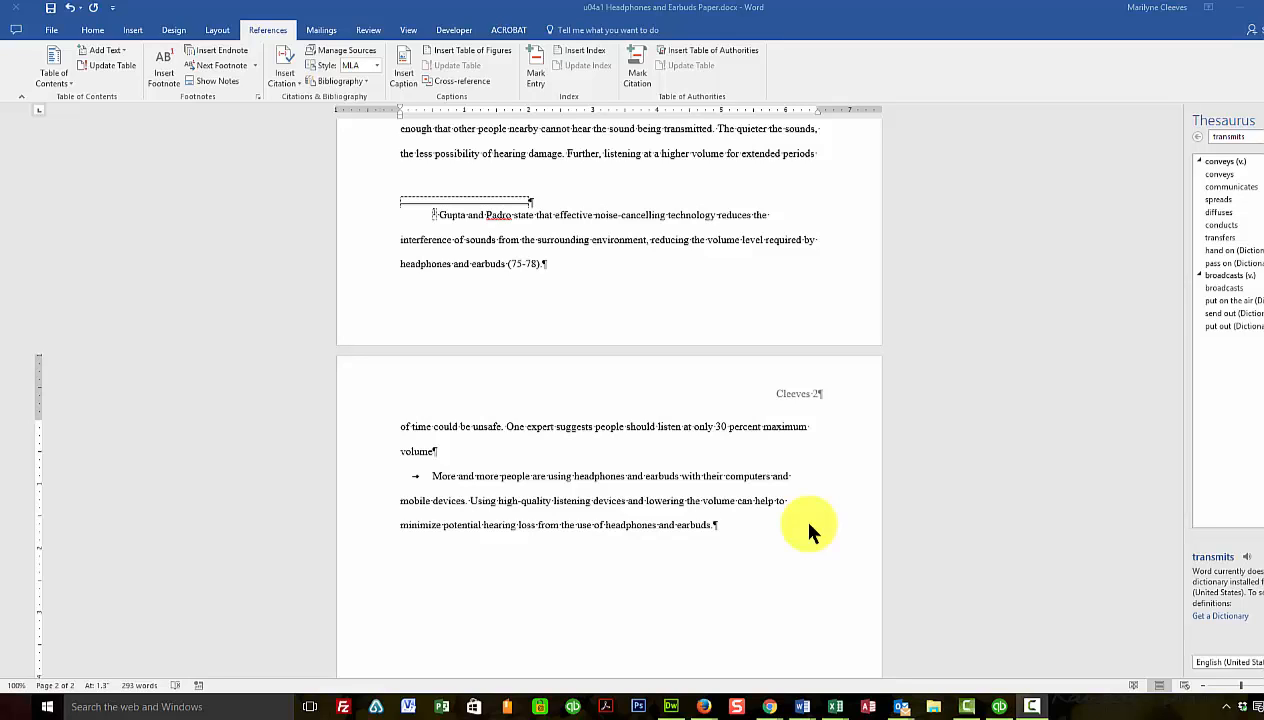
{"action": "mouse_move", "coordinate": [432, 456]}
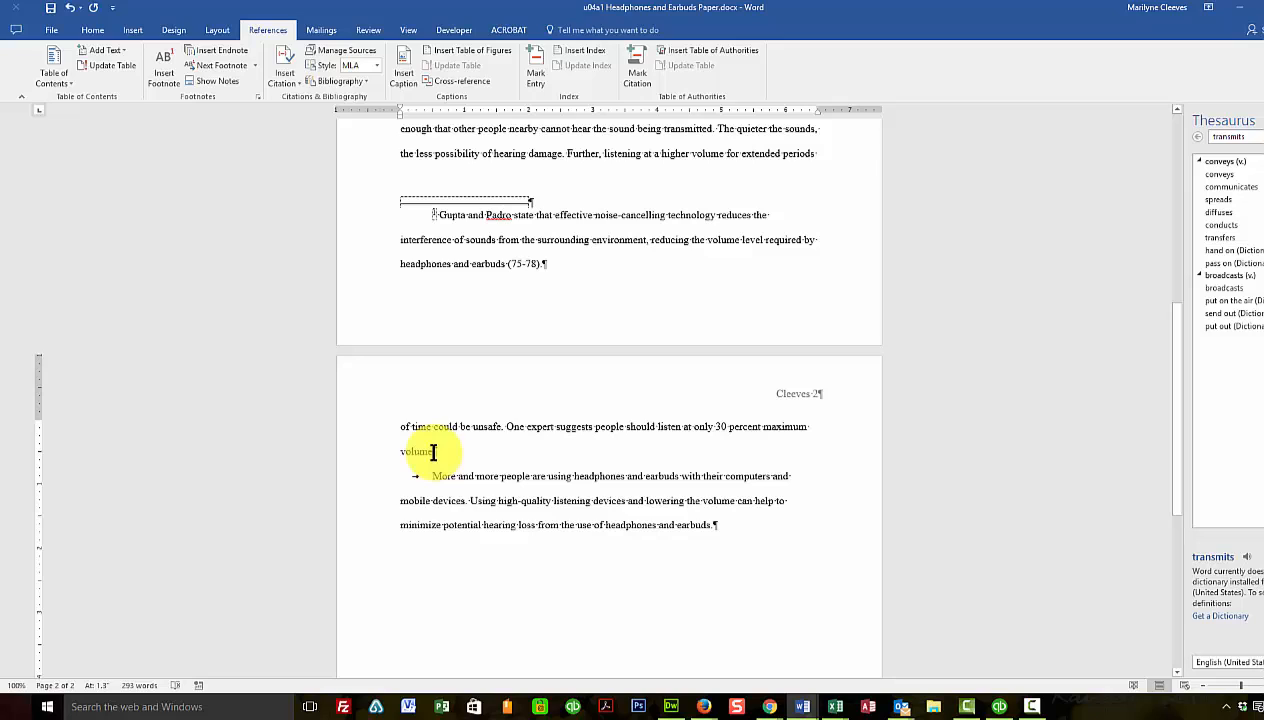
{"action": "mouse_move", "coordinate": [288, 70]}
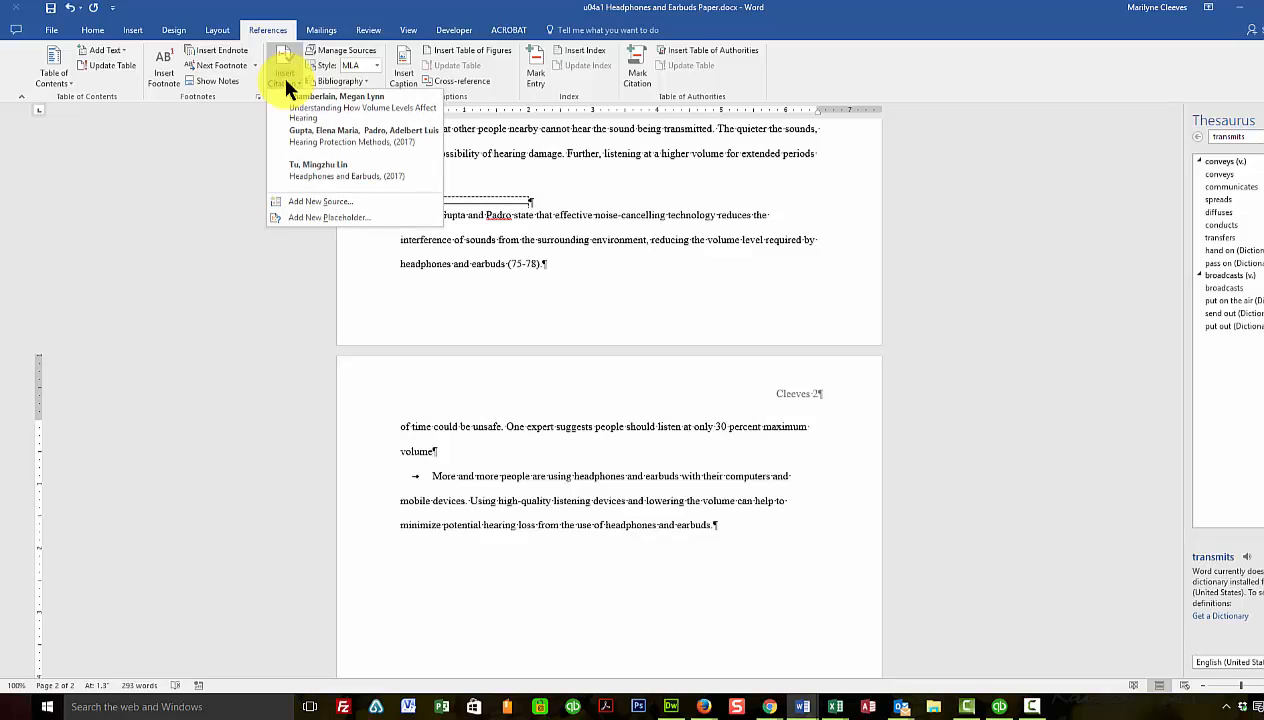
{"action": "mouse_move", "coordinate": [312, 108]}
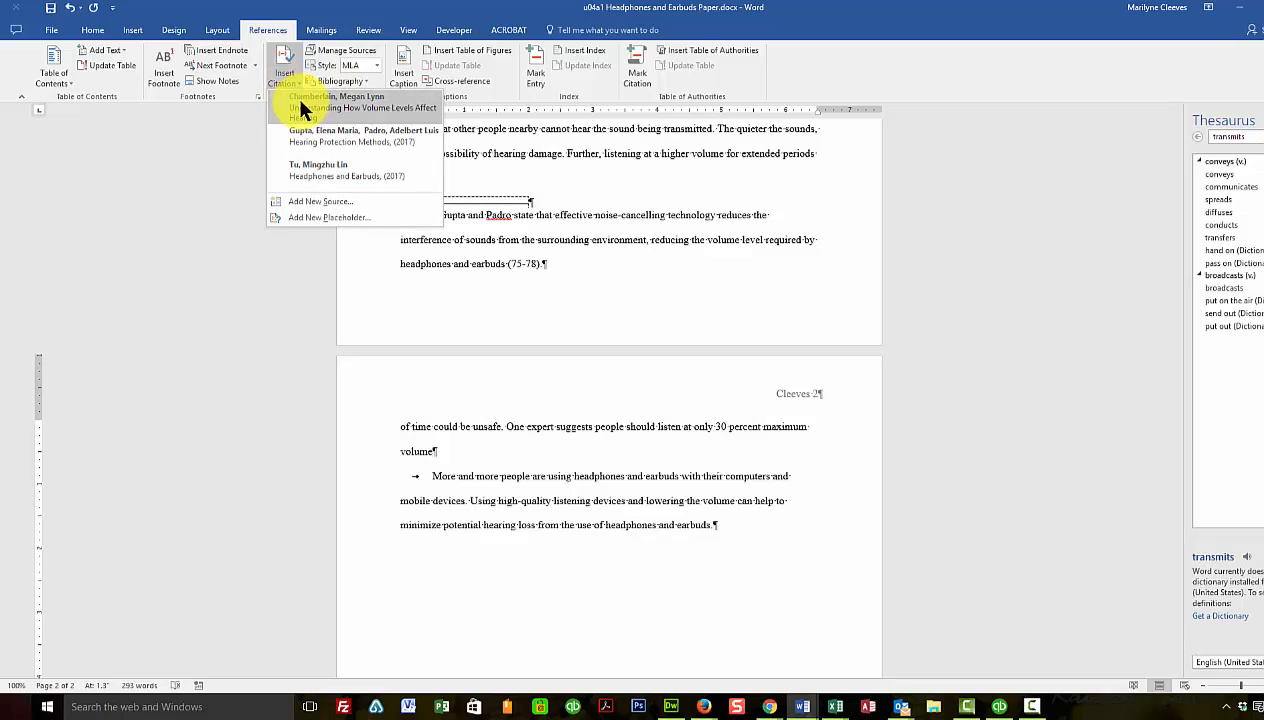
Insert a Chamberlain citation after 'volume' in the page-two sentence
{"action": "left_click", "coordinate": [332, 96]}
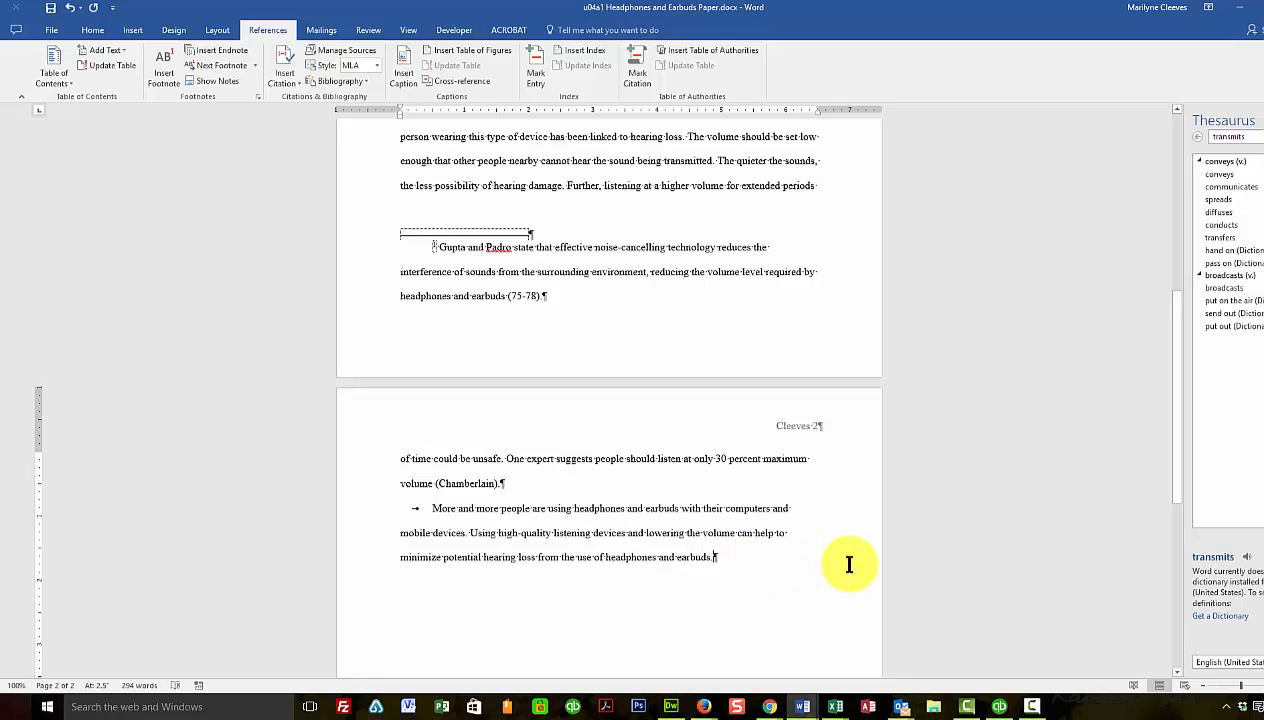
{"action": "mouse_move", "coordinate": [858, 564]}
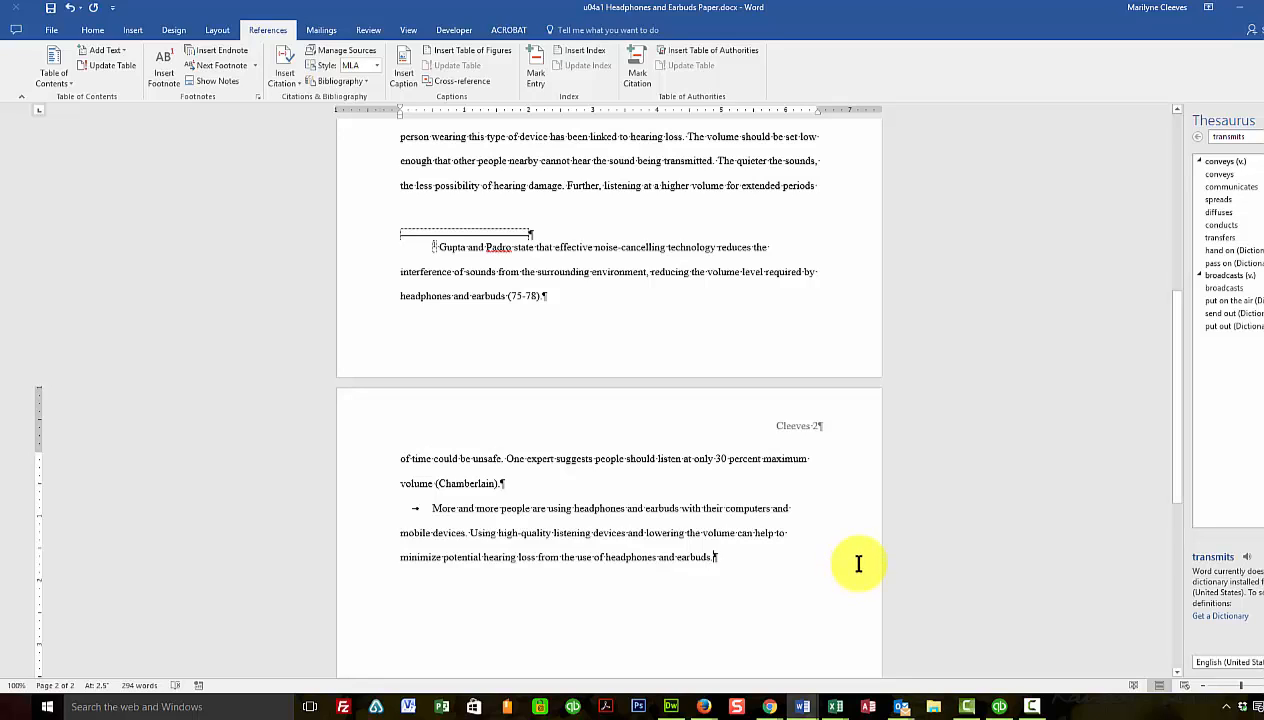
{"action": "mouse_move", "coordinate": [858, 558]}
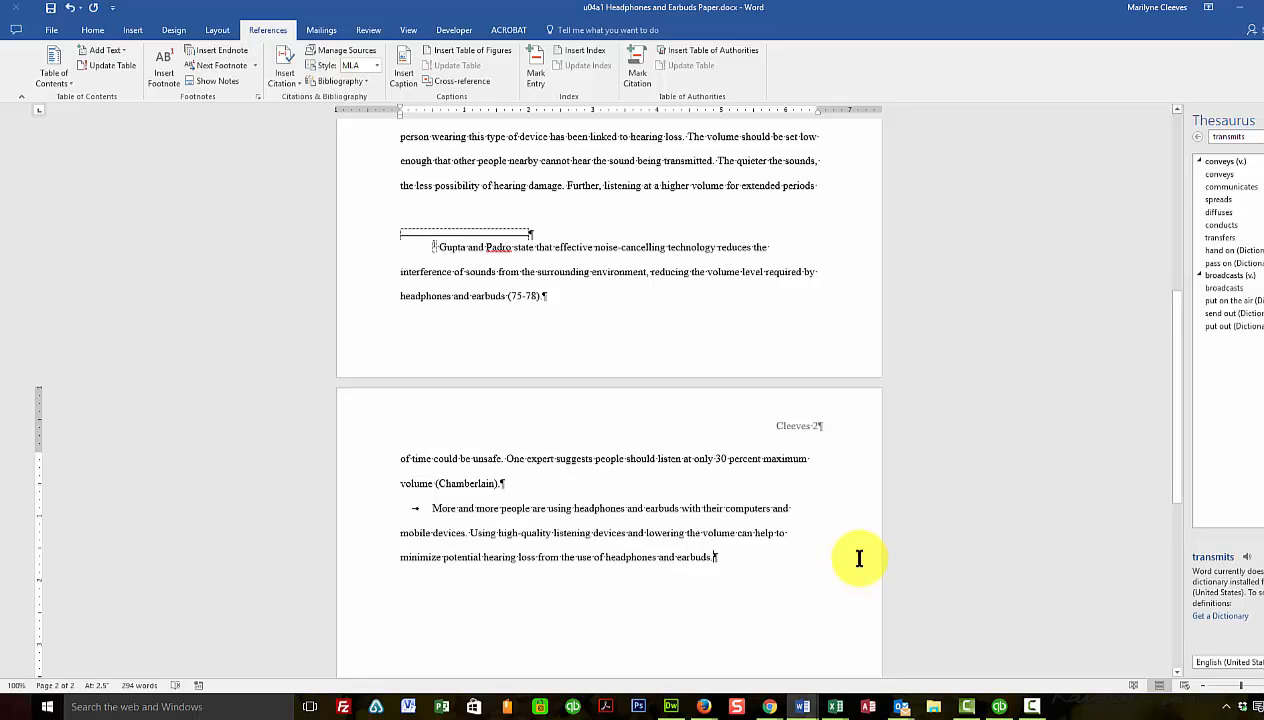
{"action": "scroll", "scroll_direction": "down", "scroll_amount": 3}
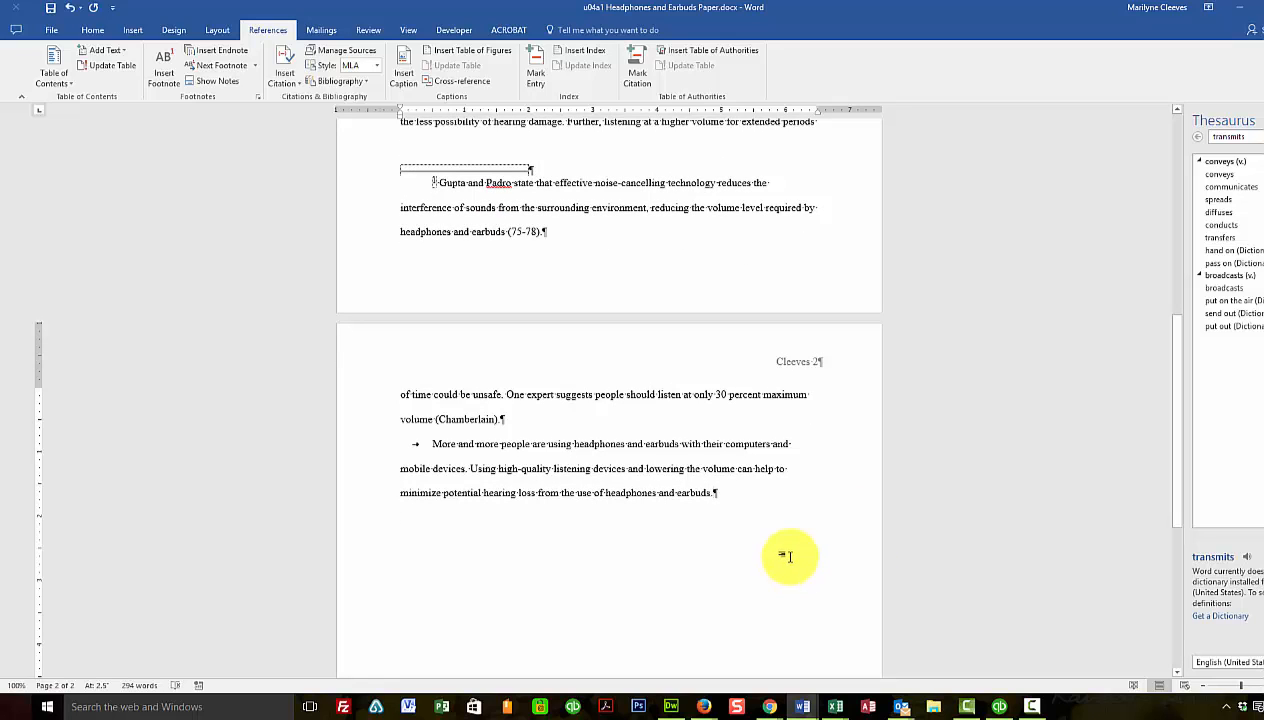
{"action": "scroll", "scroll_direction": "down", "scroll_amount": 3}
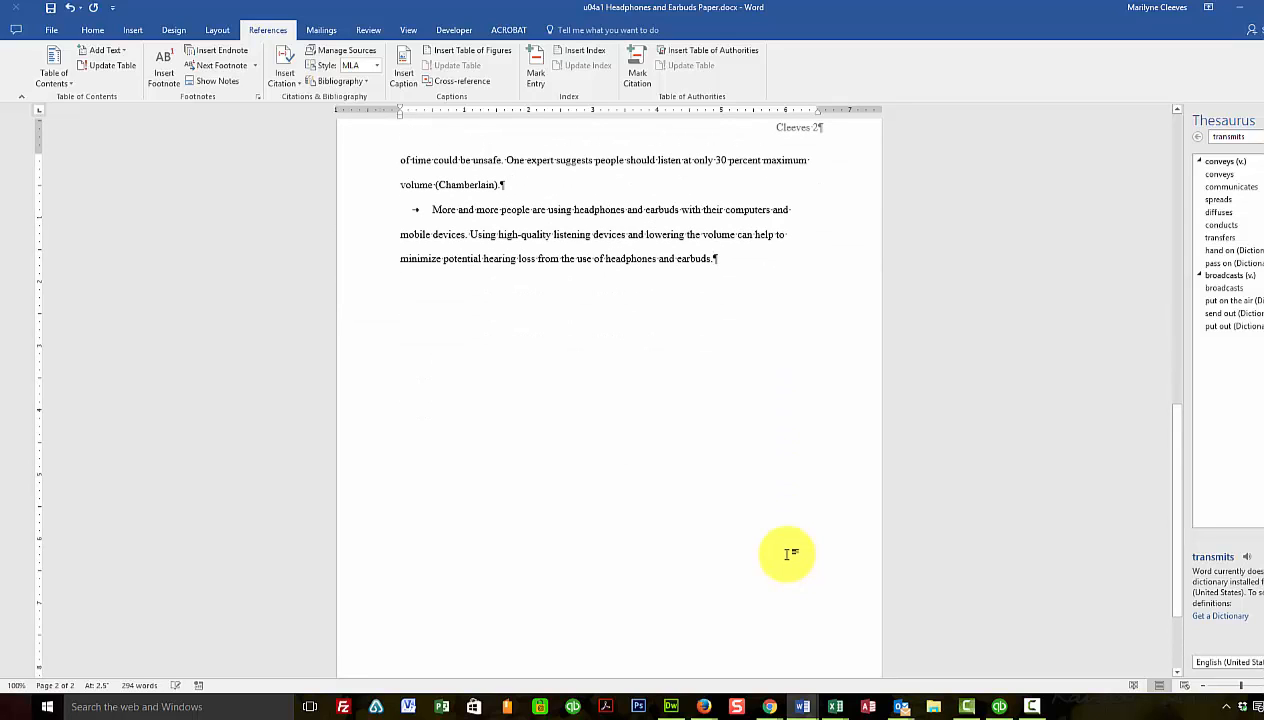
{"action": "mouse_move", "coordinate": [680, 418]}
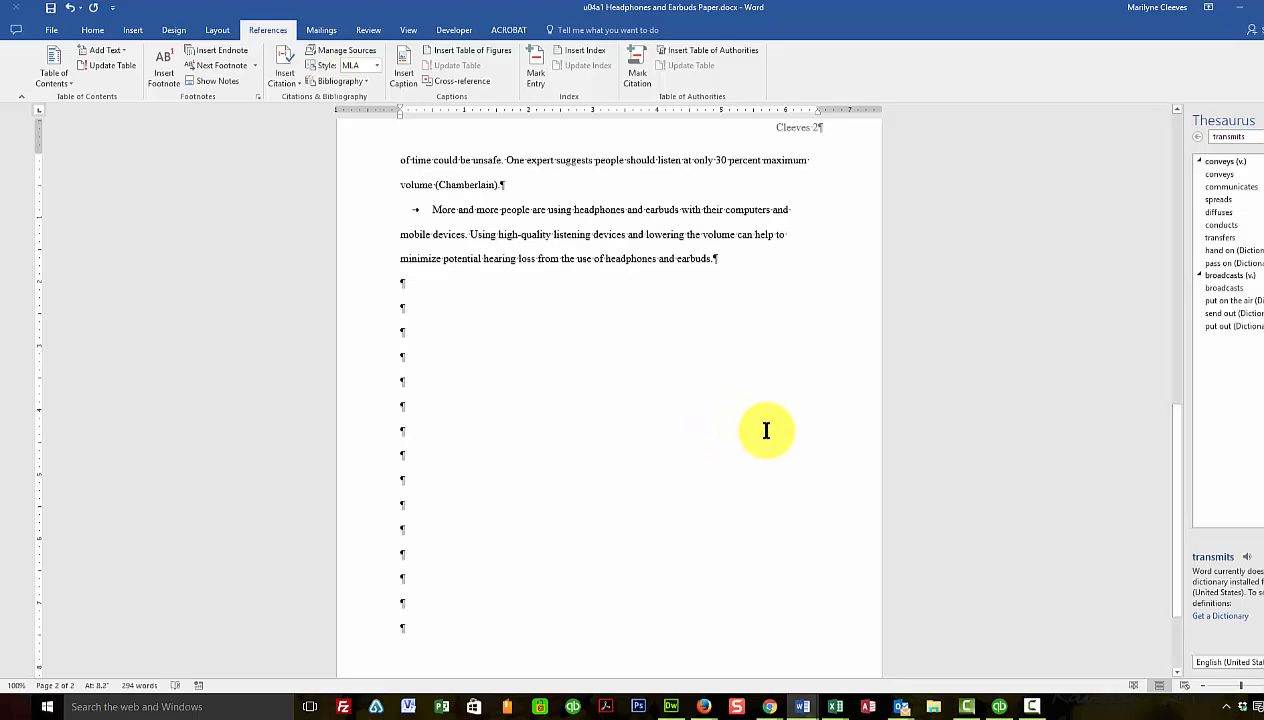
{"action": "scroll", "scroll_direction": "down", "scroll_amount": 3}
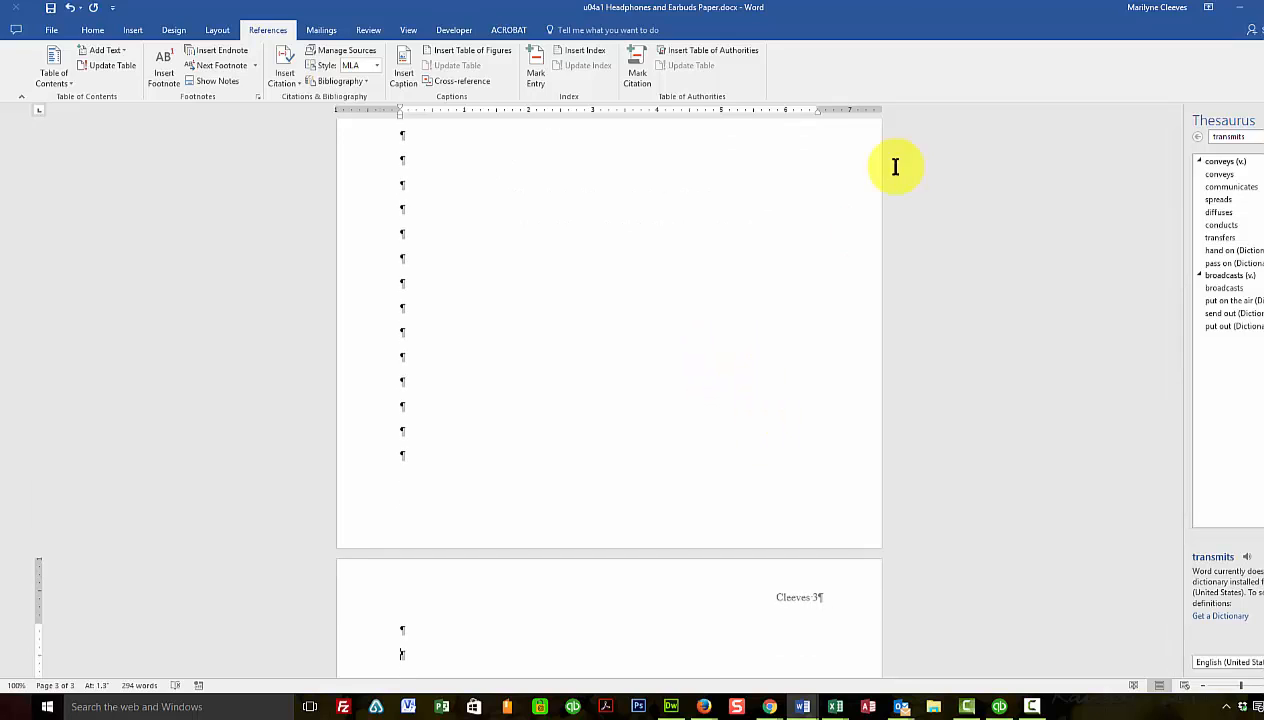
{"action": "scroll", "scroll_direction": "down", "scroll_amount": 3}
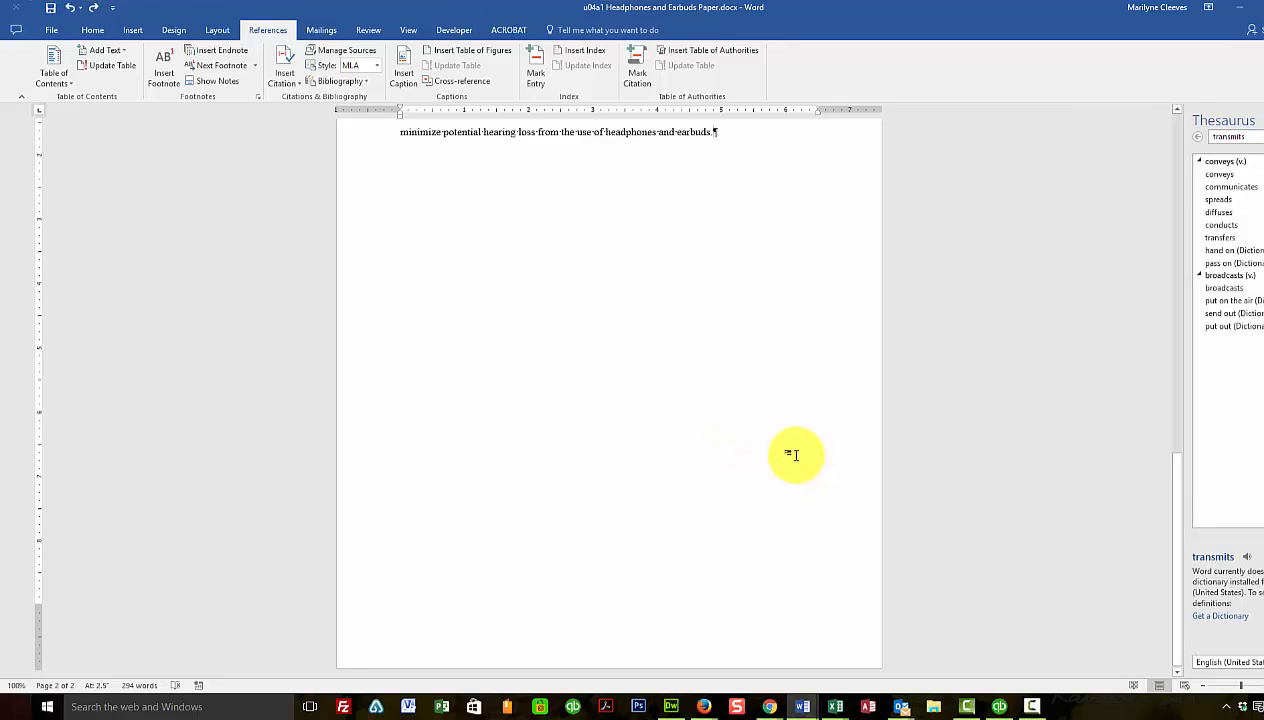
{"action": "mouse_move", "coordinate": [520, 584]}
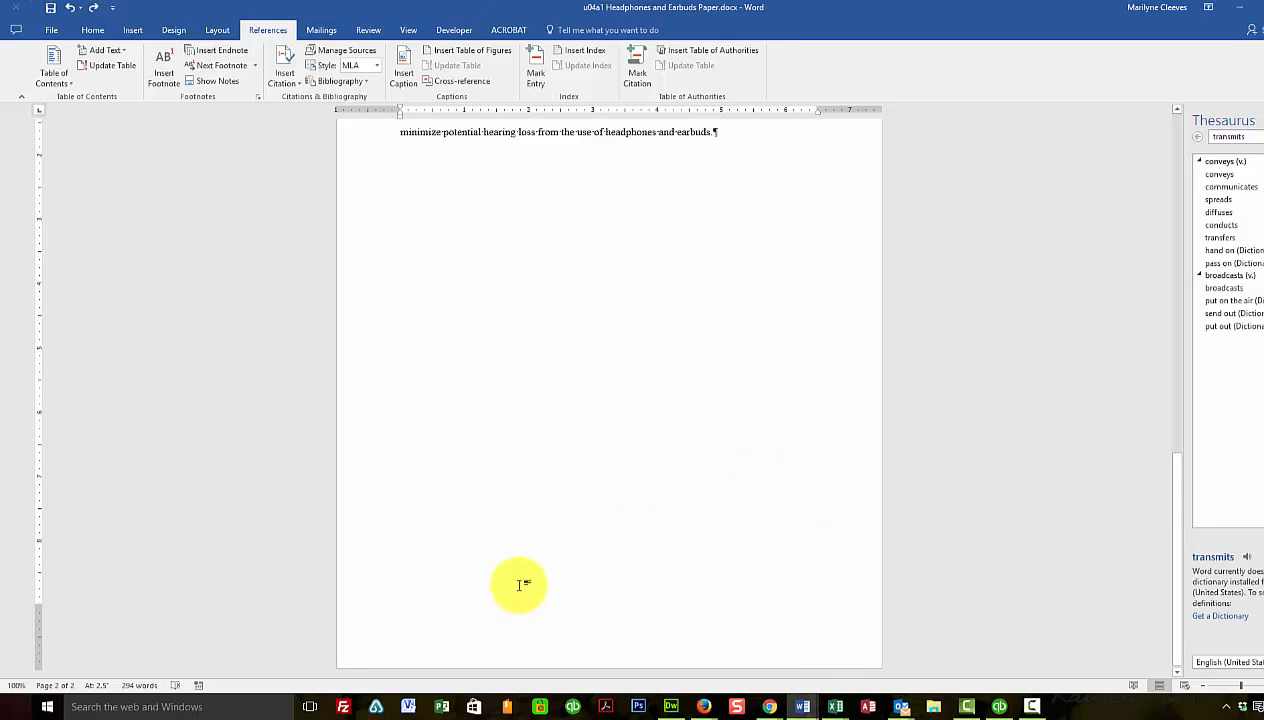
{"action": "mouse_move", "coordinate": [584, 542]}
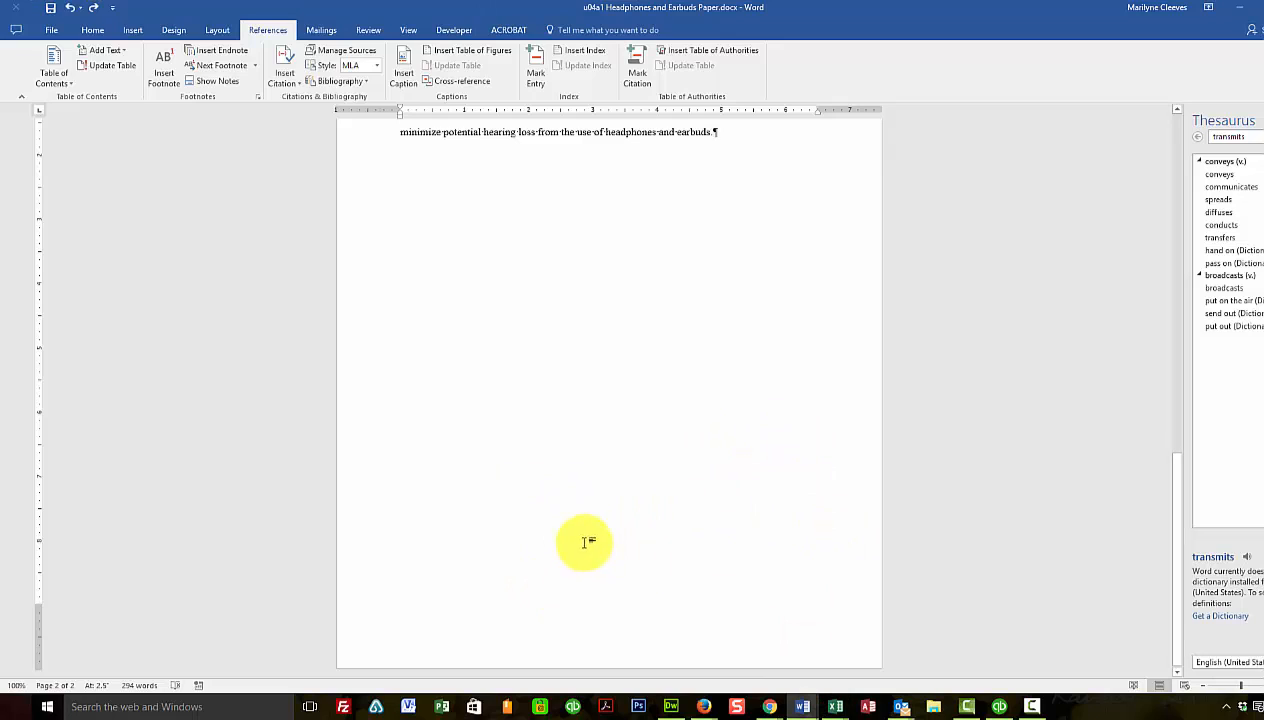
Add a page break after the essay's last sentence, starting an empty page 3
{"action": "left_click", "coordinate": [124, 28]}
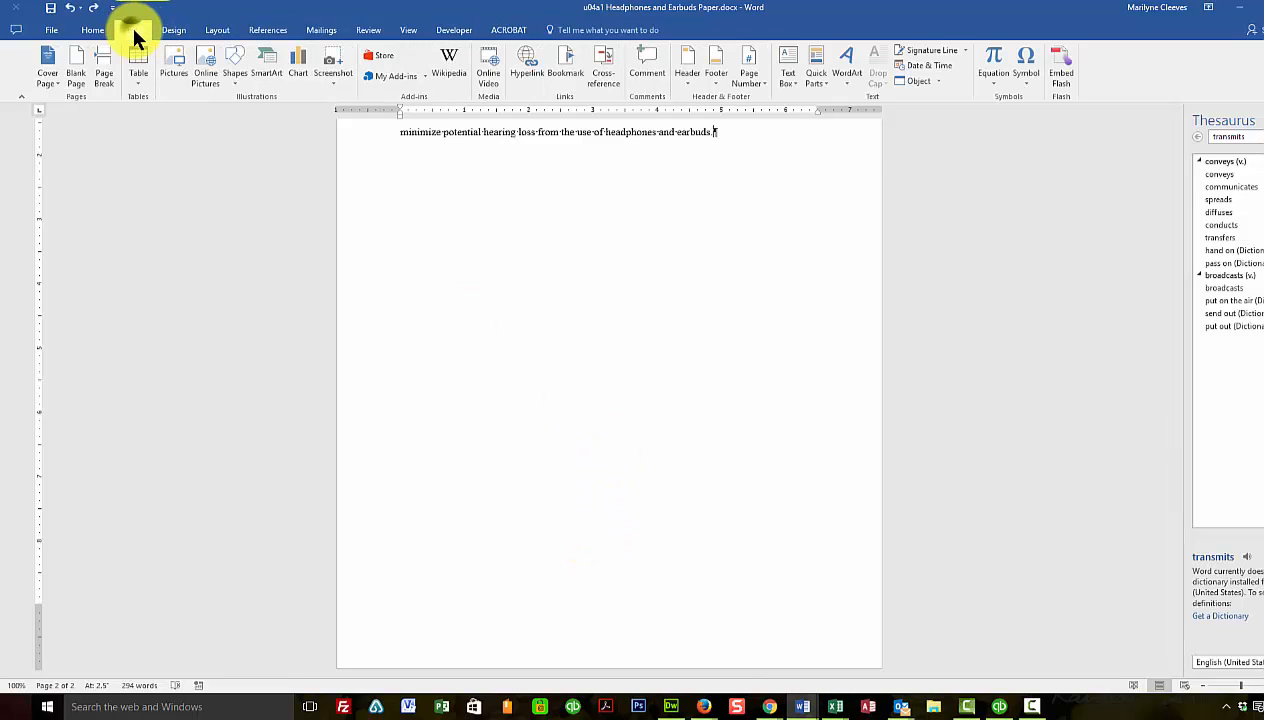
{"action": "mouse_move", "coordinate": [128, 30]}
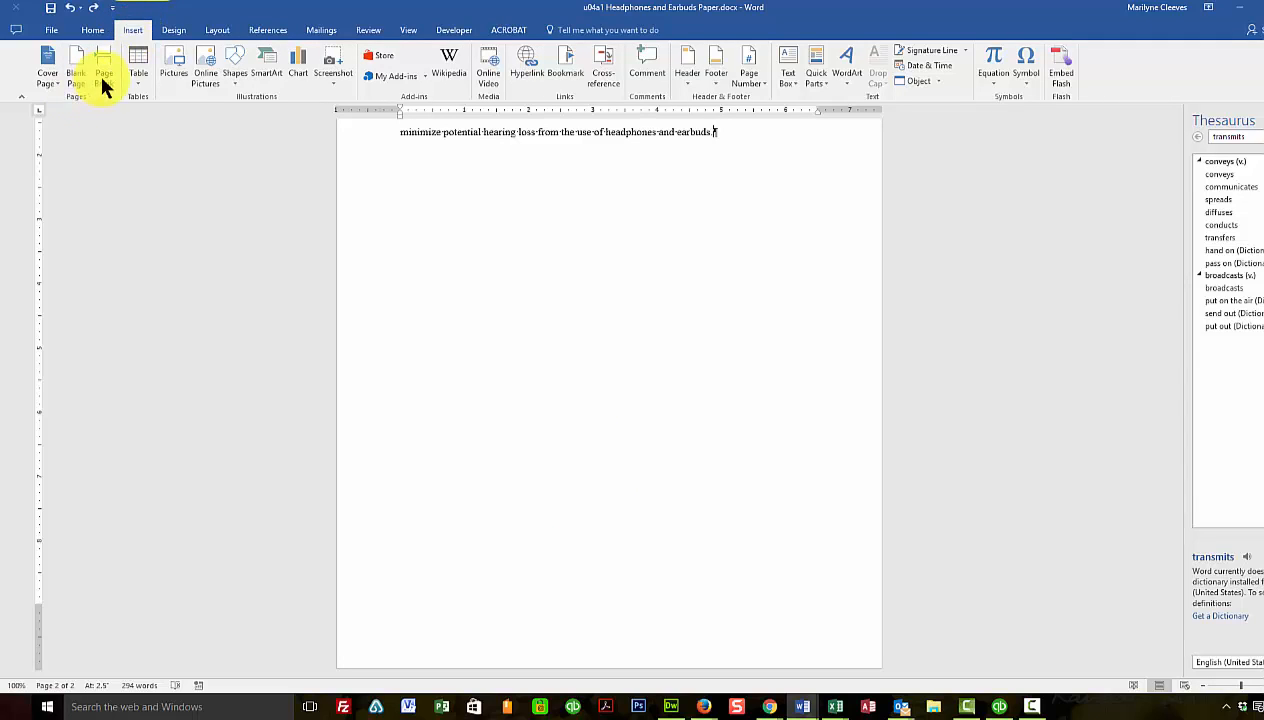
{"action": "mouse_move", "coordinate": [98, 64]}
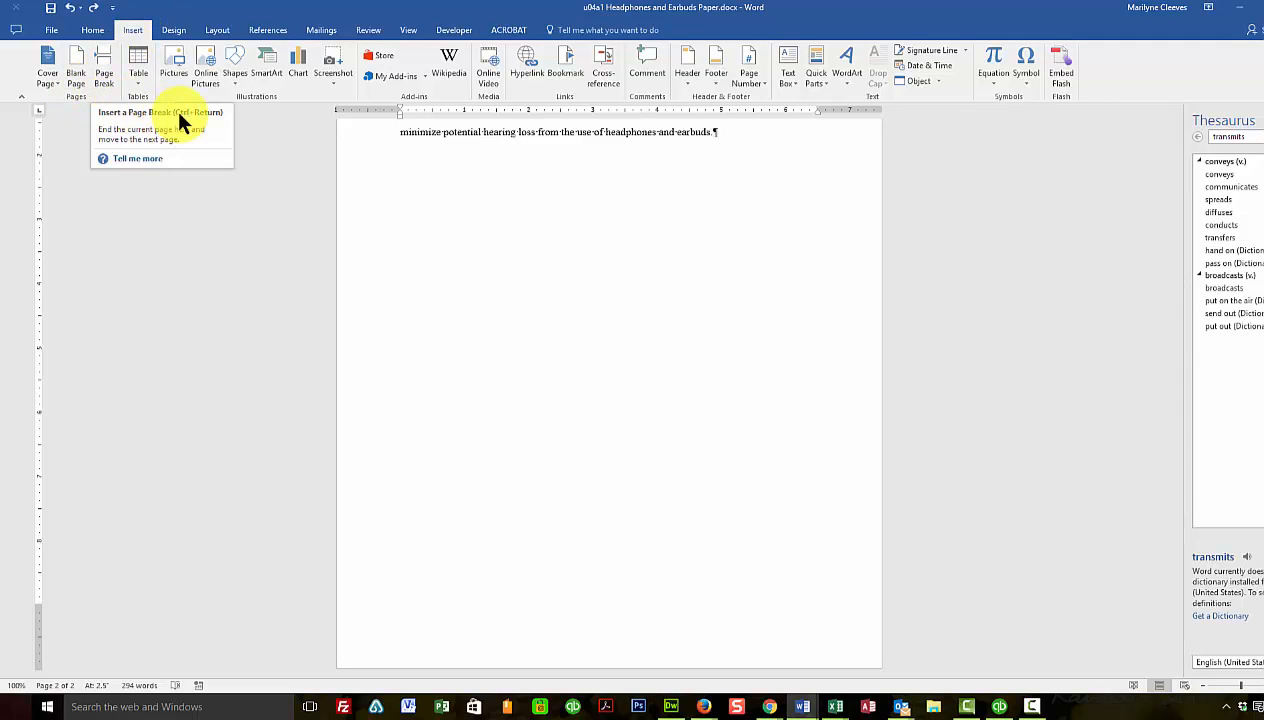
{"action": "mouse_move", "coordinate": [210, 138]}
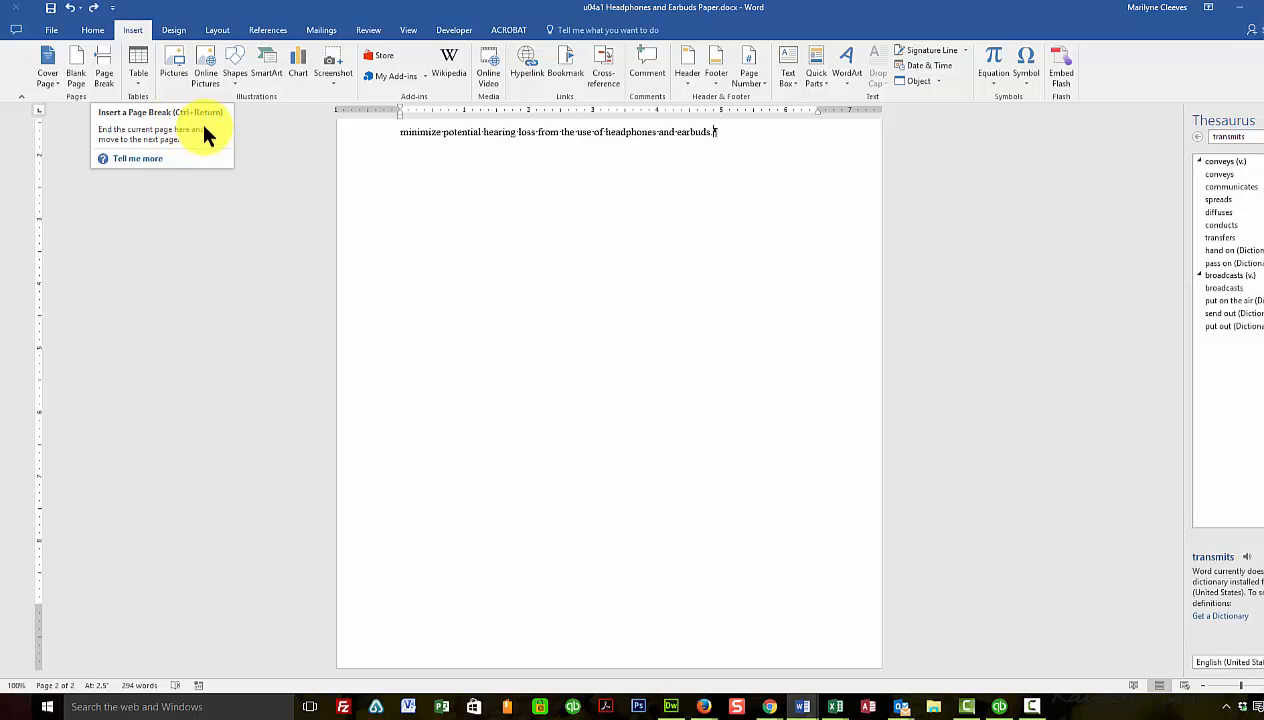
{"action": "mouse_move", "coordinate": [768, 140]}
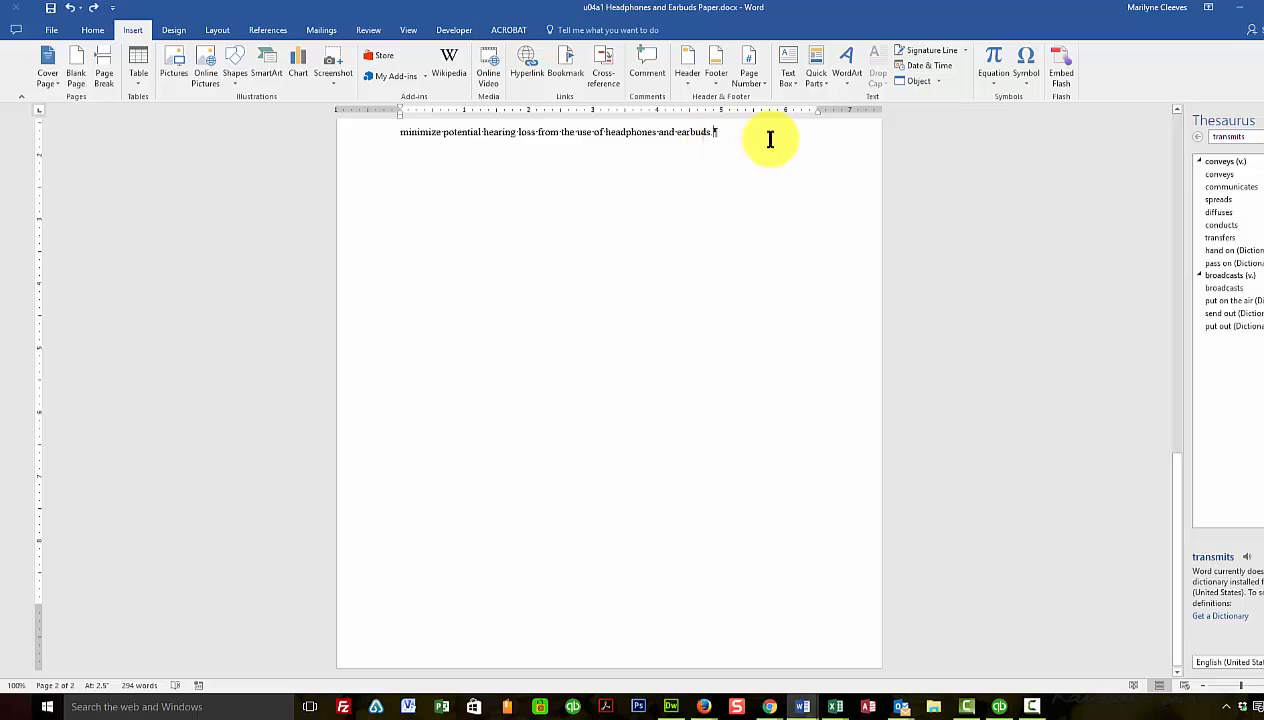
{"action": "scroll", "scroll_direction": "down", "scroll_amount": 3}
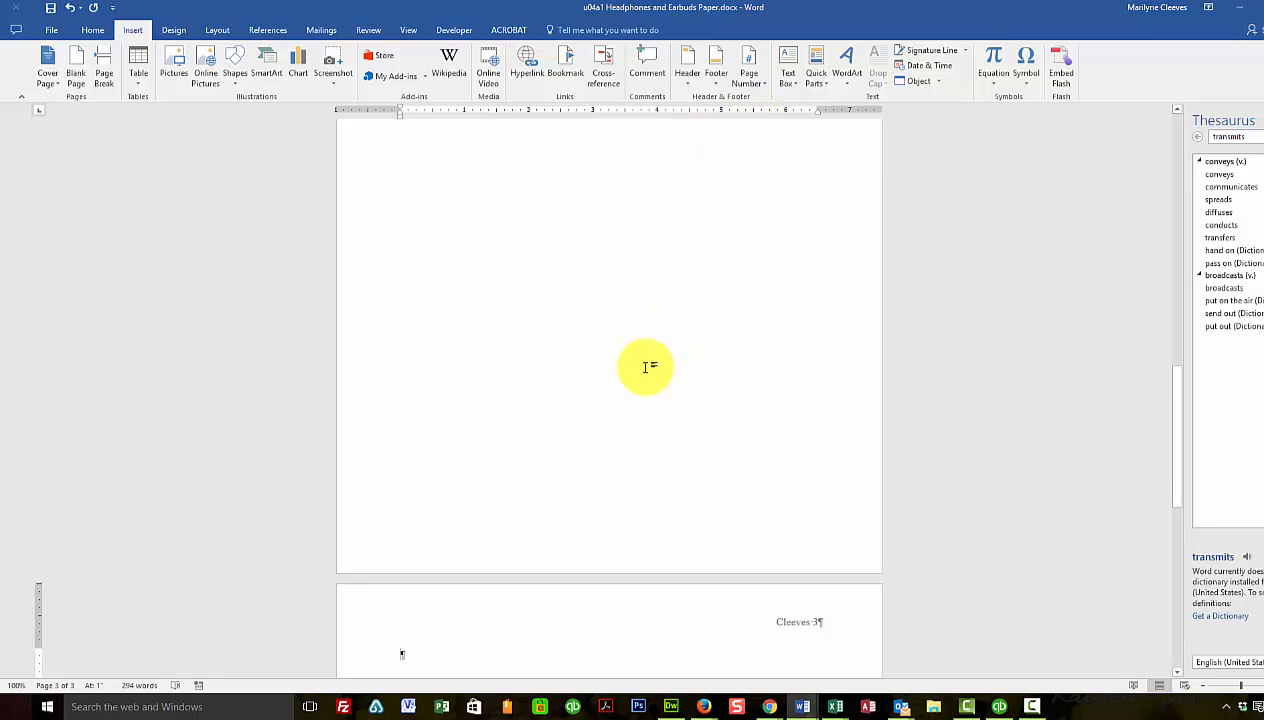
{"action": "scroll", "scroll_direction": "down", "scroll_amount": 3}
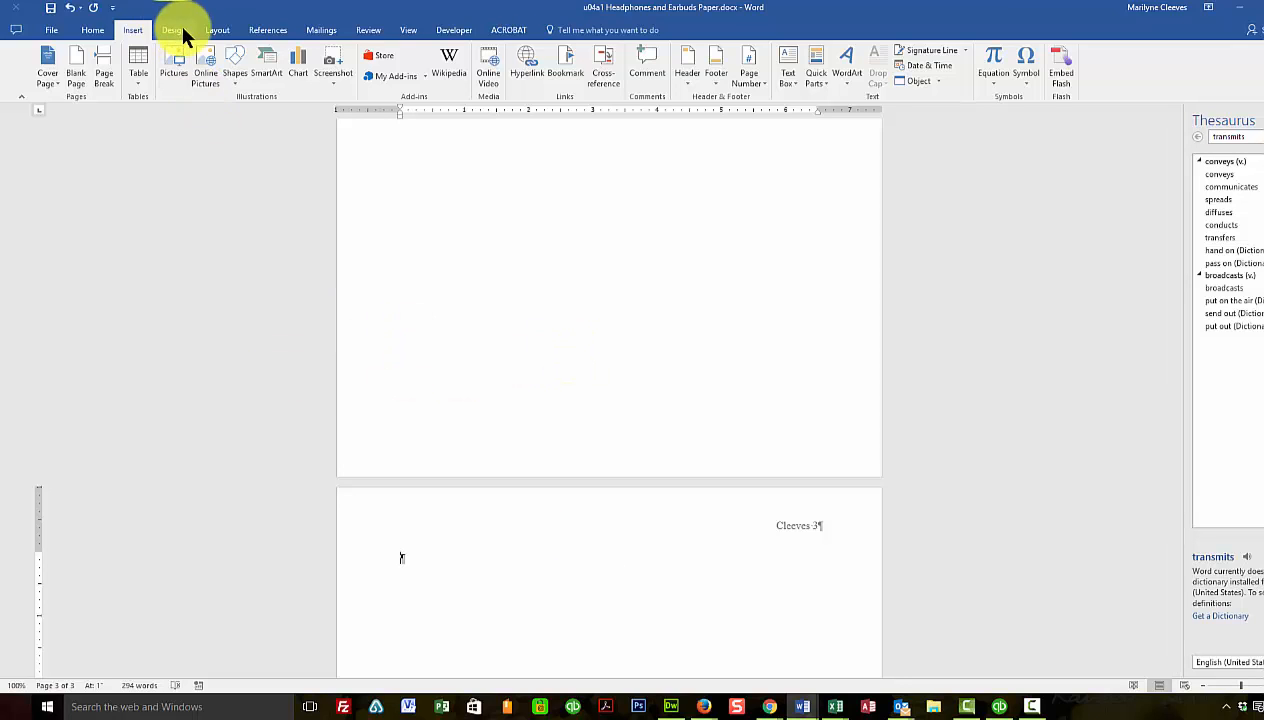
Review the stored sources, then insert the built-in Works Cited bibliography on page 3
{"action": "left_click", "coordinate": [264, 30]}
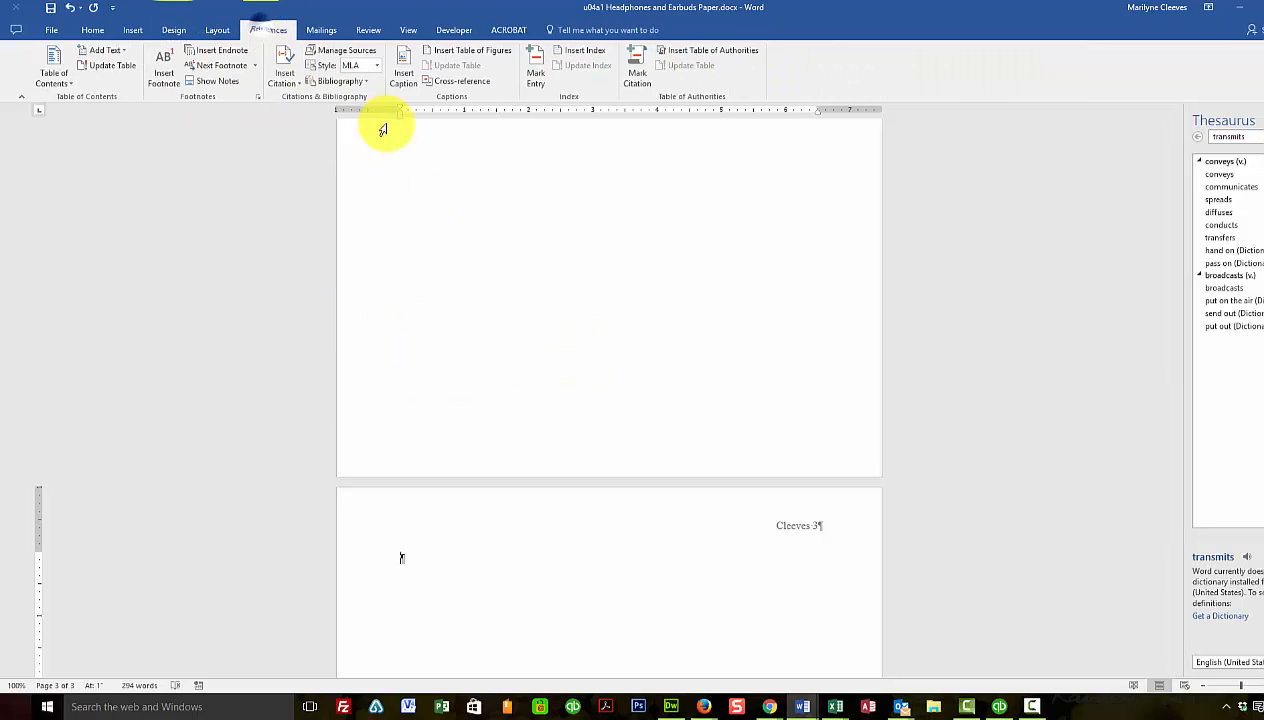
{"action": "left_click", "coordinate": [346, 50]}
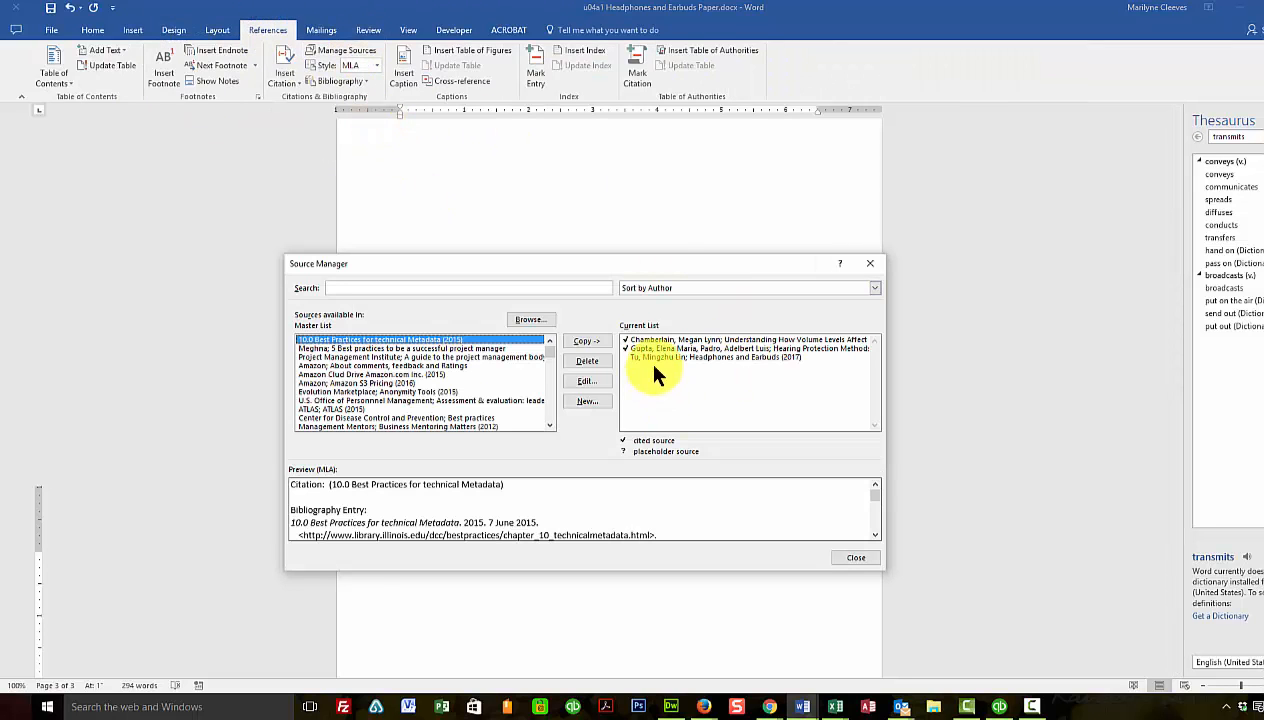
{"action": "left_click", "coordinate": [856, 556]}
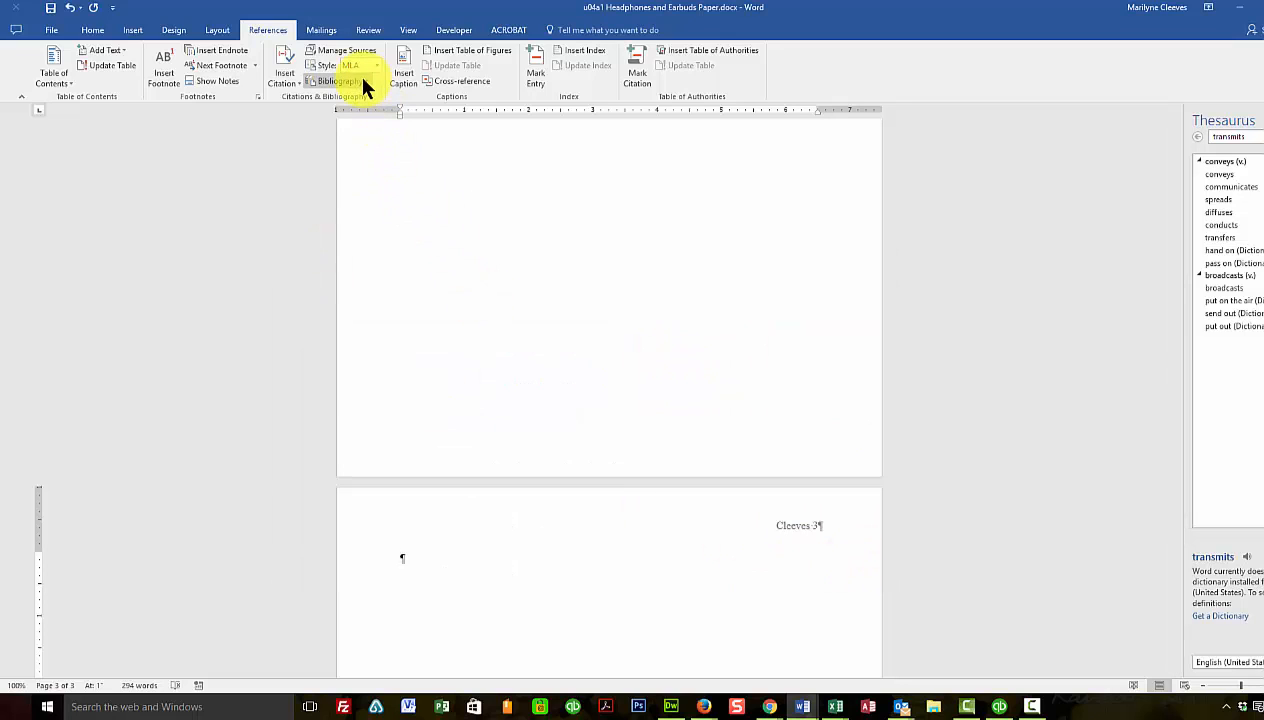
{"action": "left_click", "coordinate": [336, 80]}
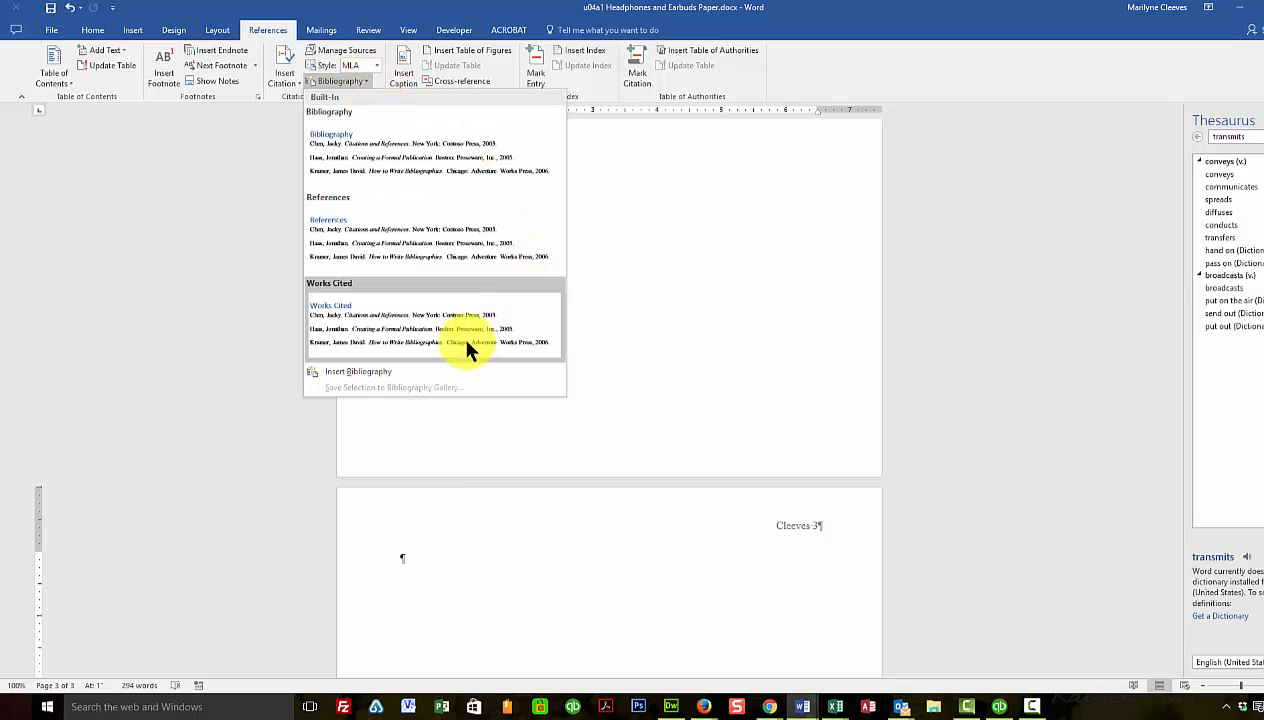
{"action": "left_click", "coordinate": [332, 304]}
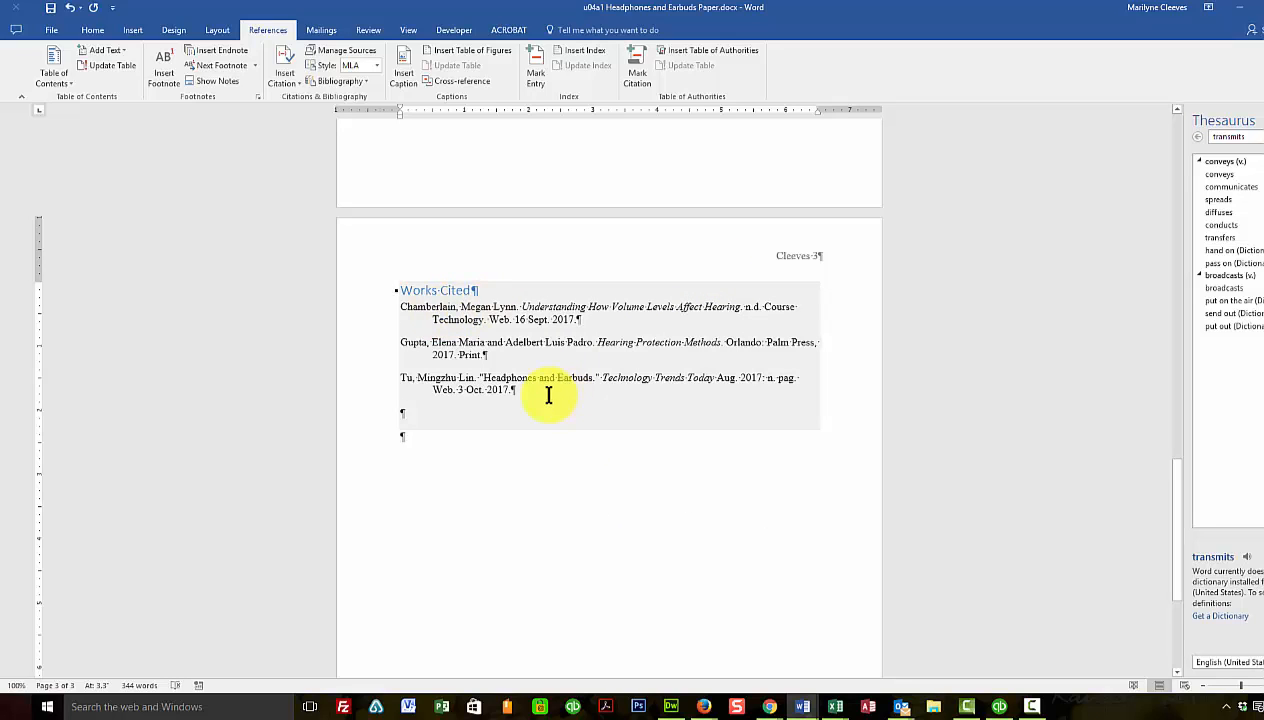
Format the Works Cited title as black Times New Roman size 12
{"action": "left_click", "coordinate": [82, 28]}
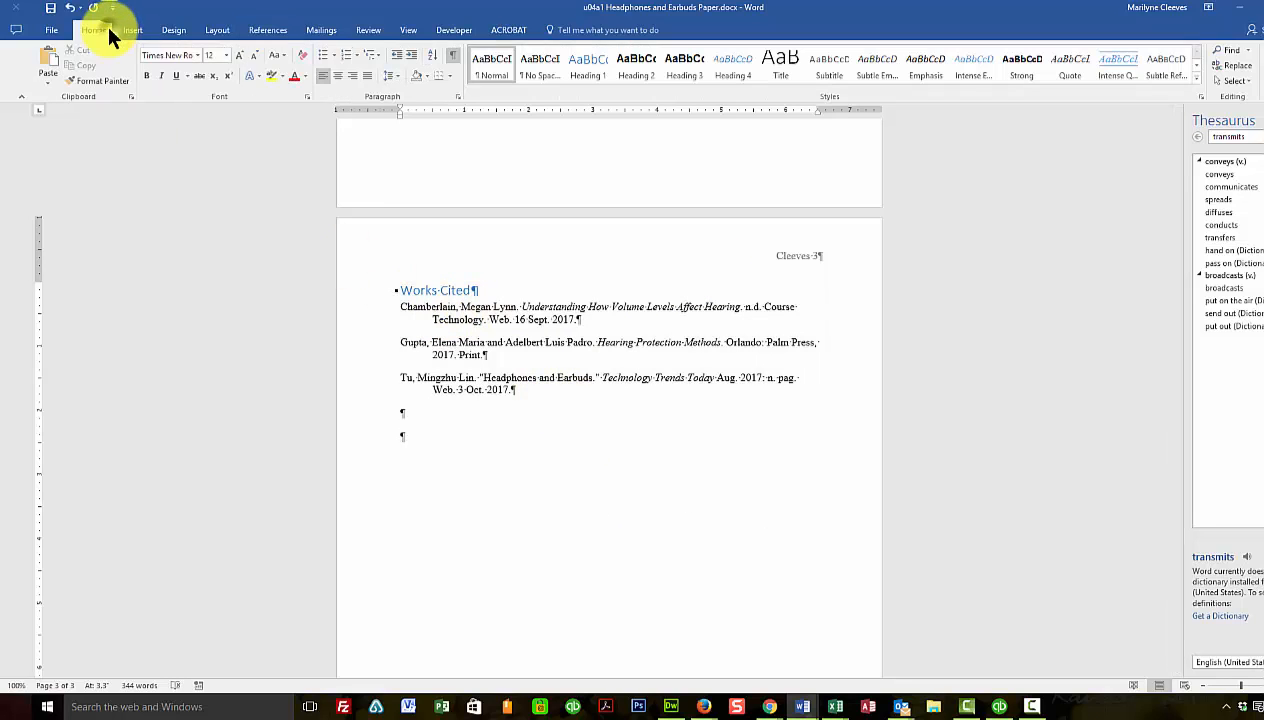
{"action": "left_click", "coordinate": [500, 390]}
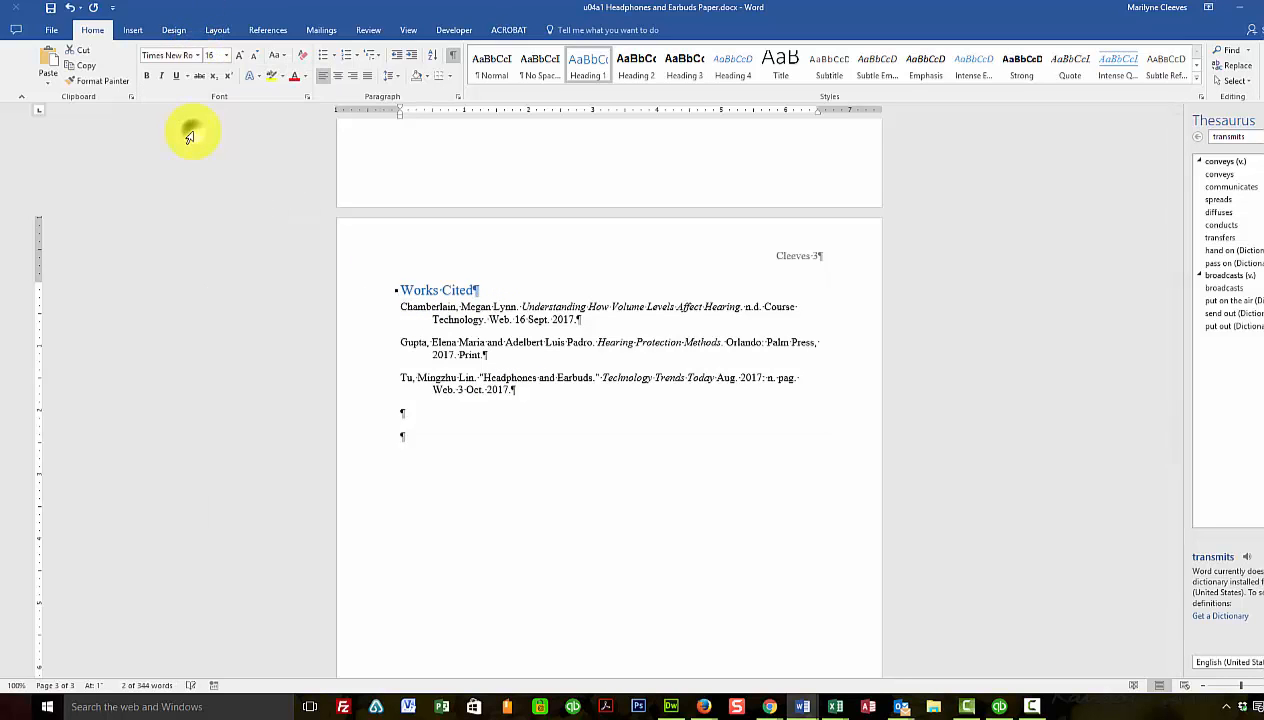
{"action": "left_click", "coordinate": [226, 56]}
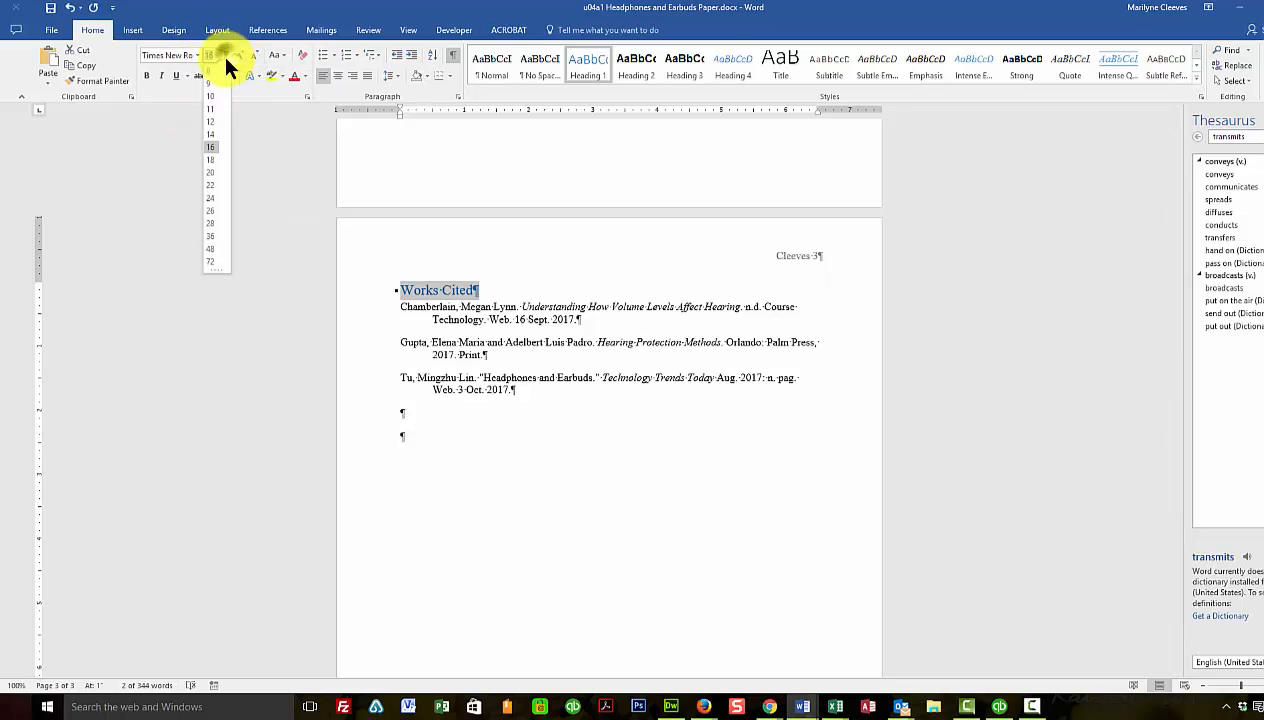
{"action": "left_click", "coordinate": [210, 122]}
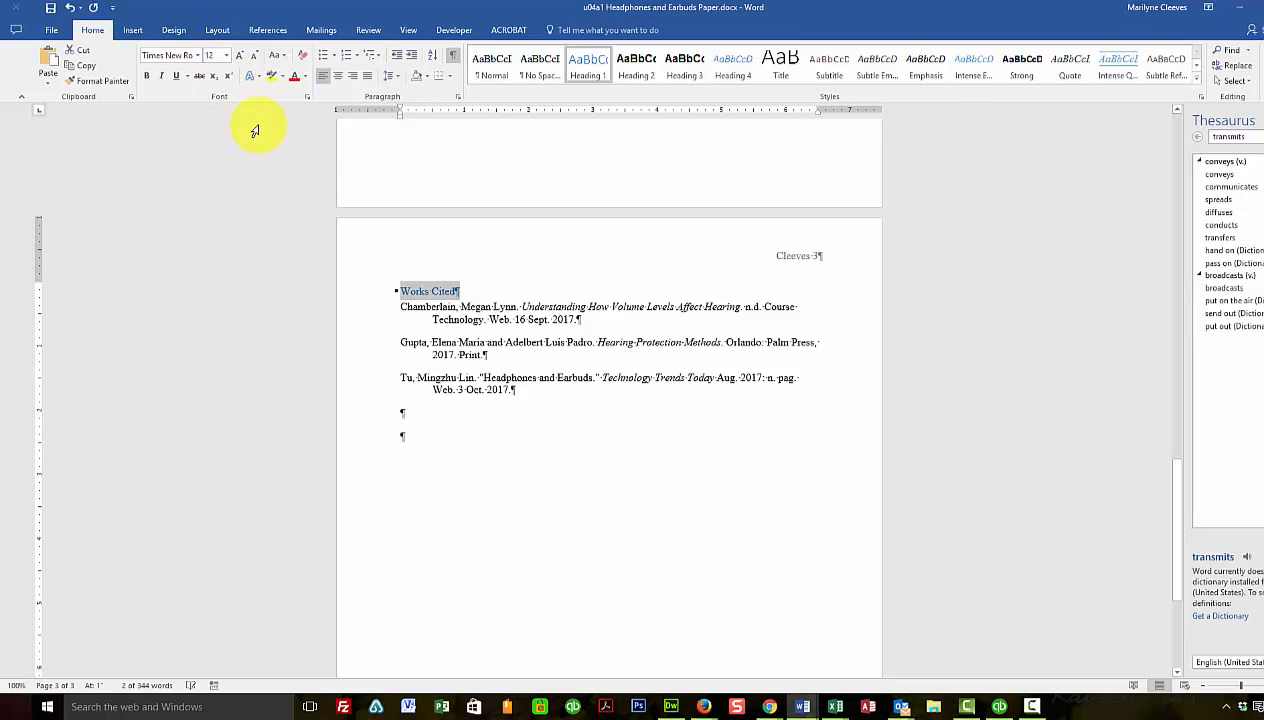
{"action": "left_click", "coordinate": [276, 80]}
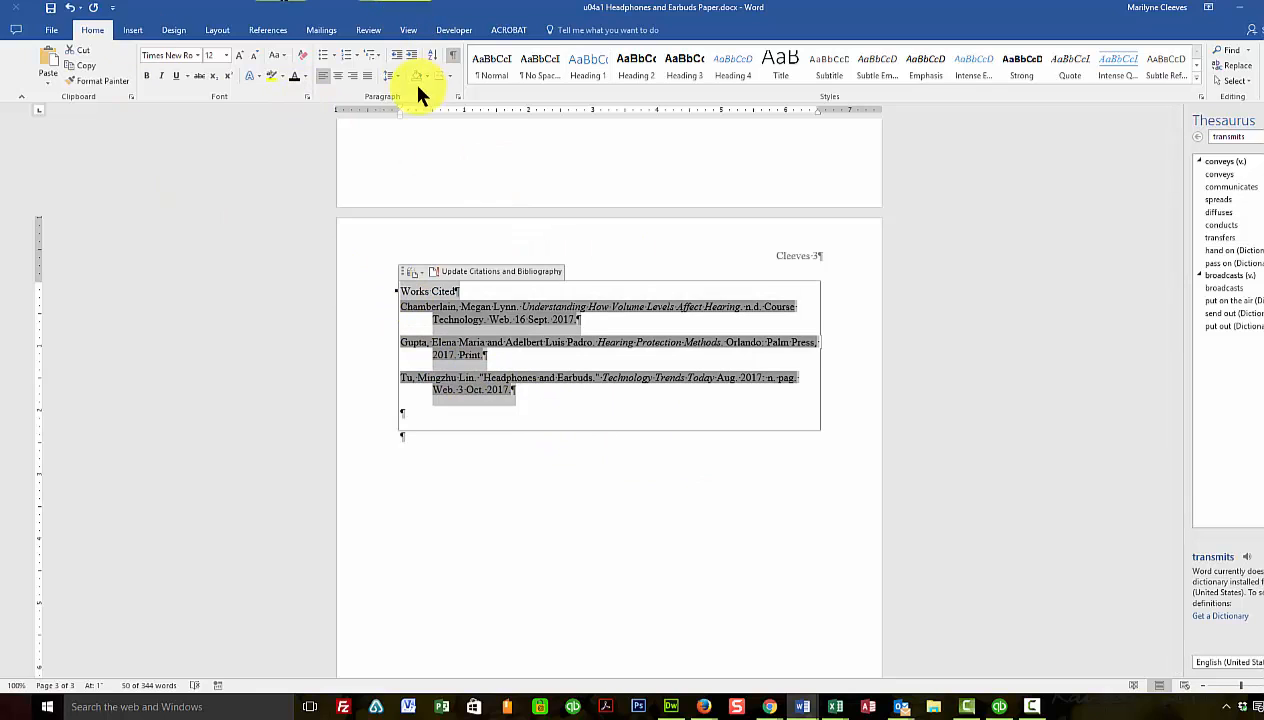
Set the Works Cited list to 2.0 line spacing with 0 pt before and after paragraphs
{"action": "left_click", "coordinate": [408, 76]}
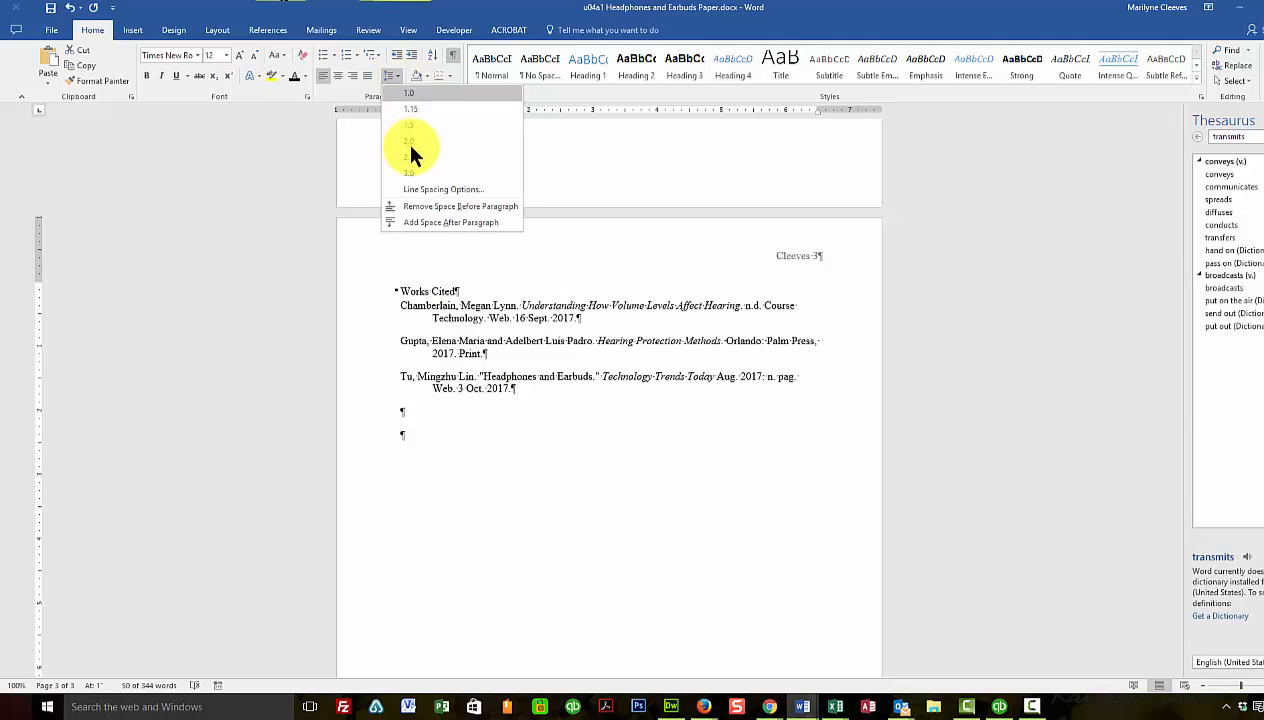
{"action": "left_click", "coordinate": [410, 156]}
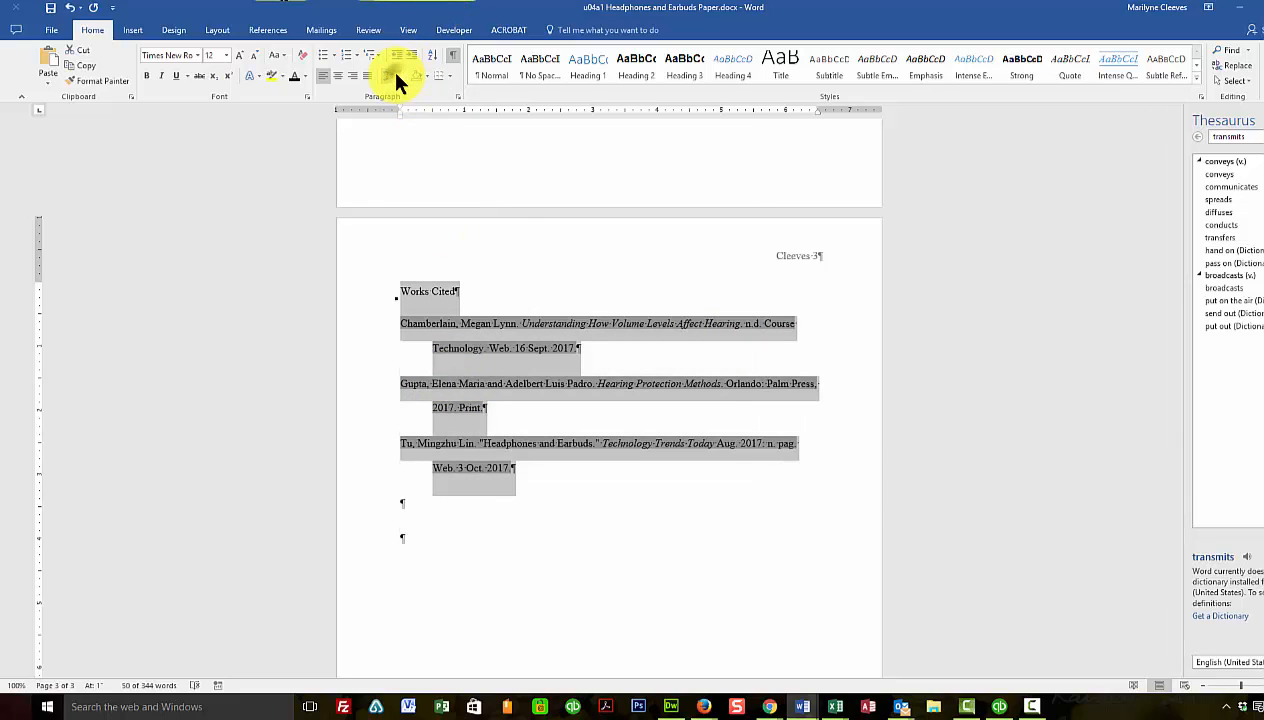
{"action": "left_click", "coordinate": [388, 76]}
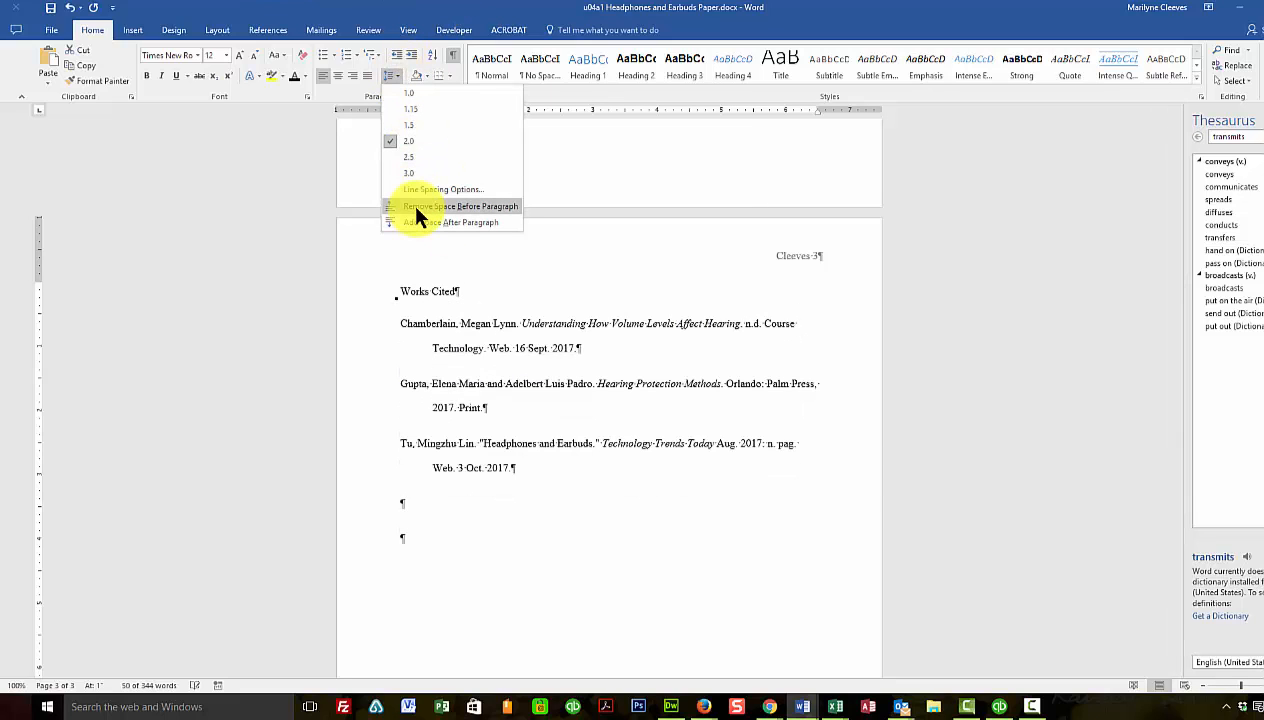
{"action": "left_click", "coordinate": [450, 206]}
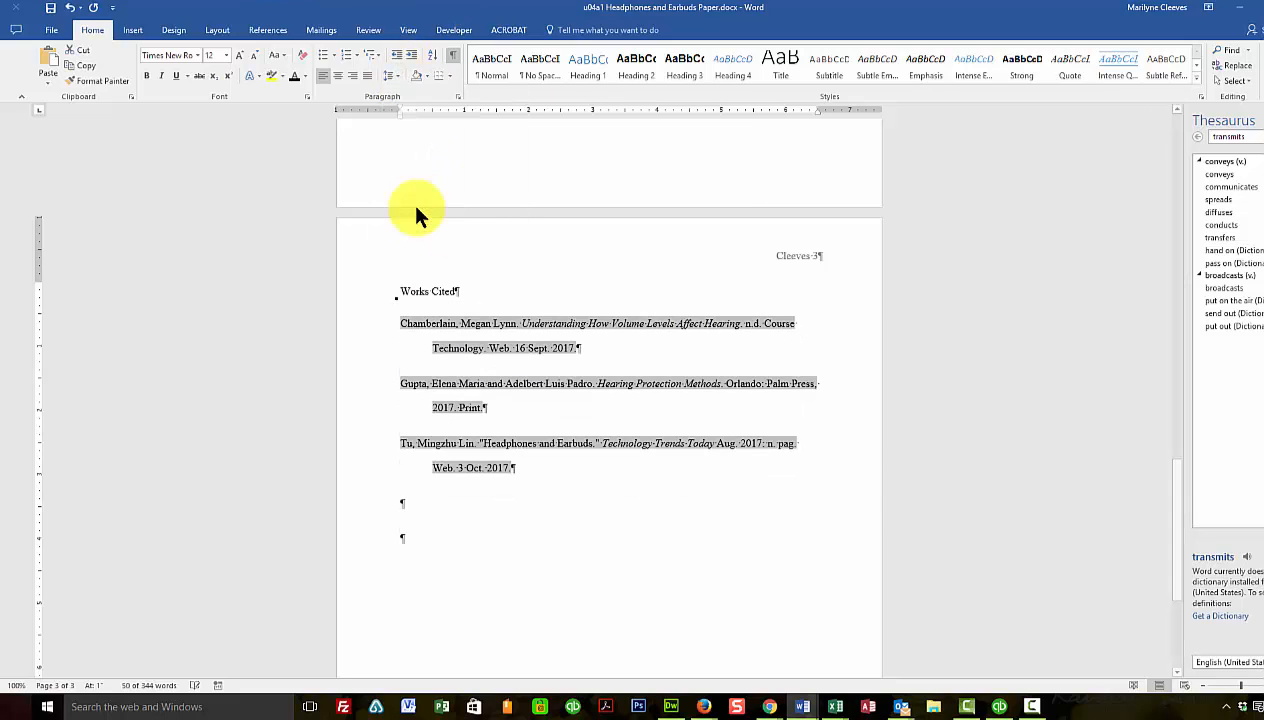
{"action": "left_click", "coordinate": [392, 76]}
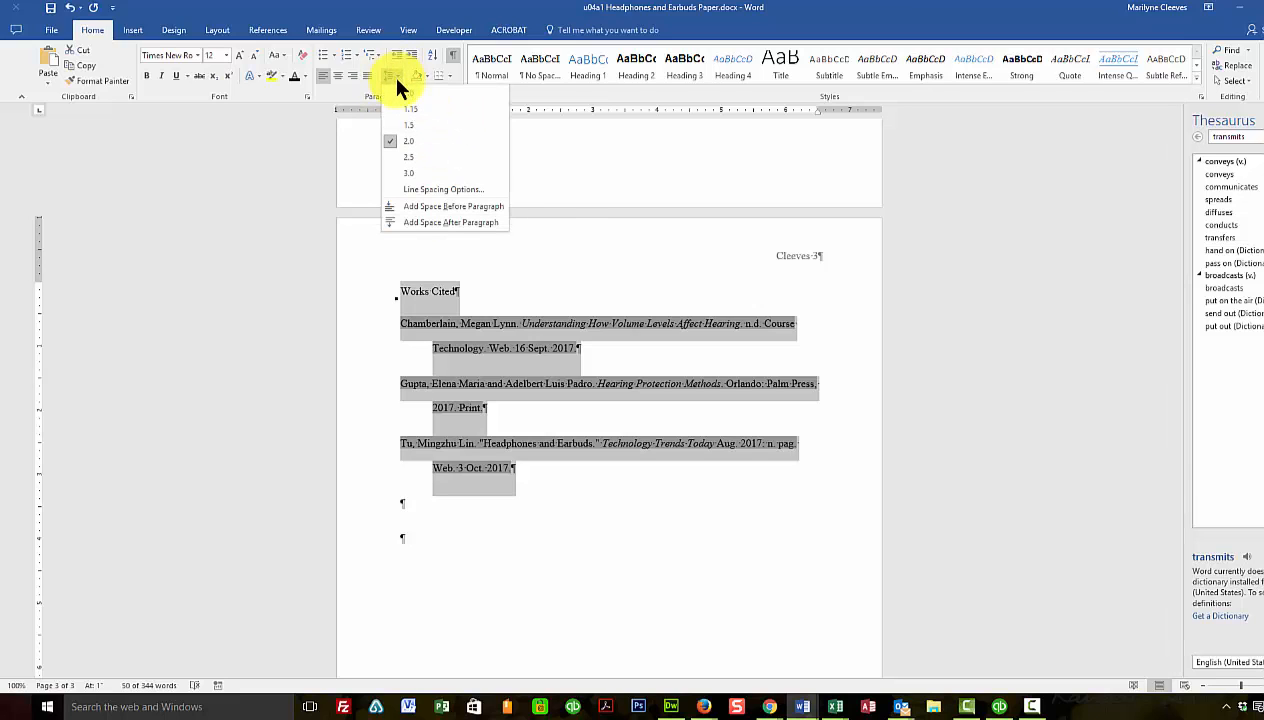
{"action": "left_click", "coordinate": [444, 188]}
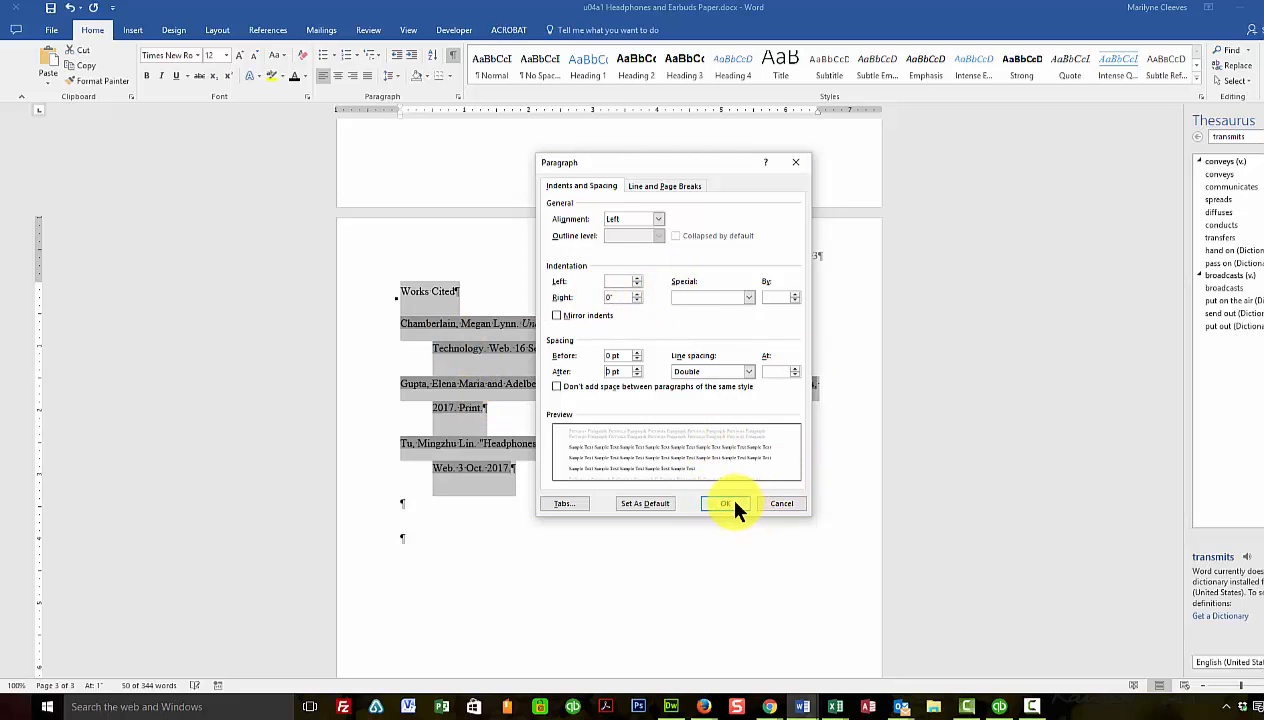
{"action": "left_click", "coordinate": [728, 504]}
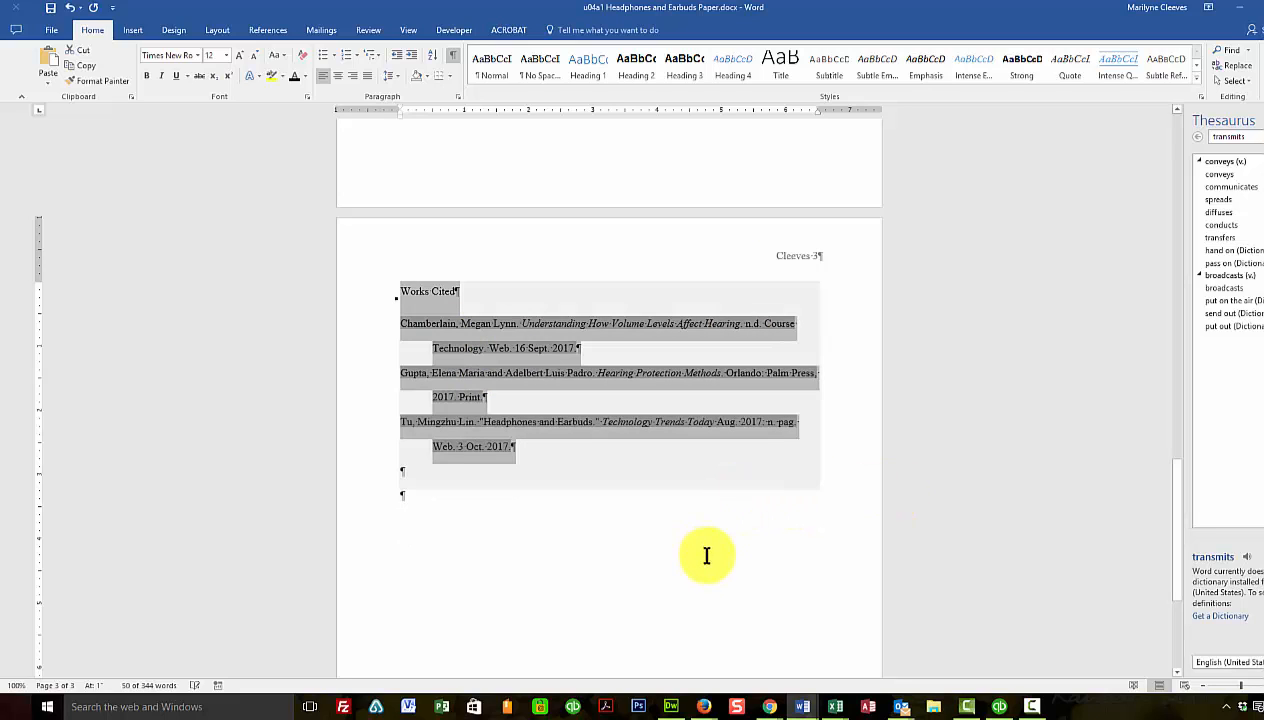
{"action": "mouse_move", "coordinate": [750, 528]}
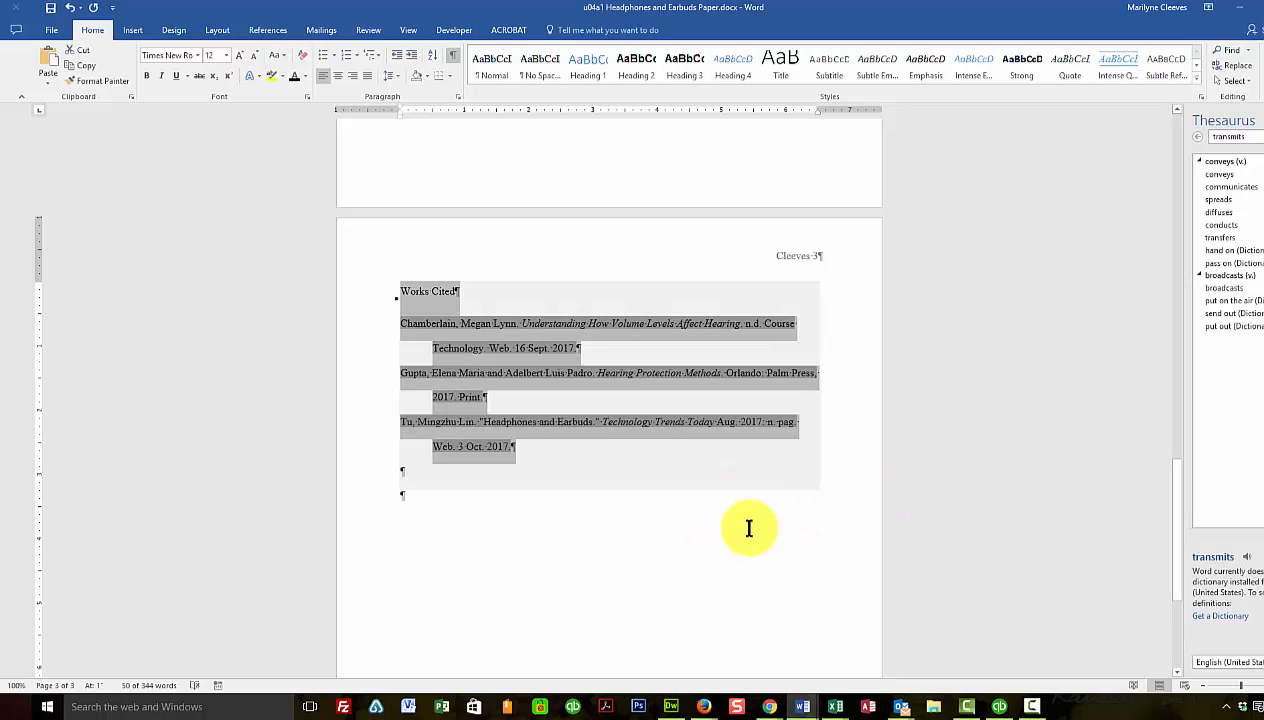
{"action": "left_click", "coordinate": [450, 296]}
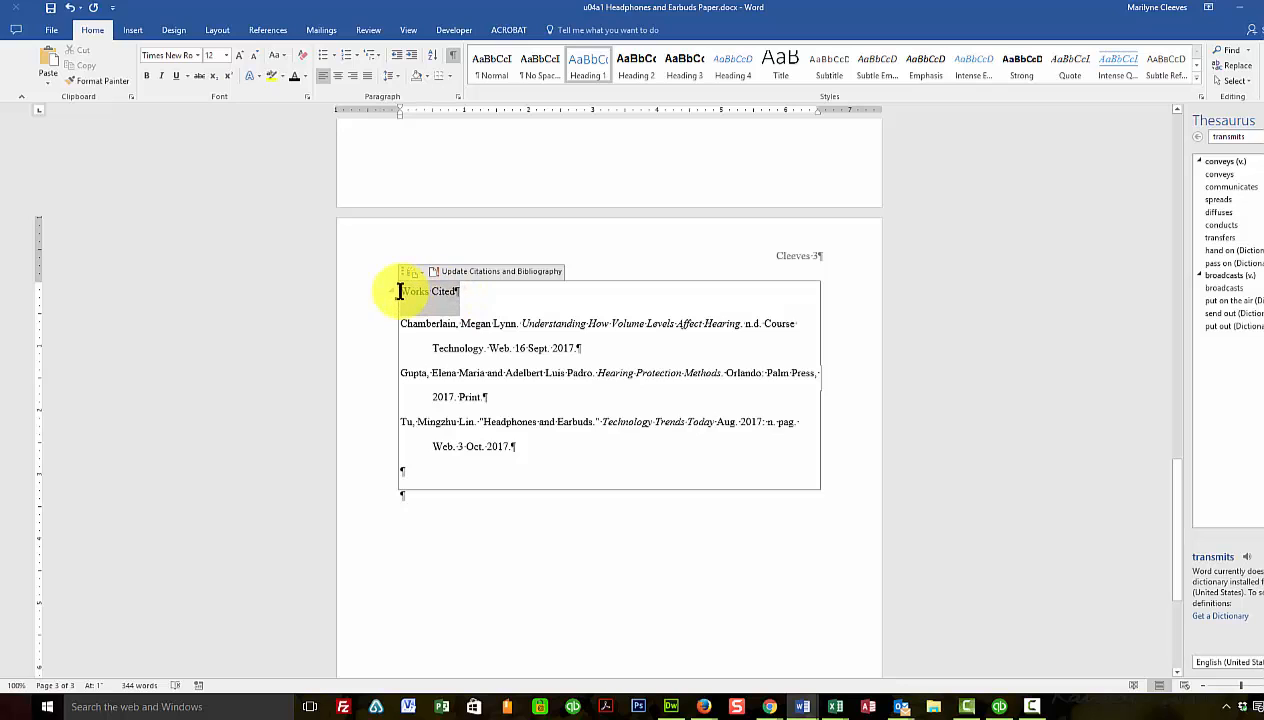
Center the Works Cited title above the three entries
{"action": "double_click", "coordinate": [428, 292]}
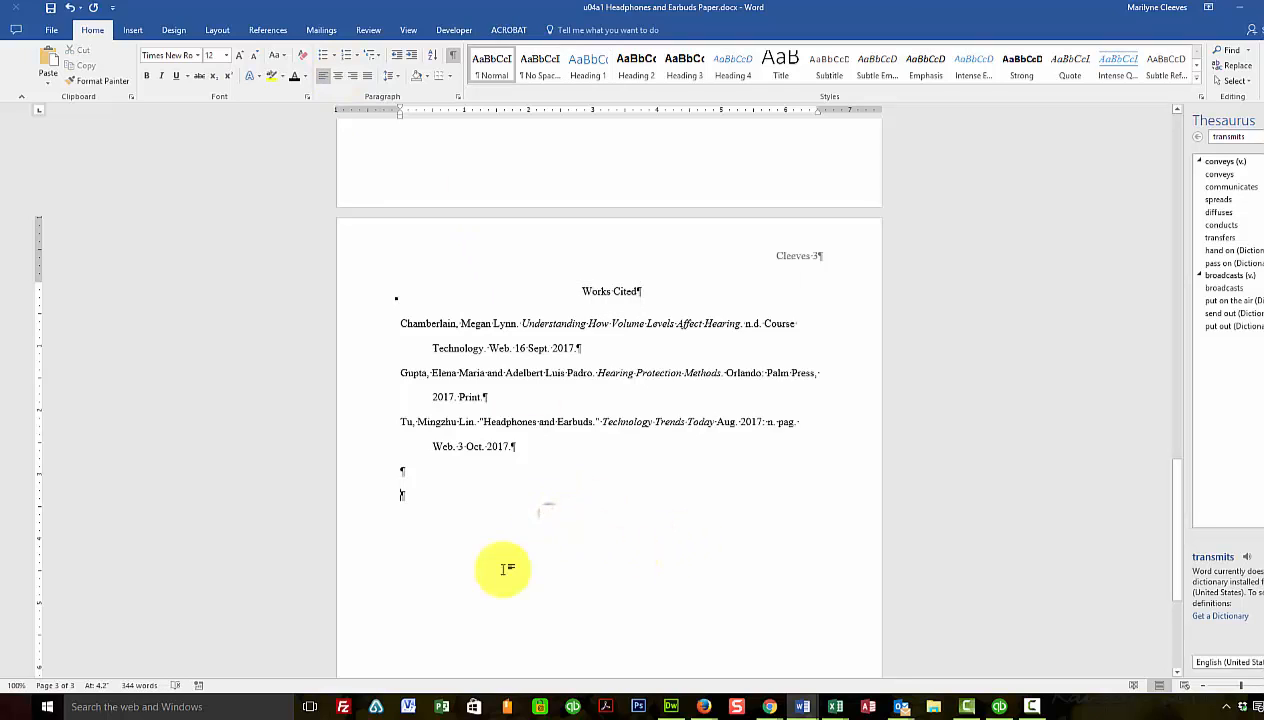
{"action": "mouse_move", "coordinate": [412, 516]}
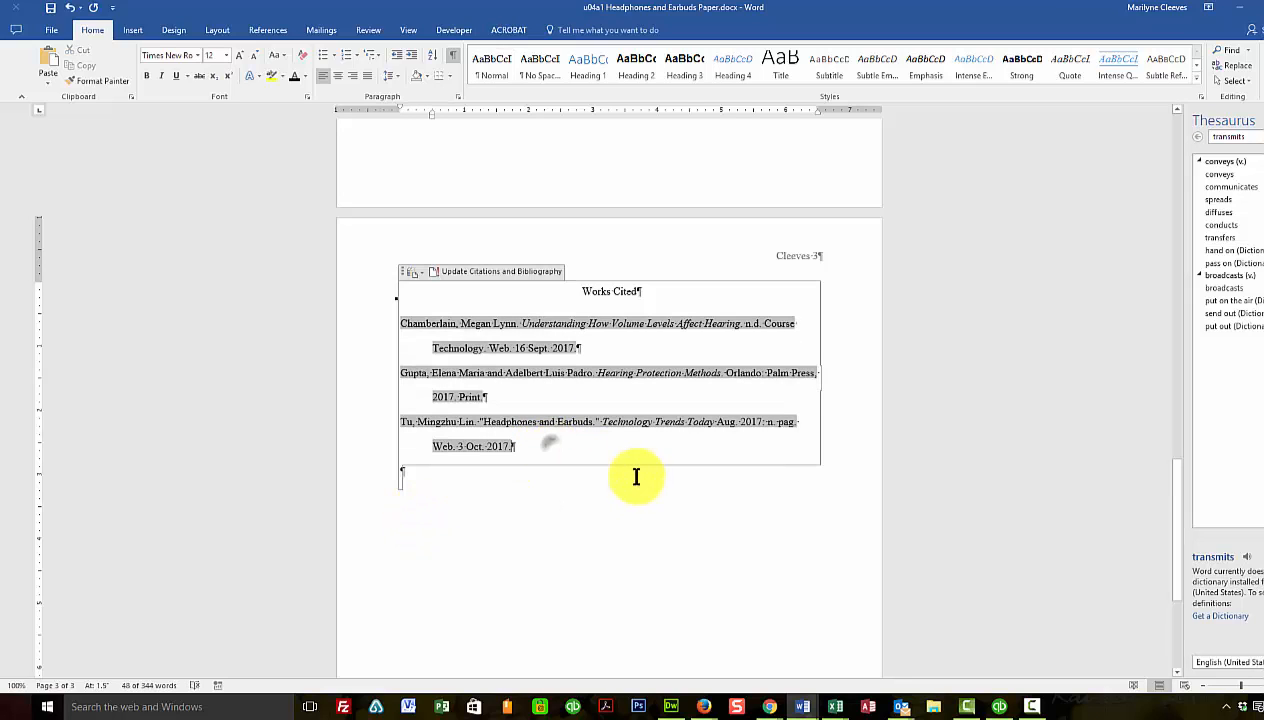
{"action": "left_click", "coordinate": [444, 76]}
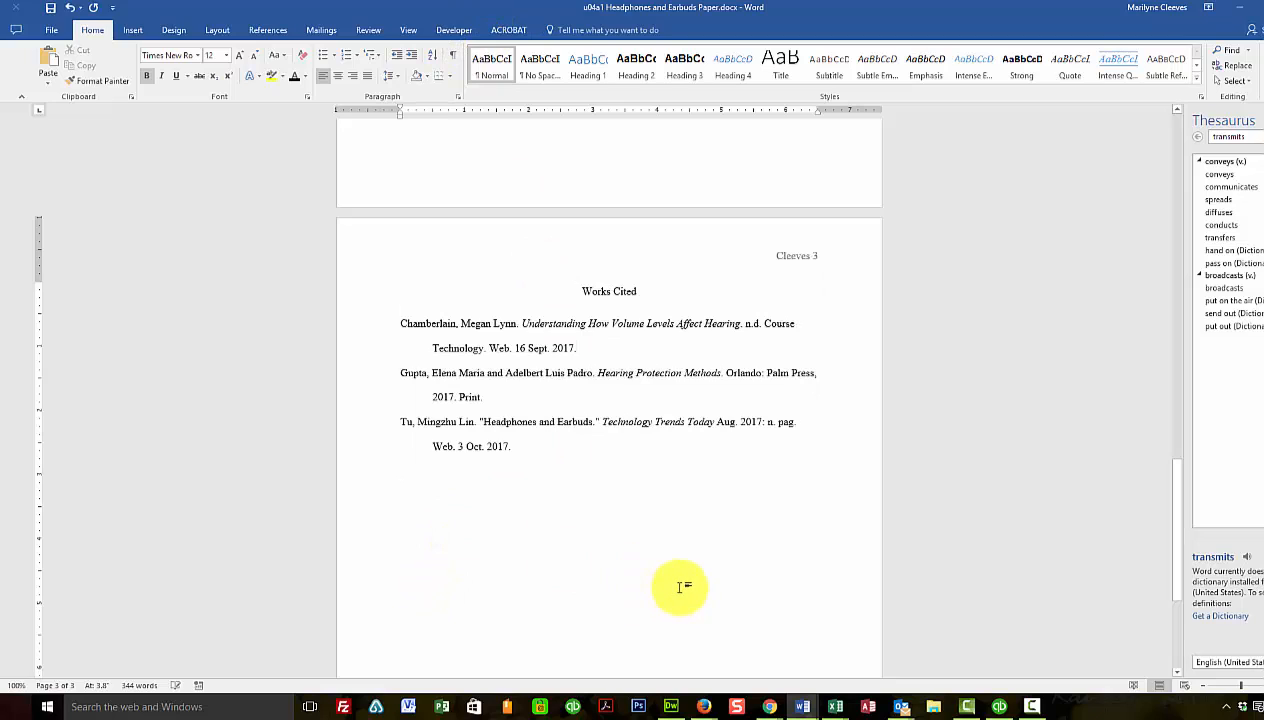
{"action": "mouse_move", "coordinate": [688, 592]}
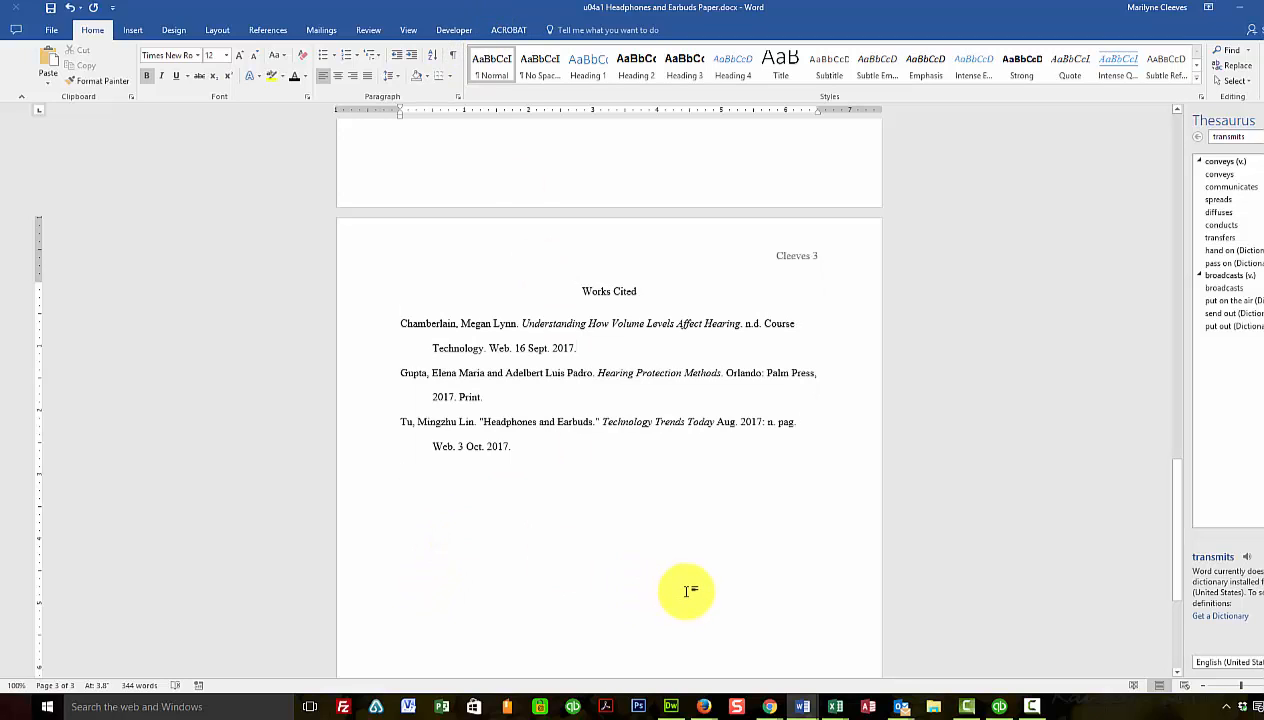